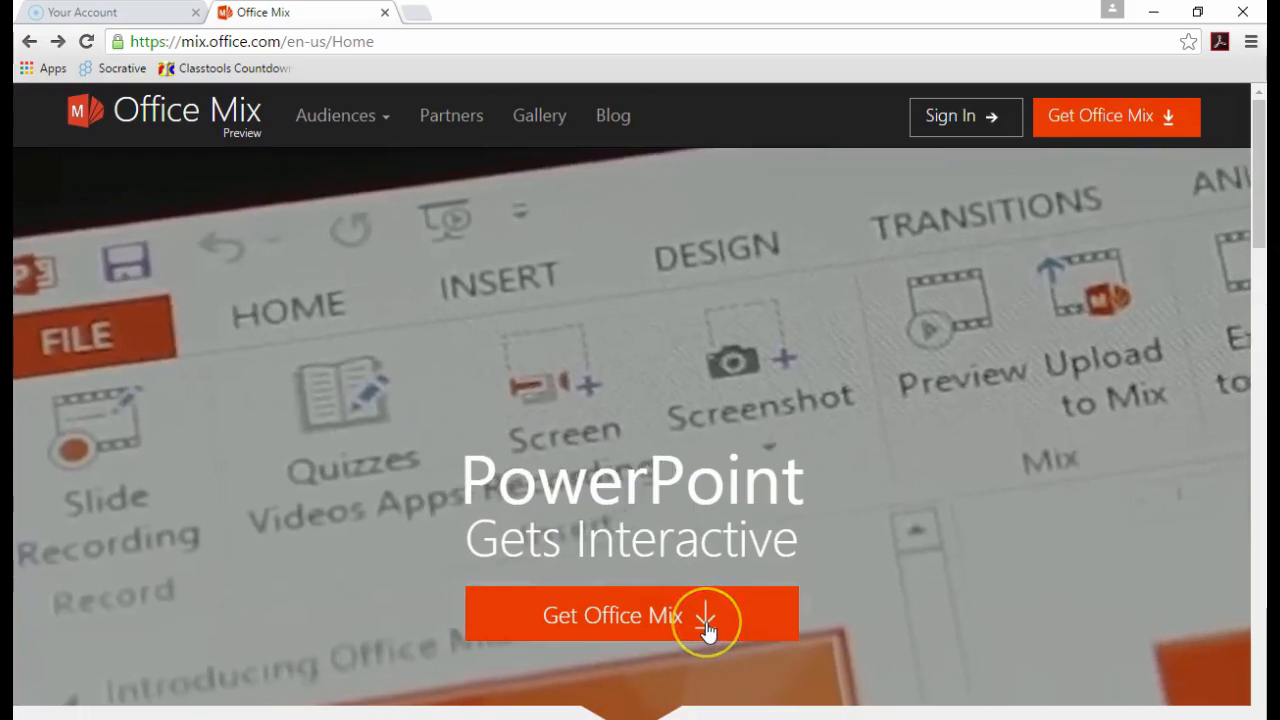
- Get Office Mix from mix.office.com so the add-in installer starts downloading
left_click(612, 615)
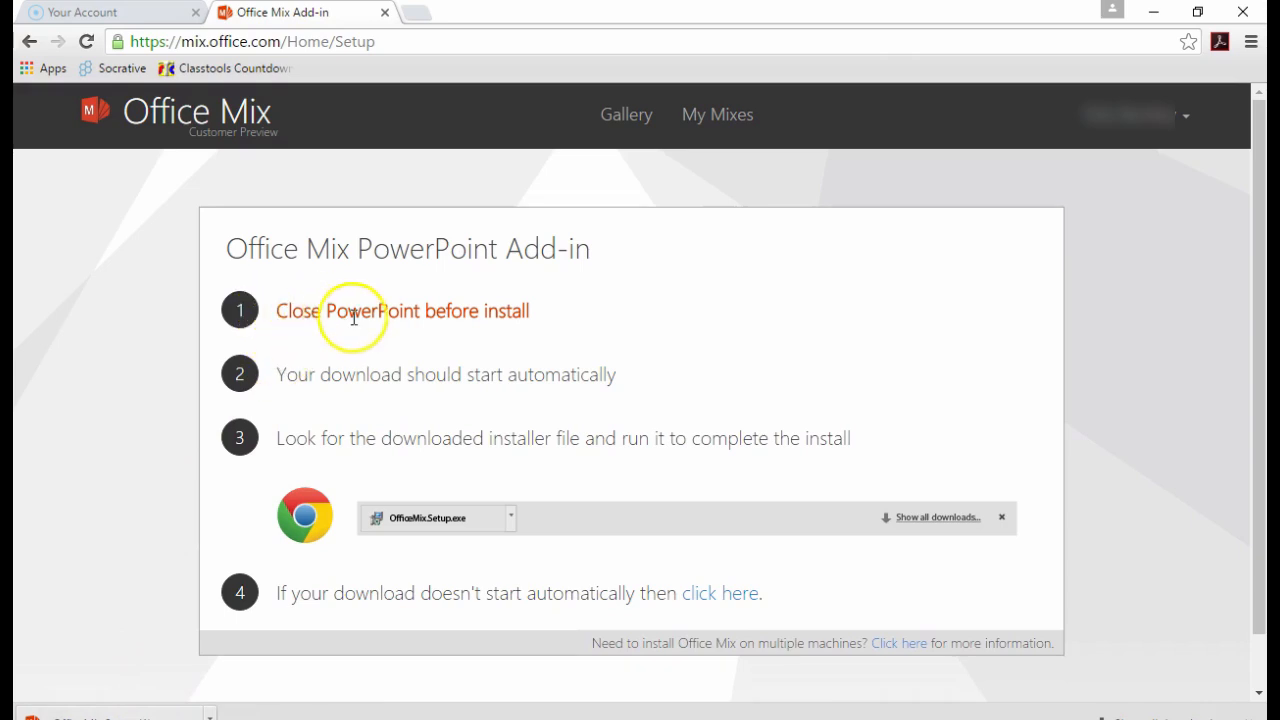
mouse_move(500, 330)
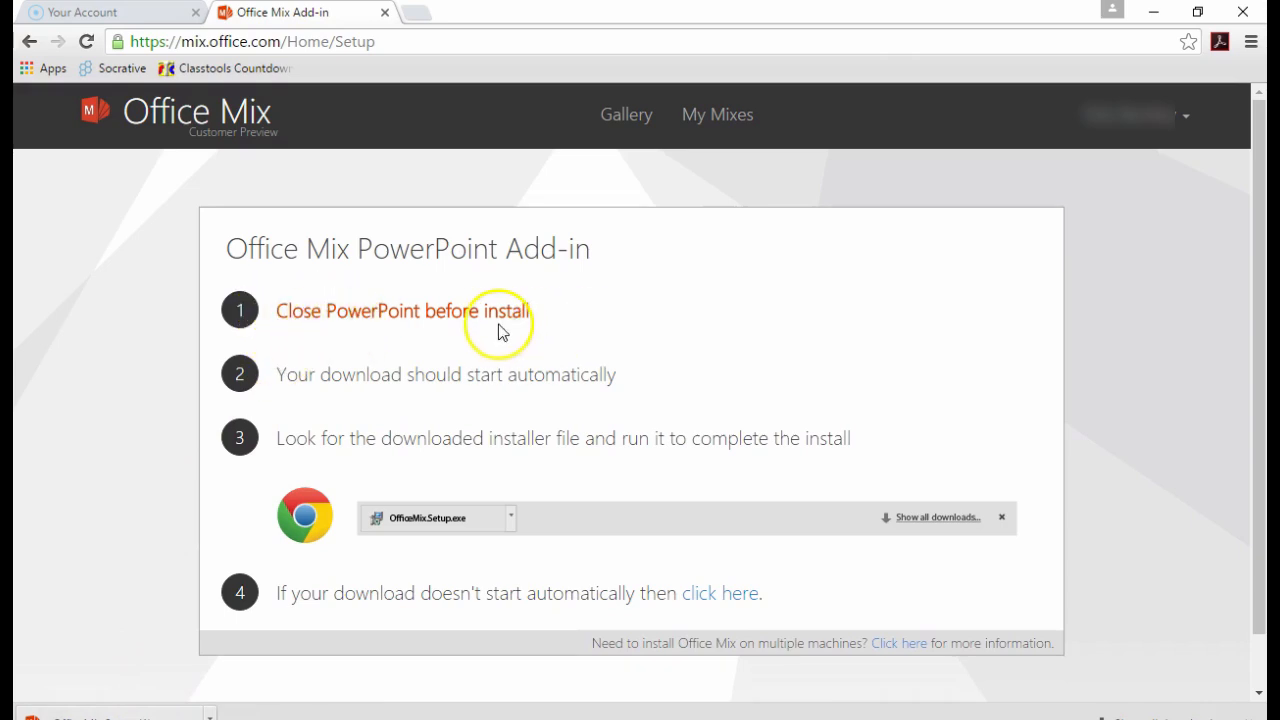
mouse_move(600, 388)
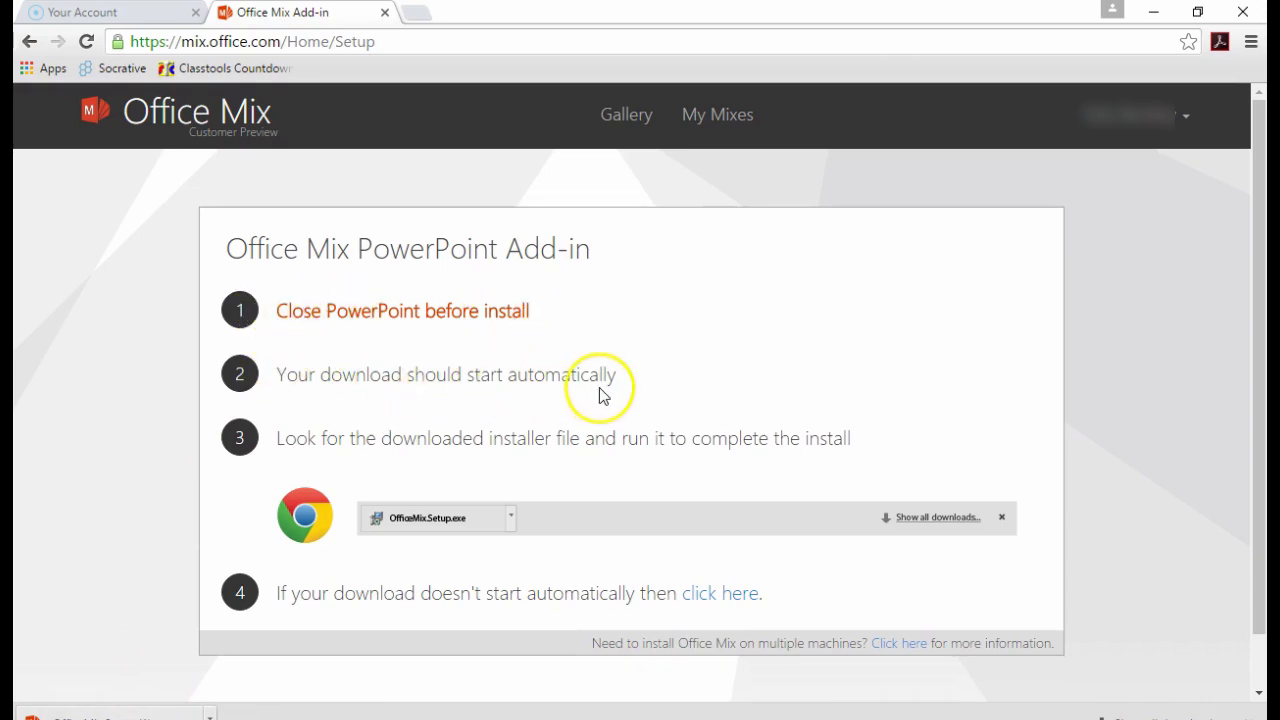
mouse_move(293, 645)
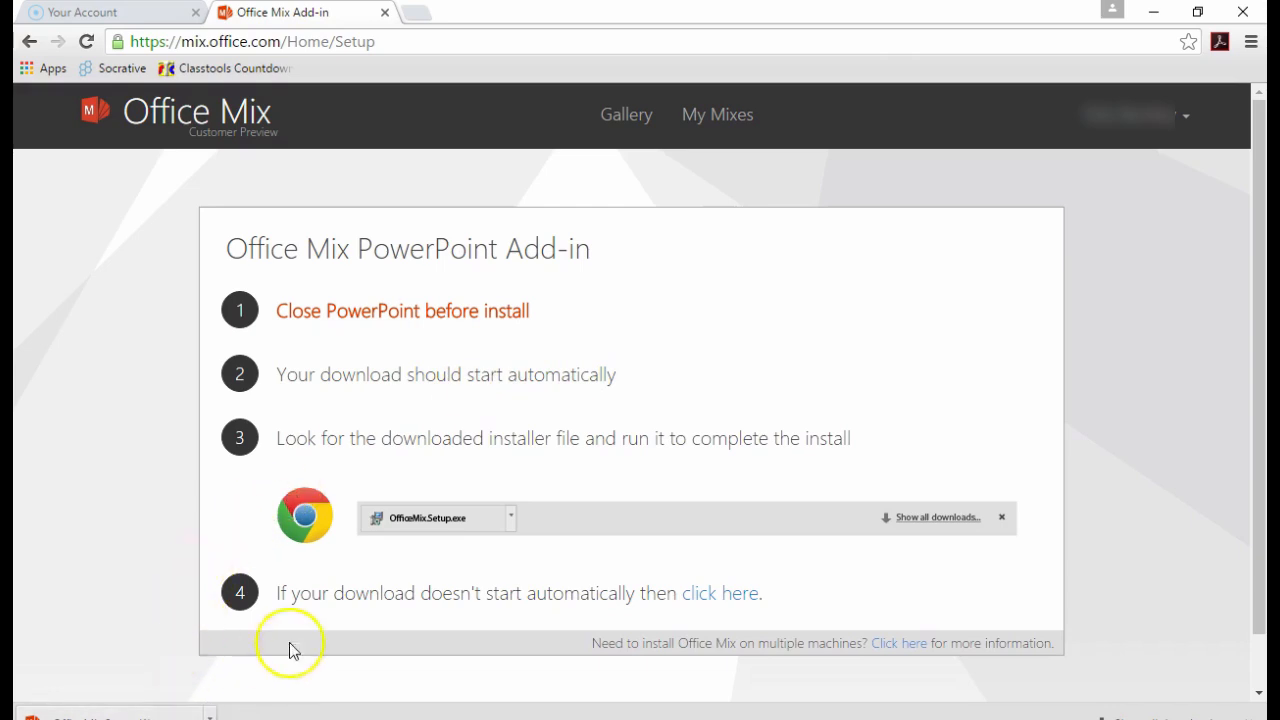
mouse_move(660, 440)
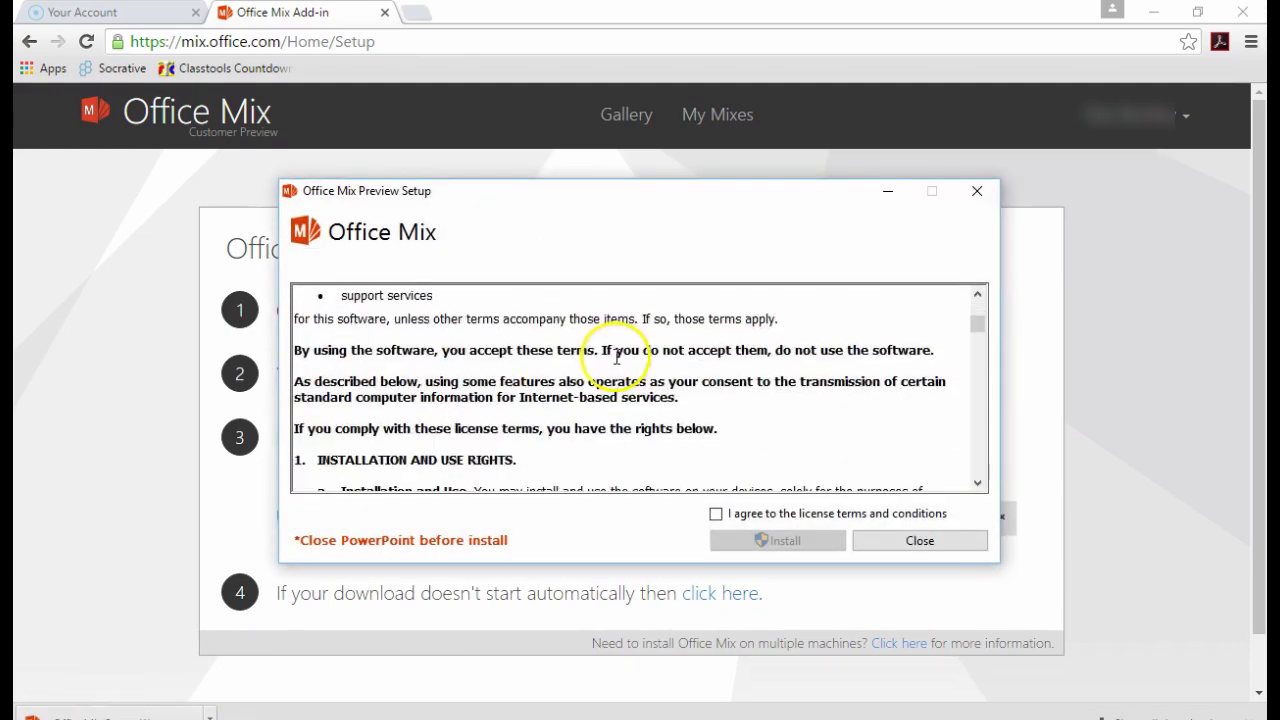
- Accept the Office Mix Preview license terms to install the add-in
scroll("down", 3)
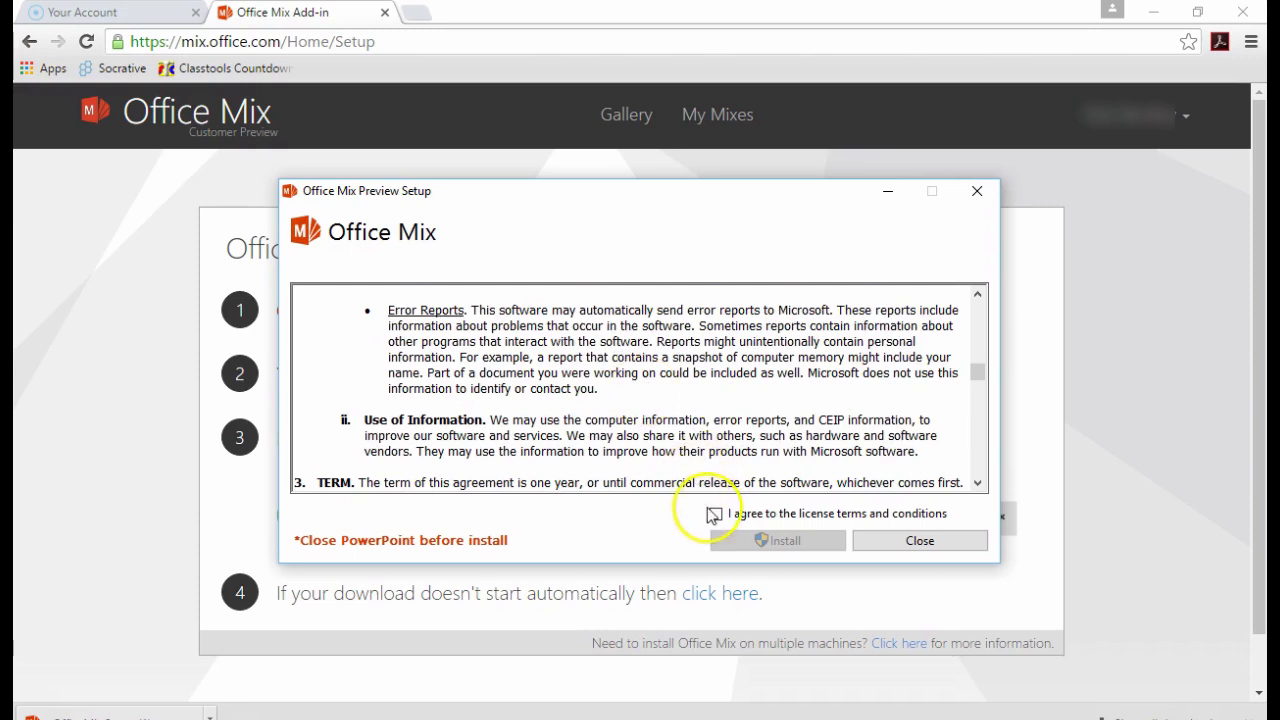
left_click(779, 540)
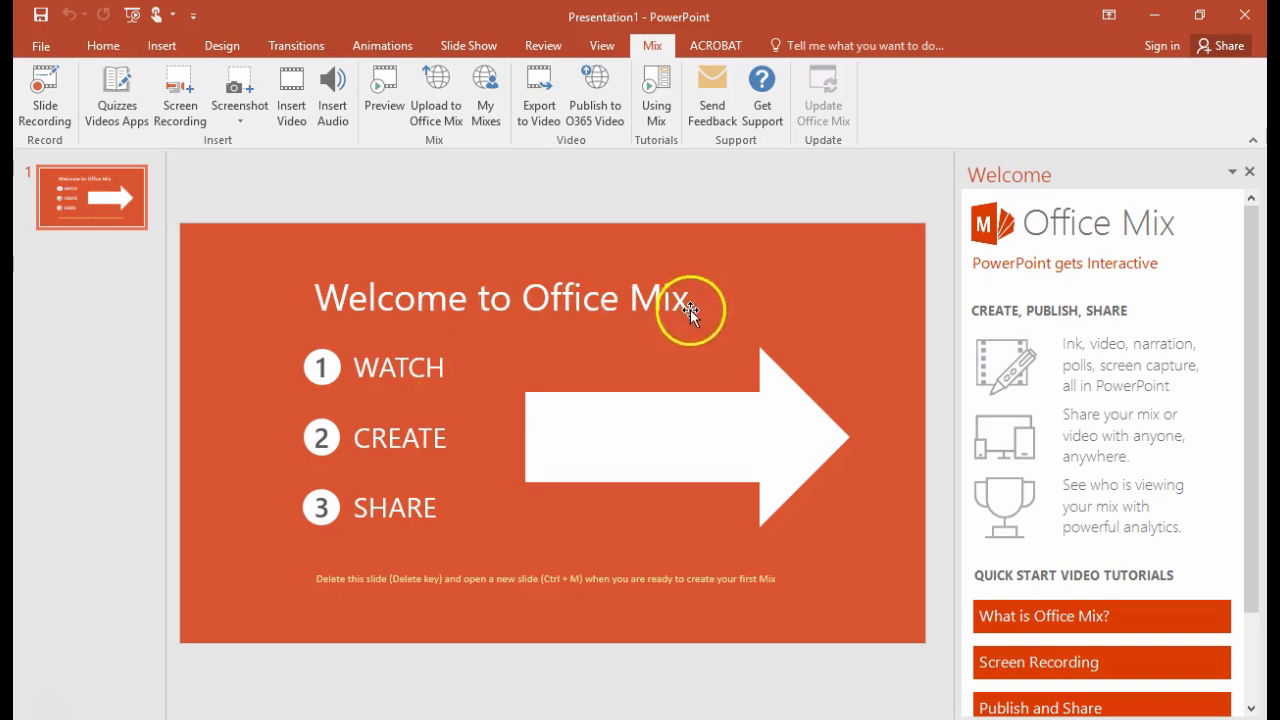
mouse_move(490, 350)
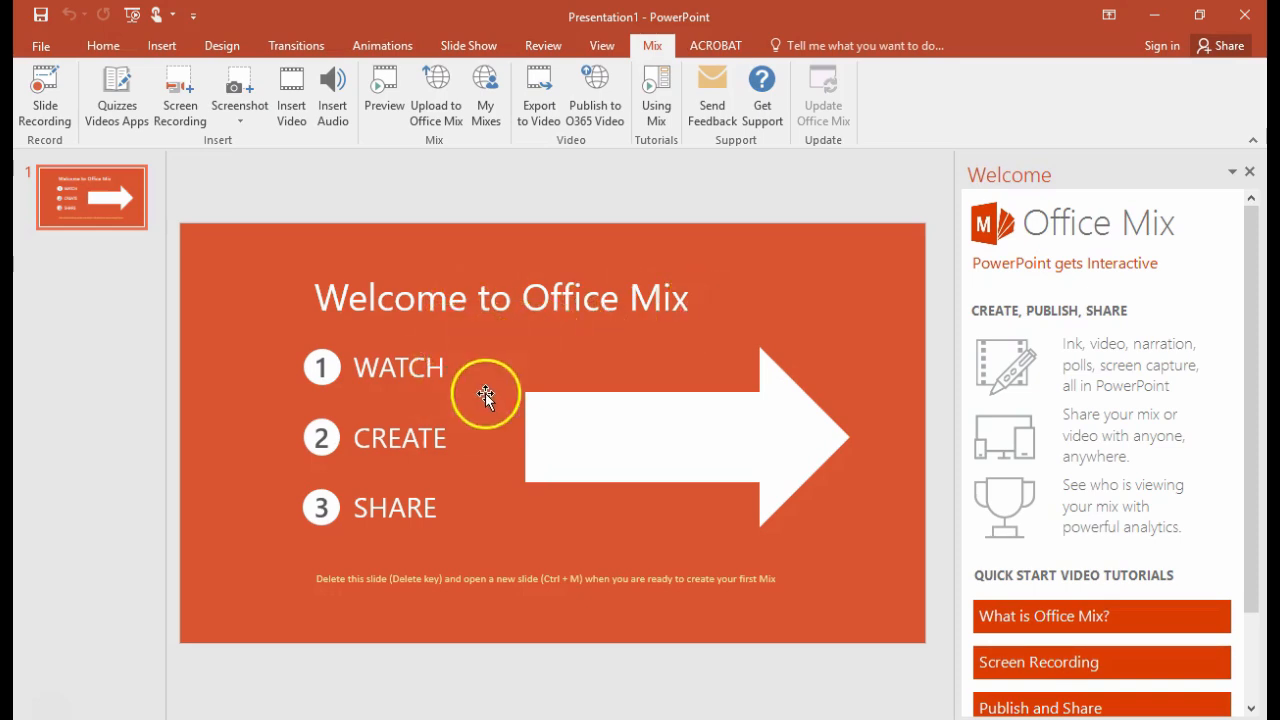
mouse_move(1035, 602)
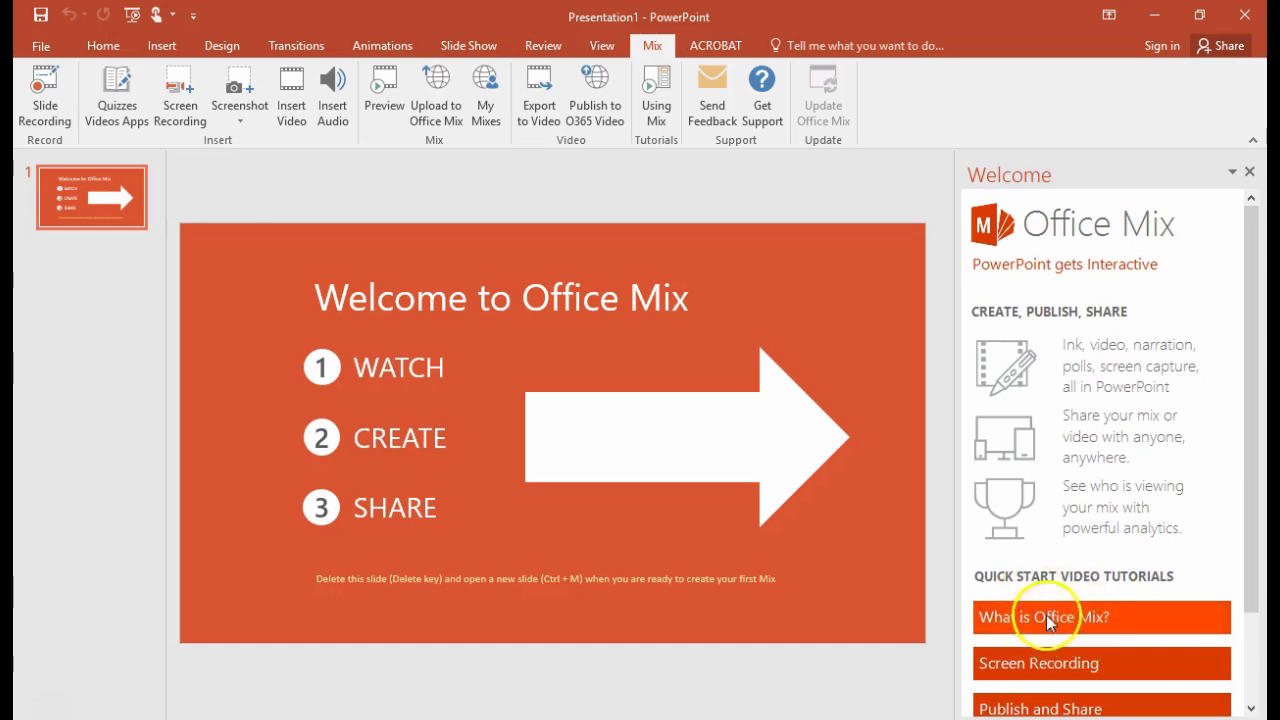
mouse_move(795, 605)
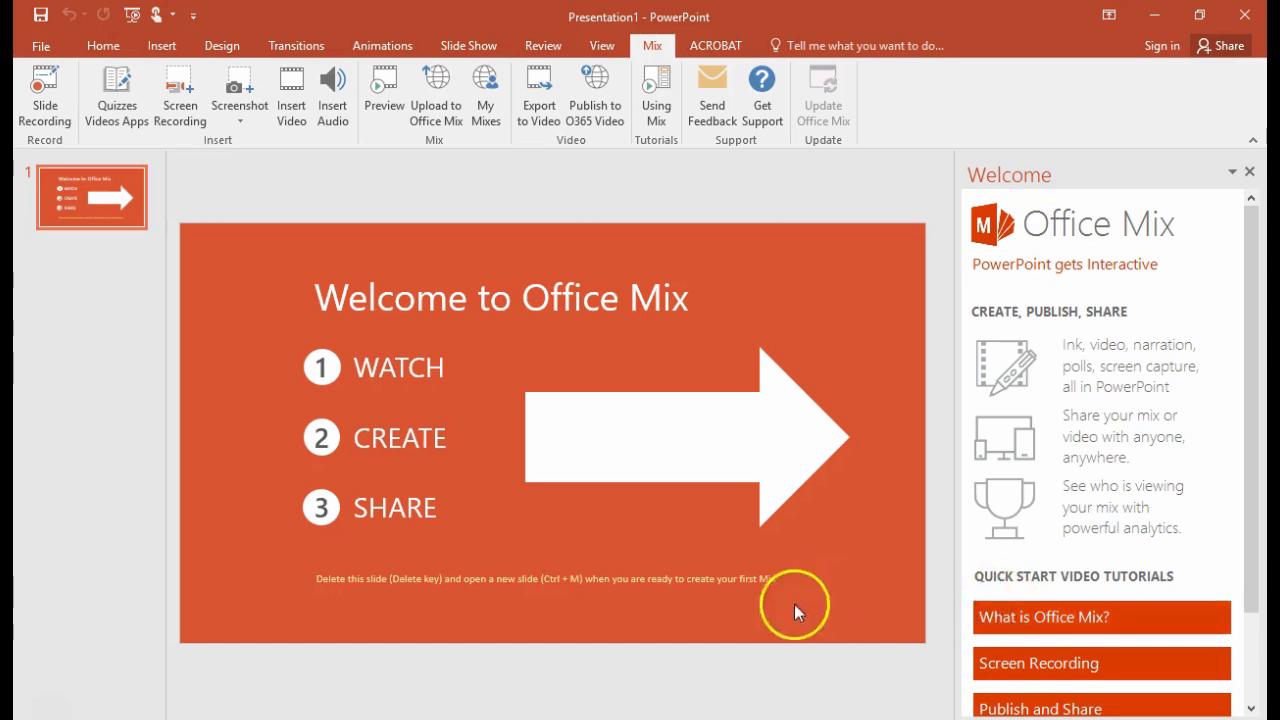
mouse_move(95, 695)
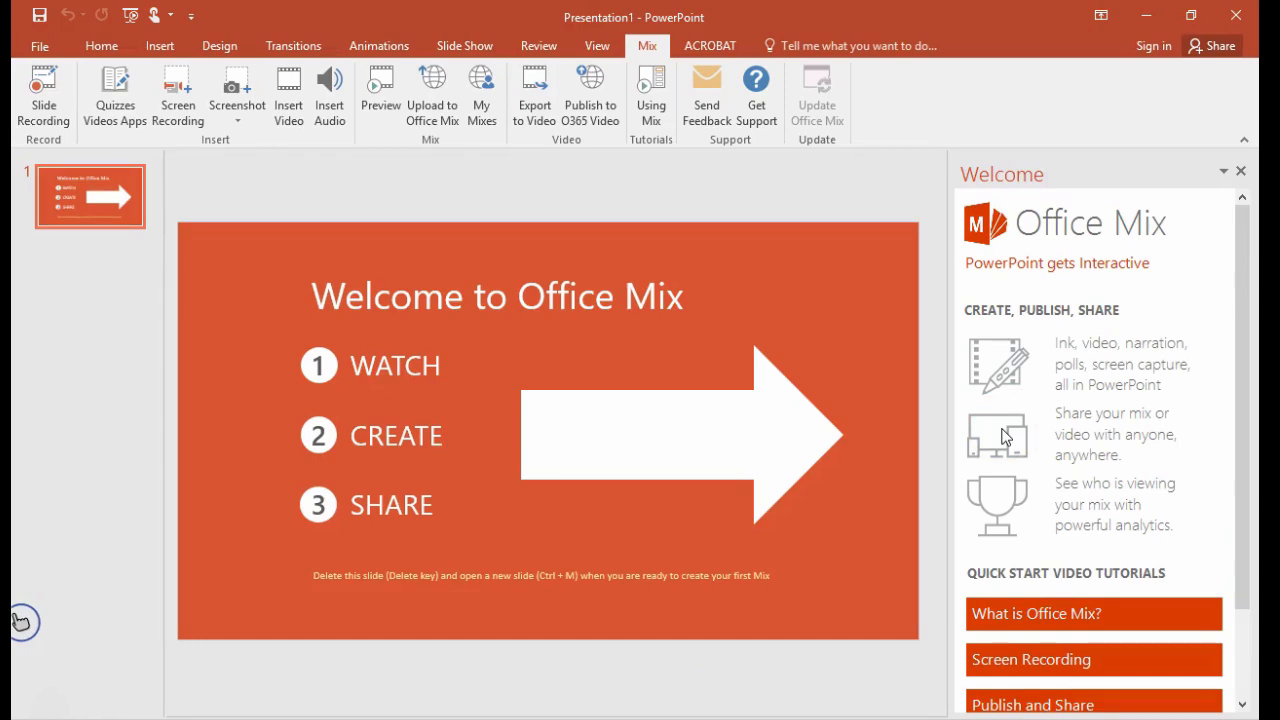
mouse_move(365, 623)
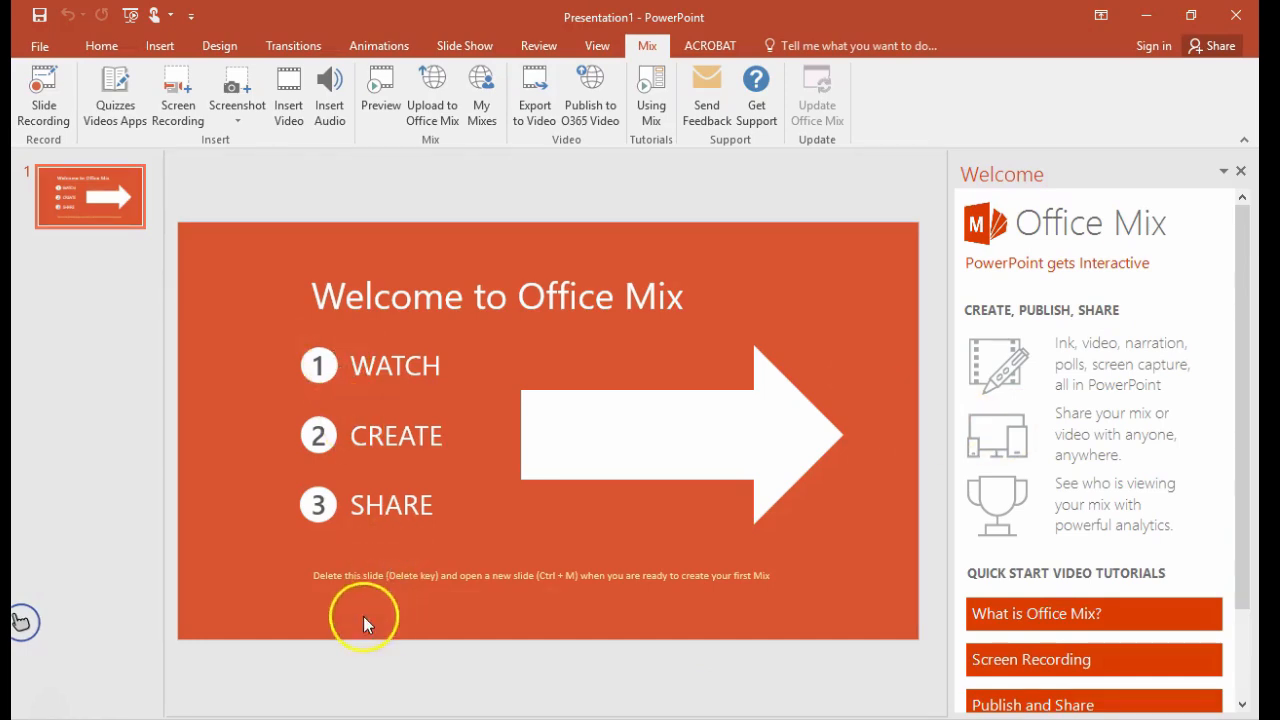
mouse_move(430, 560)
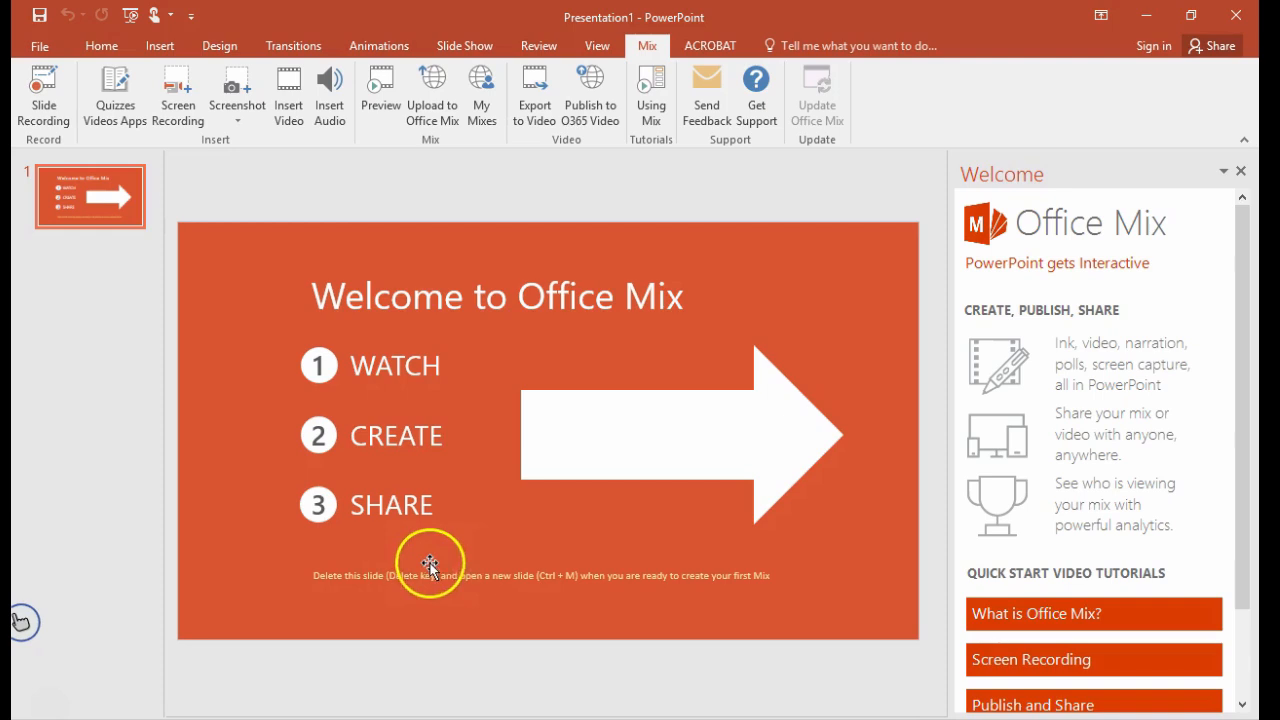
- Delete the welcome slide and add a title slide 'Noun Gender in Spanish', subtitle 'A Review'
right_click(89, 196)
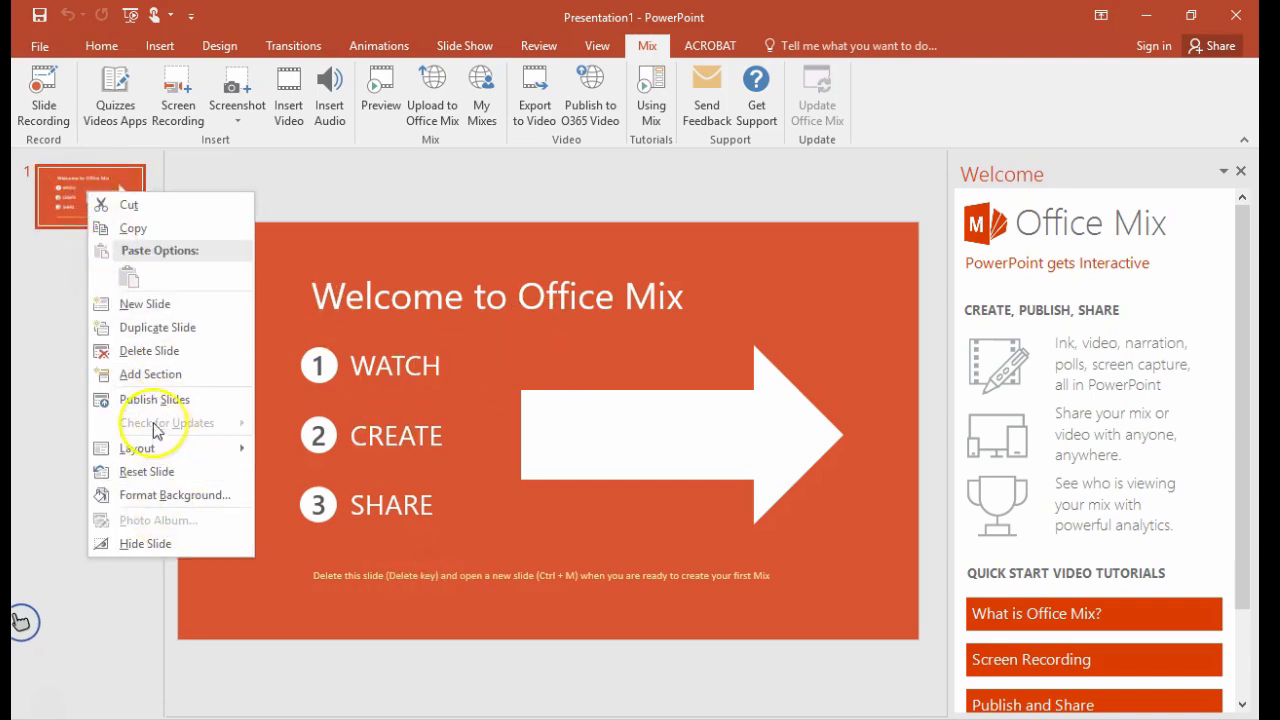
left_click(149, 350)
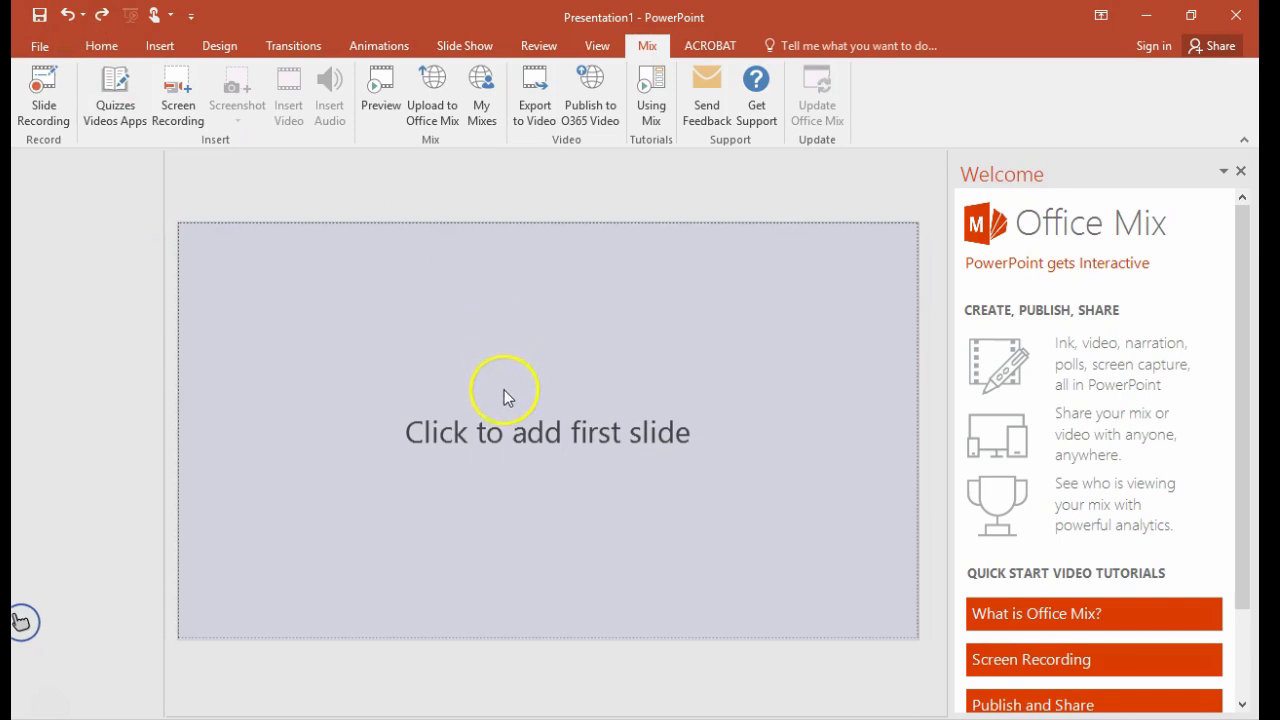
mouse_move(493, 445)
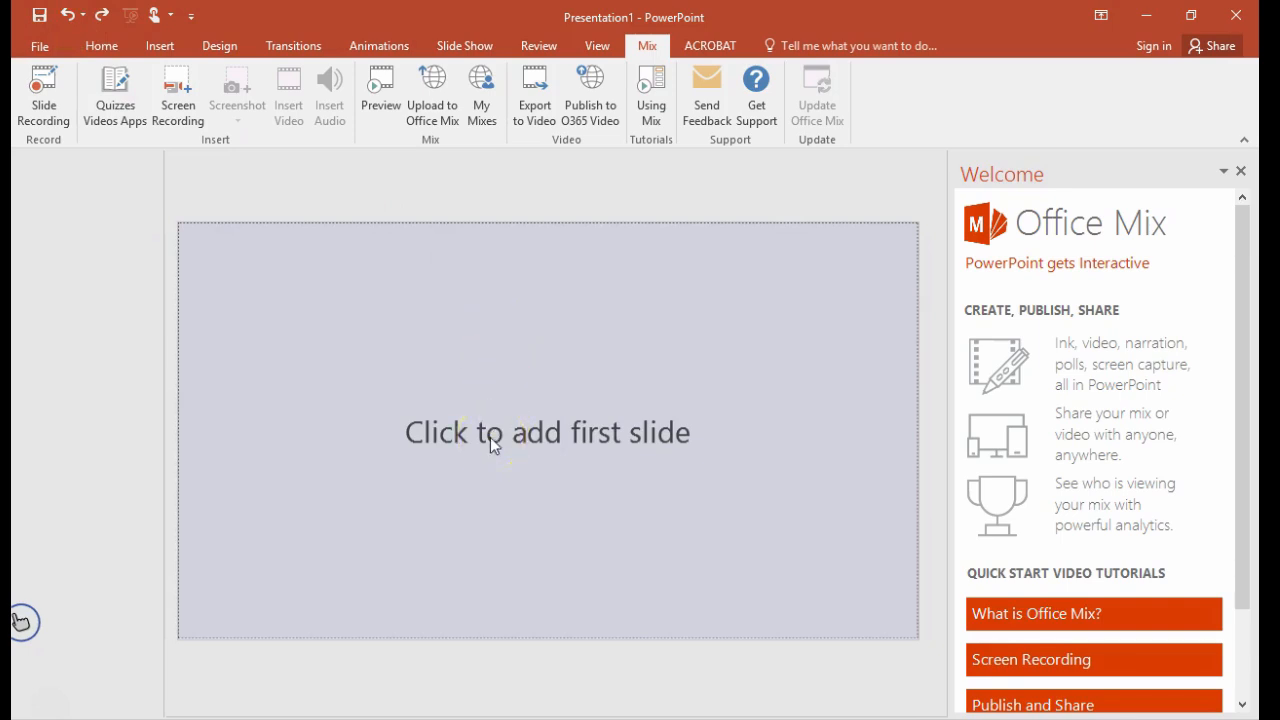
left_click(547, 432)
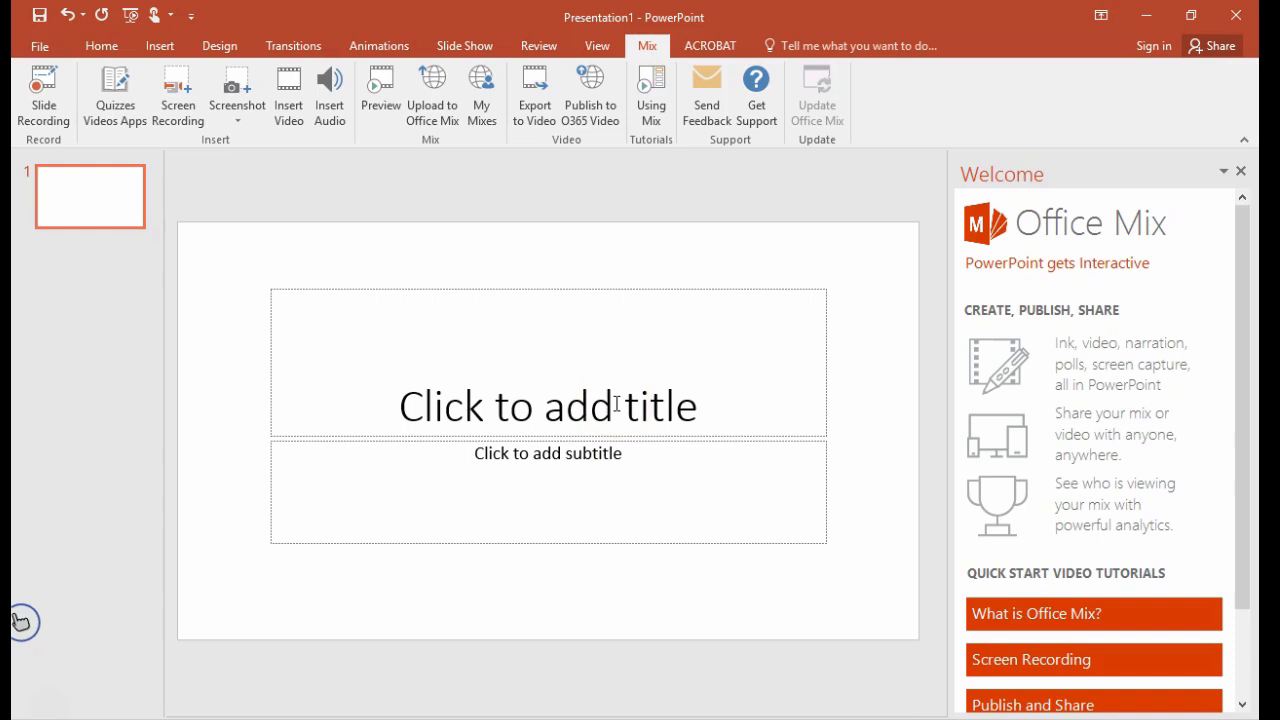
type("Noun G")
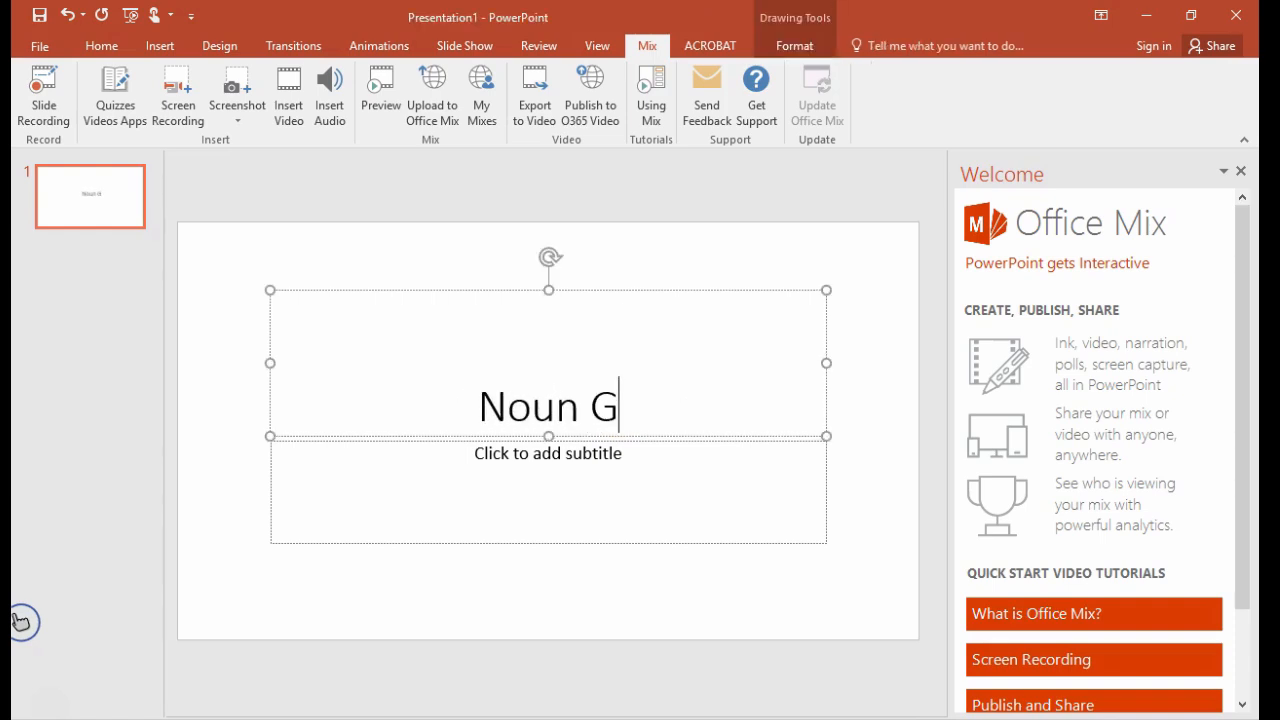
type("ender in Spanish")
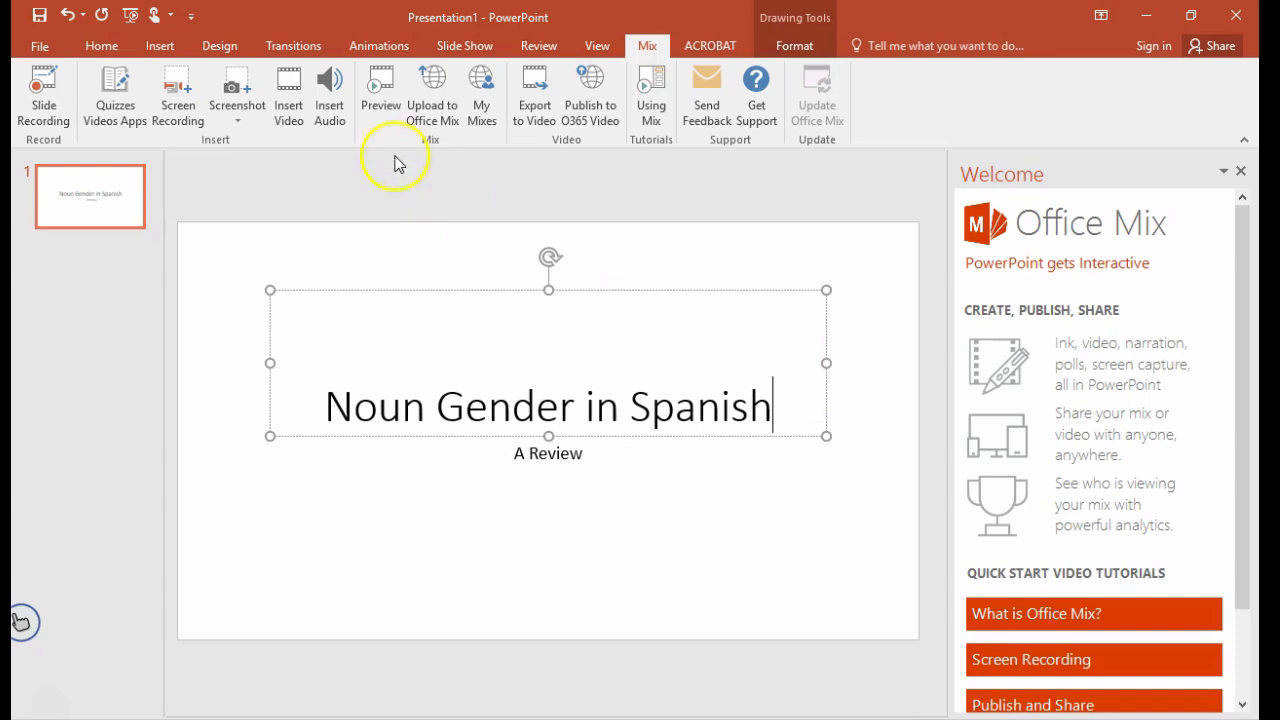
- Apply an orange-and-red Design theme to the title slide, then return to Mix
left_click(219, 45)
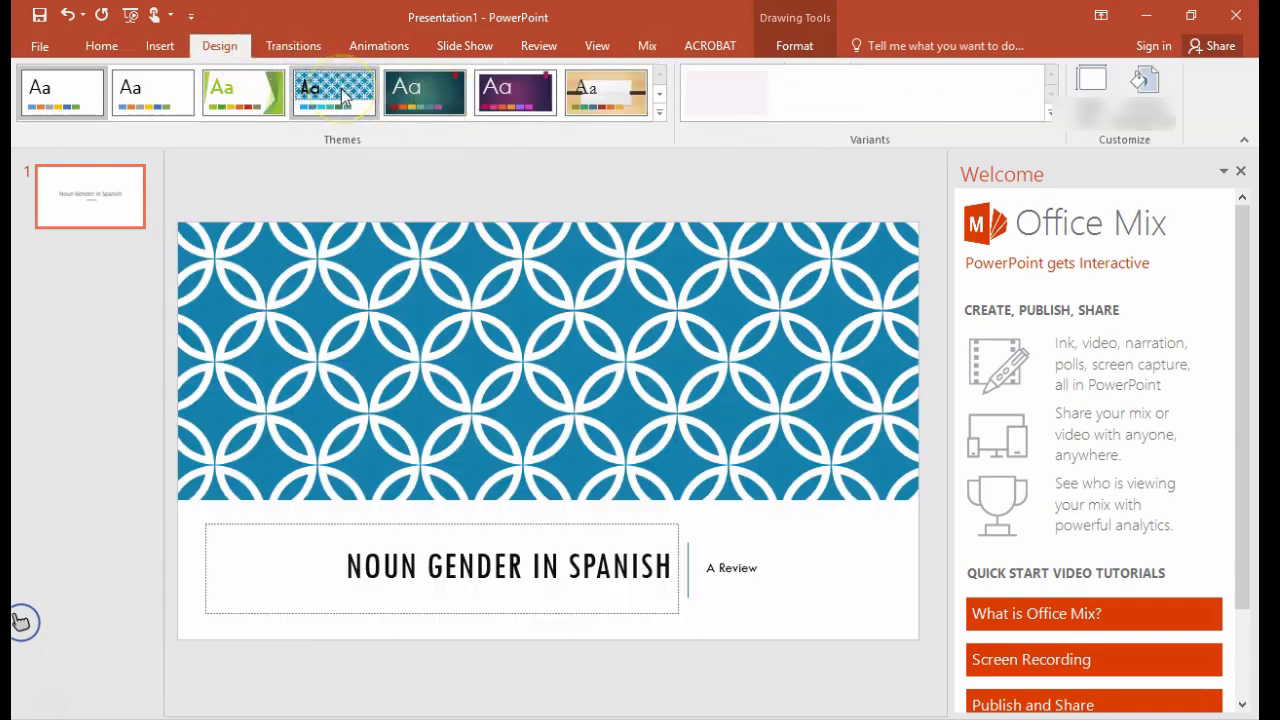
left_click(605, 92)
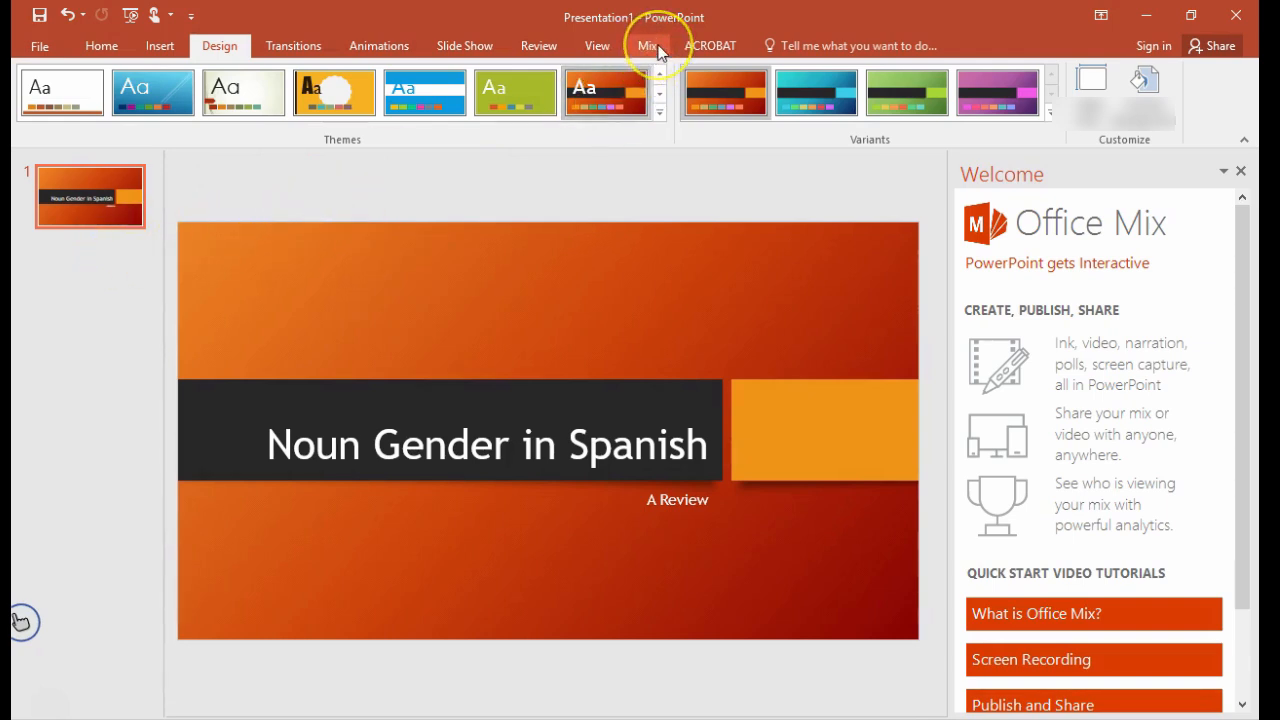
left_click(648, 45)
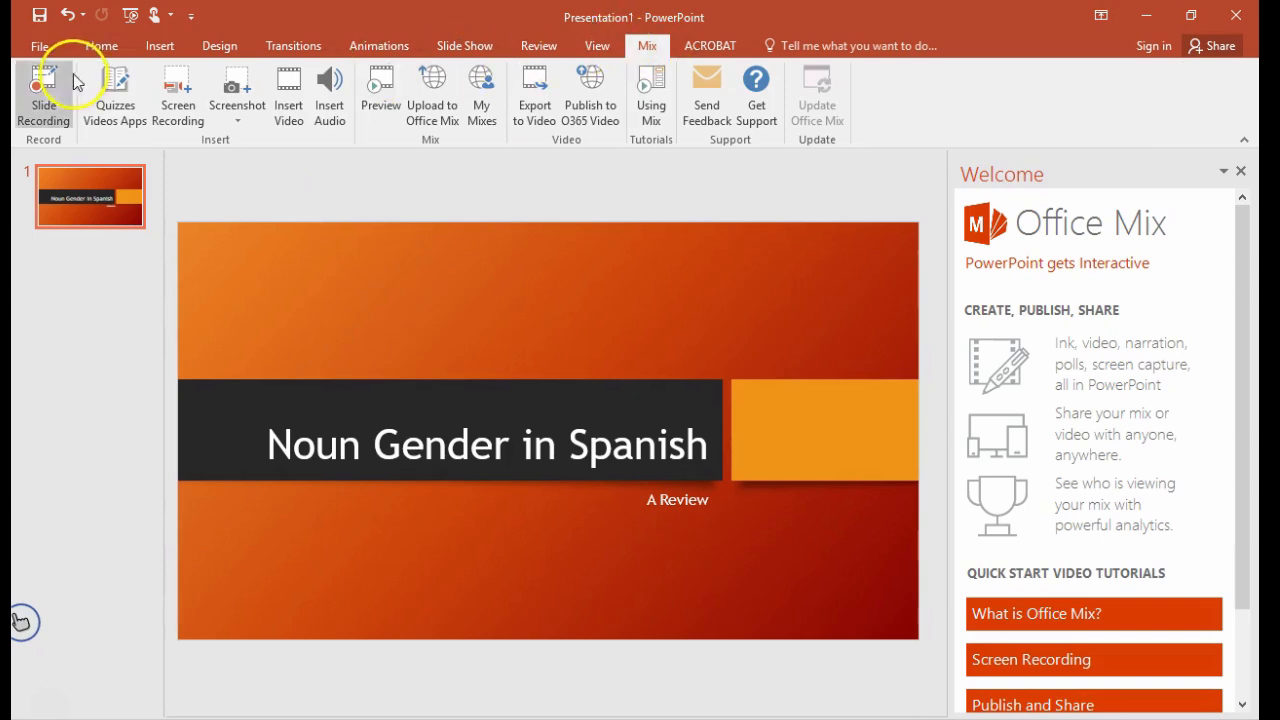
mouse_move(325, 228)
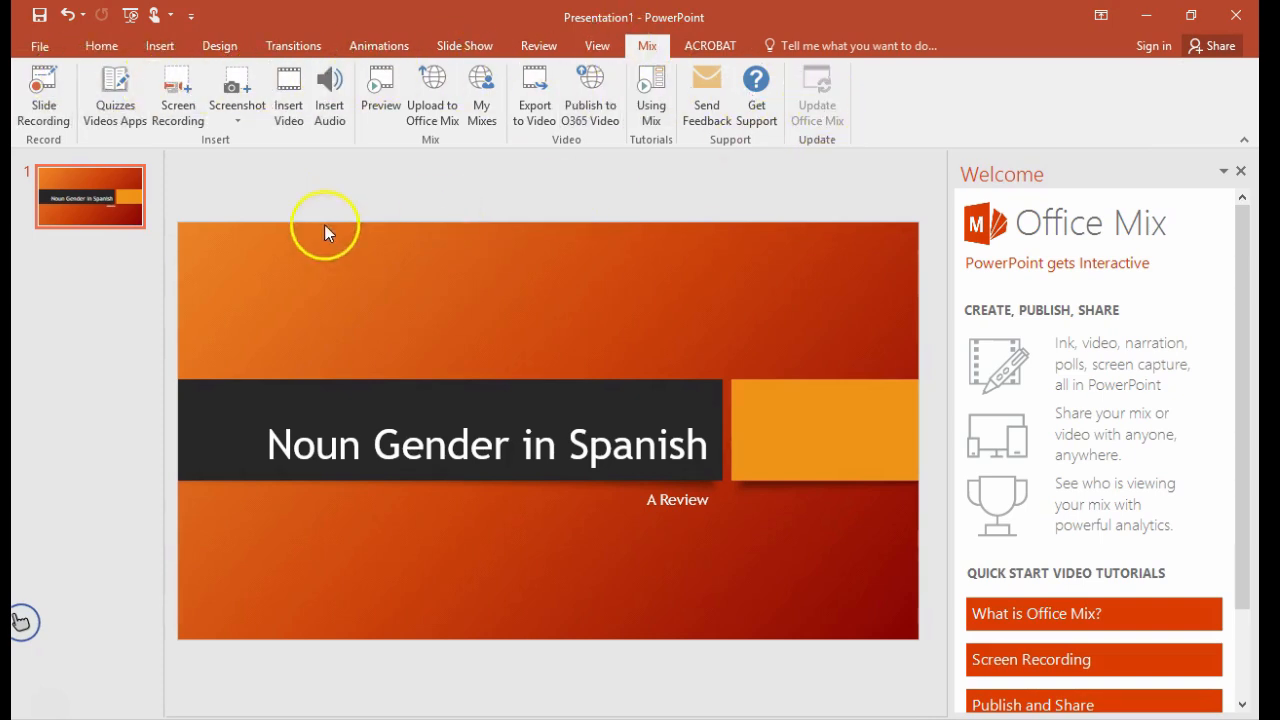
mouse_move(105, 288)
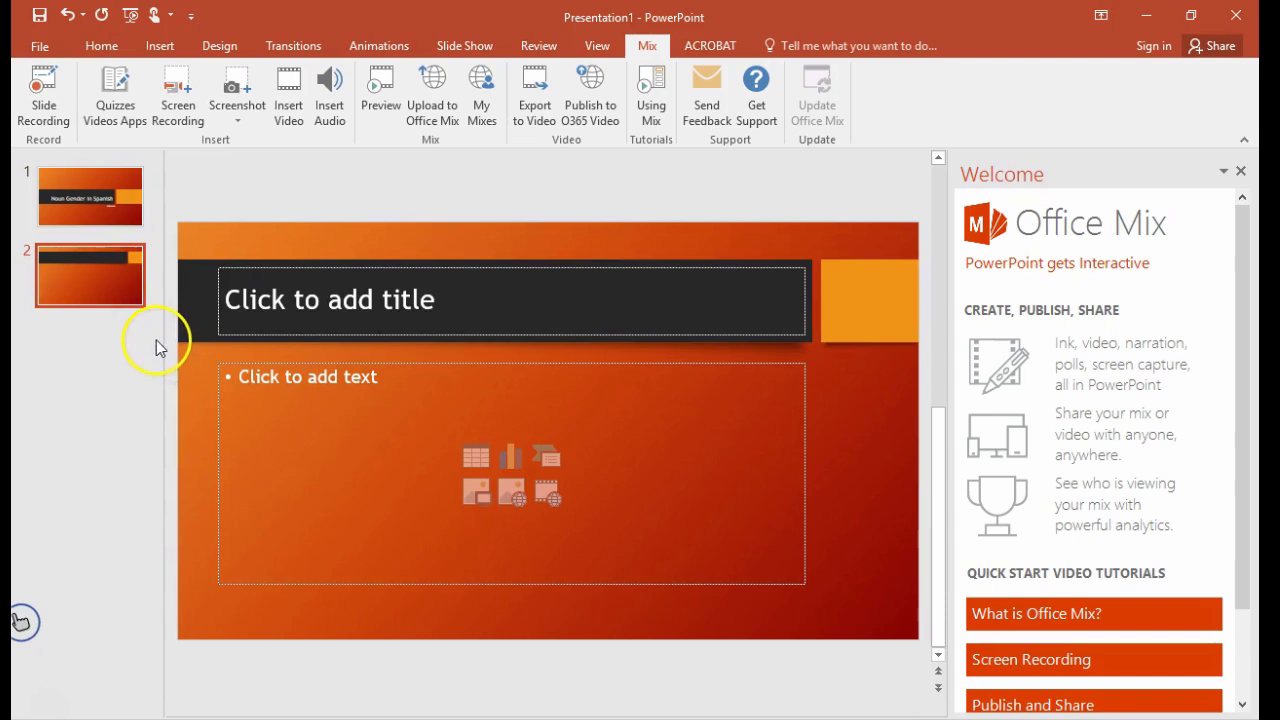
mouse_move(112, 292)
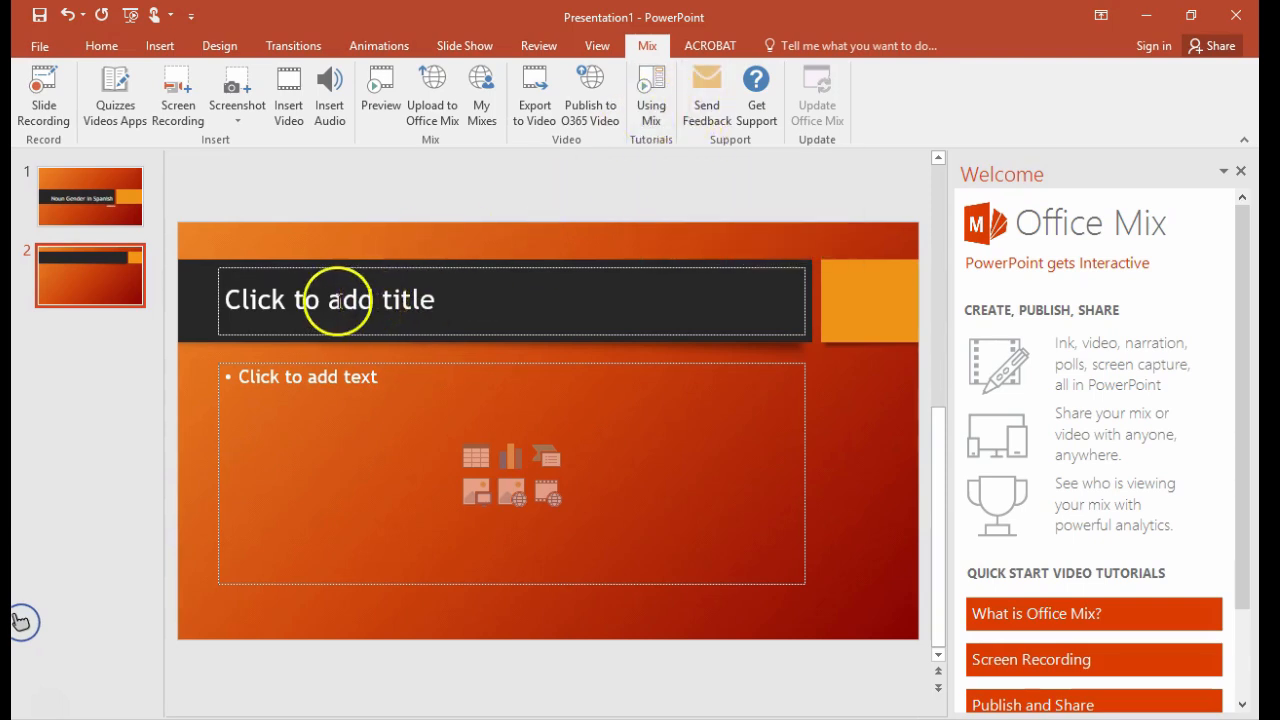
- Title the second slide 'Intro Video', leaving its content area empty
left_click(337, 300)
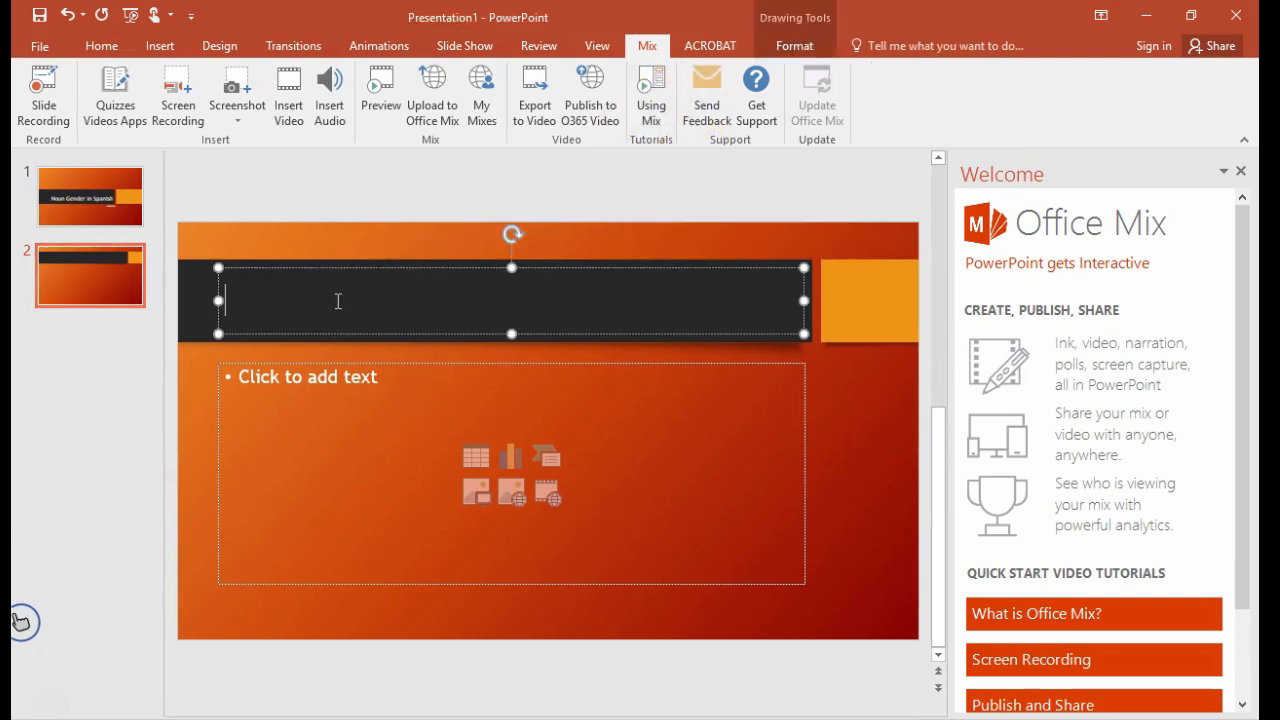
type("Intro Video")
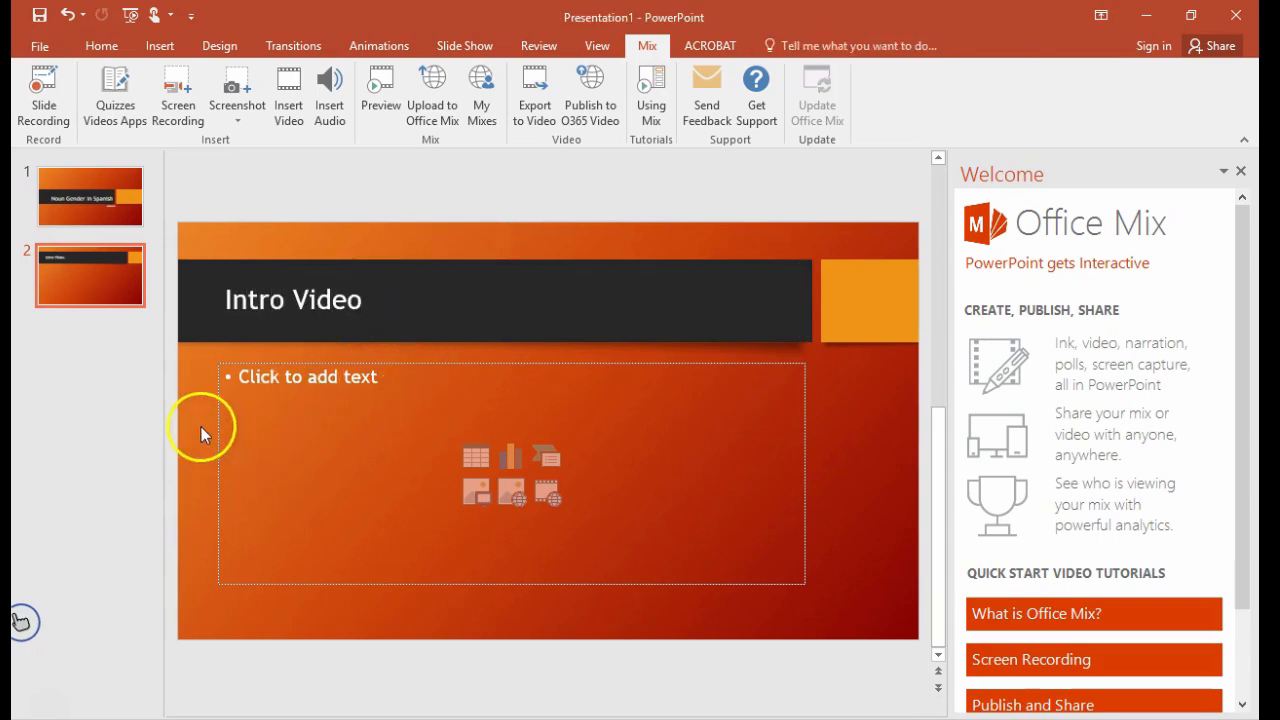
left_click(255, 421)
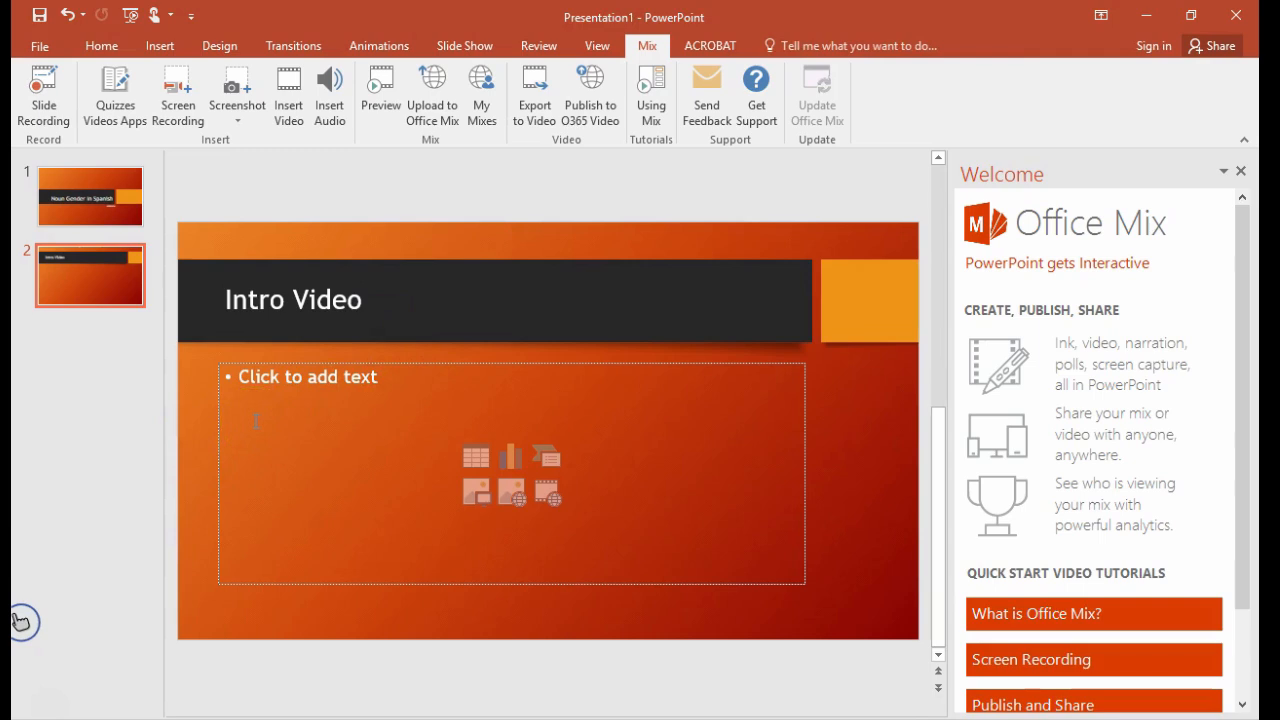
mouse_move(858, 38)
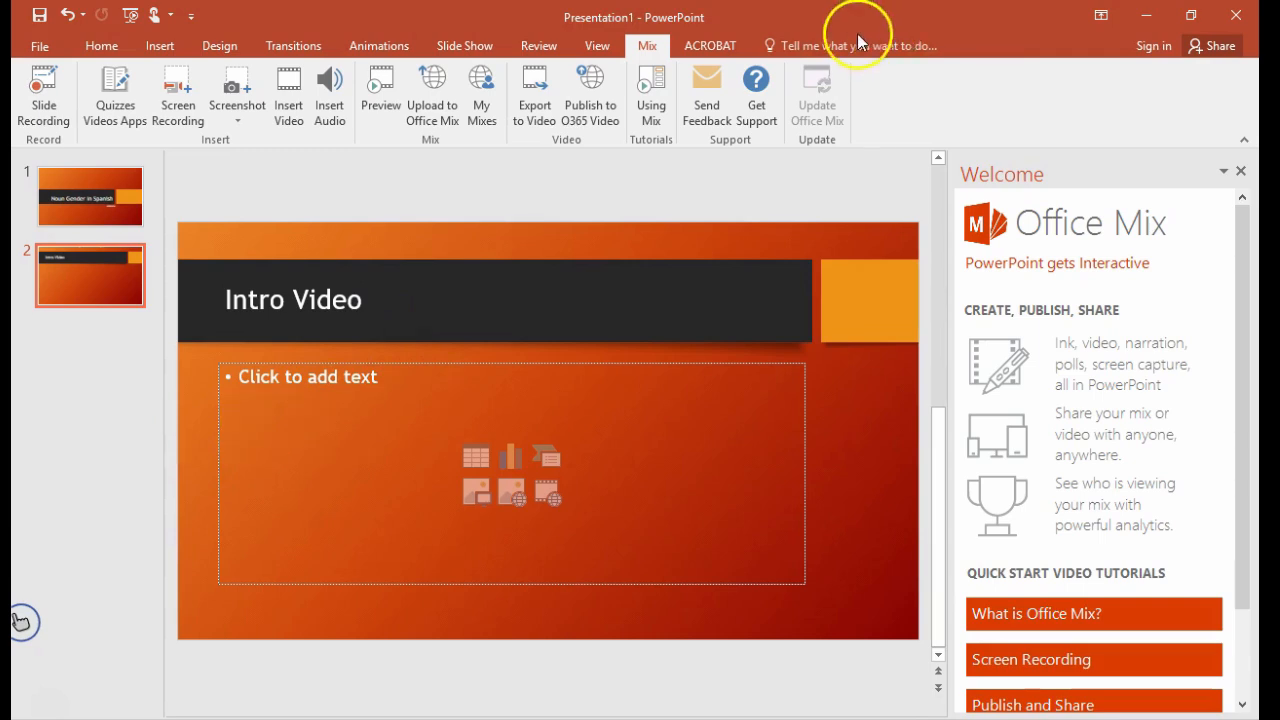
mouse_move(177, 90)
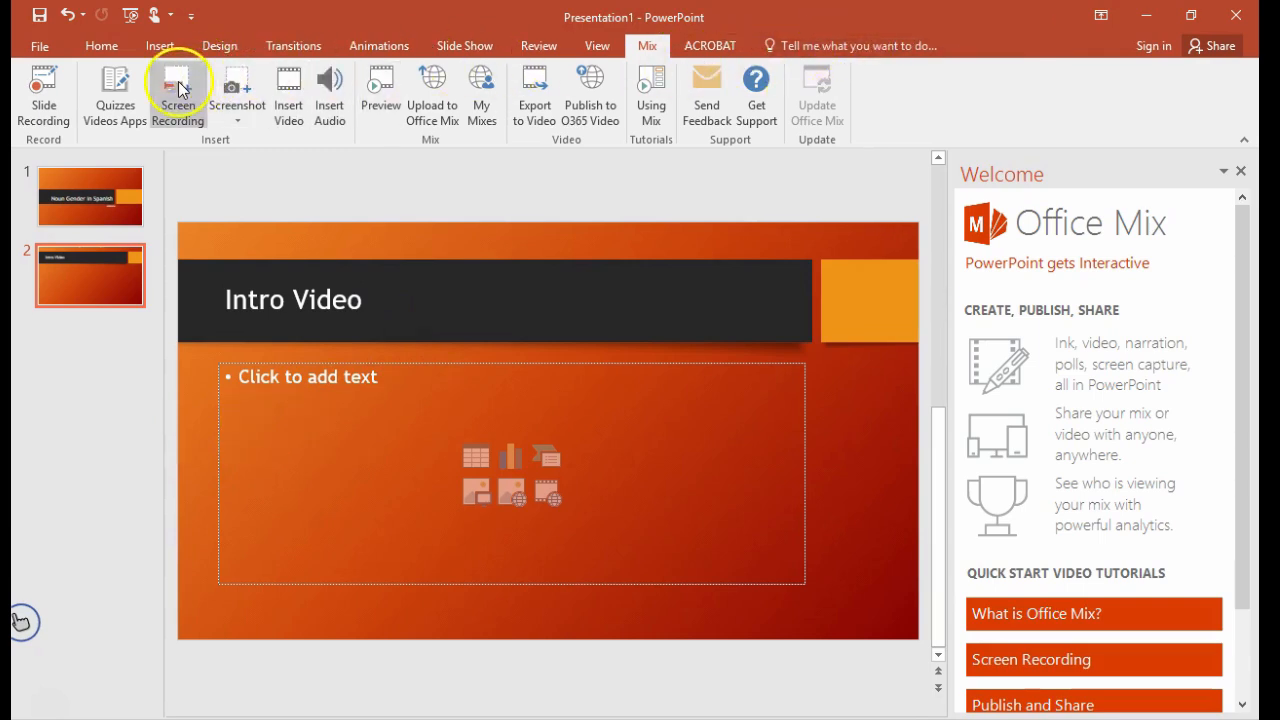
- Launch Mix Screen Recording over the YouTube 'noun gender in spanish' results
left_click(178, 90)
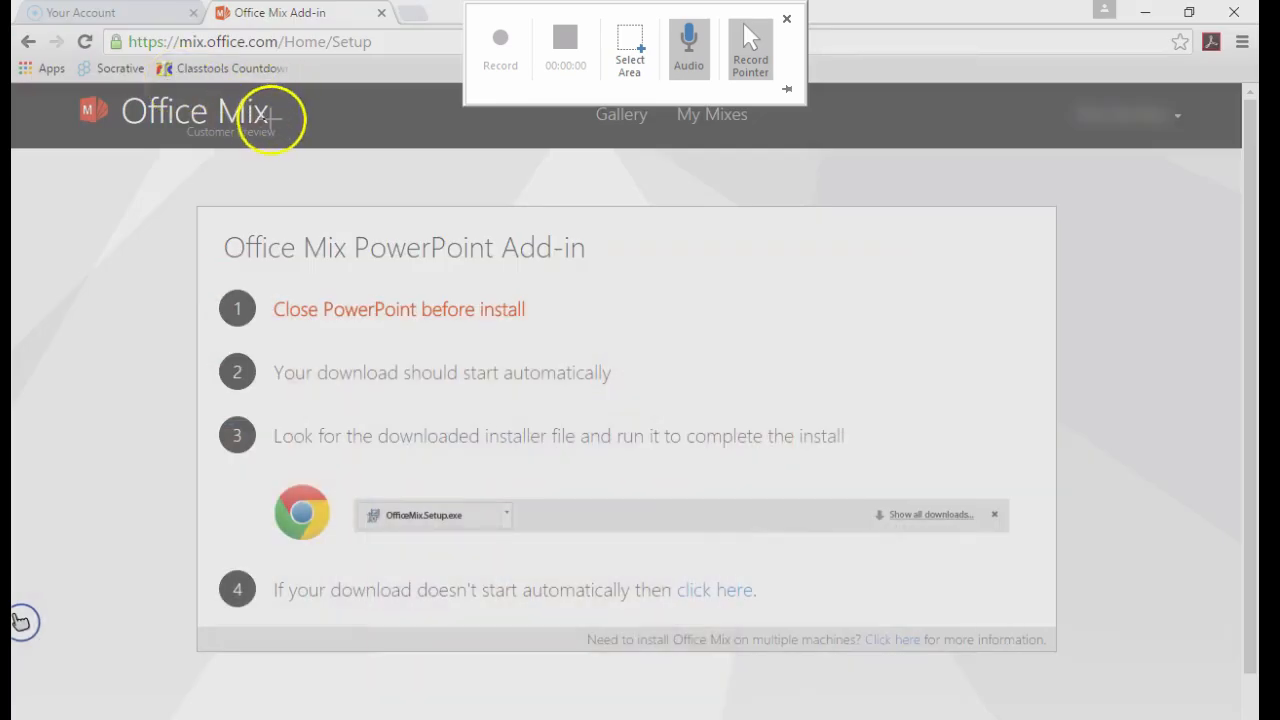
mouse_move(255, 140)
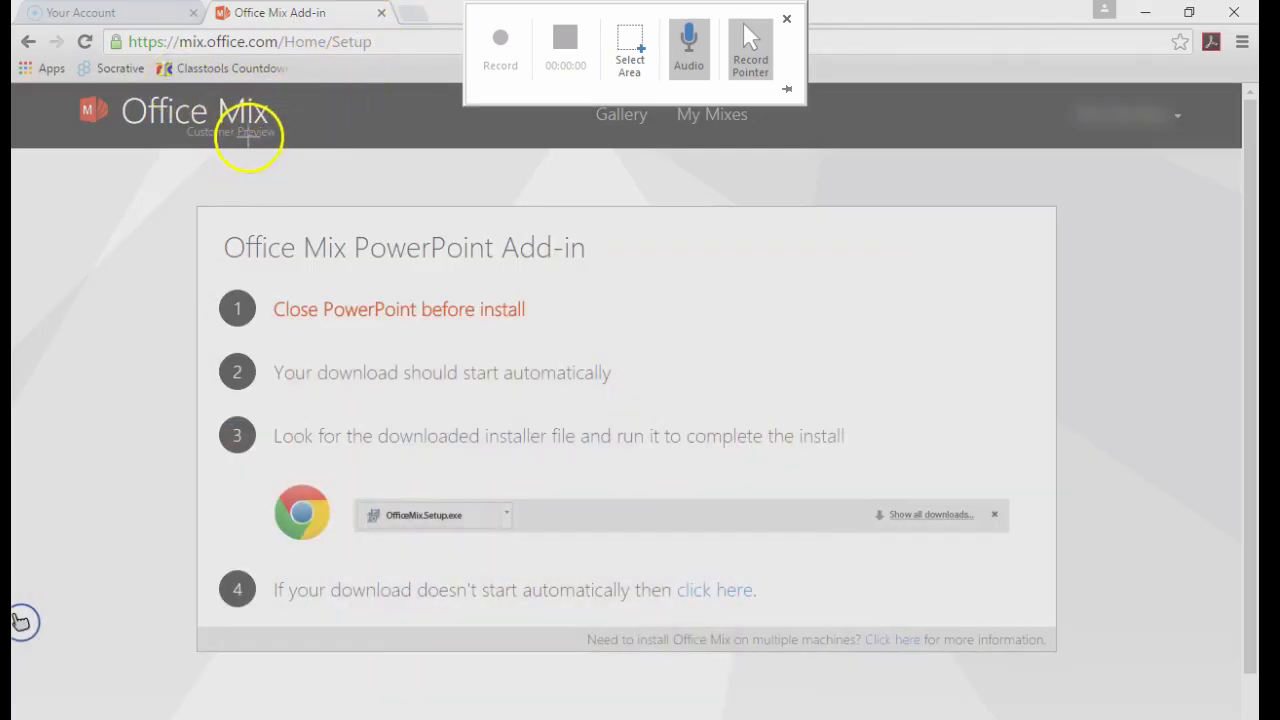
left_click_drag(248, 138, 726, 582)
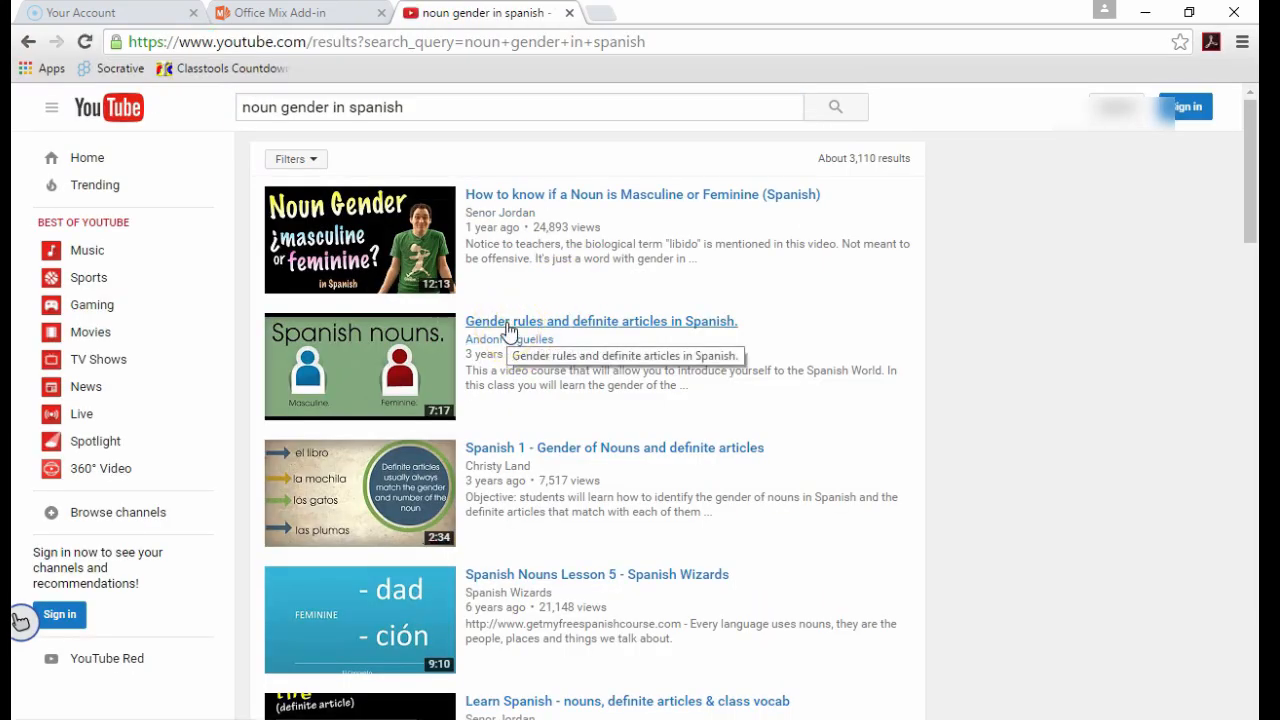
- Open the 'Gender rules and definite articles in Spanish' YouTube video
left_click(601, 321)
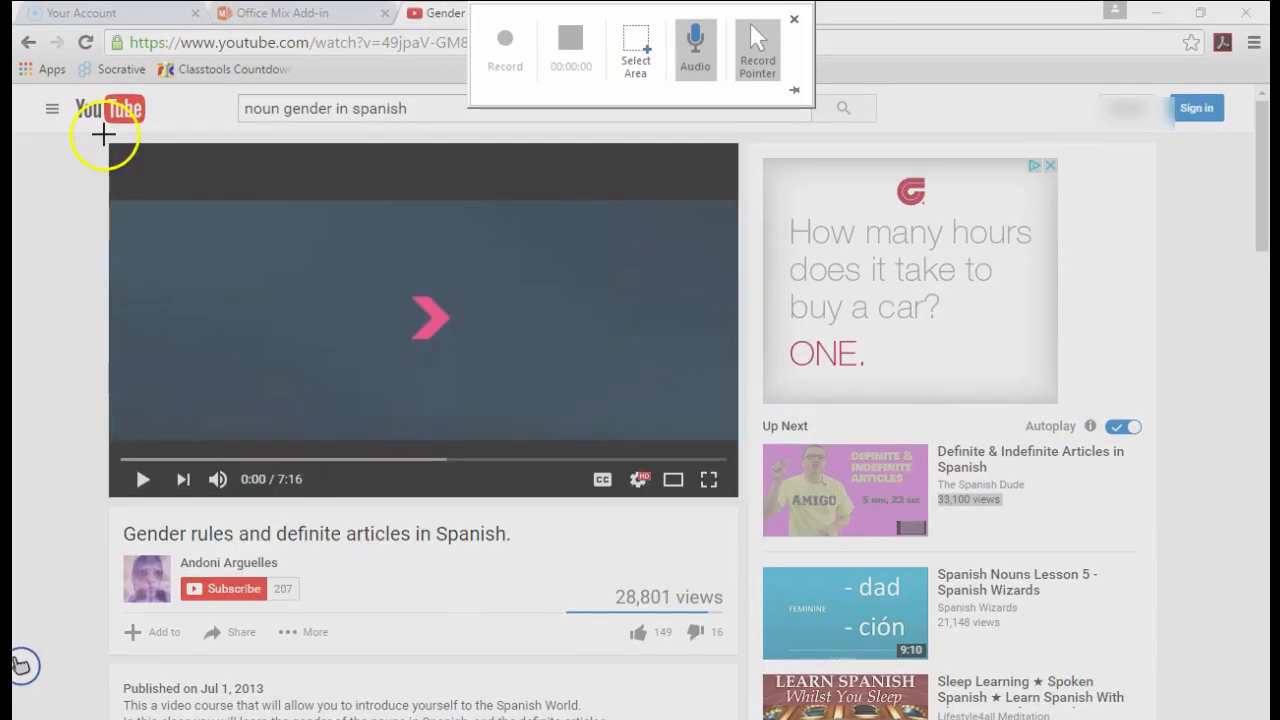
- Record the YouTube player area while the video plays, inserting the capture on slide 2
left_click_drag(103, 131, 438, 500)
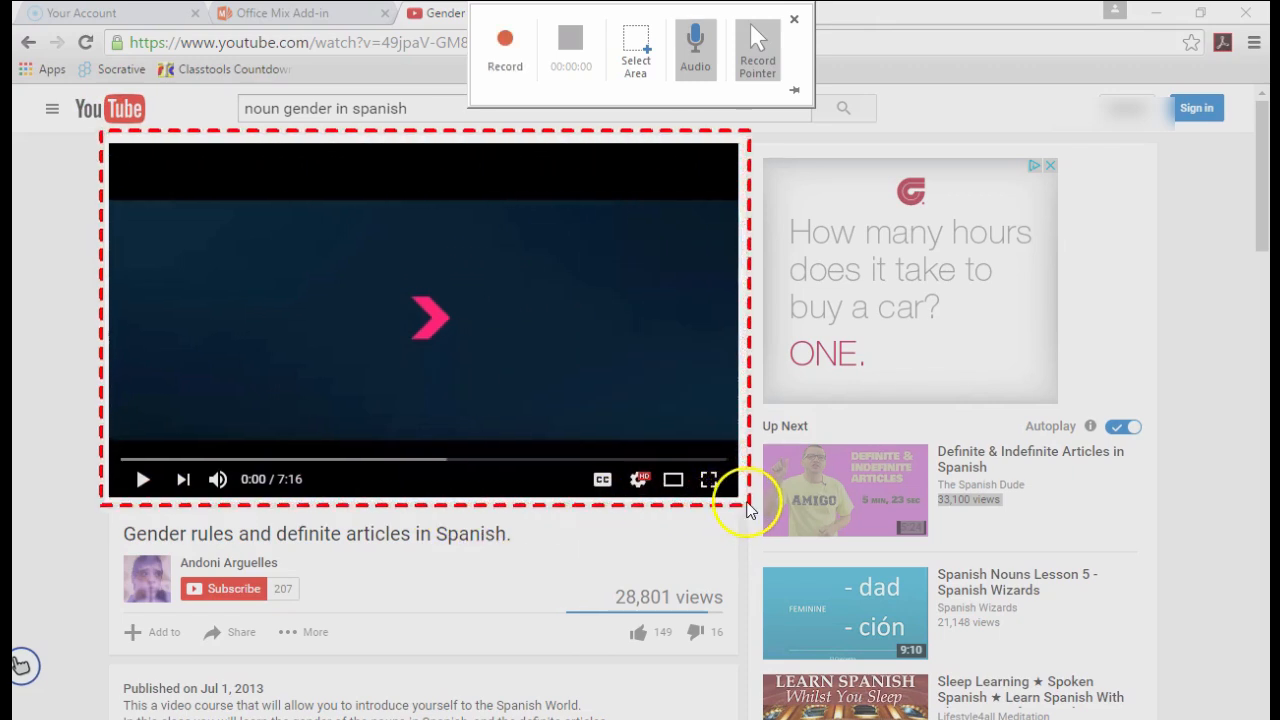
mouse_move(550, 90)
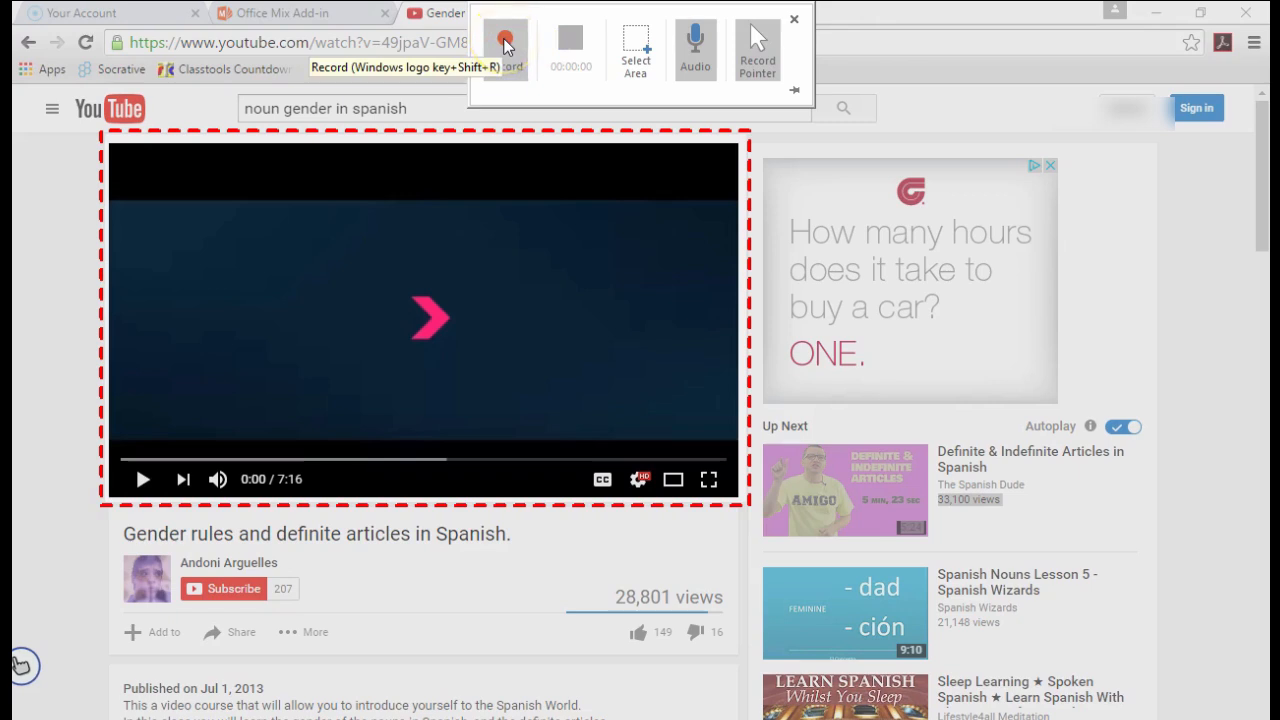
mouse_move(757, 50)
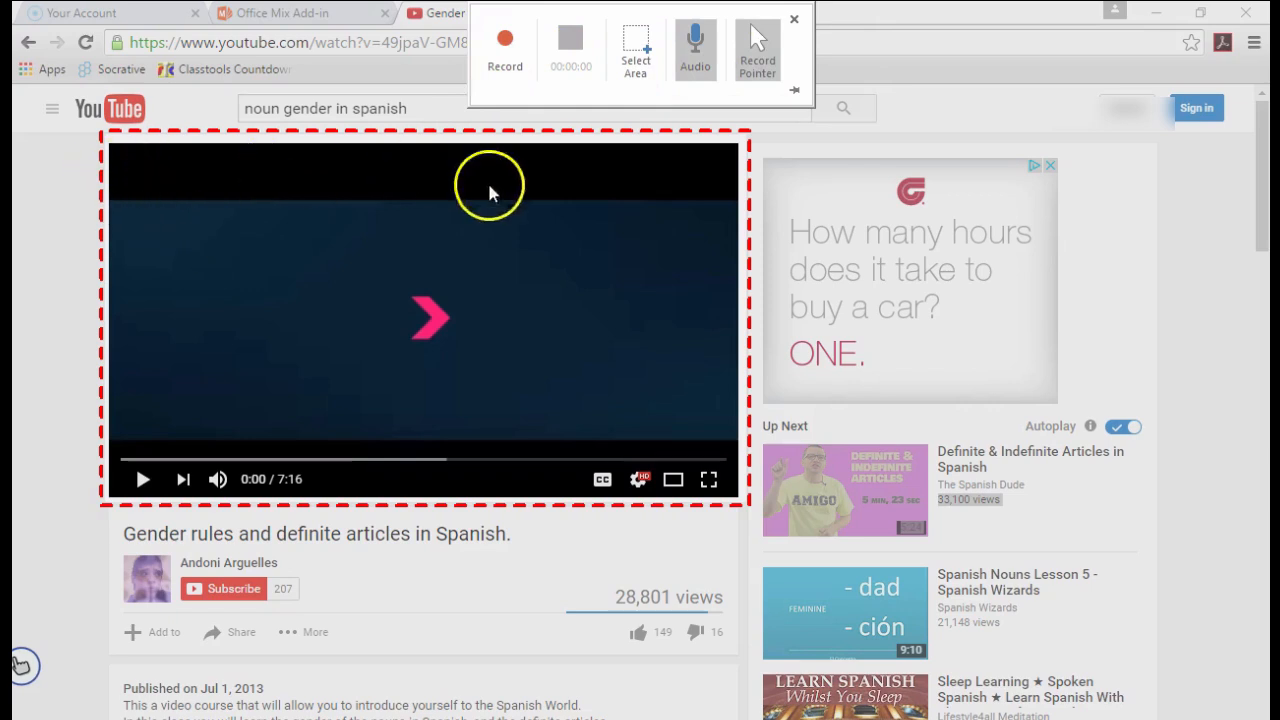
mouse_move(537, 337)
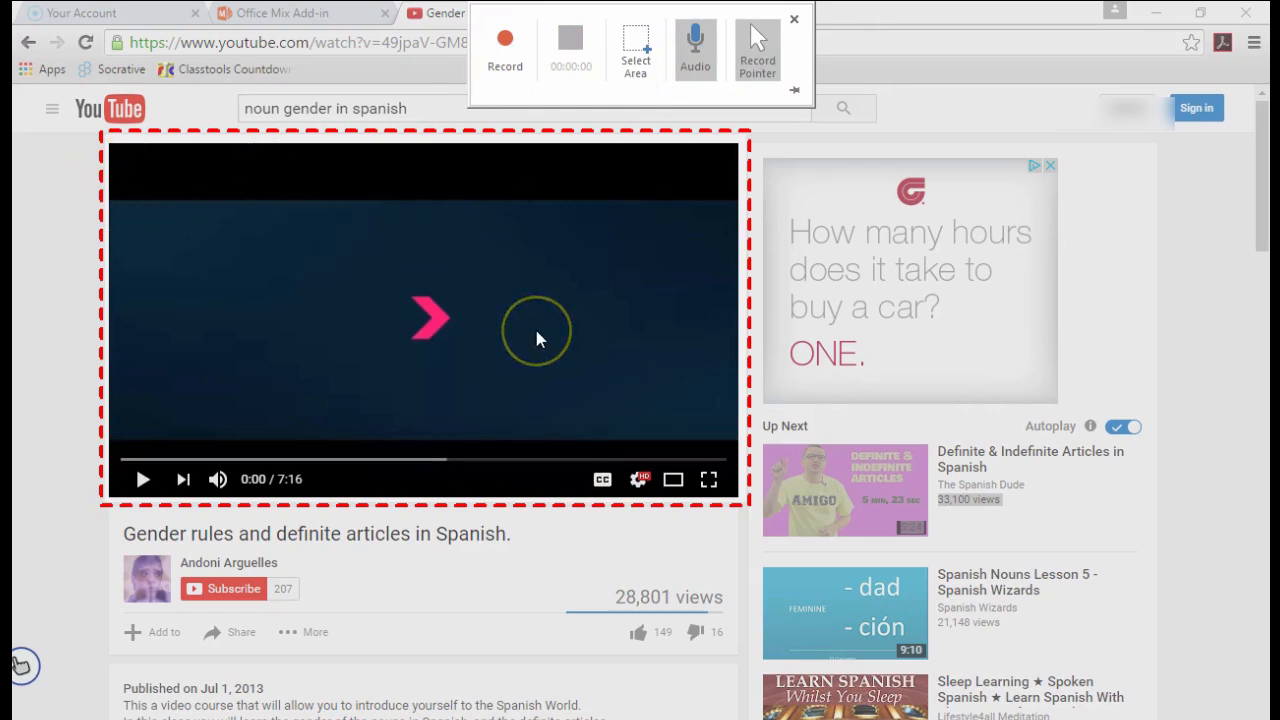
mouse_move(538, 282)
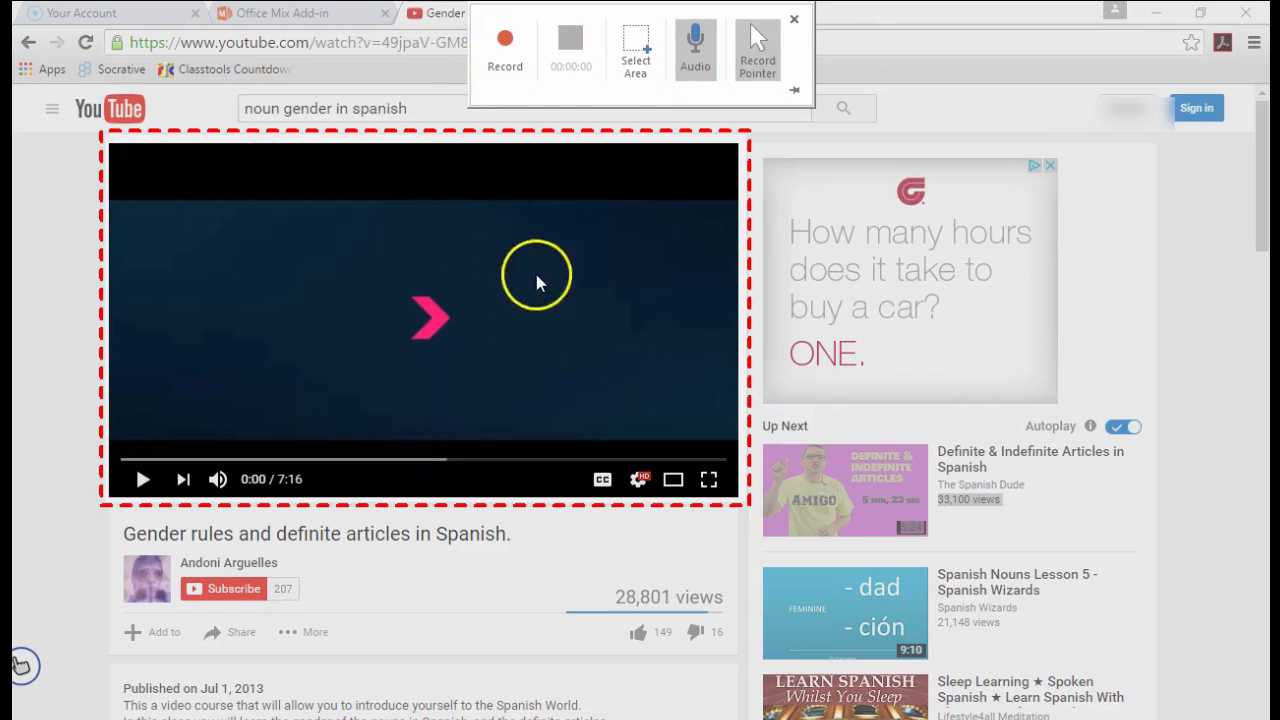
left_click(504, 45)
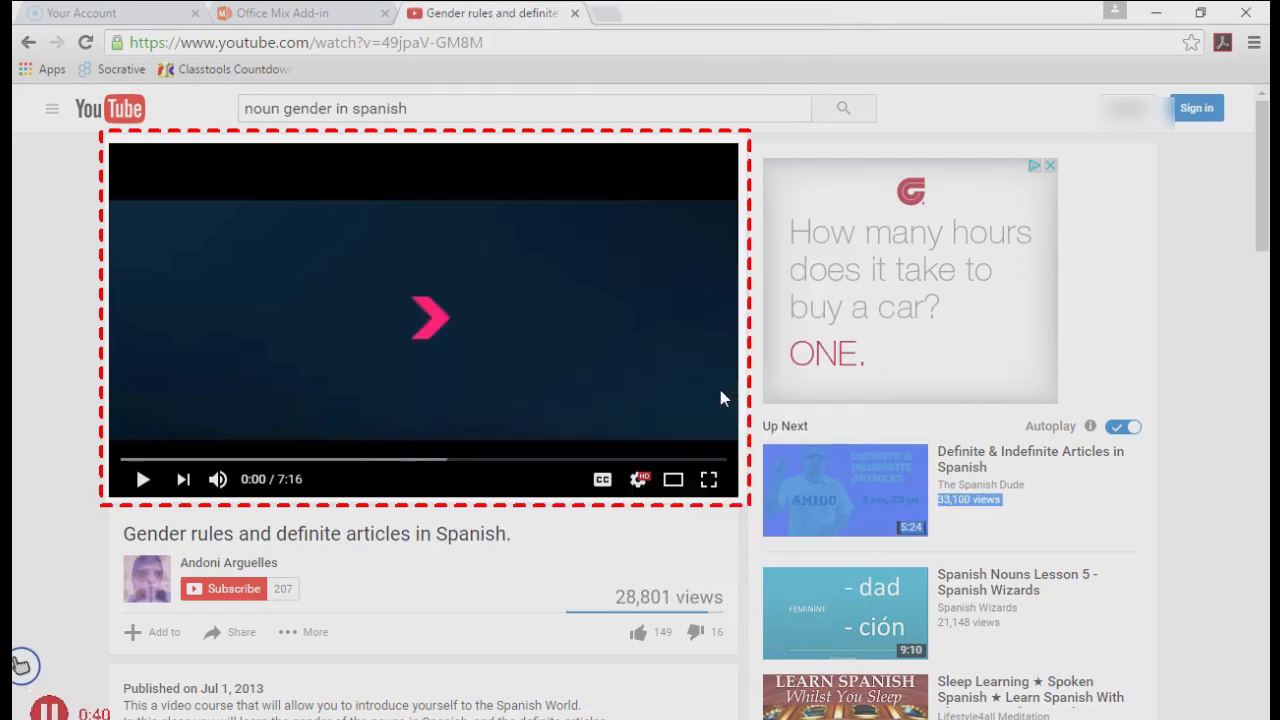
left_click(143, 479)
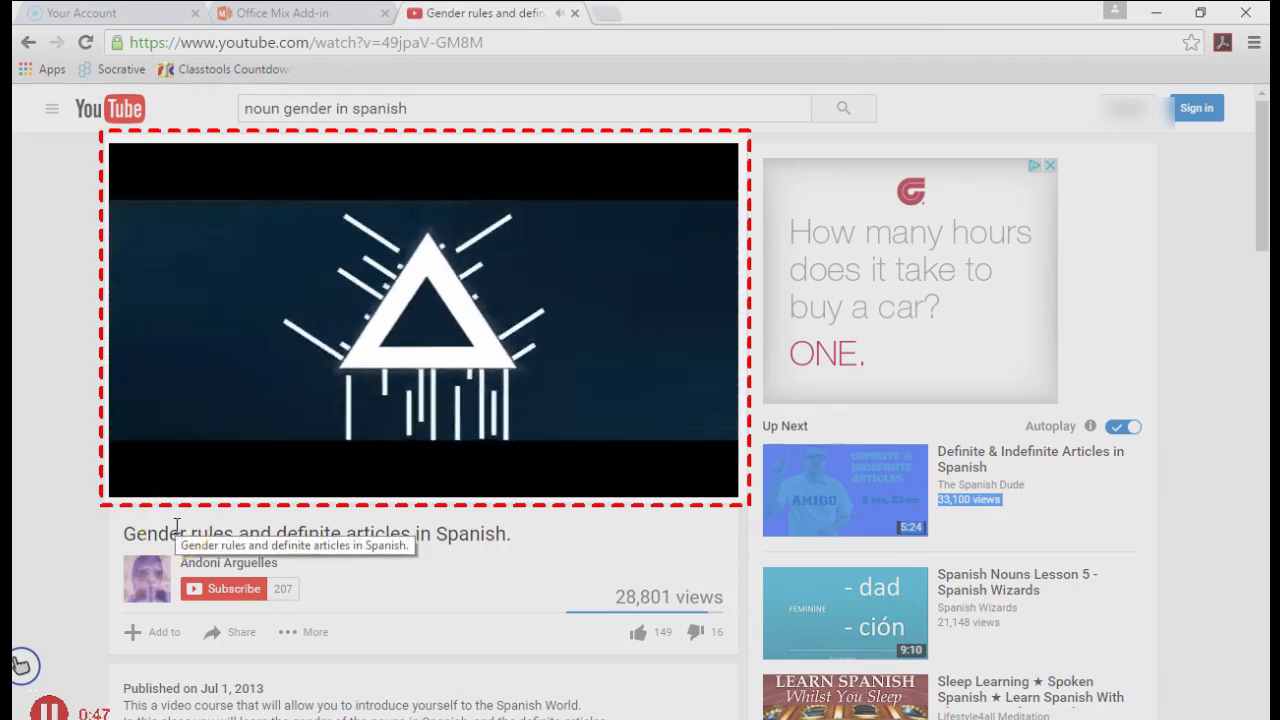
left_click(130, 466)
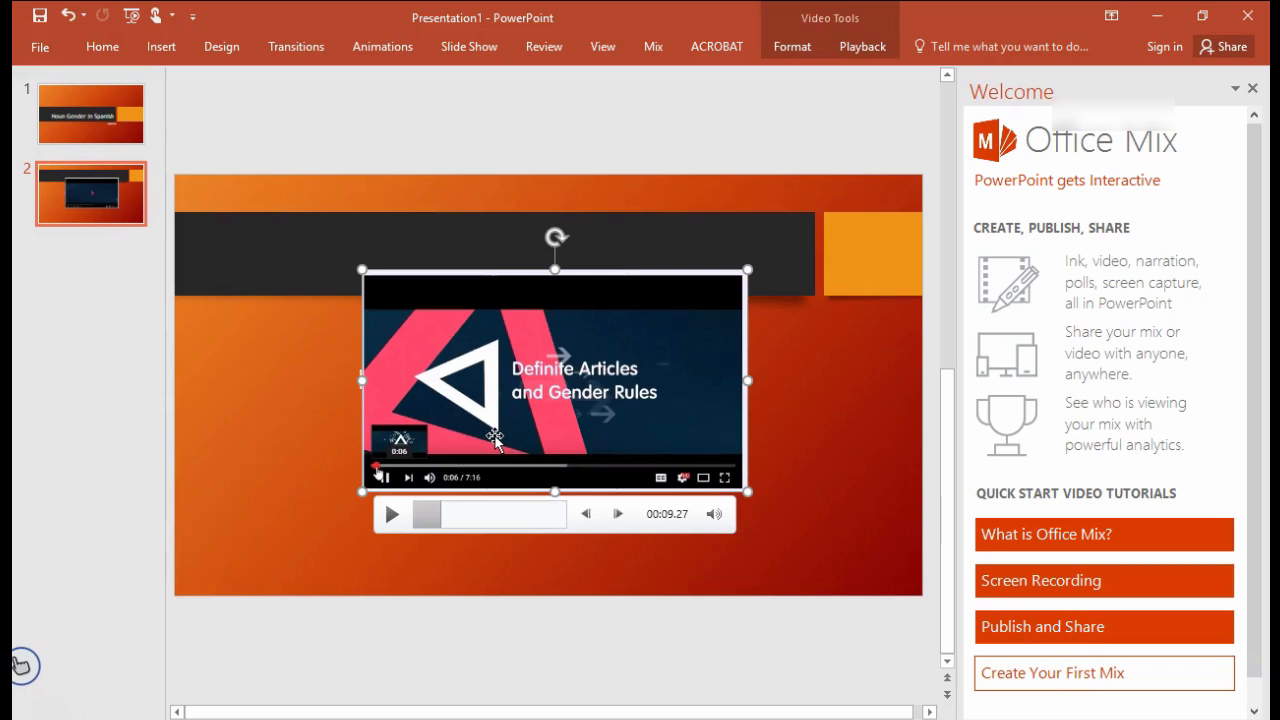
mouse_move(632, 307)
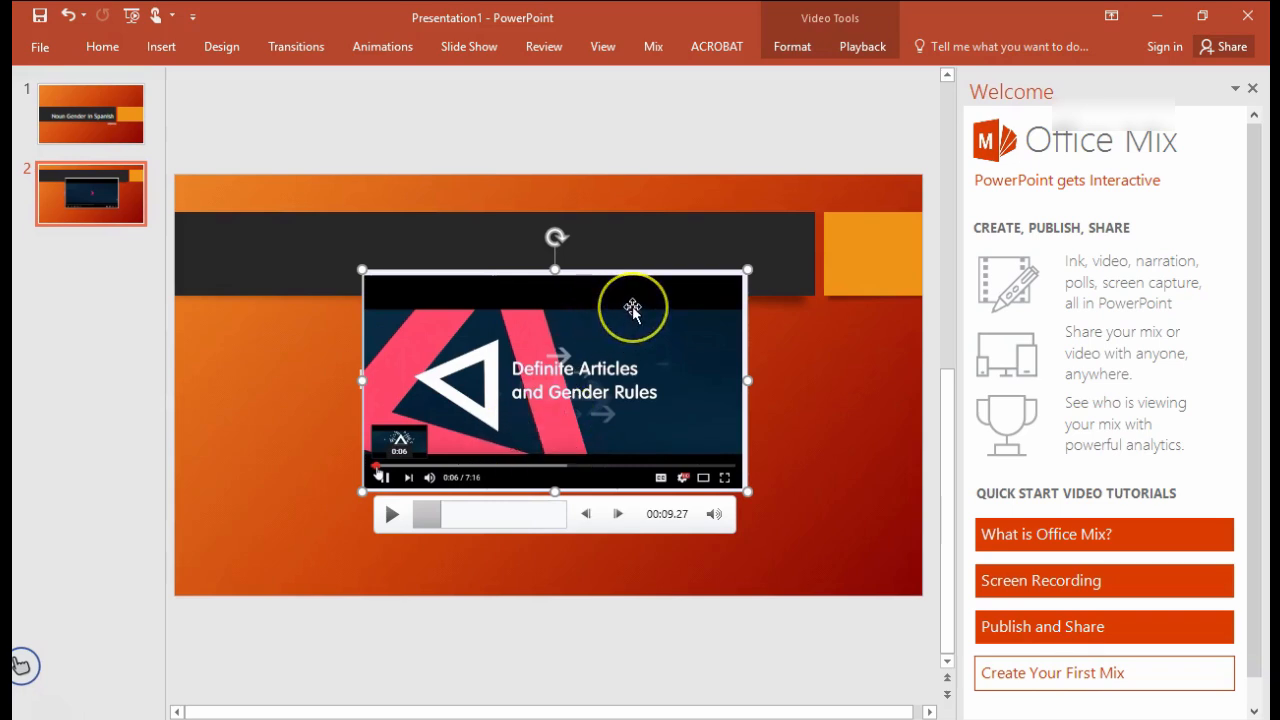
mouse_move(671, 311)
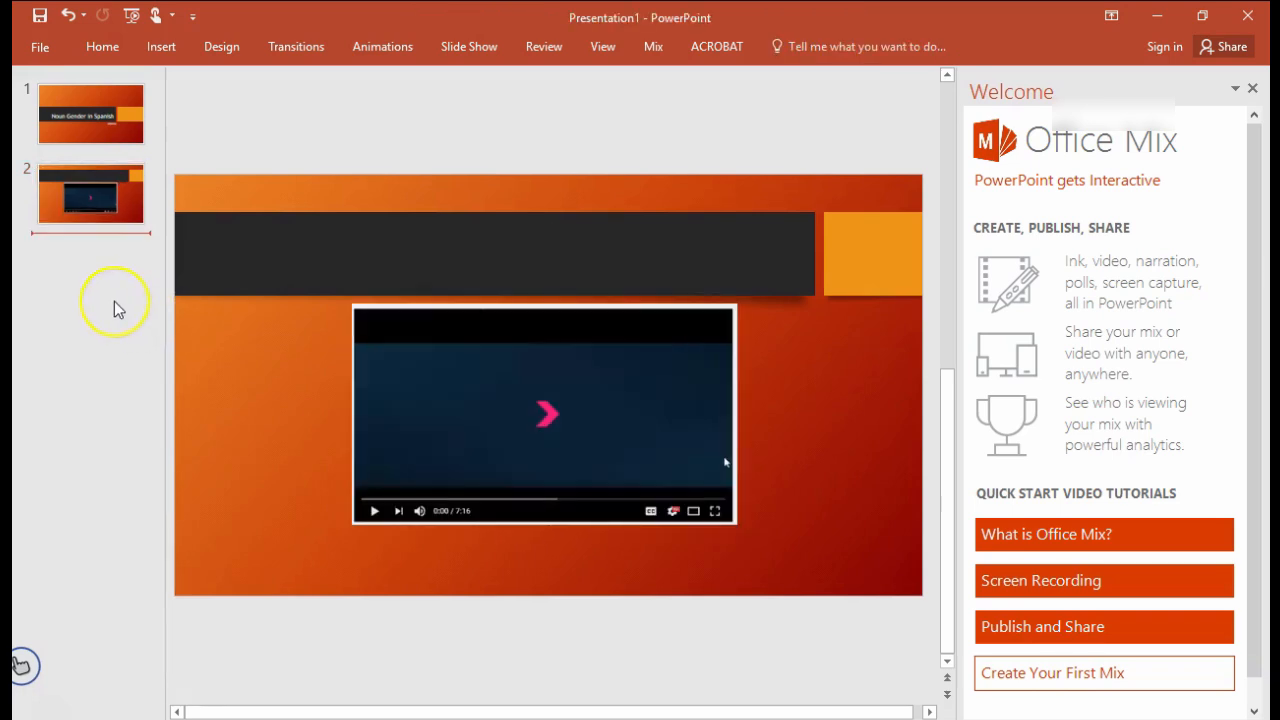
- Add a blank third slide and open the Mix Screenshot list of windows
right_click(110, 300)
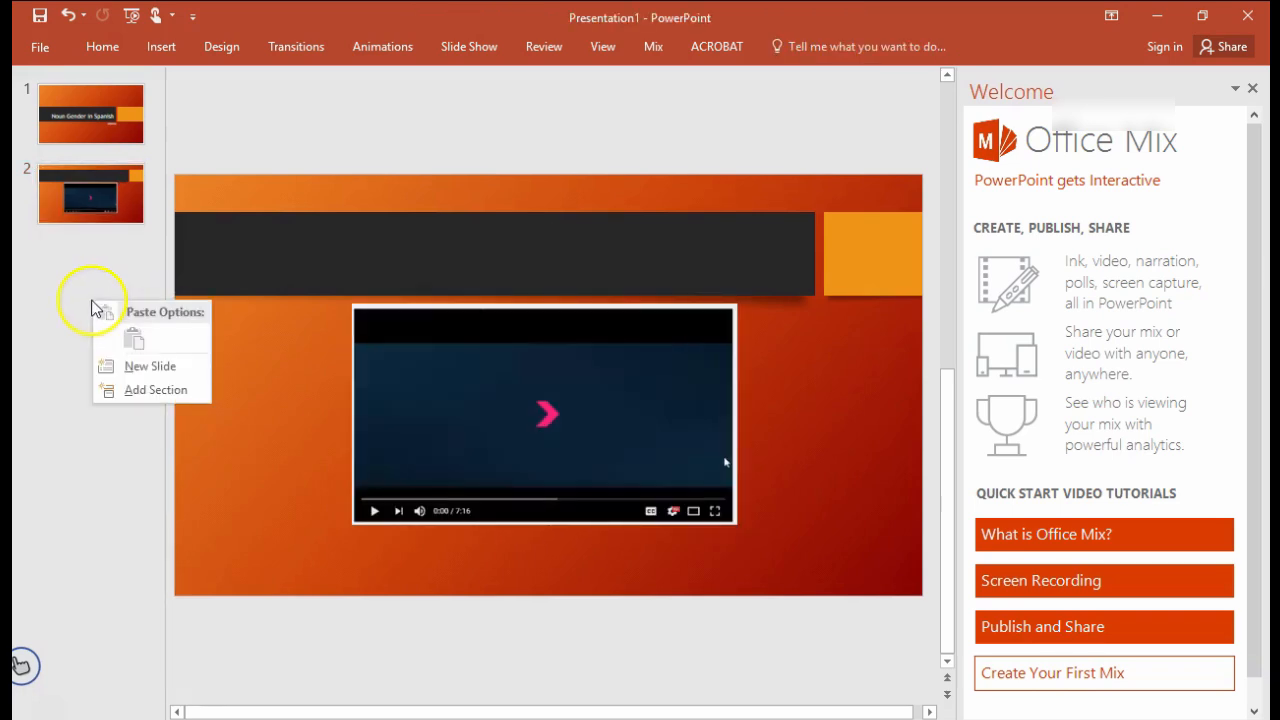
left_click(149, 366)
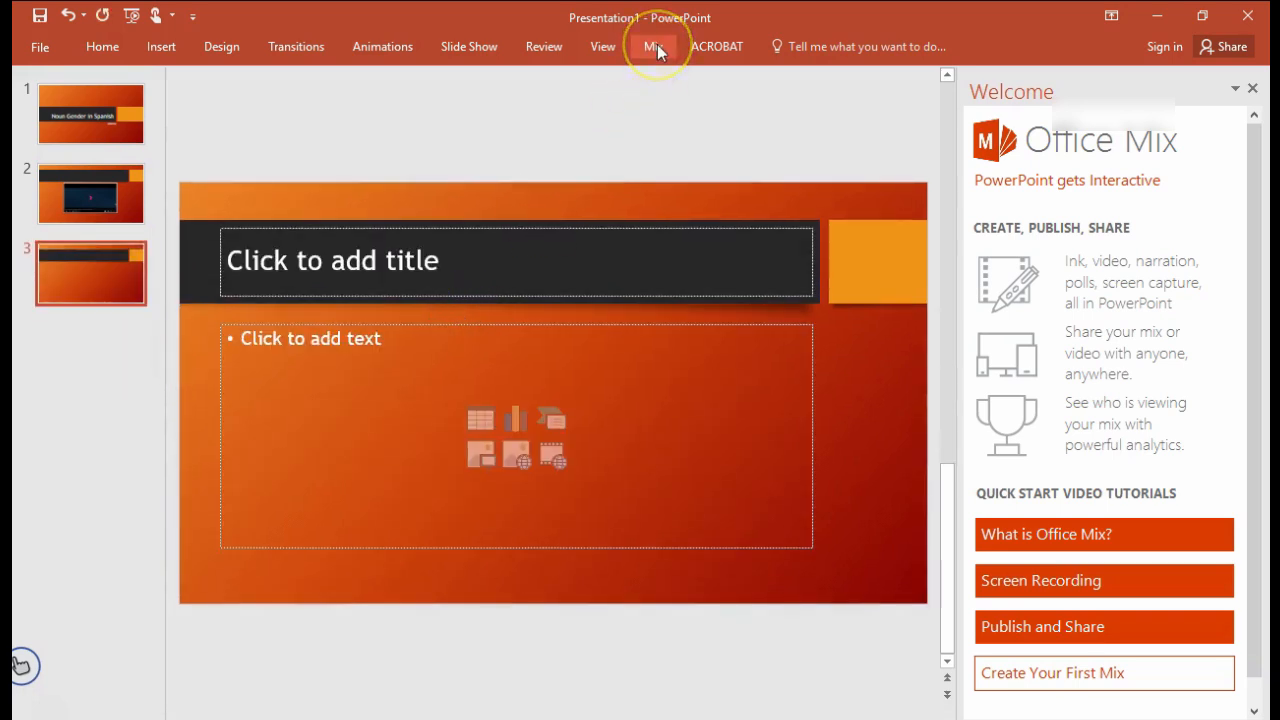
left_click(652, 46)
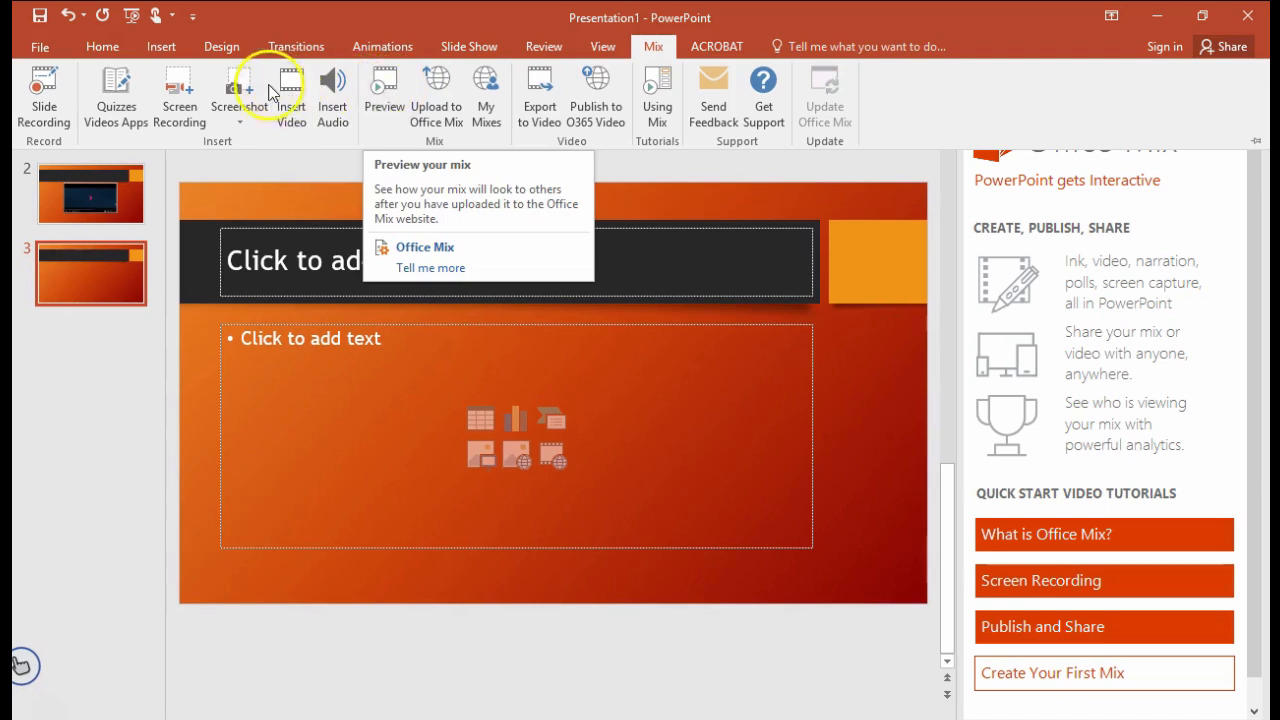
mouse_move(240, 95)
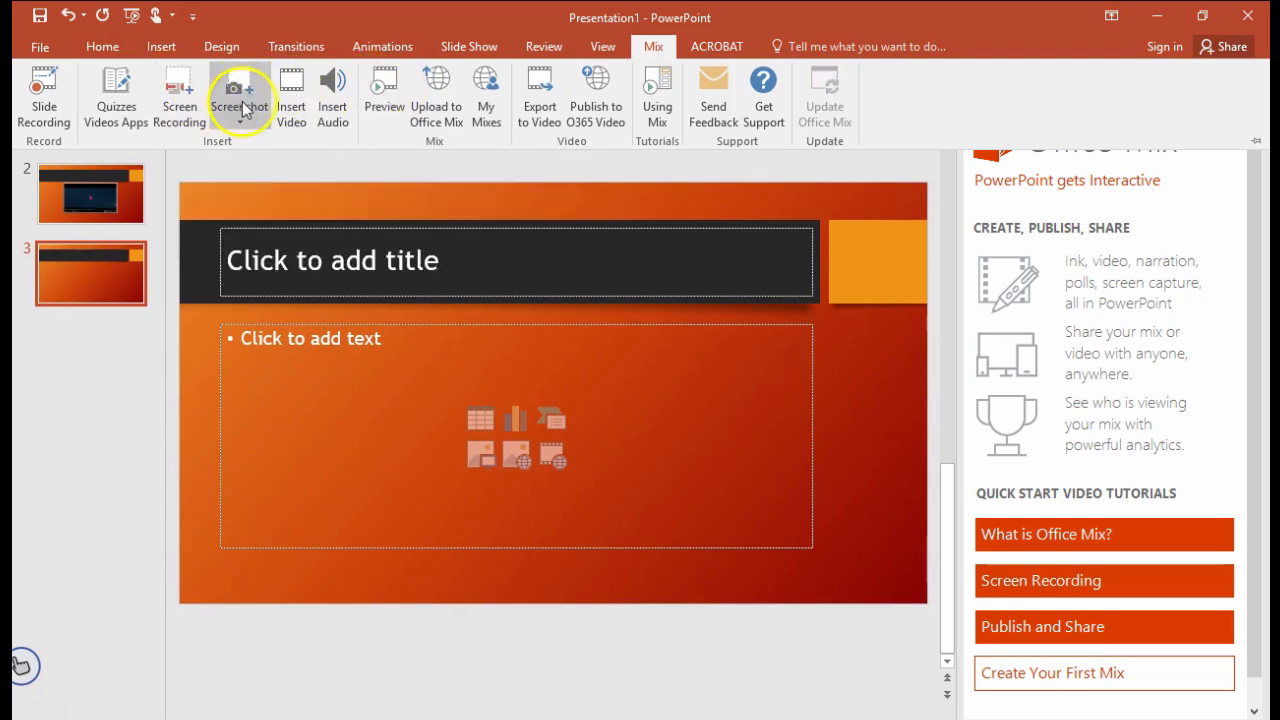
left_click(239, 95)
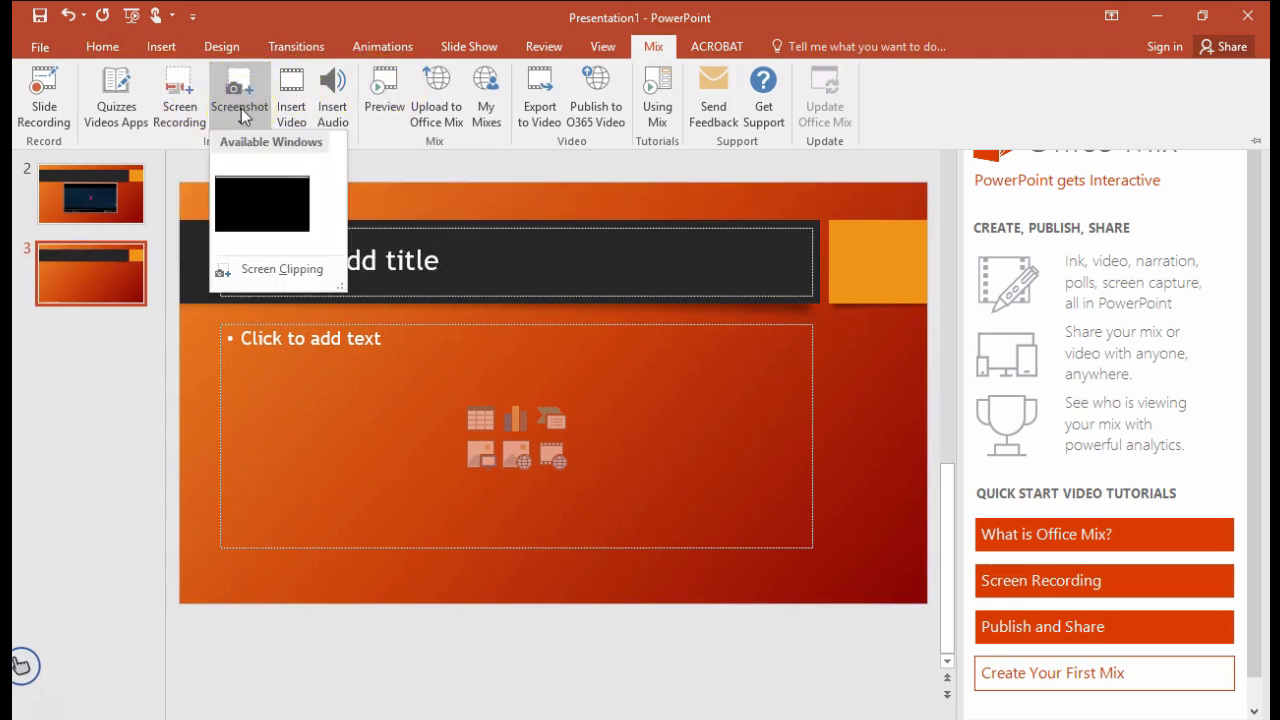
left_click(262, 205)
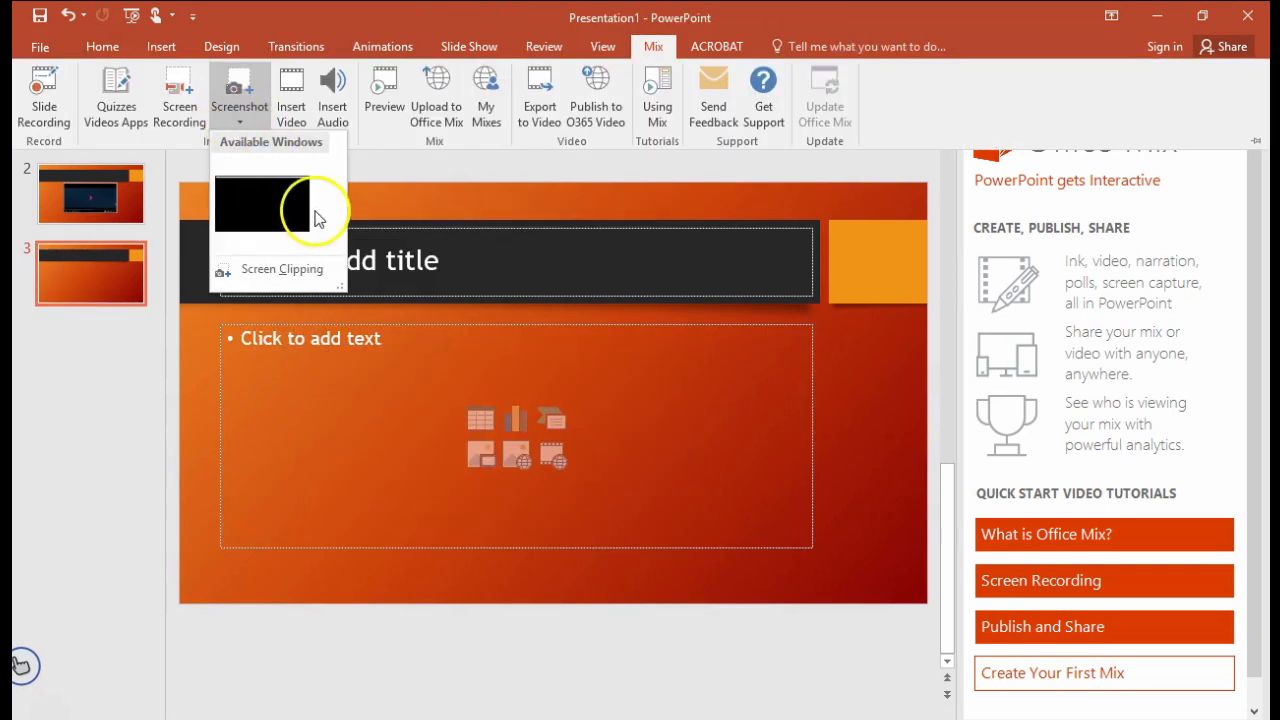
mouse_move(242, 105)
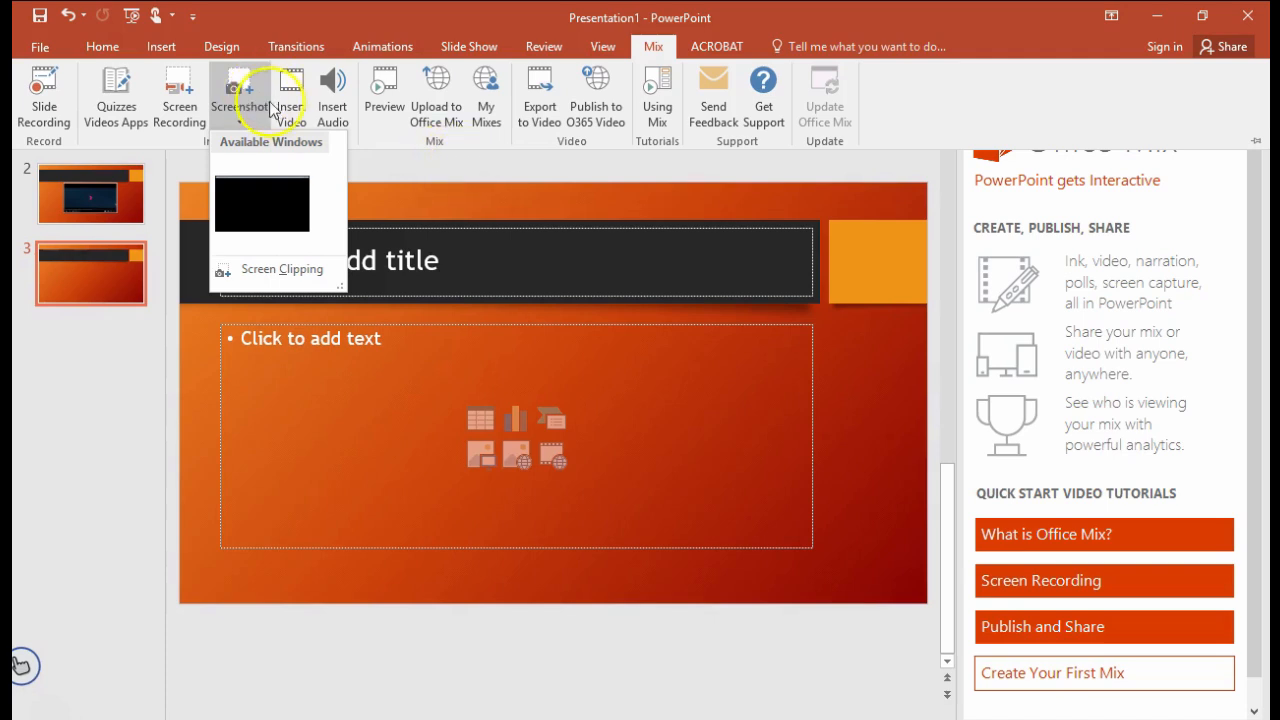
mouse_move(275, 250)
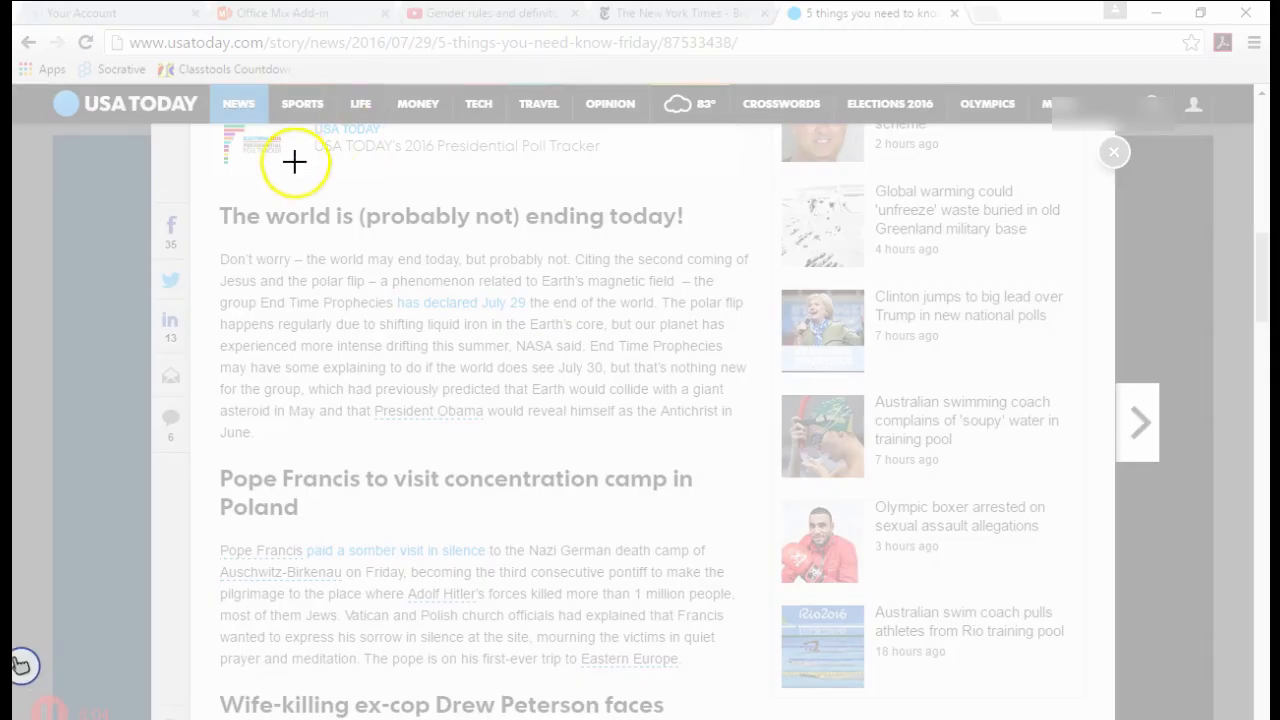
mouse_move(207, 192)
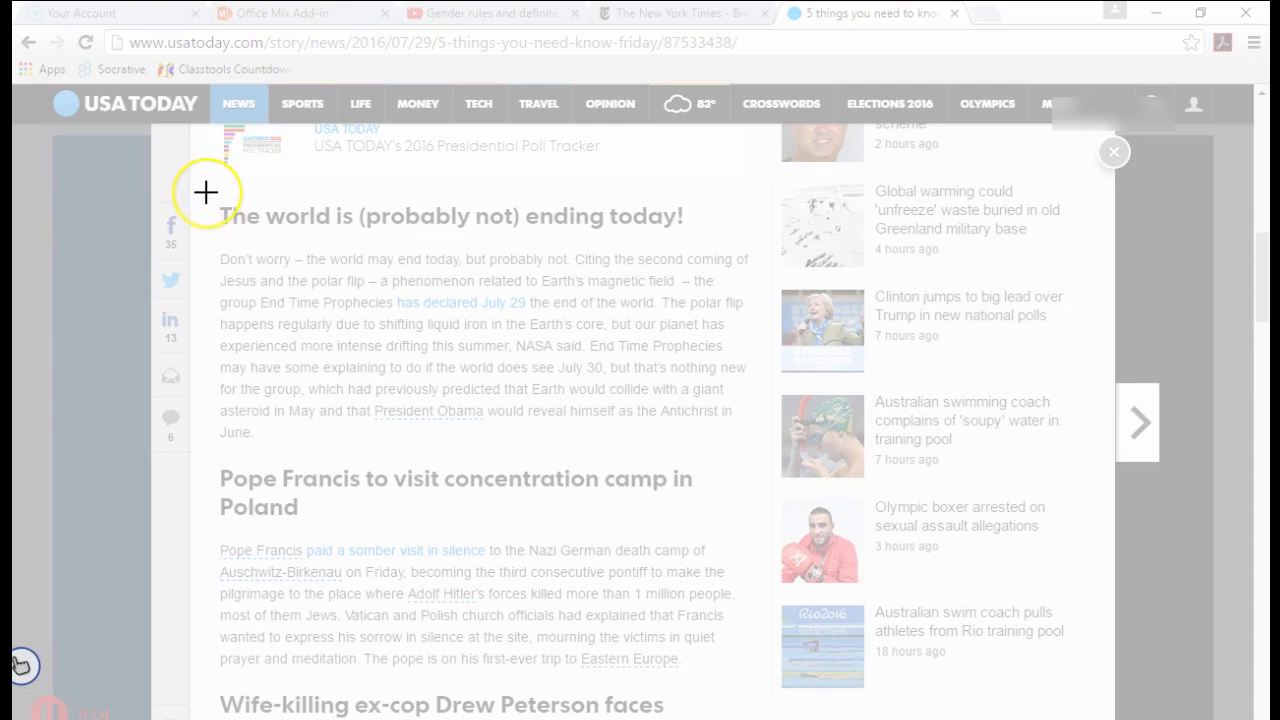
- Clip the USA Today 'The world is (probably not) ending today!' paragraph onto slide 3
left_click_drag(205, 191, 338, 356)
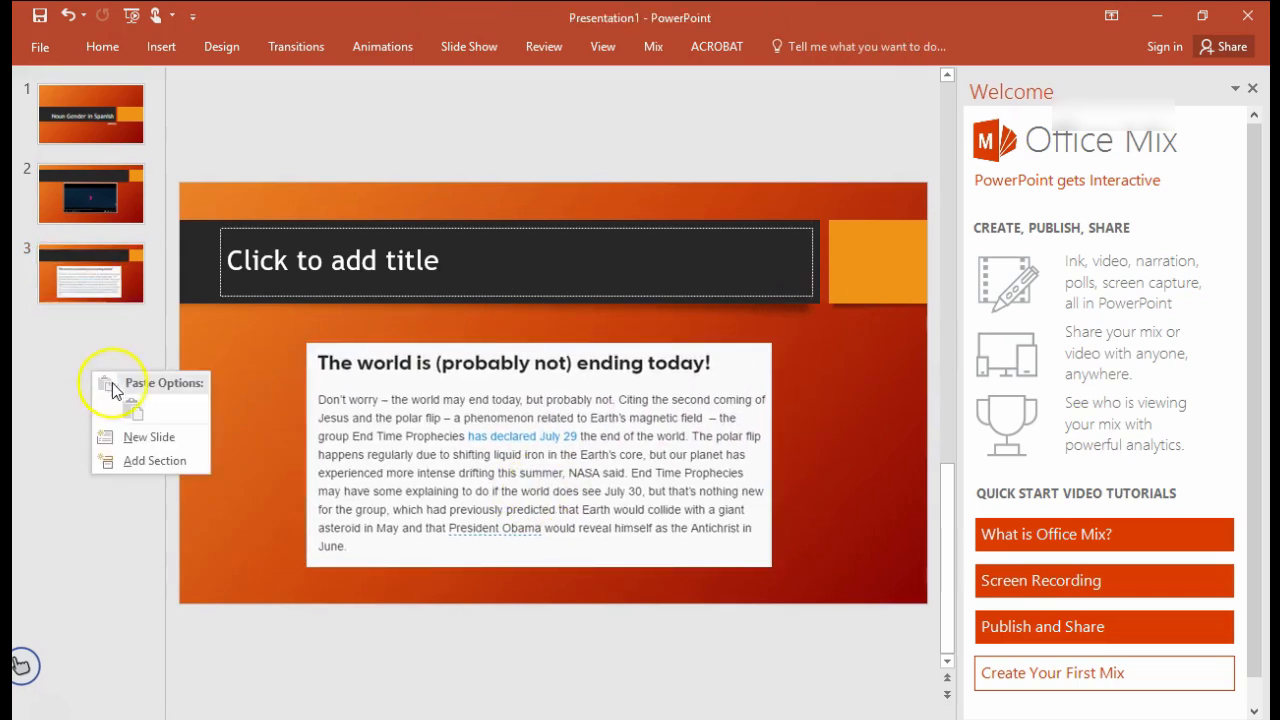
- Add a new slide 4 with the November08 1047.wmv video and an audio clip
left_click(148, 437)
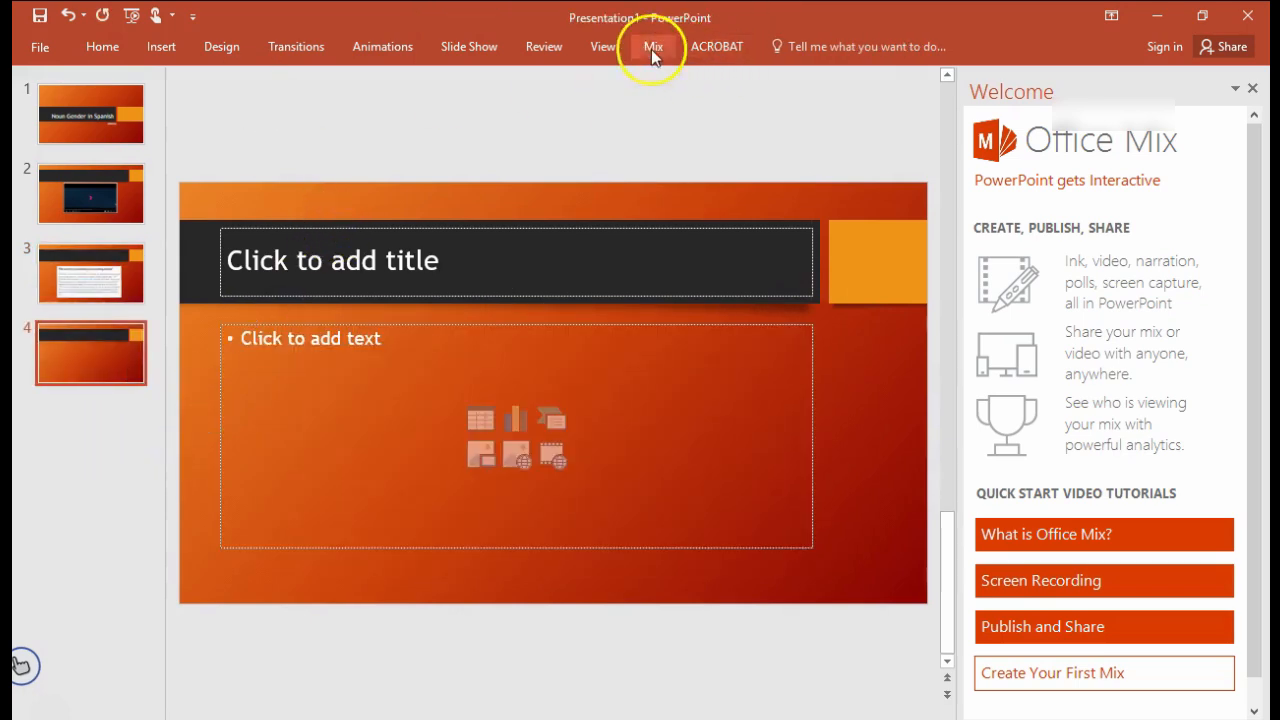
left_click(654, 46)
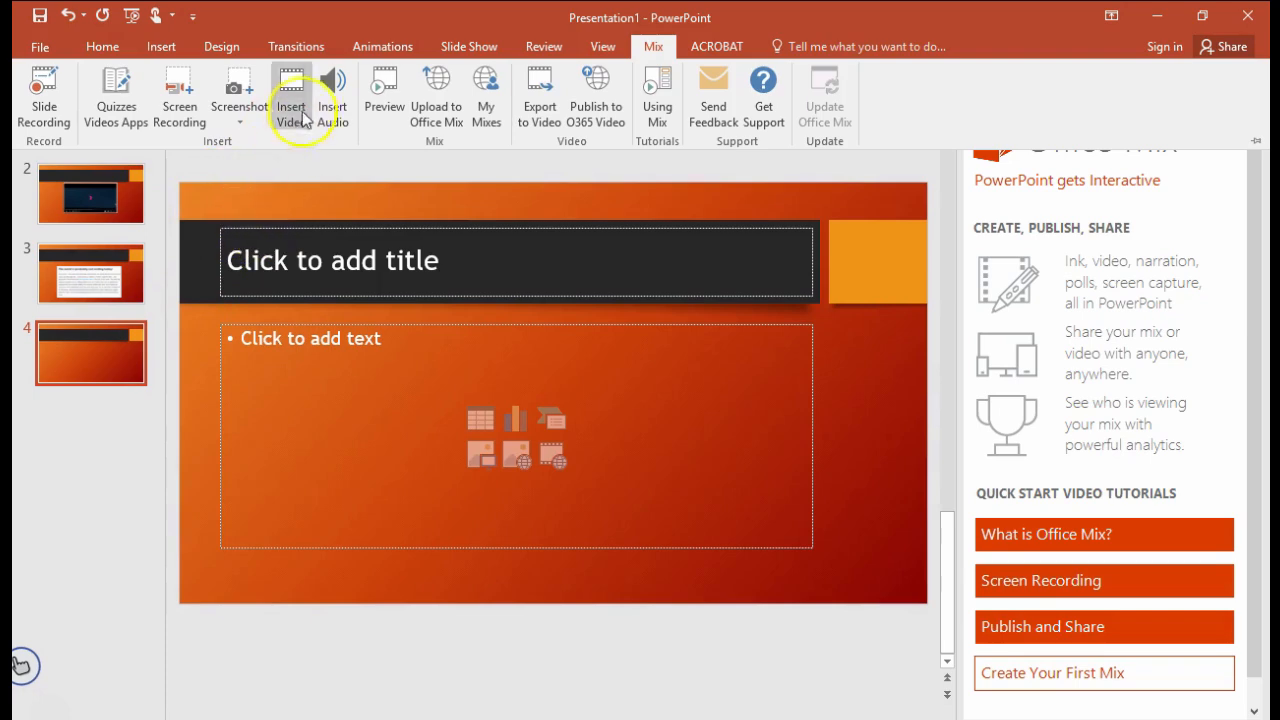
mouse_move(291, 95)
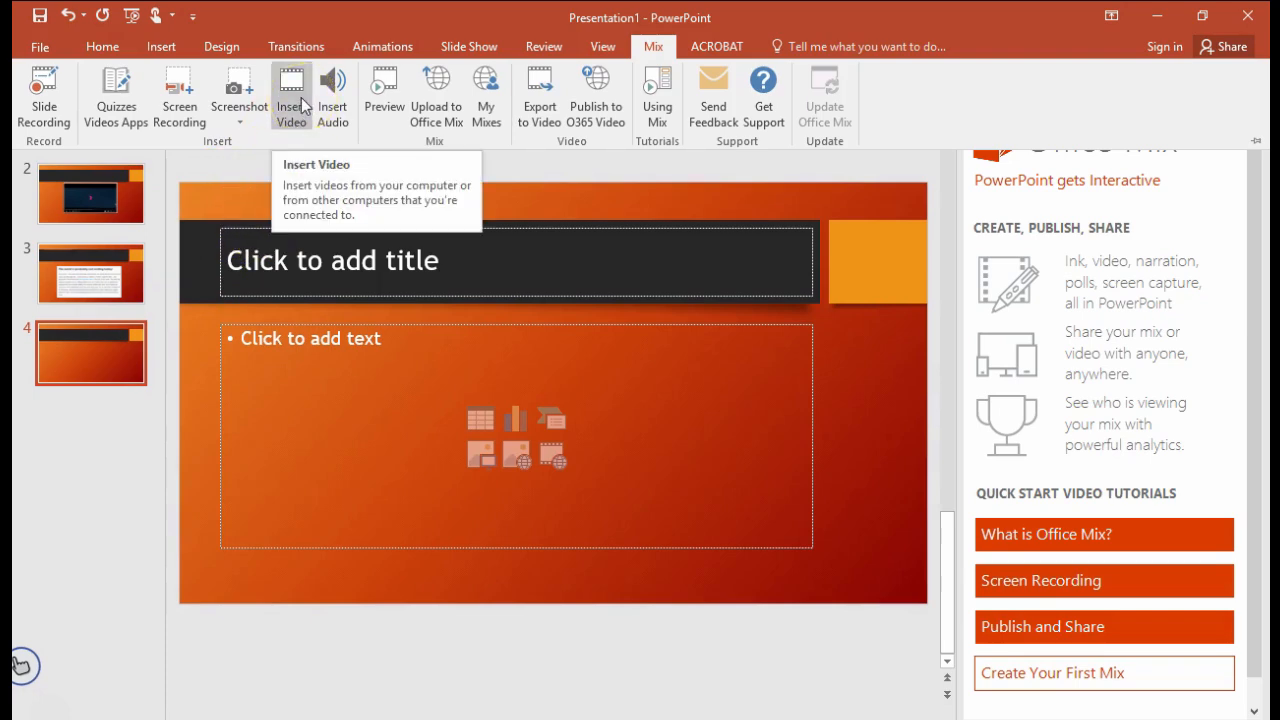
left_click(291, 95)
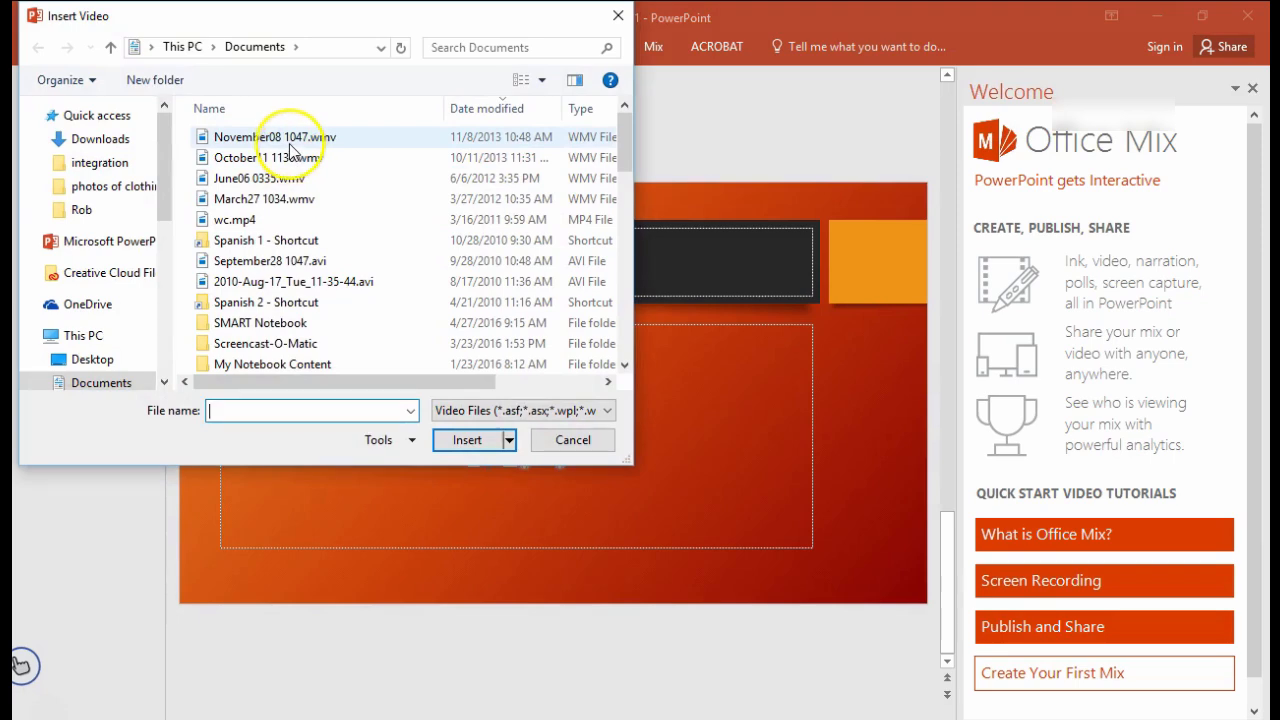
left_click(466, 440)
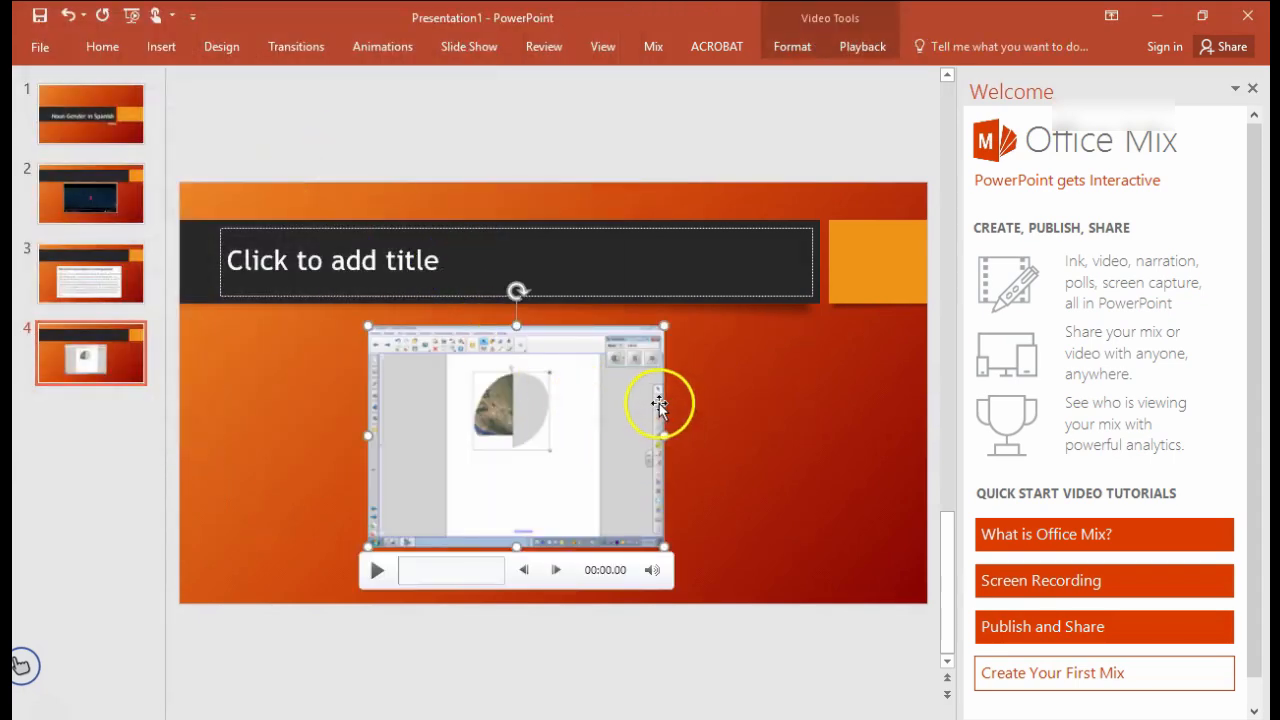
left_click(653, 46)
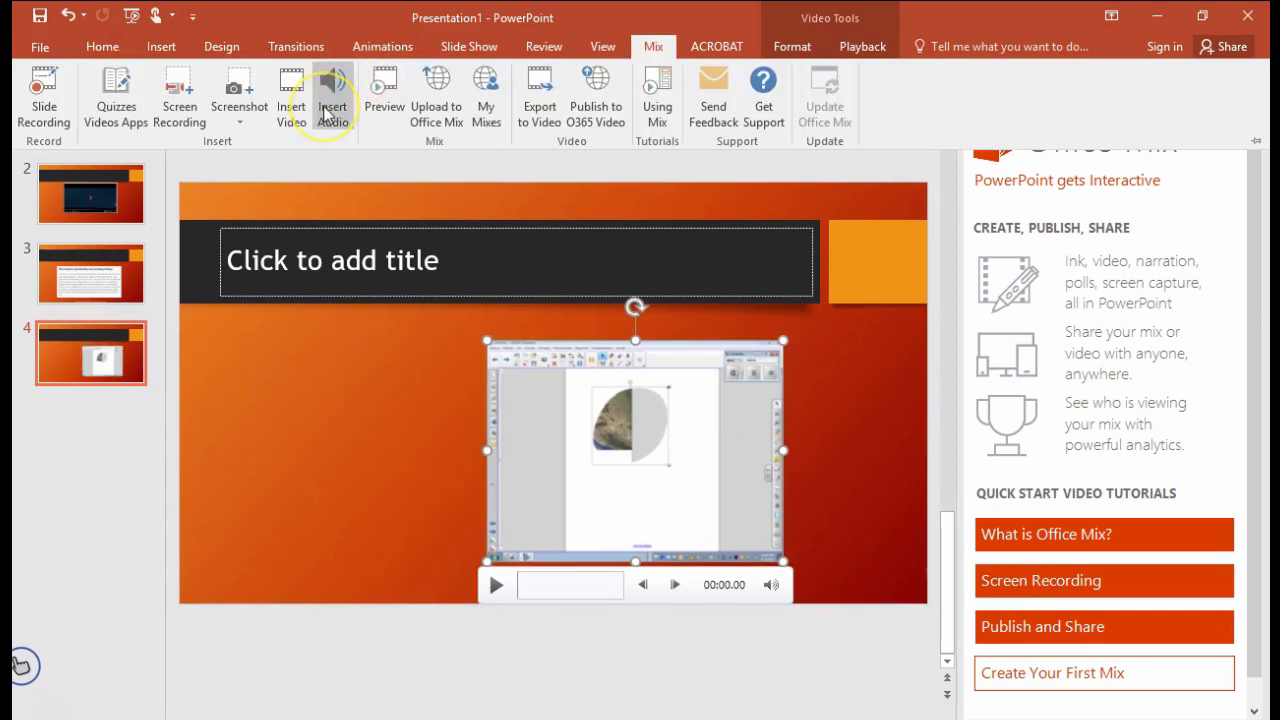
left_click(332, 90)
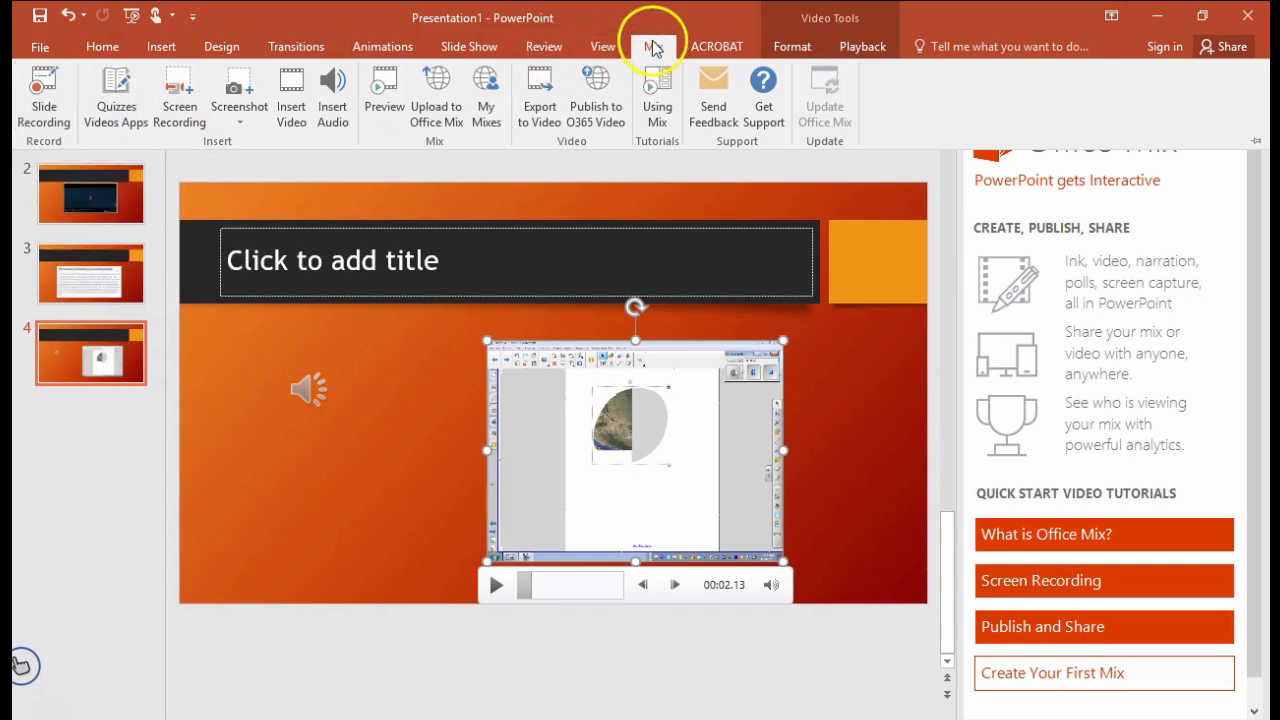
left_click(653, 46)
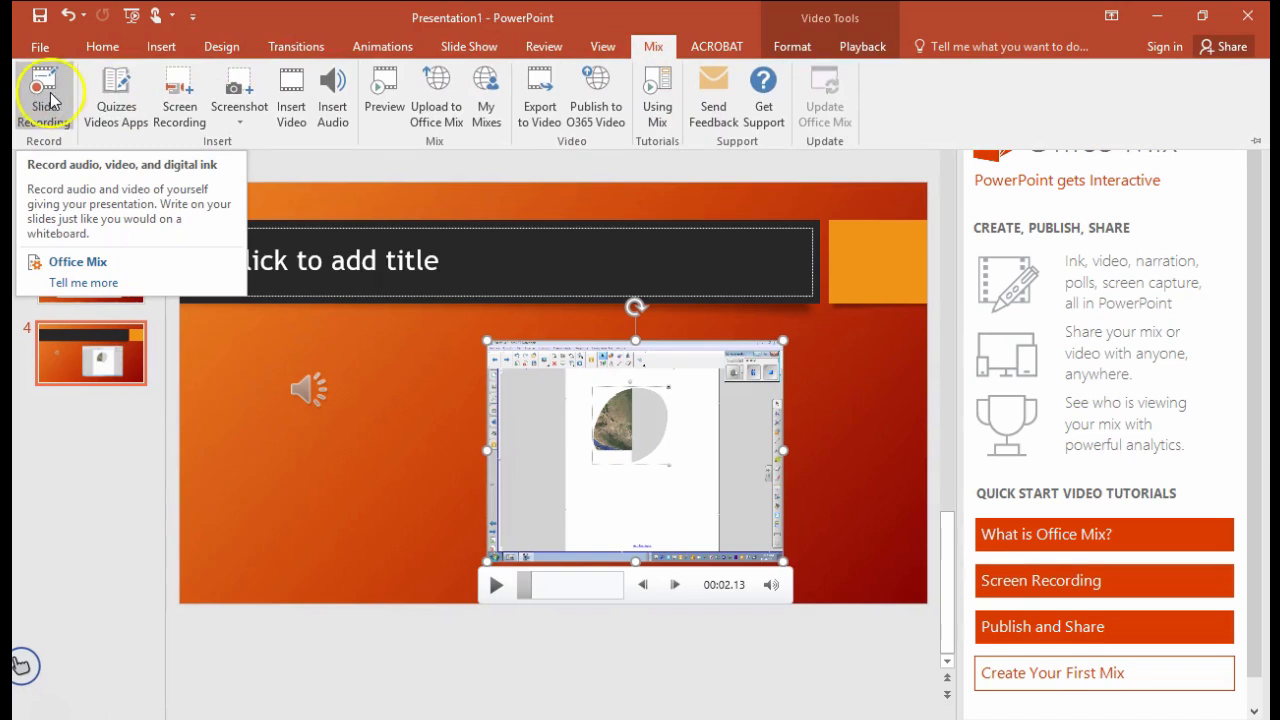
mouse_move(115, 170)
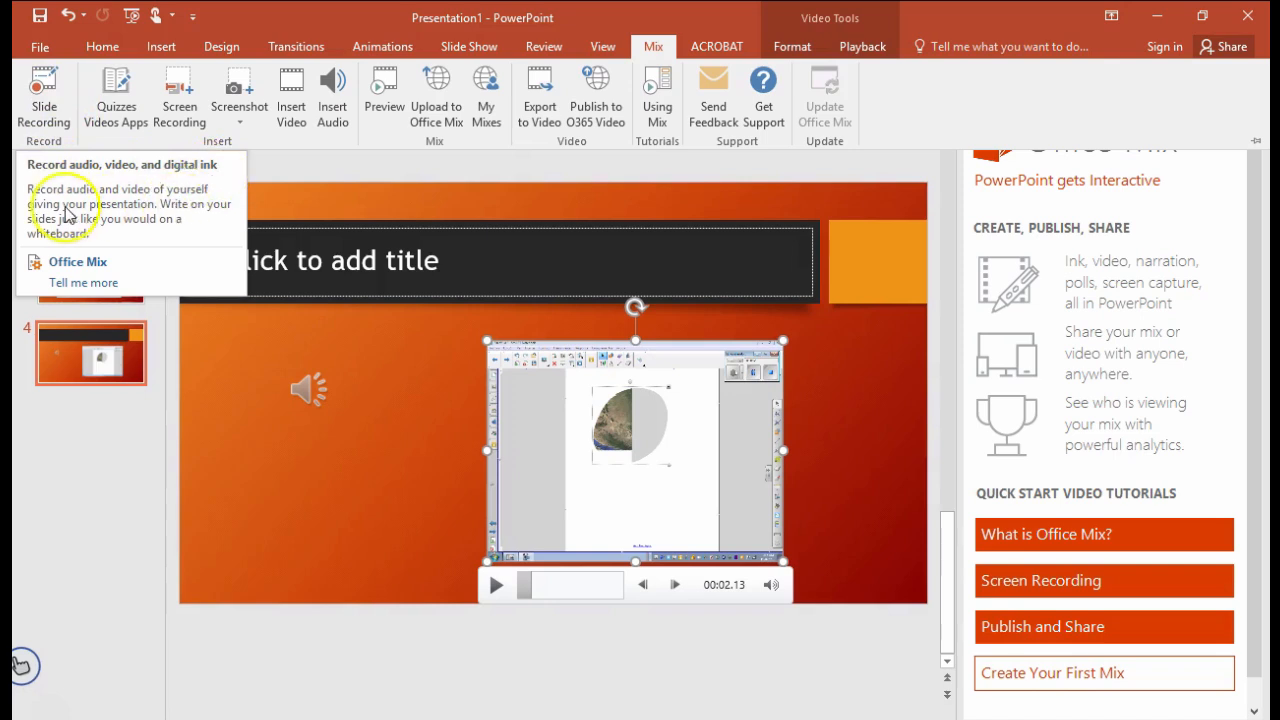
mouse_move(197, 243)
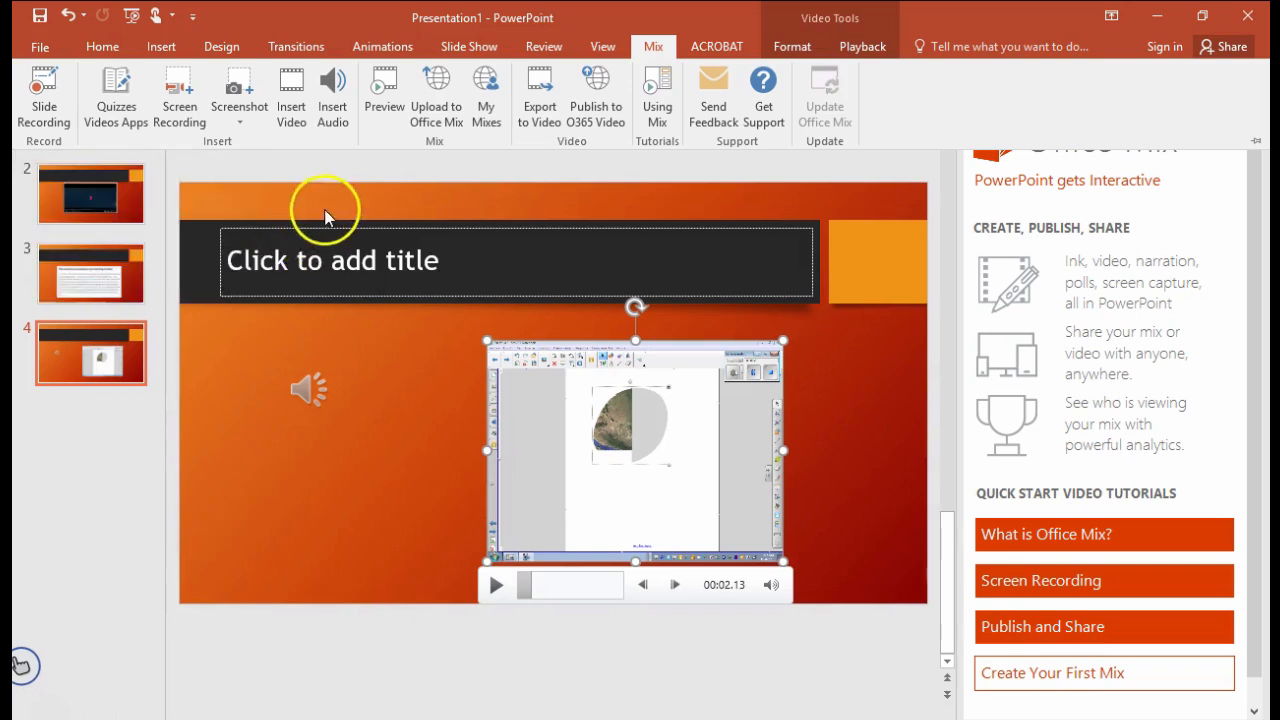
mouse_move(375, 300)
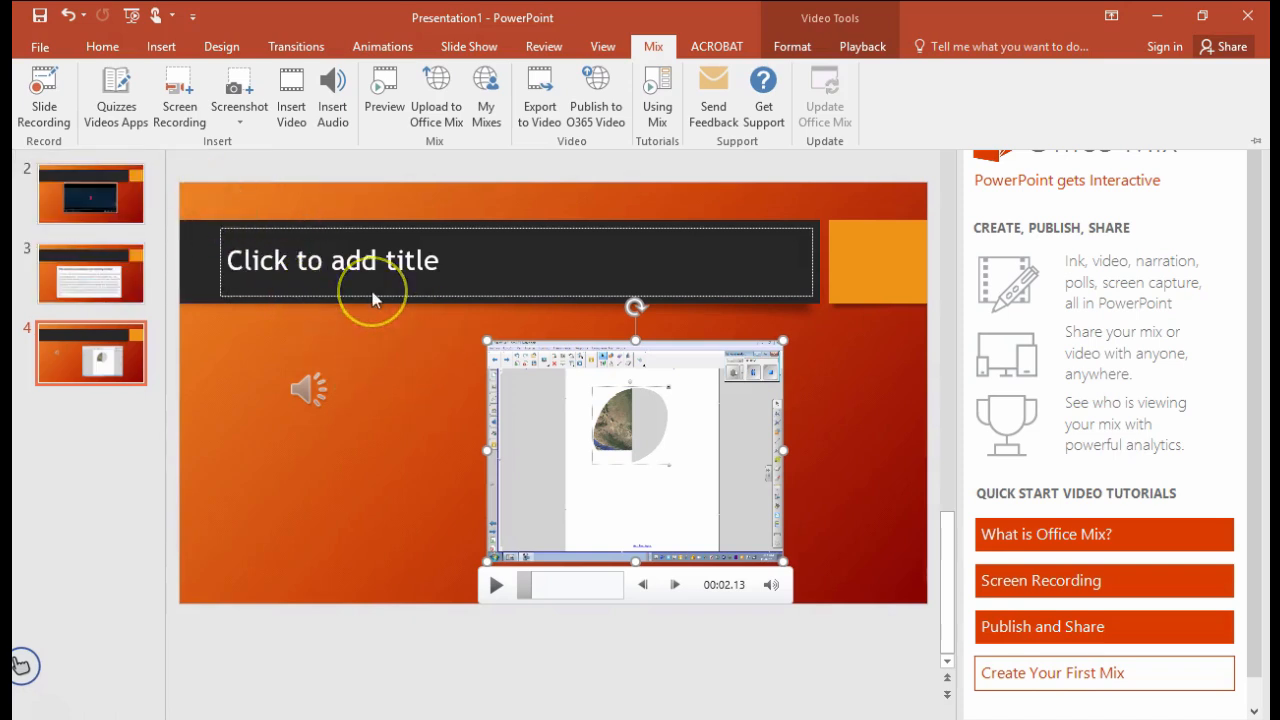
mouse_move(425, 408)
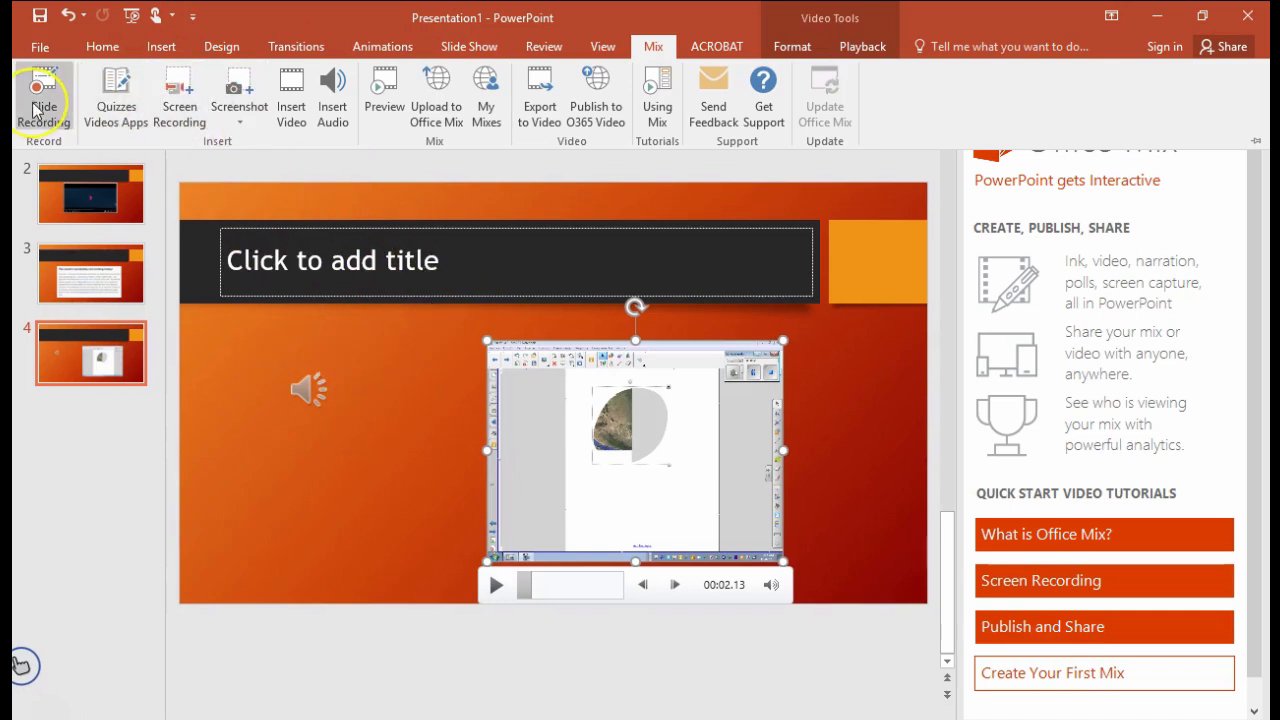
mouse_move(43, 100)
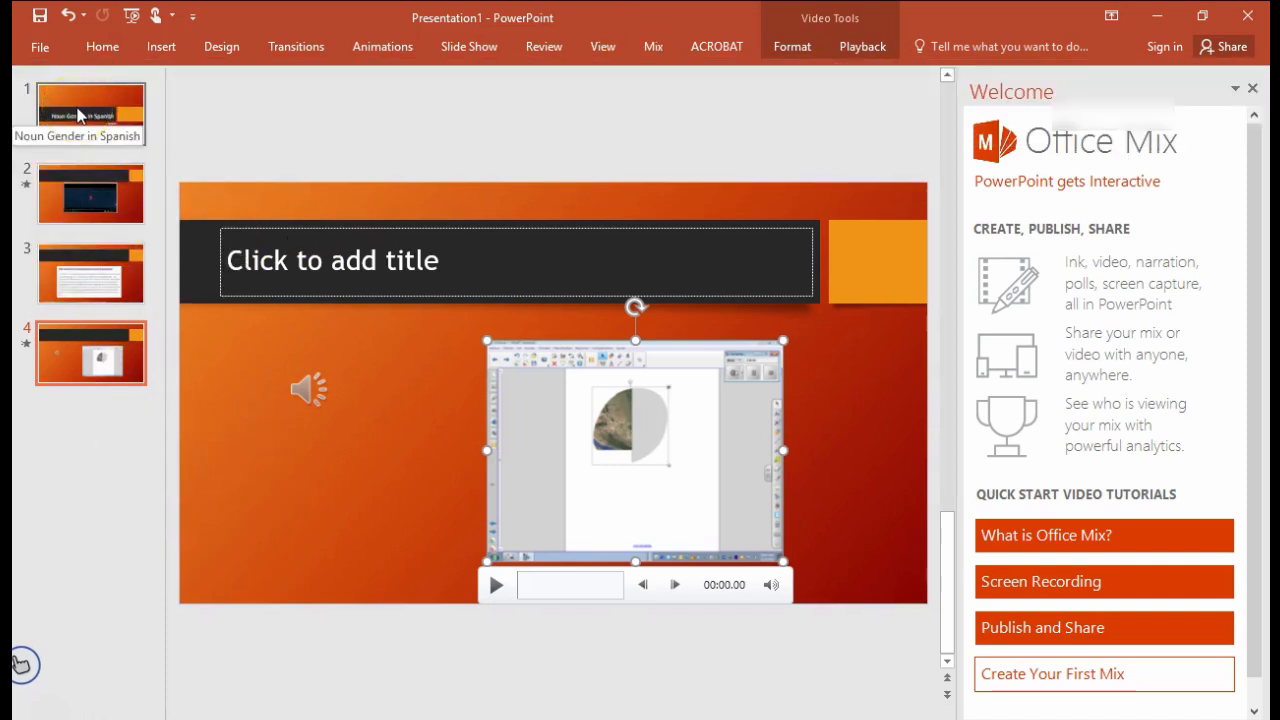
- Open Slide Recording on the title slide, record and stop a test take, then step forward and back
left_click(90, 113)
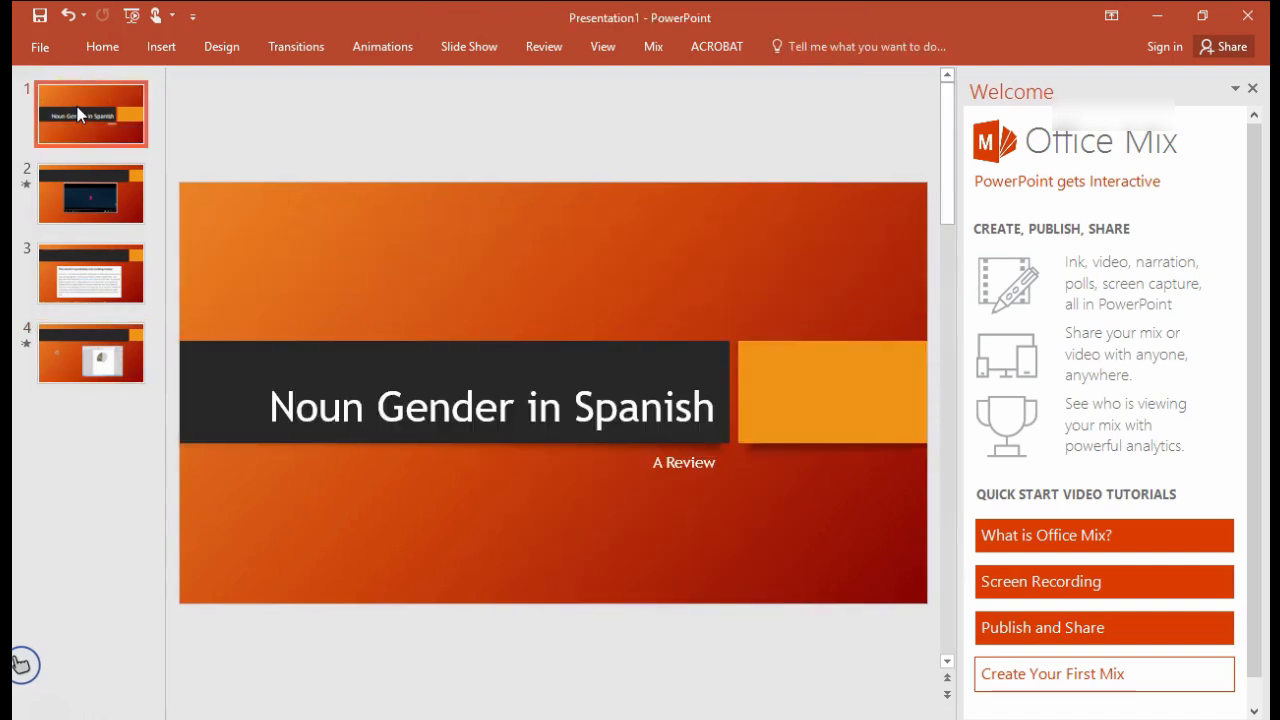
left_click(653, 46)
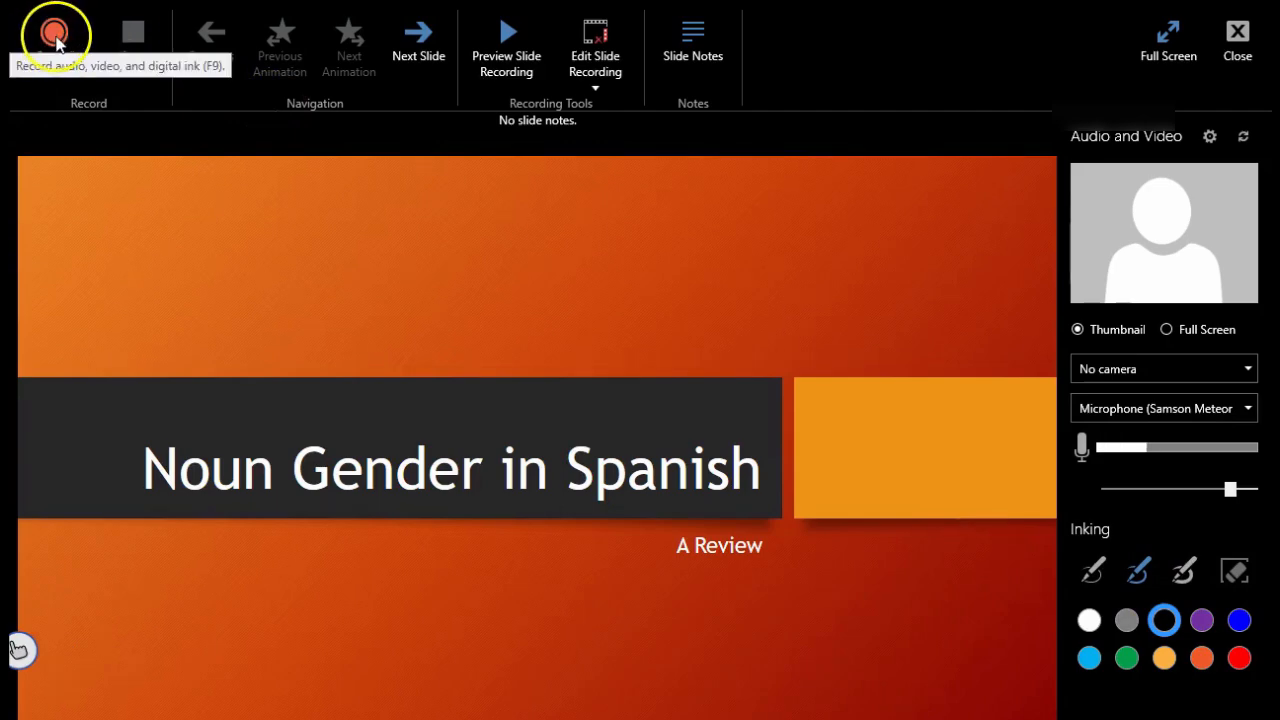
left_click(55, 33)
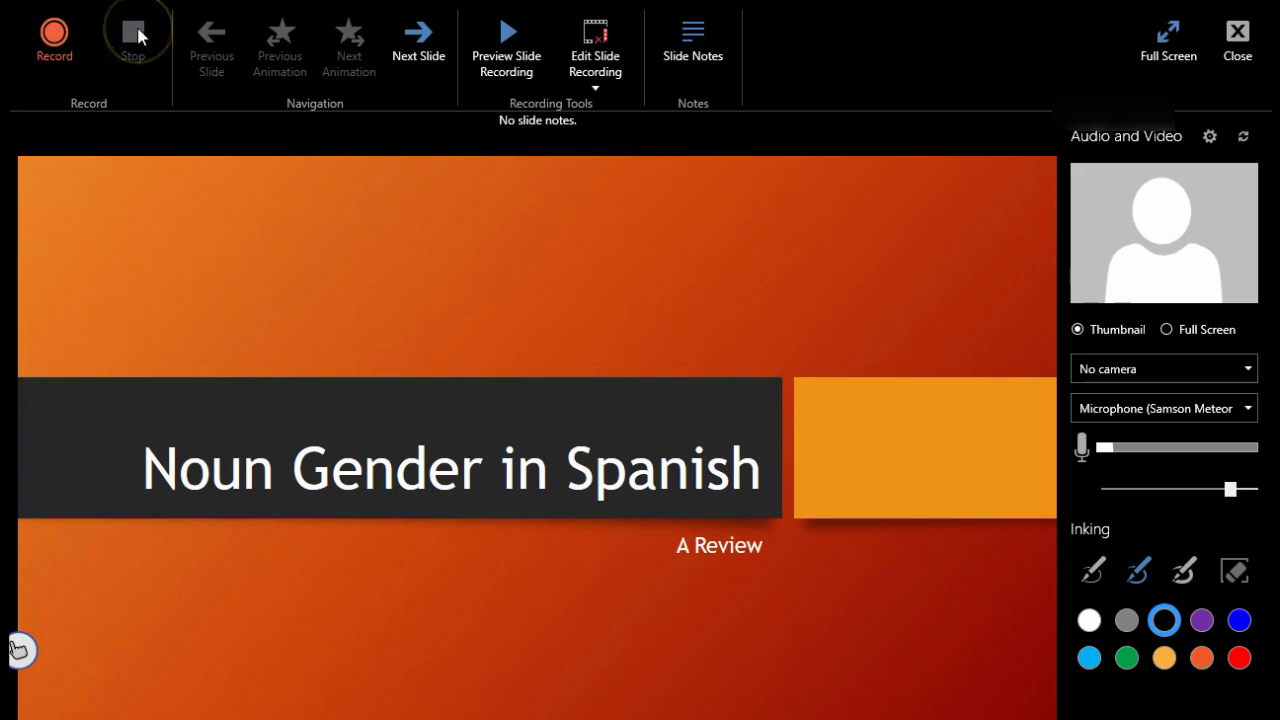
left_click(132, 33)
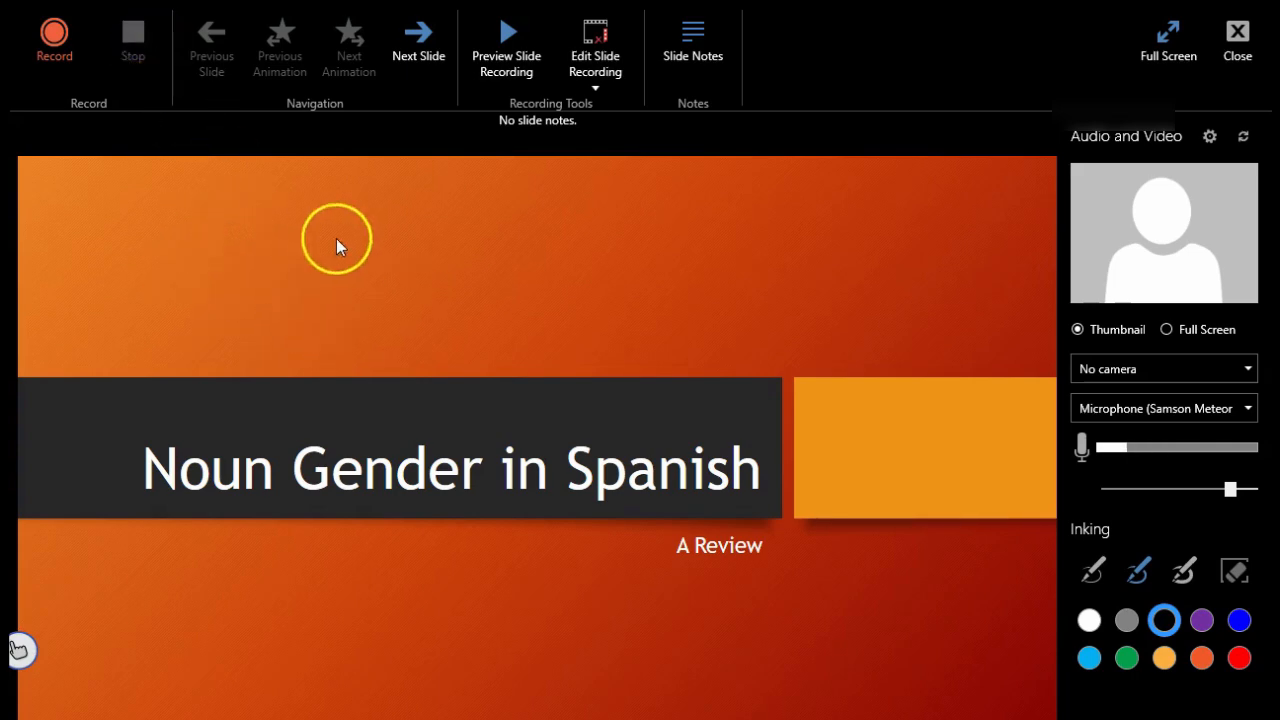
mouse_move(418, 33)
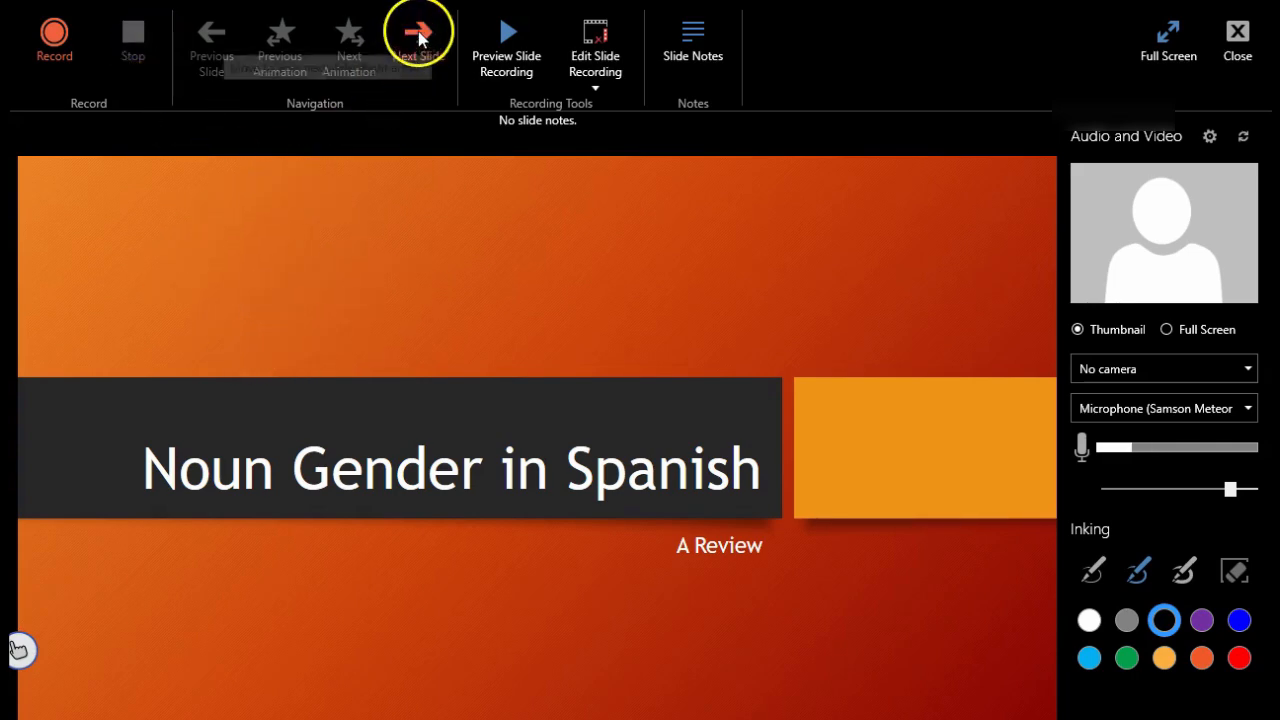
left_click(418, 33)
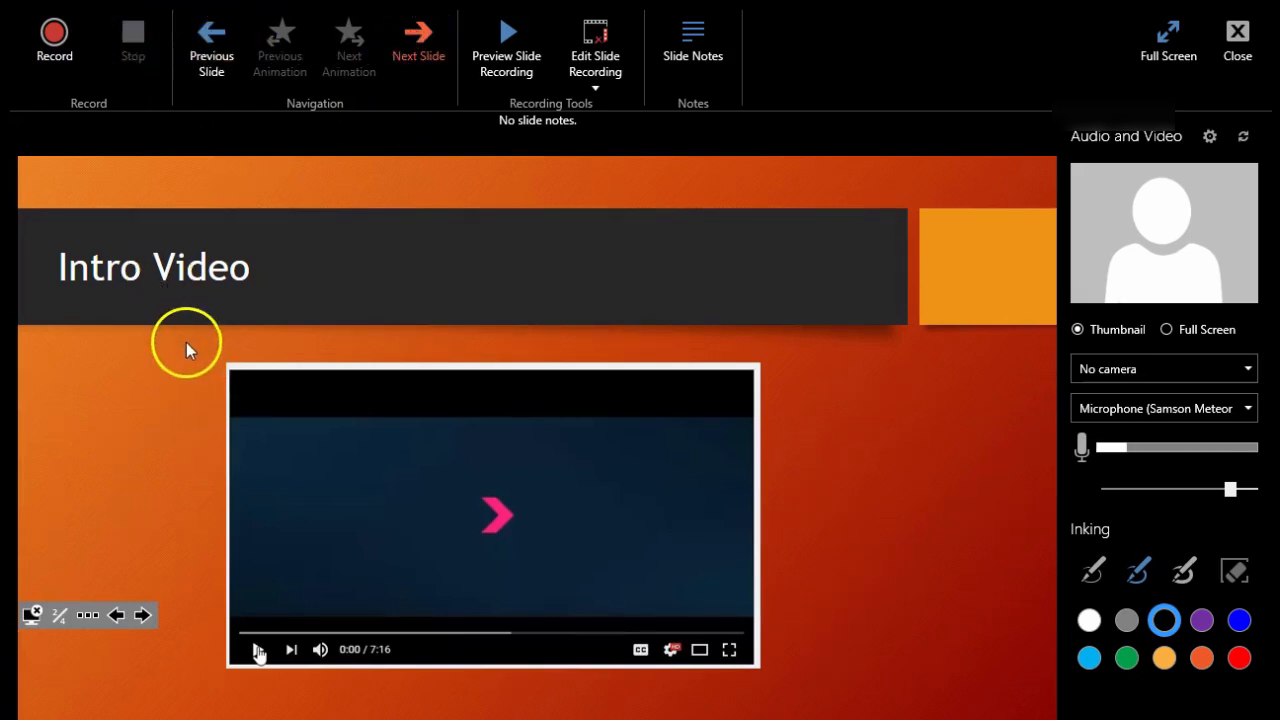
mouse_move(197, 300)
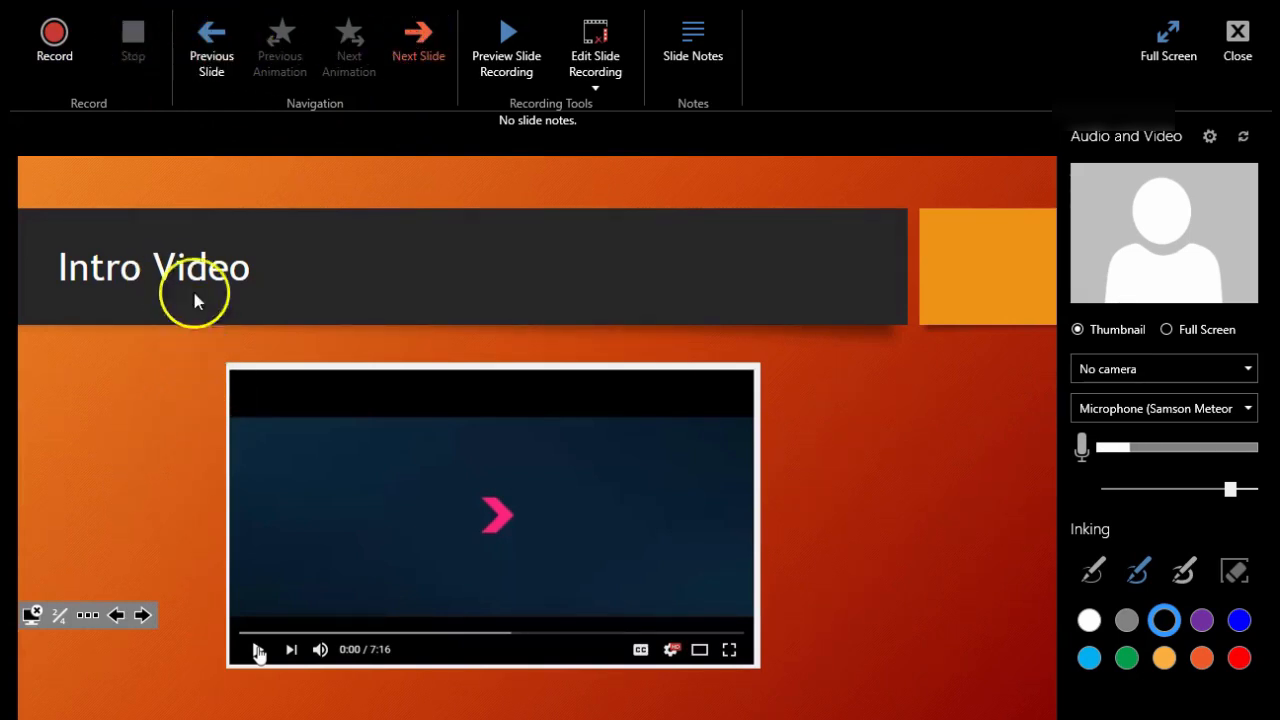
left_click(211, 40)
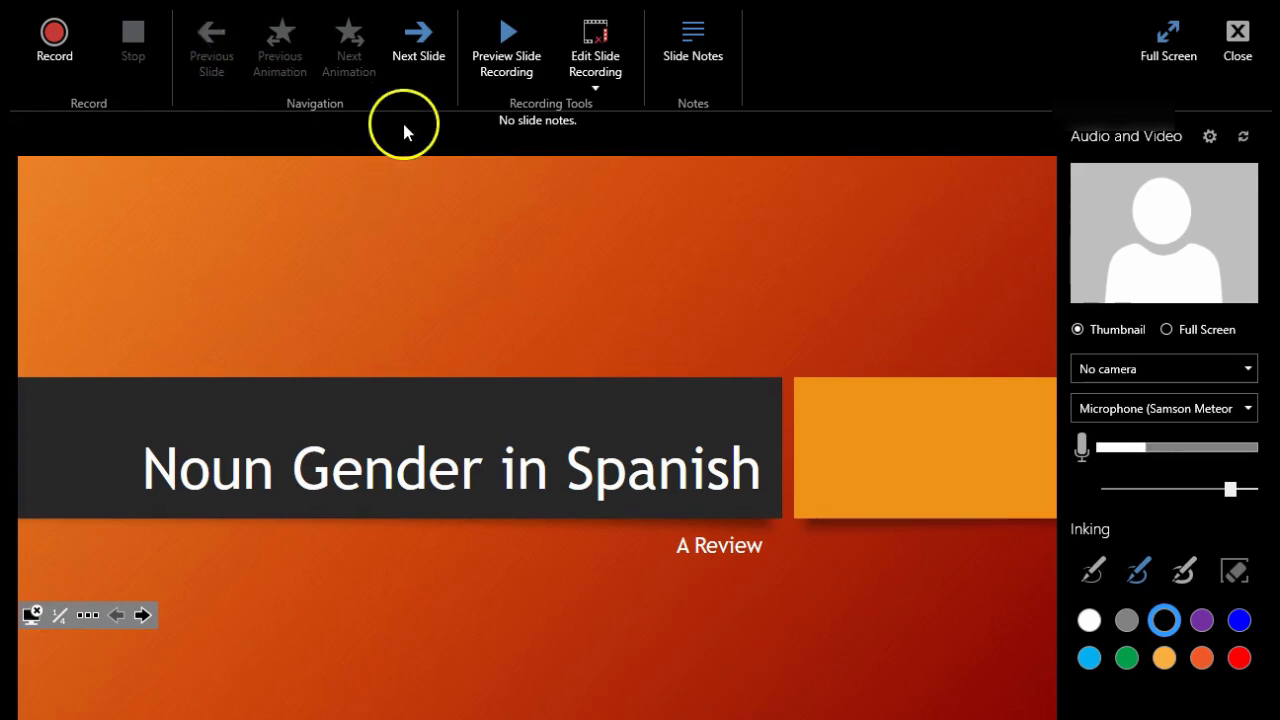
mouse_move(1175, 272)
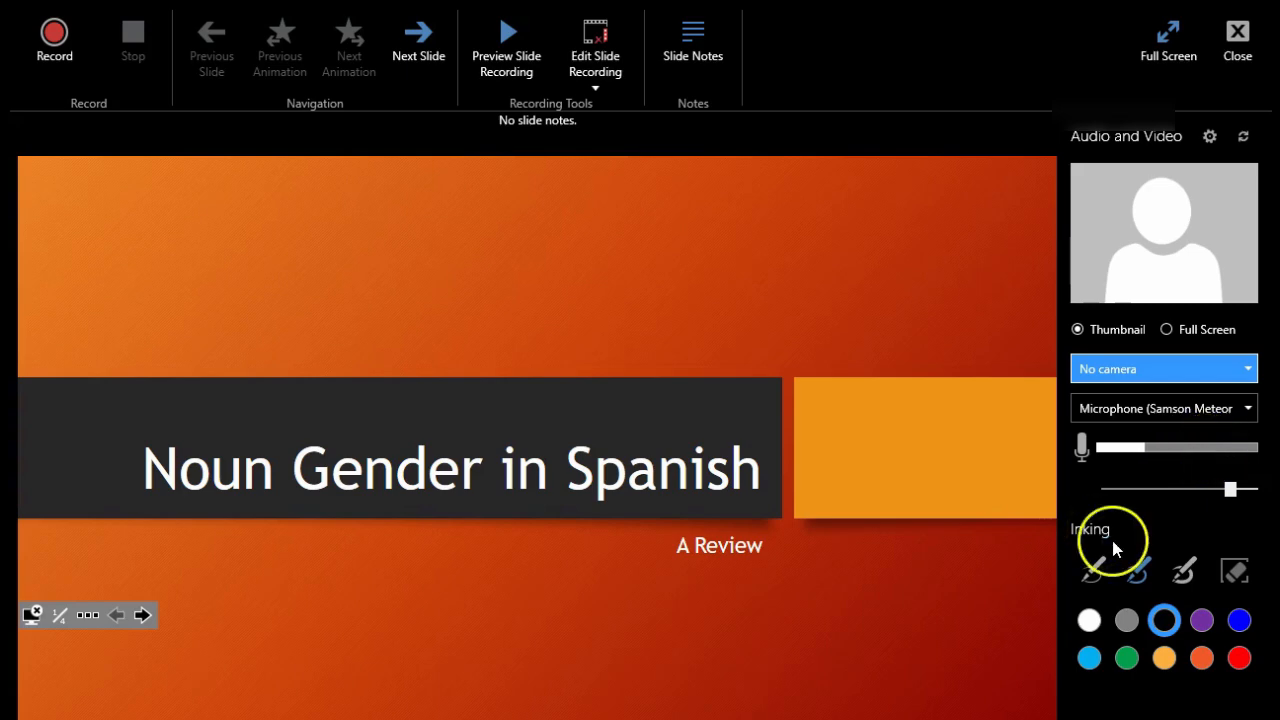
left_click(1201, 658)
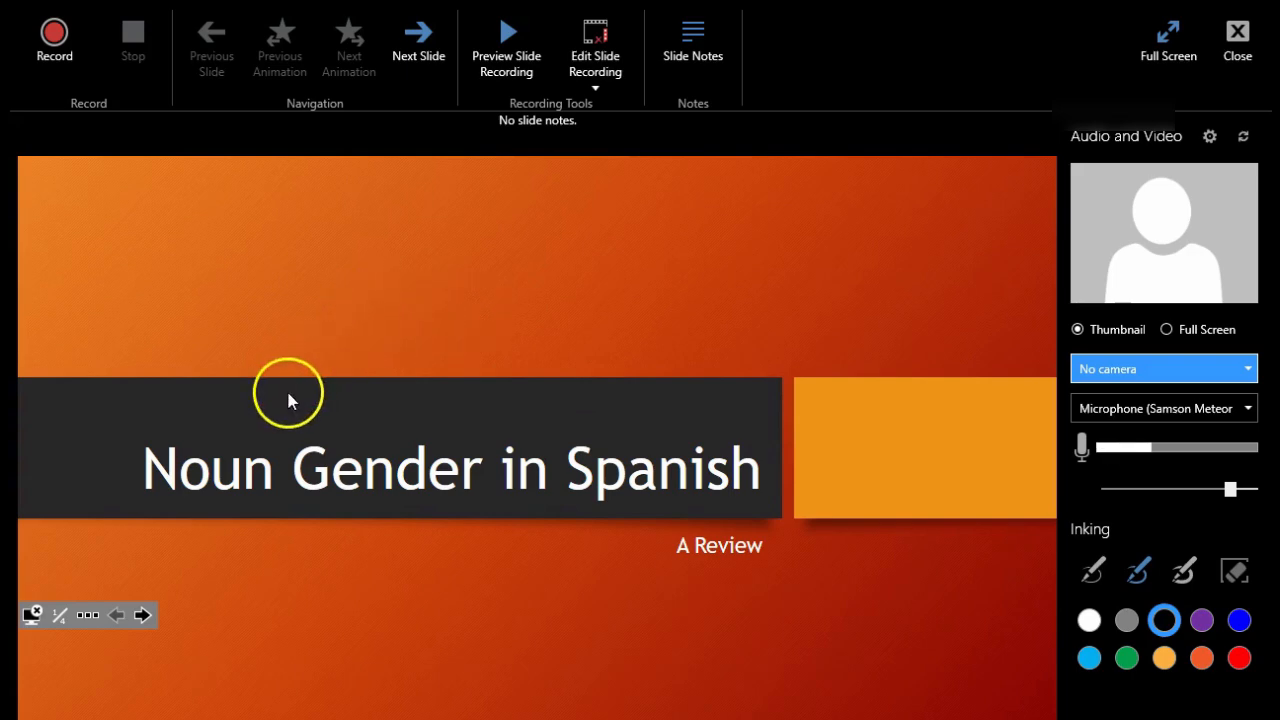
mouse_move(455, 404)
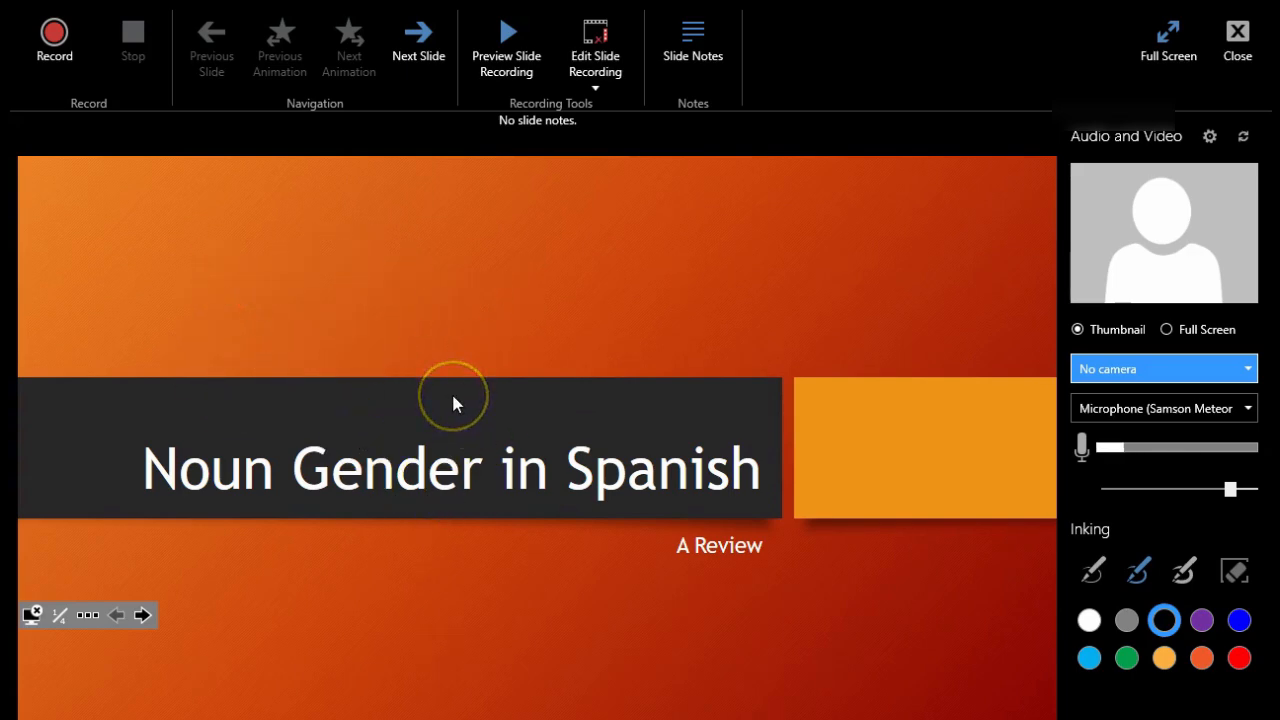
left_click(54, 35)
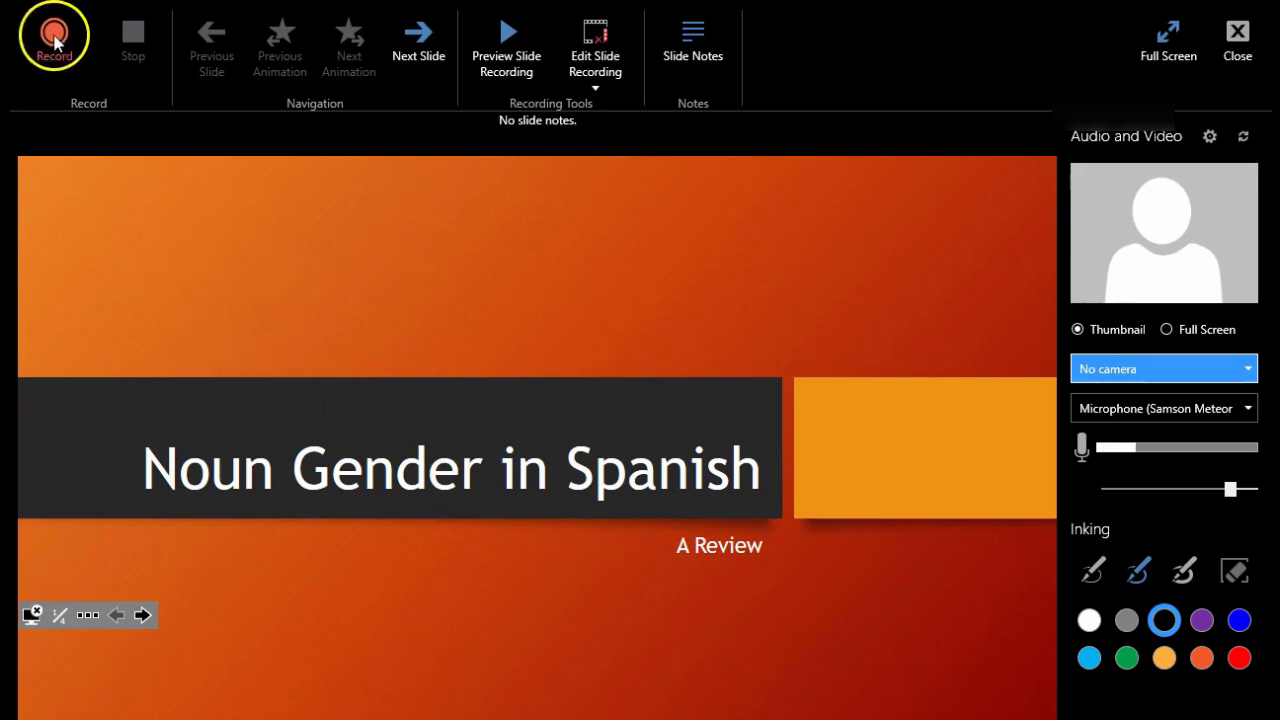
- Record and pause title-slide narration, then advance past the Intro Video to the news article slide
left_click(55, 35)
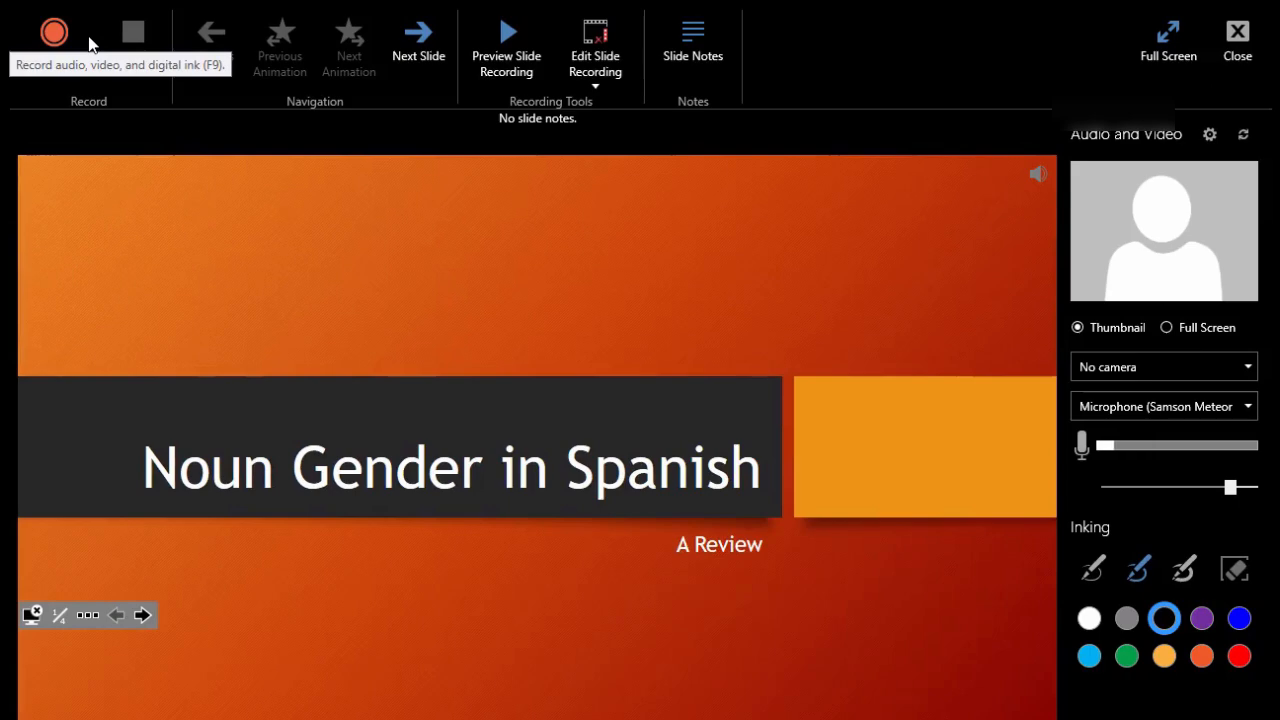
left_click(54, 32)
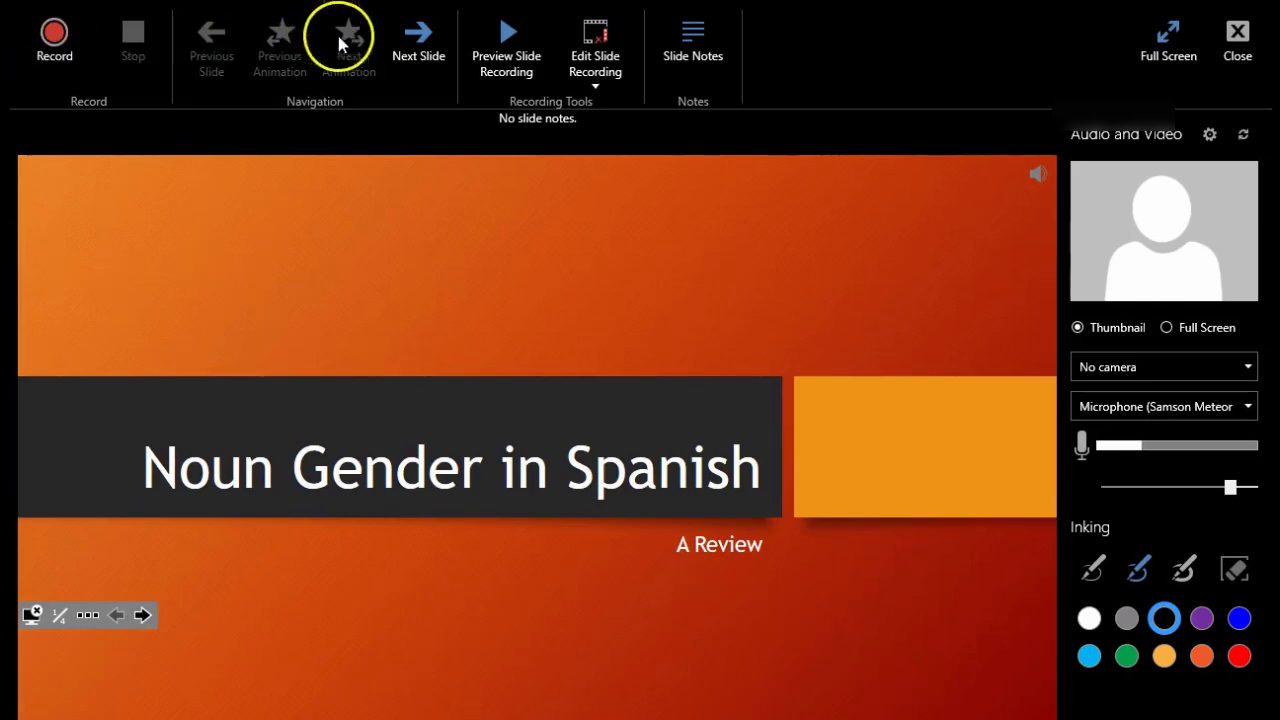
mouse_move(507, 40)
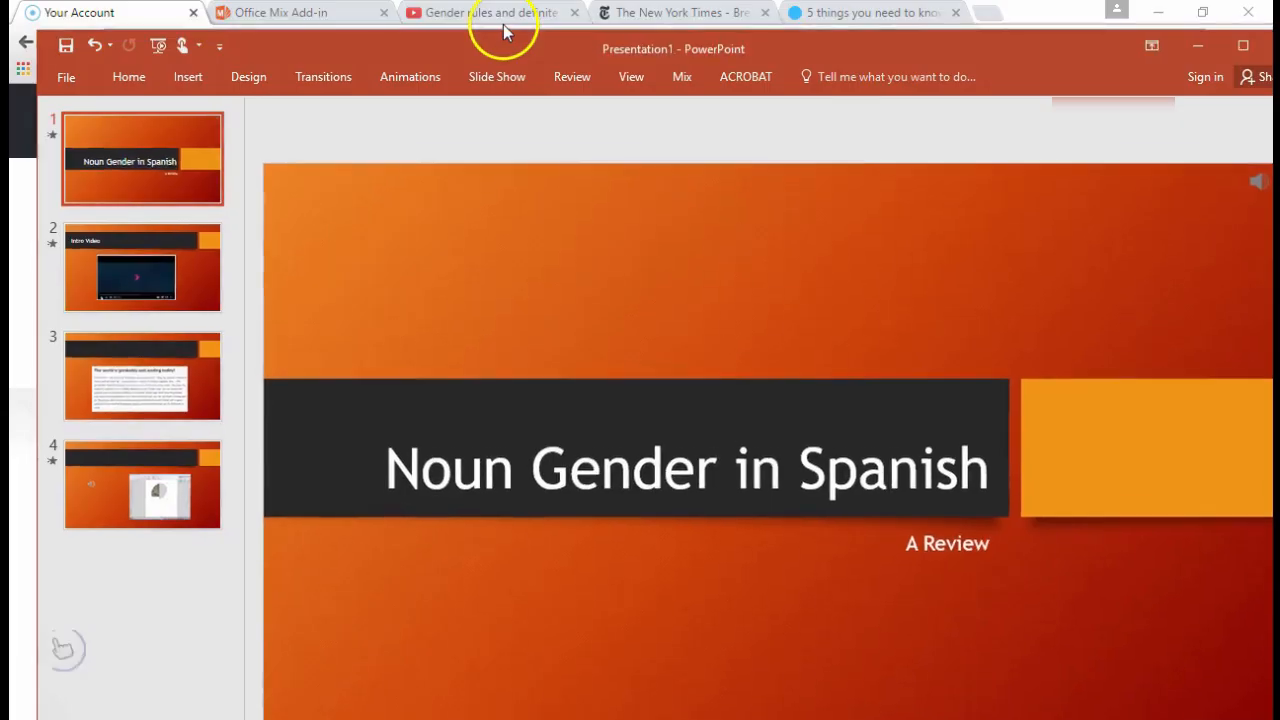
left_click(681, 76)
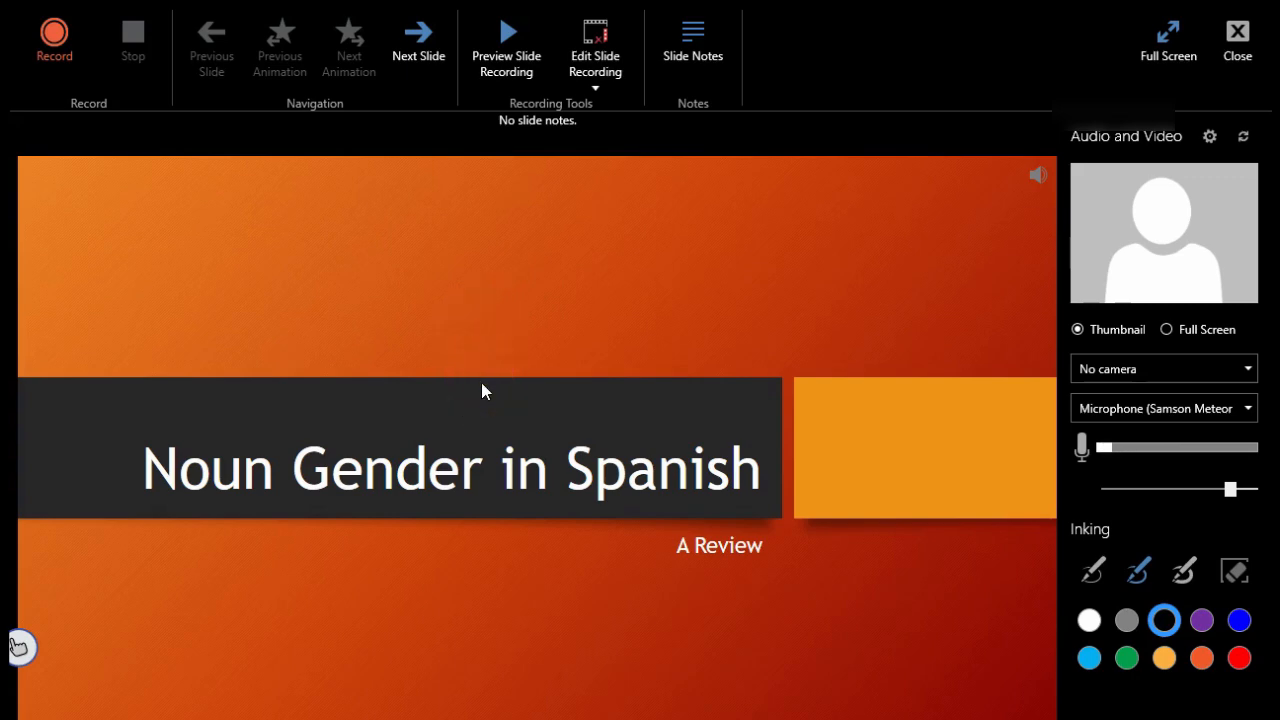
mouse_move(418, 35)
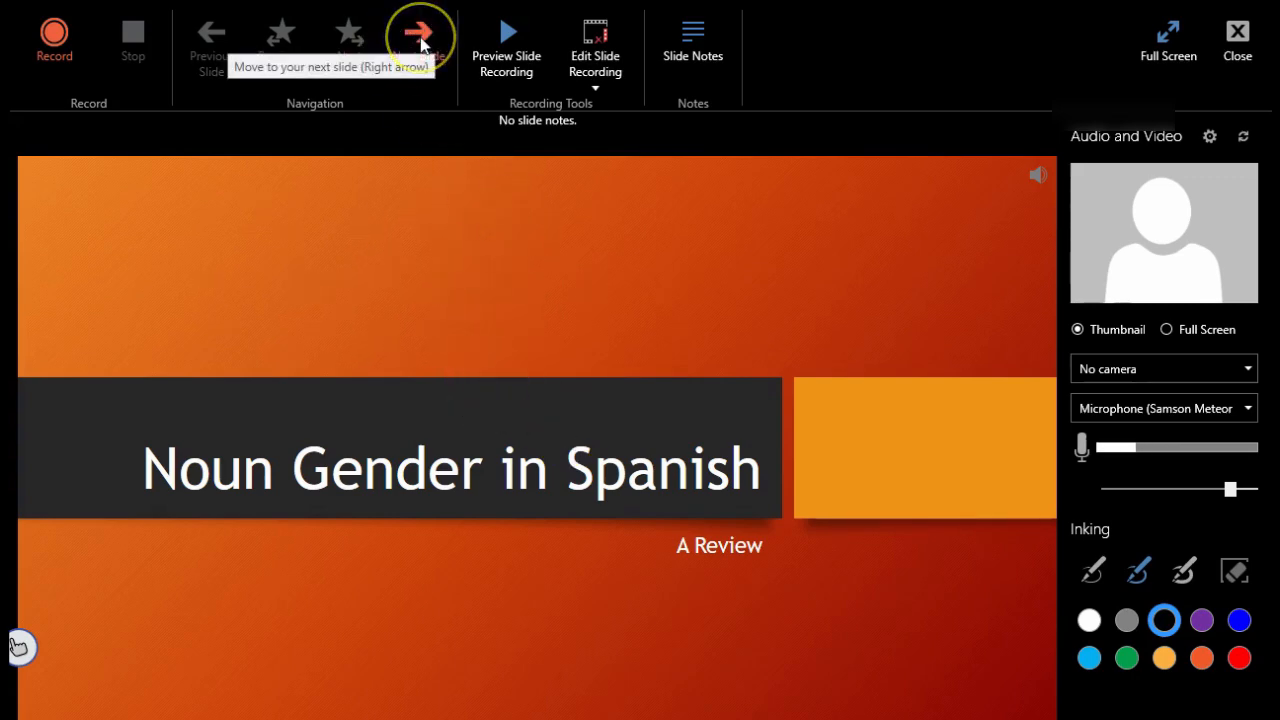
left_click(418, 35)
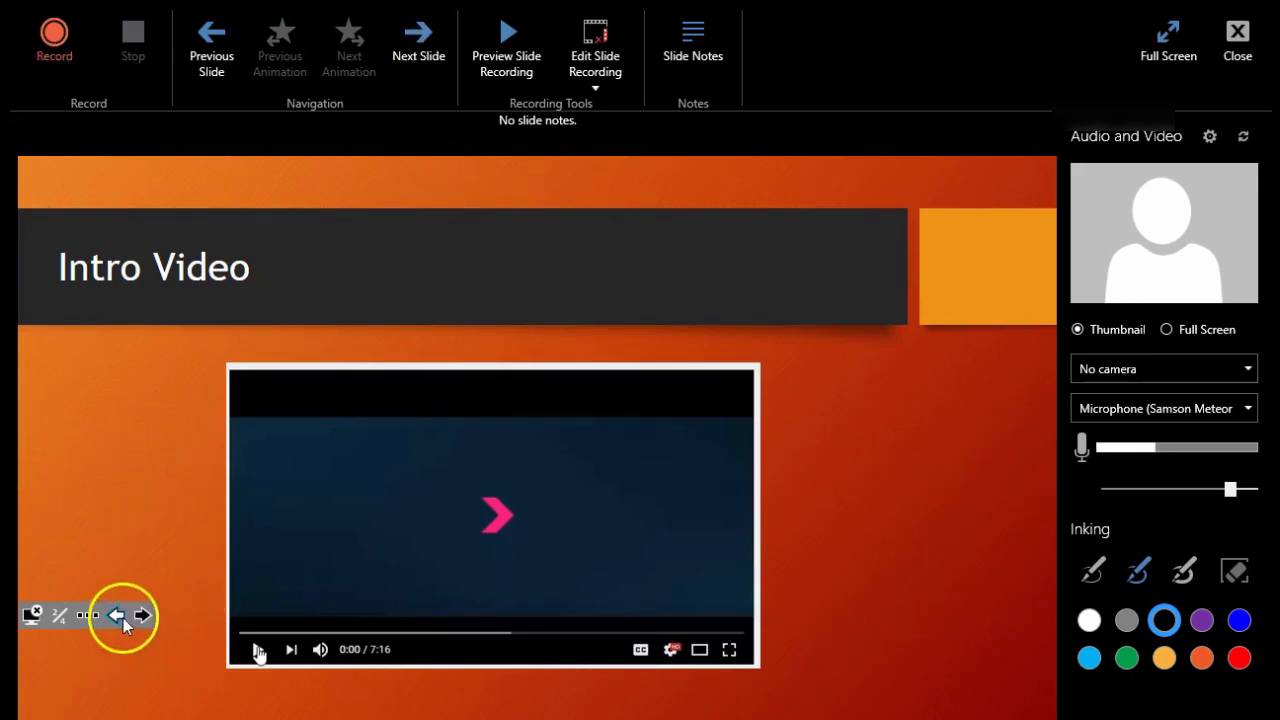
left_click(115, 614)
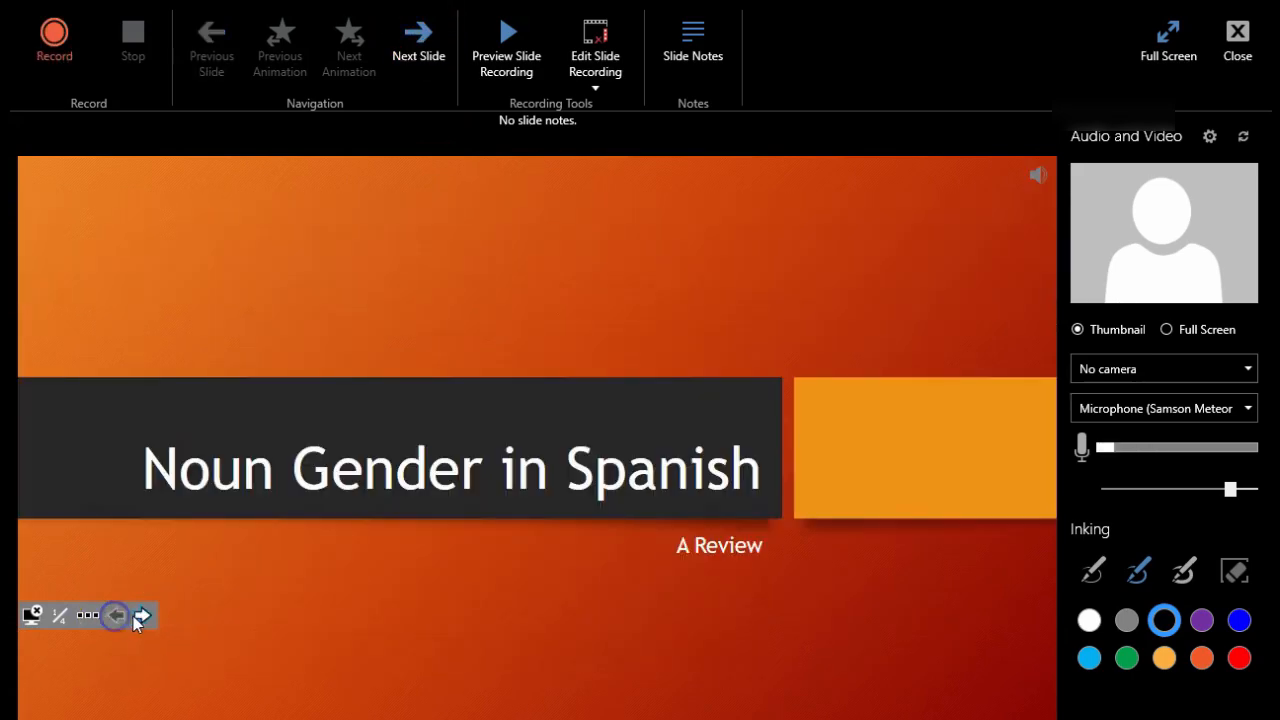
left_click(142, 615)
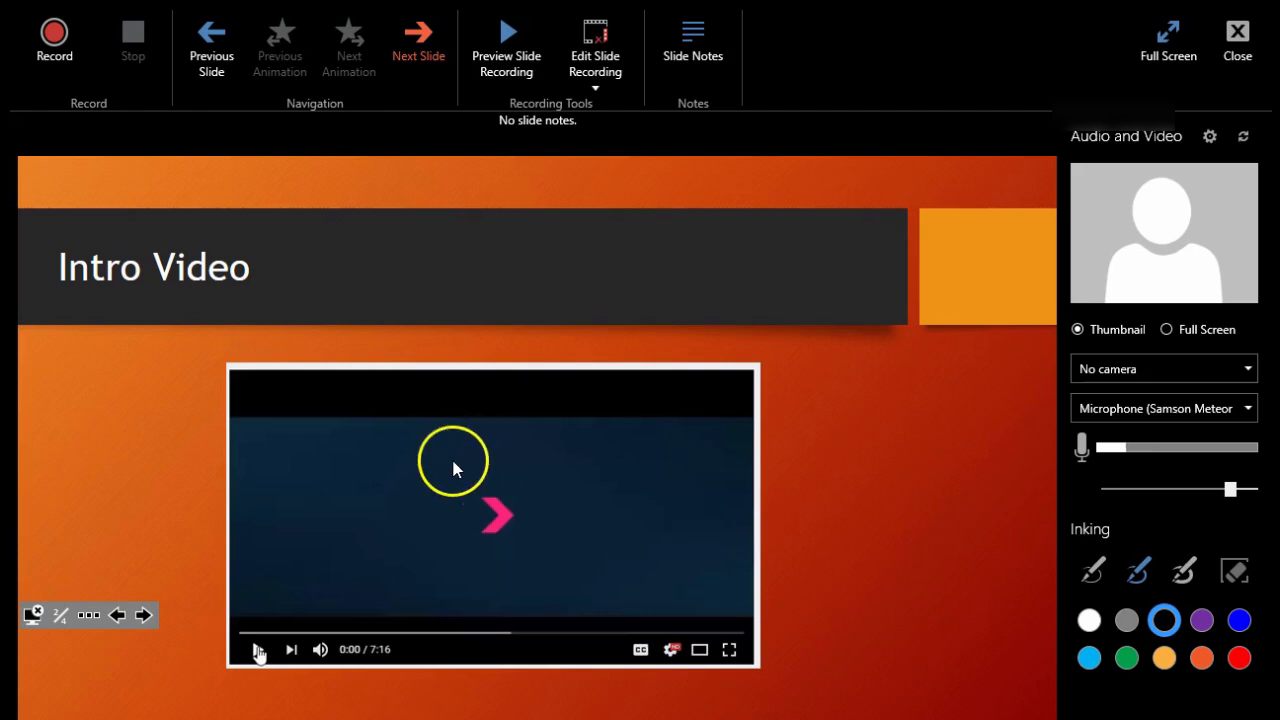
mouse_move(418, 32)
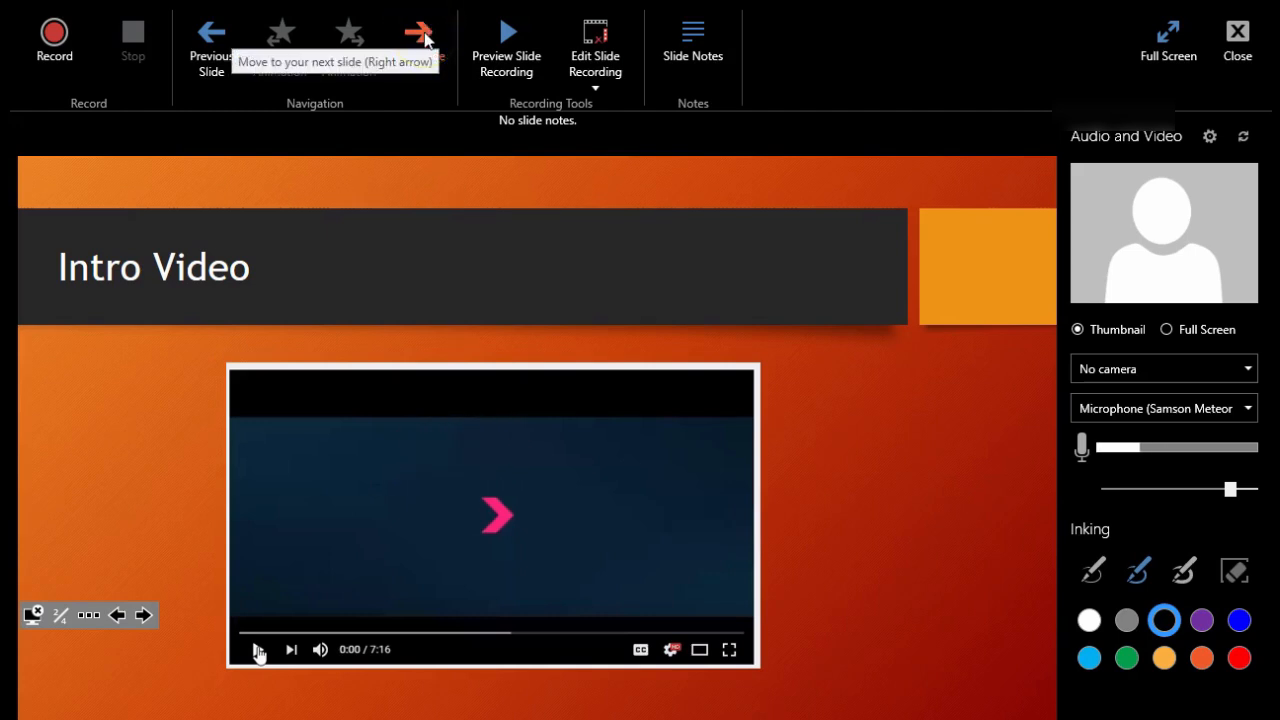
left_click(419, 33)
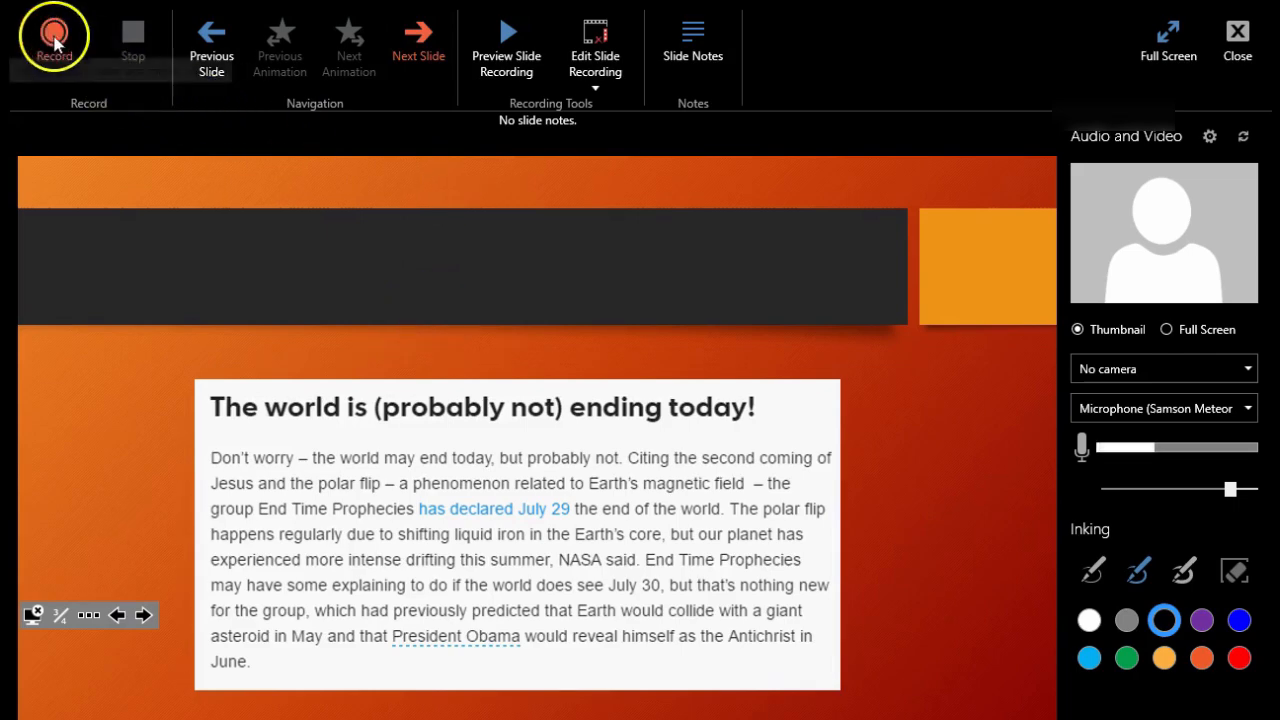
mouse_move(54, 35)
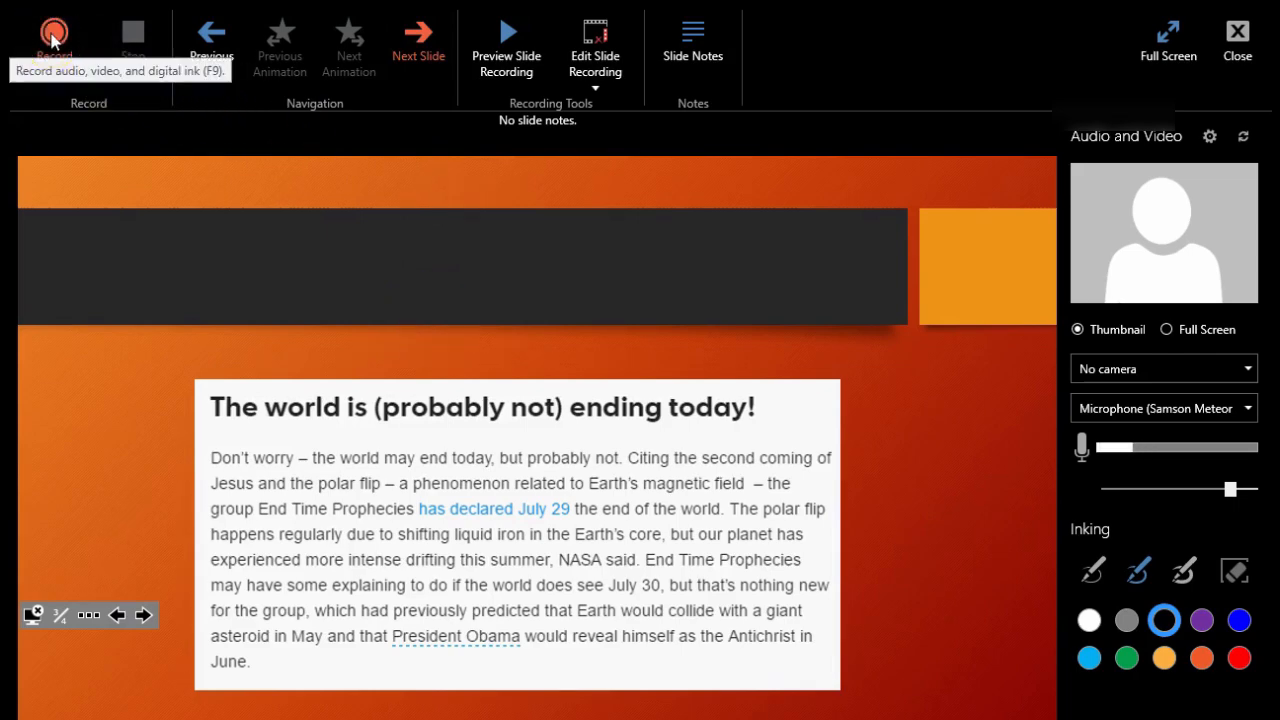
- Record narration on slide 3, inking 'el mundo', then erasing and redrawing a blue headline underline
left_click(54, 33)
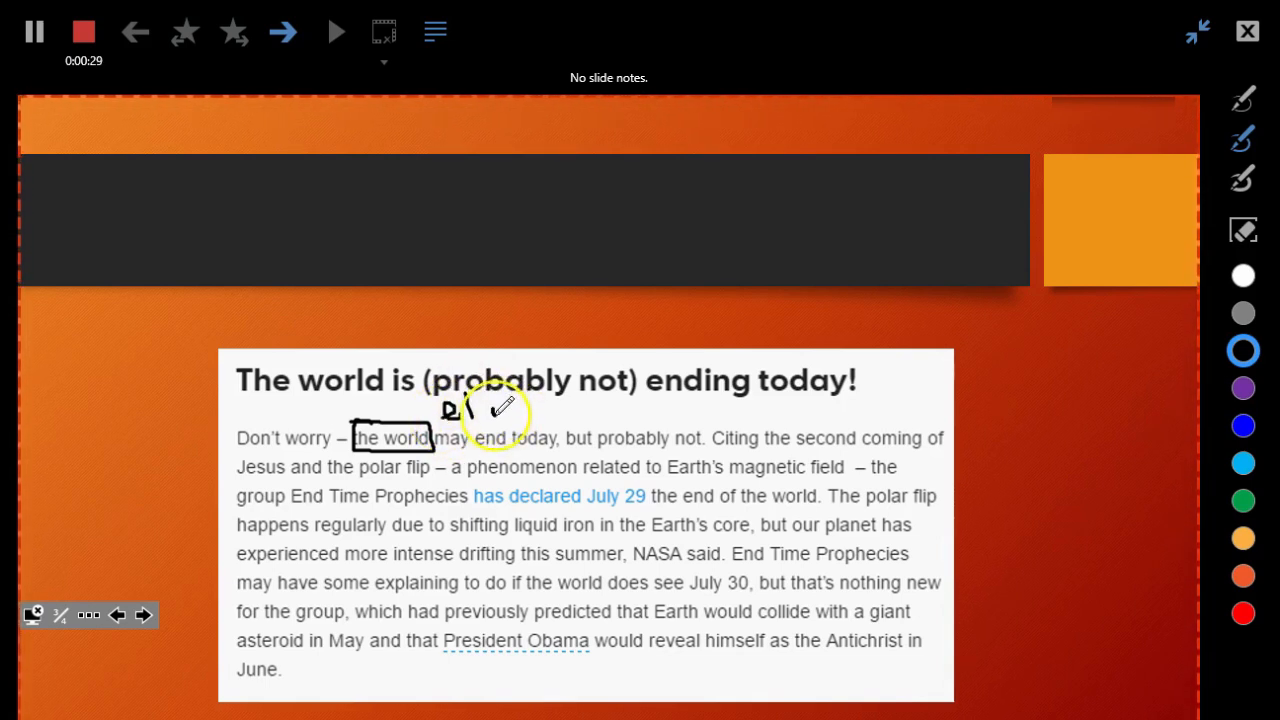
left_click_drag(445, 415, 560, 415)
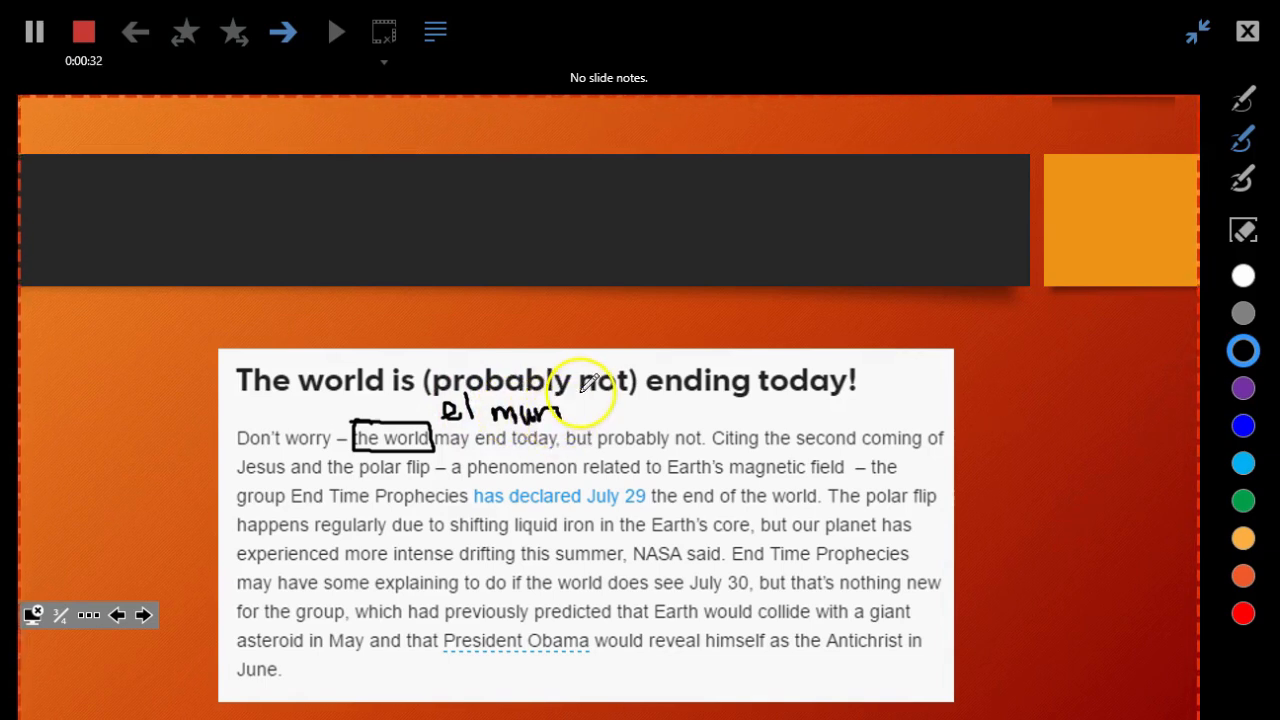
left_click_drag(560, 410, 600, 410)
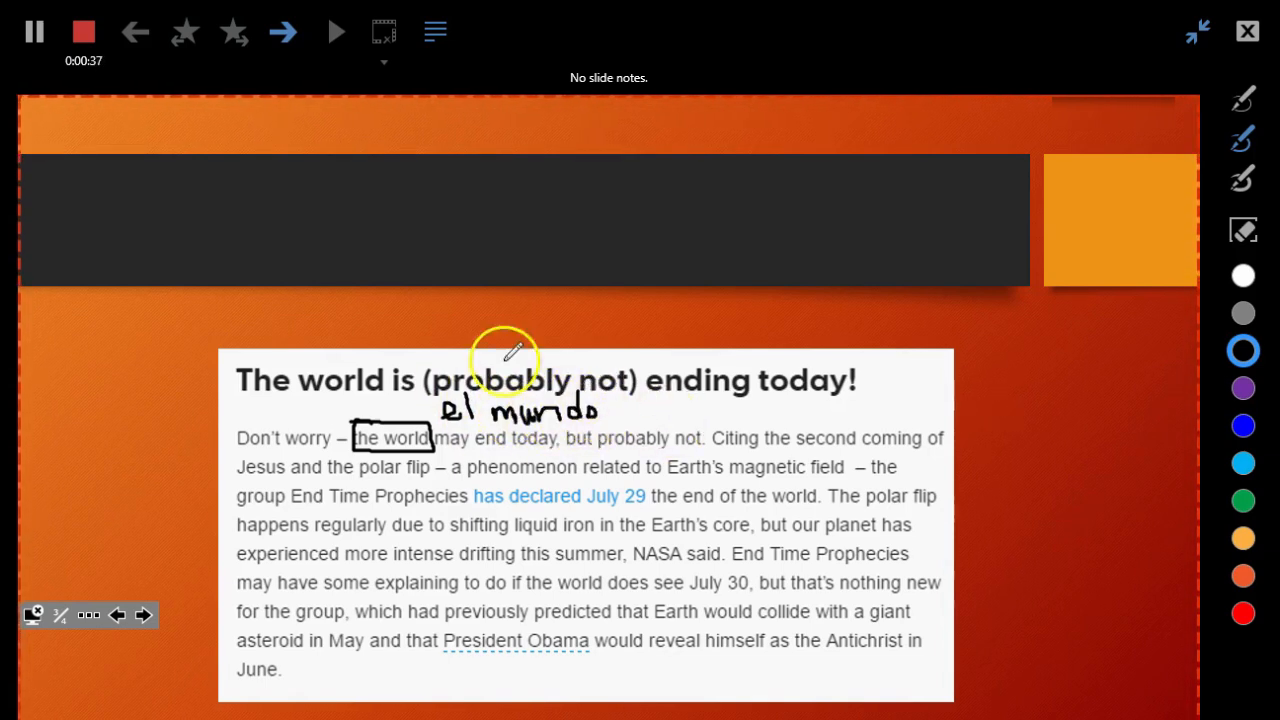
mouse_move(710, 420)
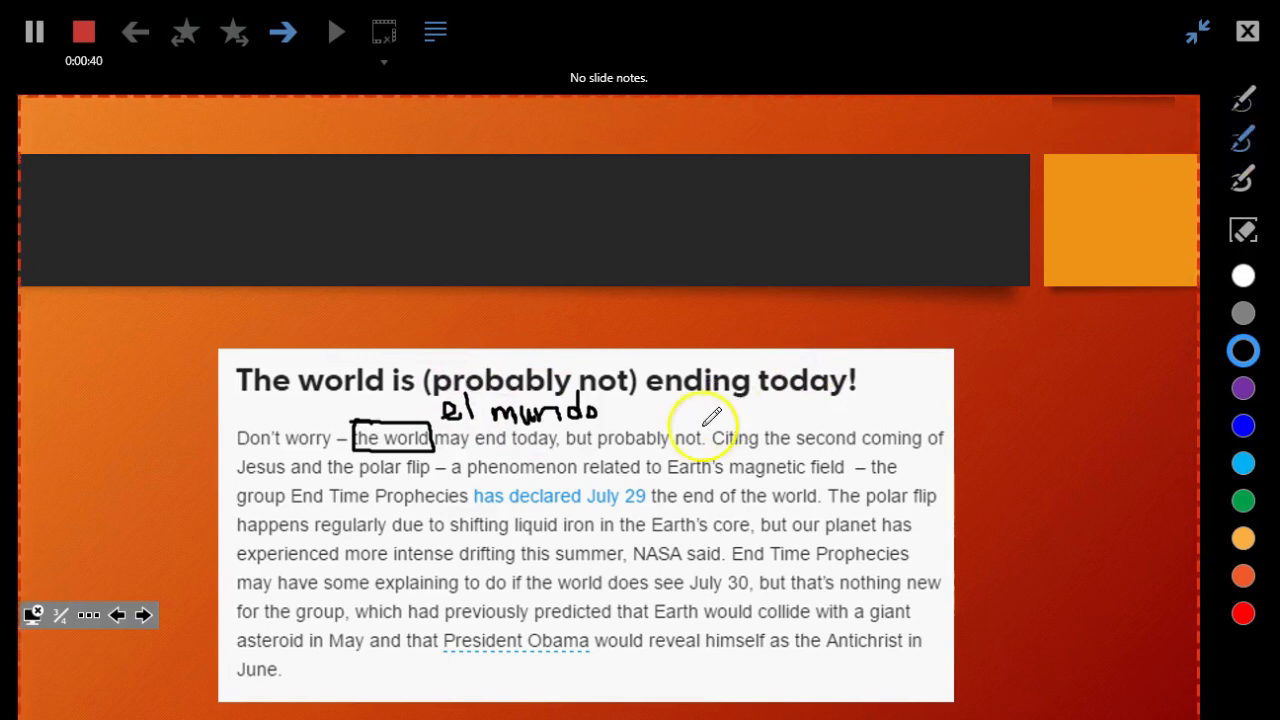
left_click(1243, 388)
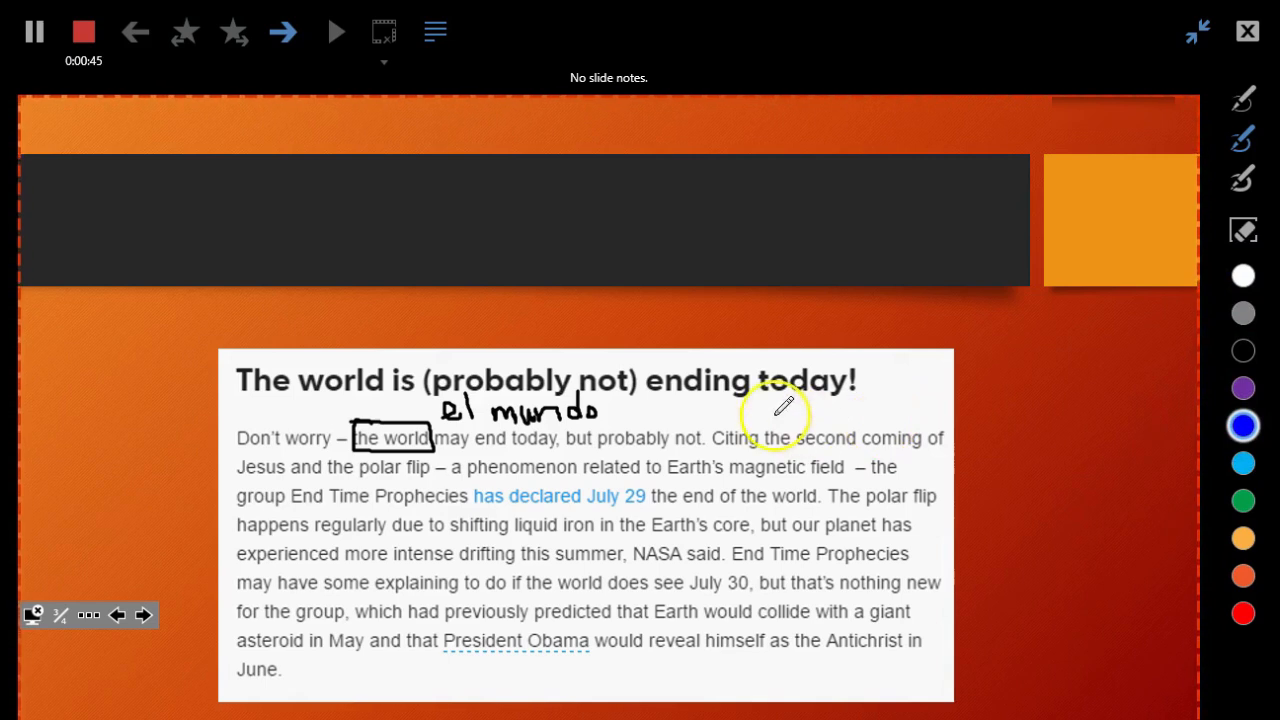
left_click_drag(665, 412, 835, 440)
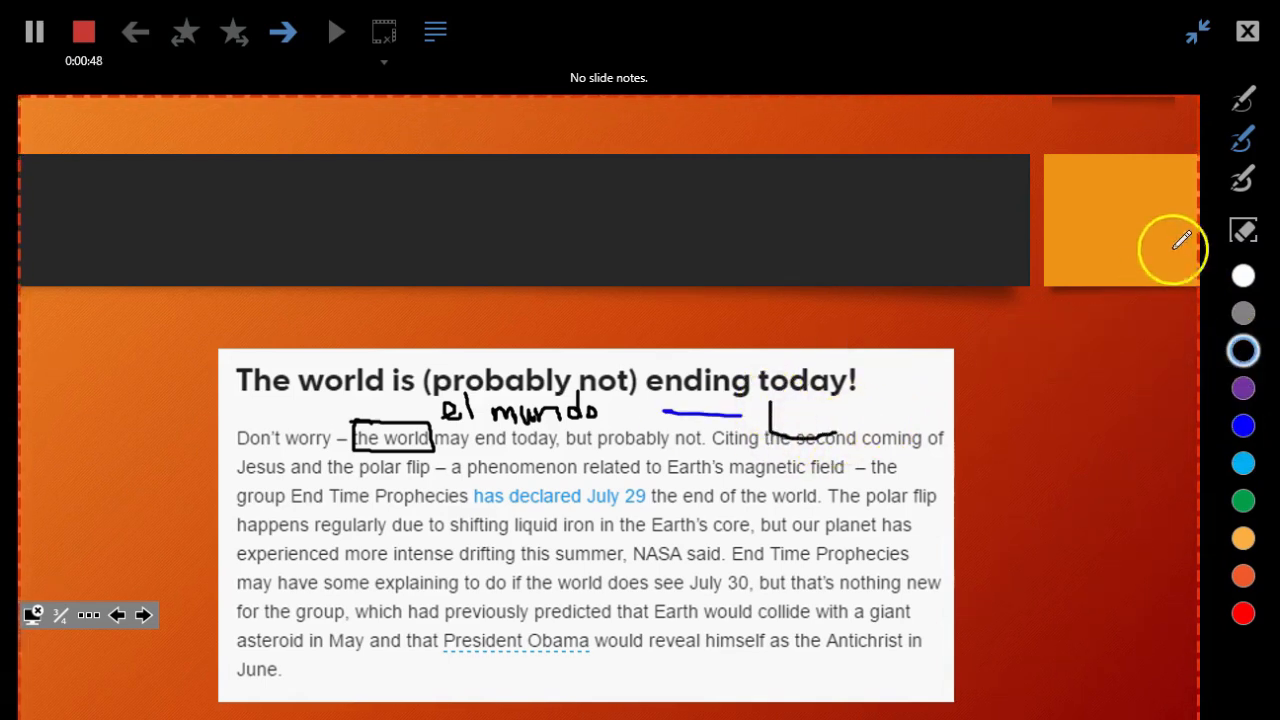
left_click(1243, 231)
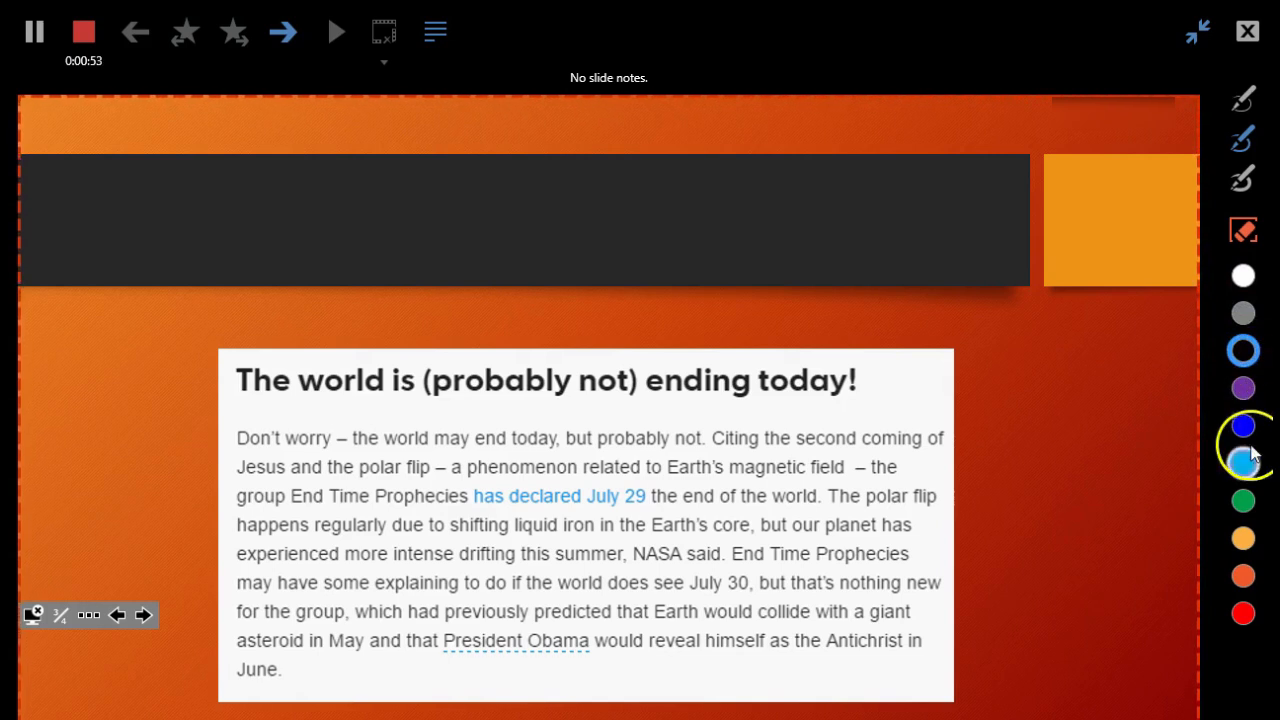
left_click_drag(423, 415, 730, 425)
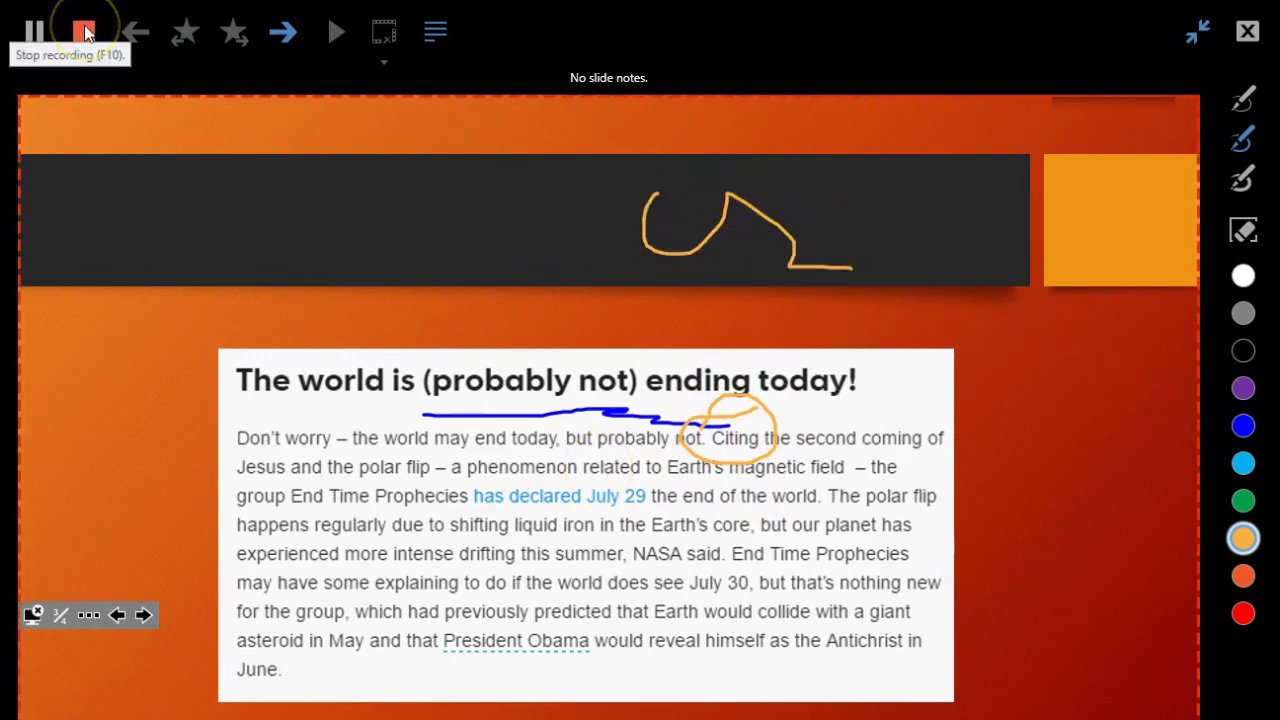
- Stop the slide 3 recording and turn Slide Notes off
left_click(85, 32)
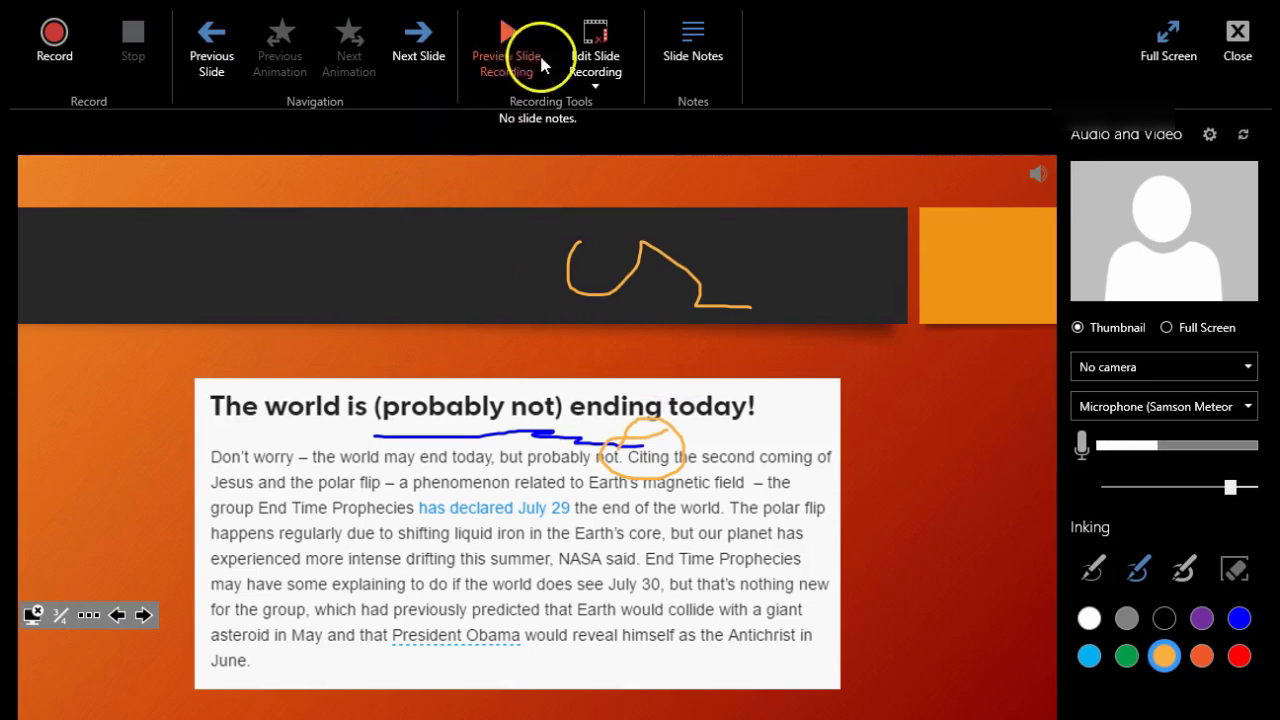
mouse_move(510, 35)
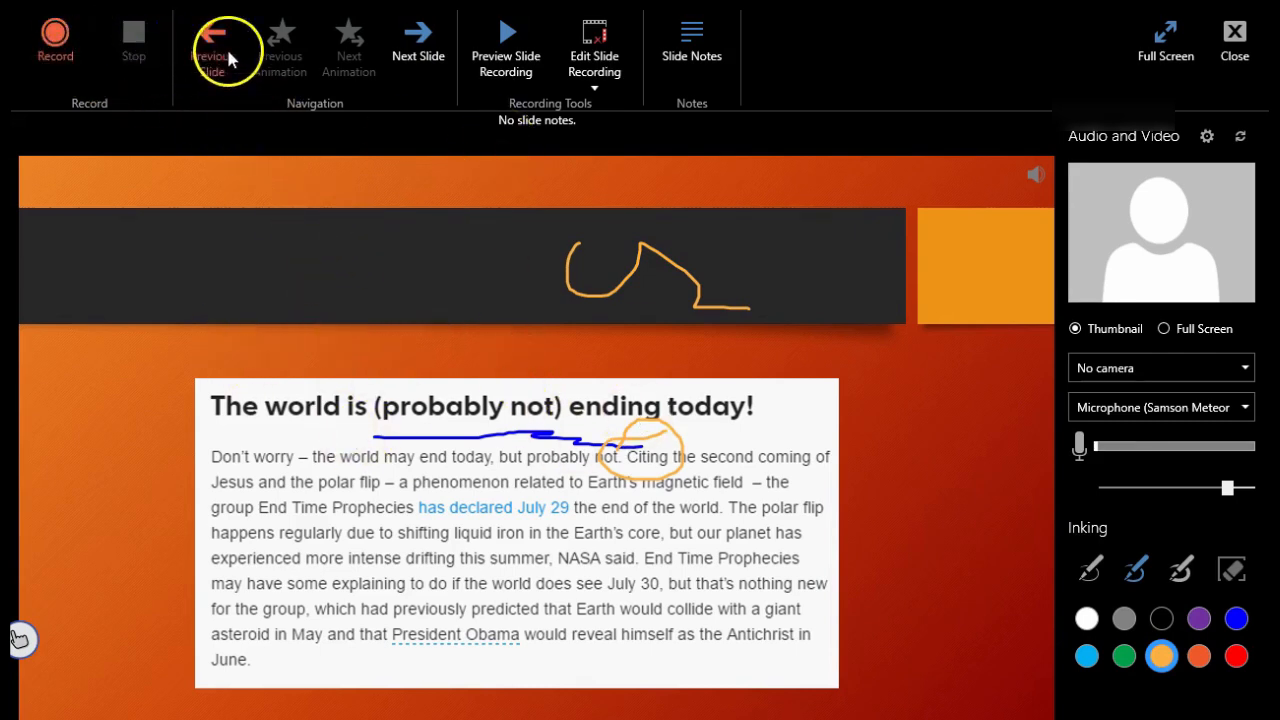
mouse_move(418, 40)
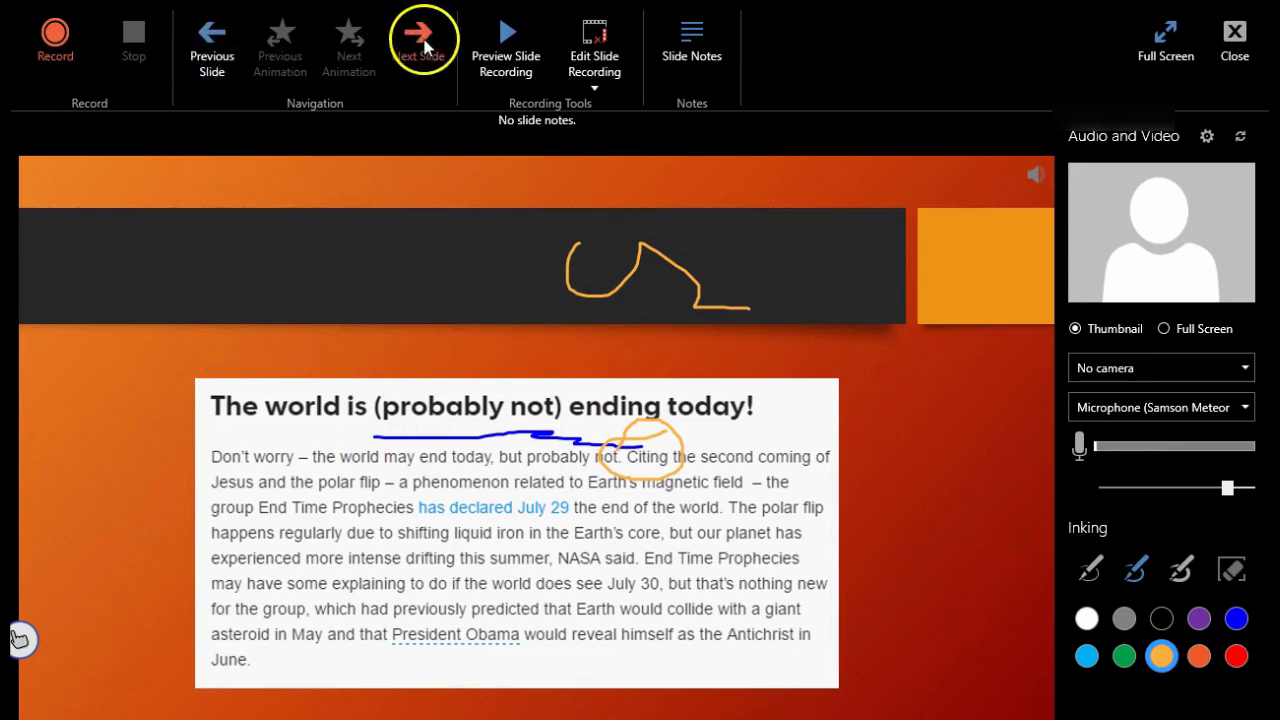
mouse_move(506, 35)
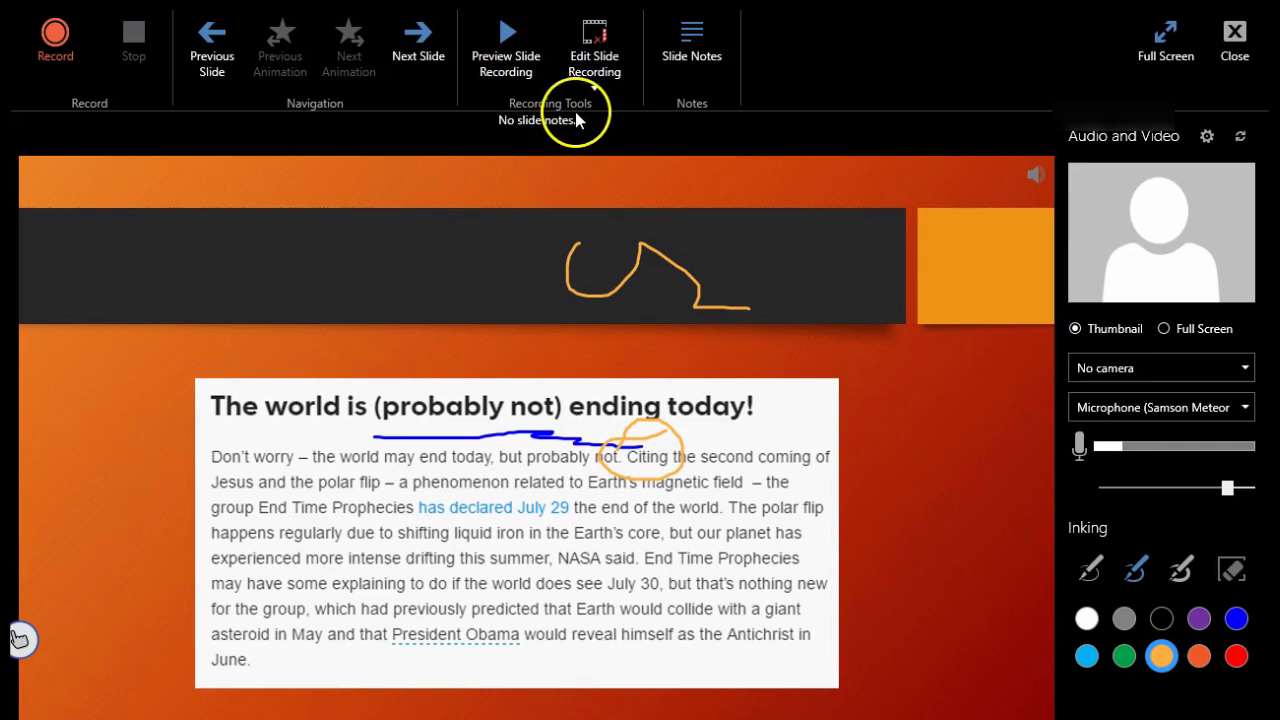
mouse_move(692, 40)
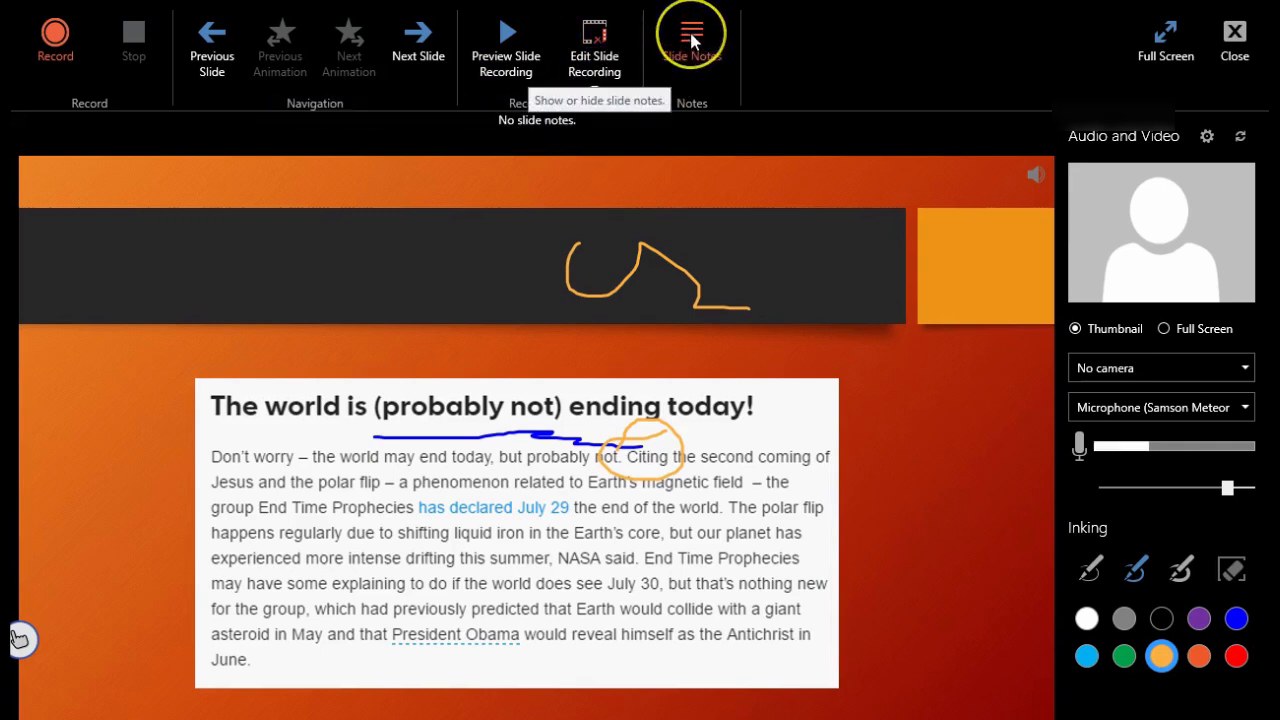
left_click(692, 40)
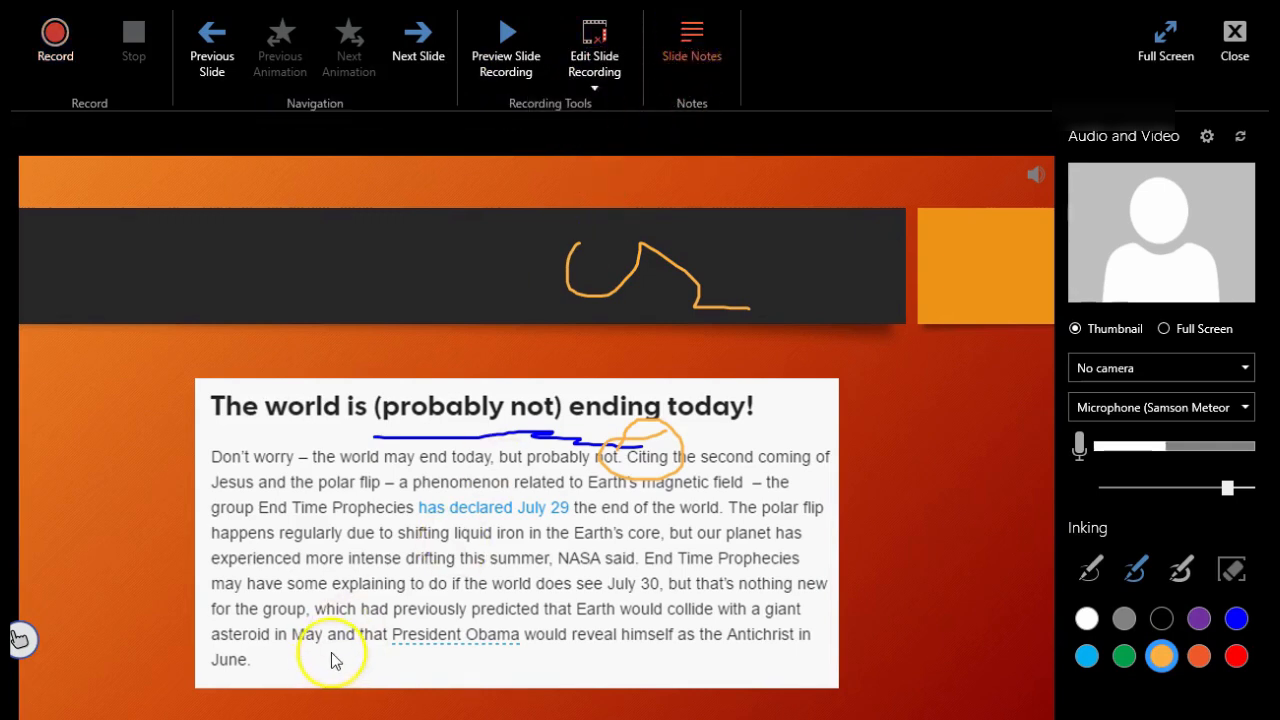
mouse_move(692, 35)
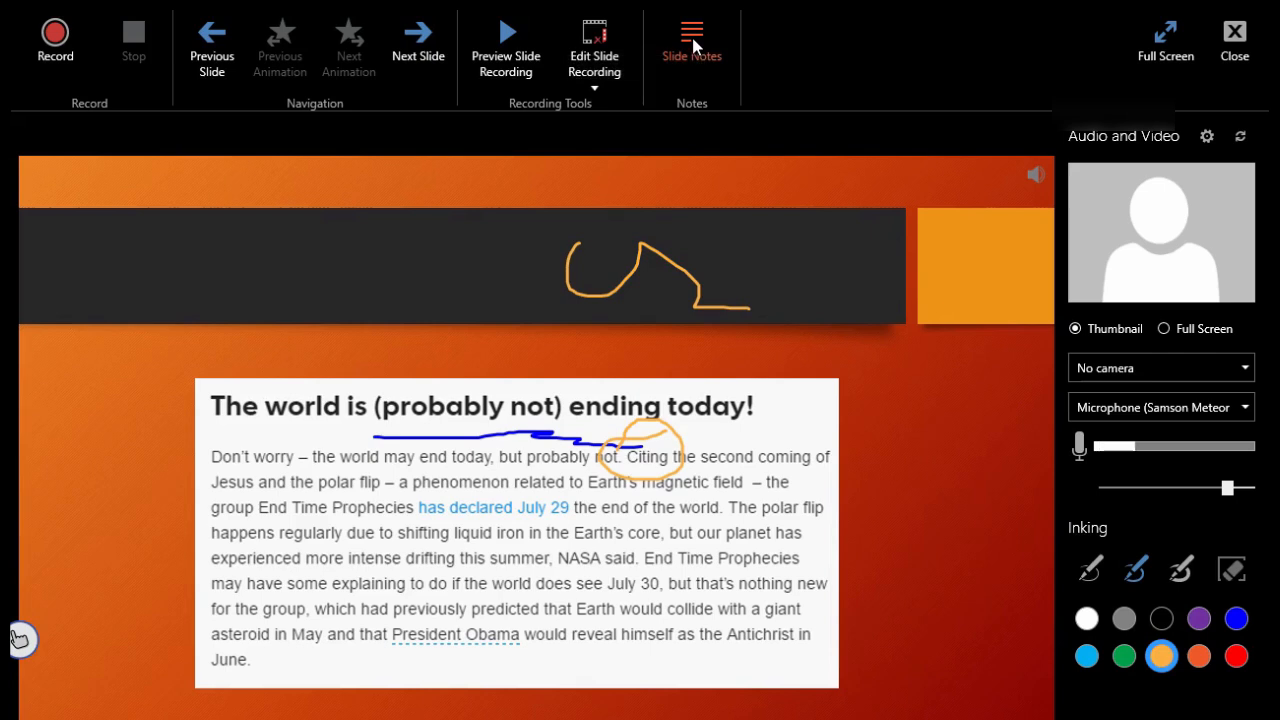
mouse_move(594, 45)
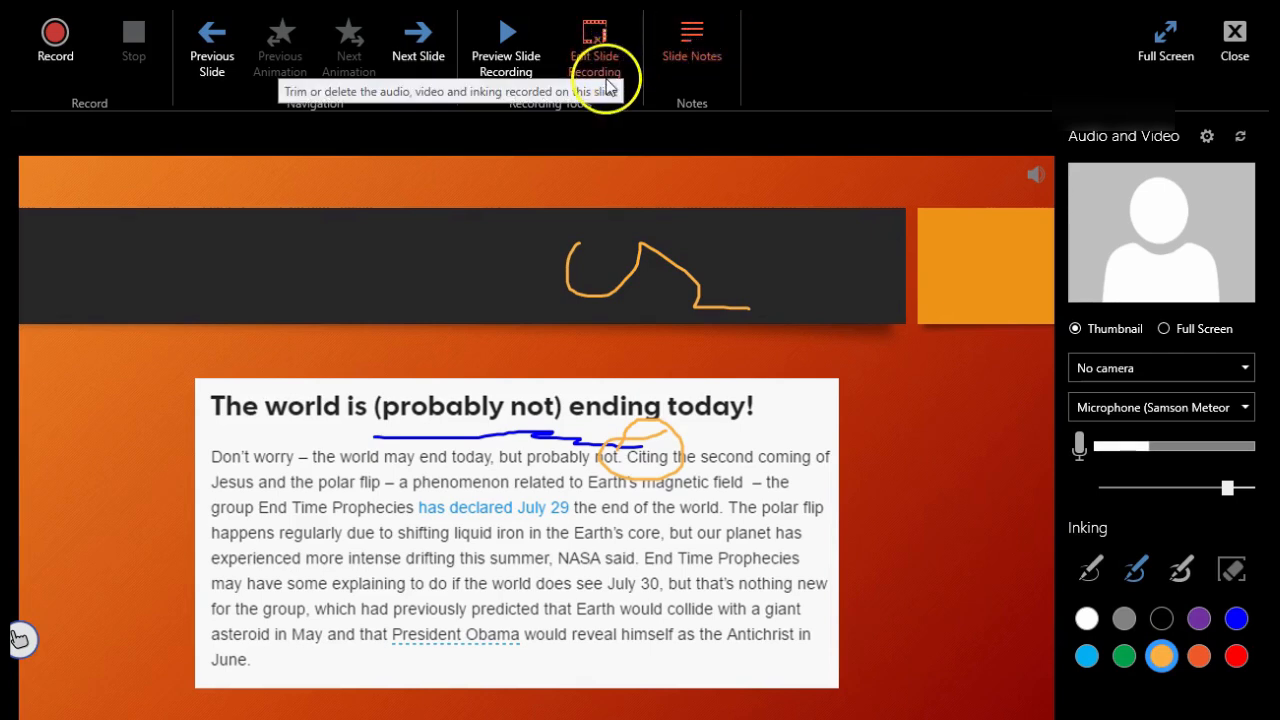
mouse_move(645, 138)
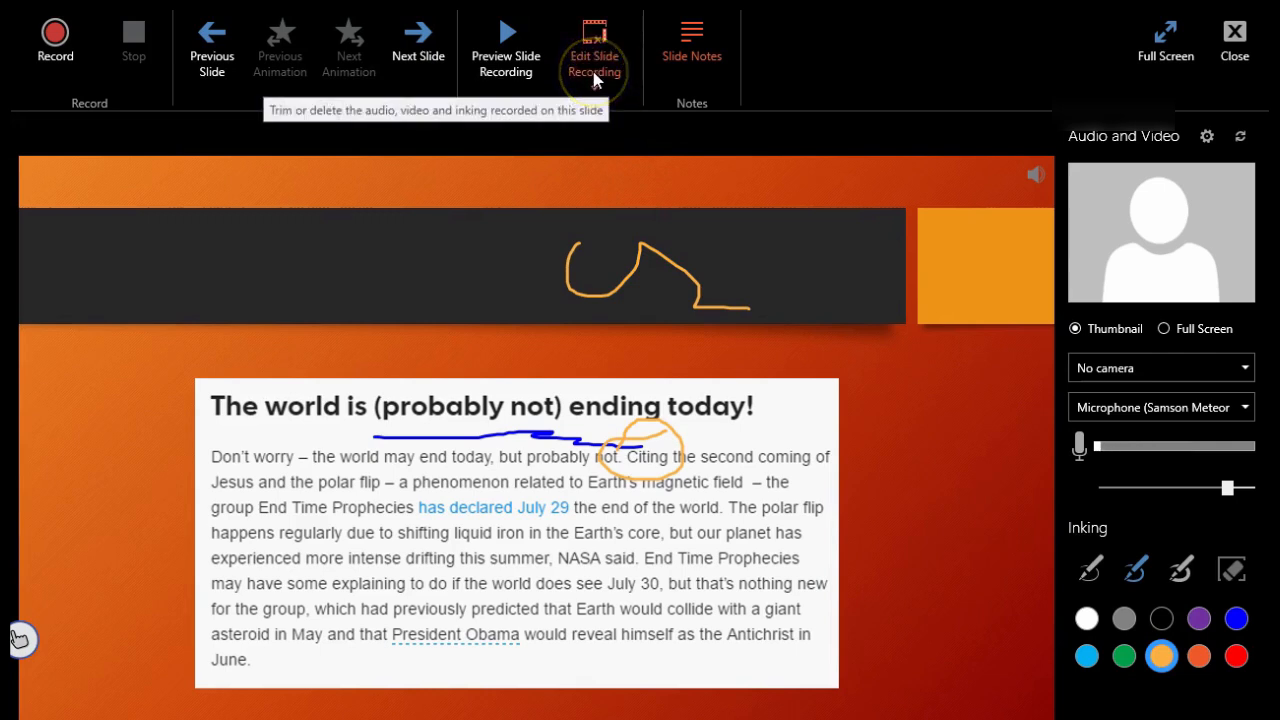
- Preview the article slide recording, drag its end marker to 01:04.562, and confirm
left_click(594, 45)
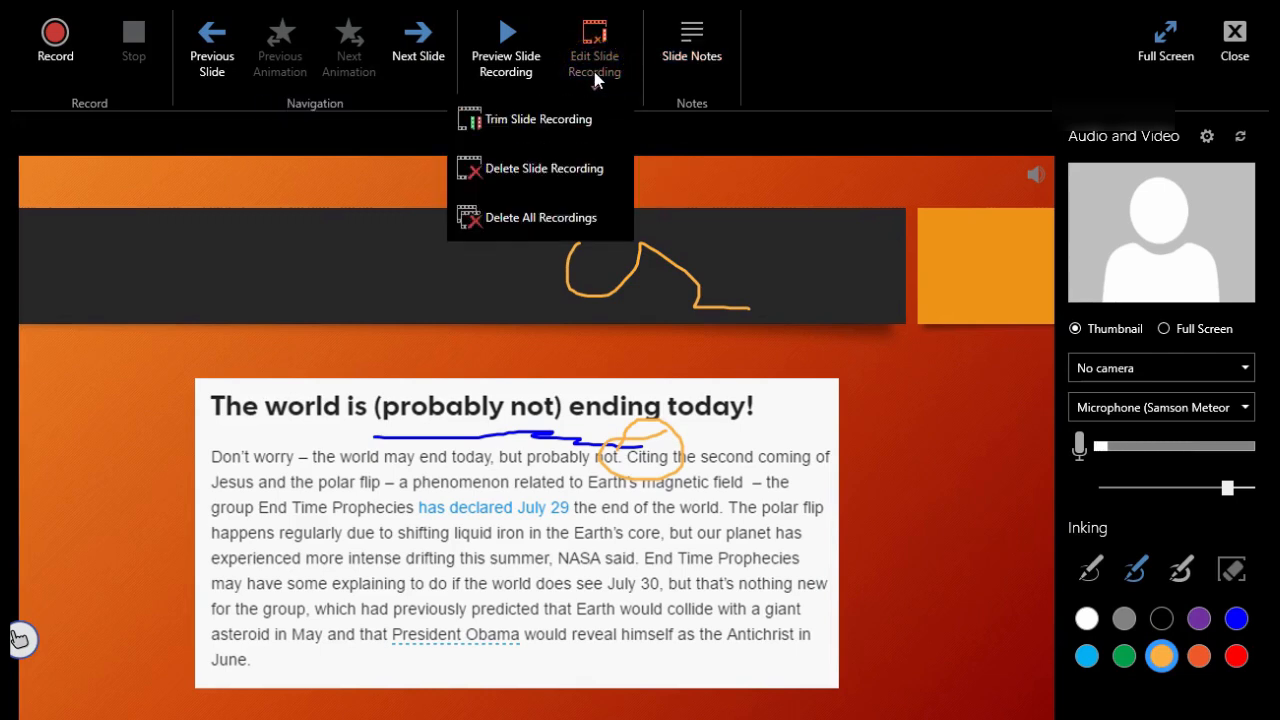
mouse_move(590, 119)
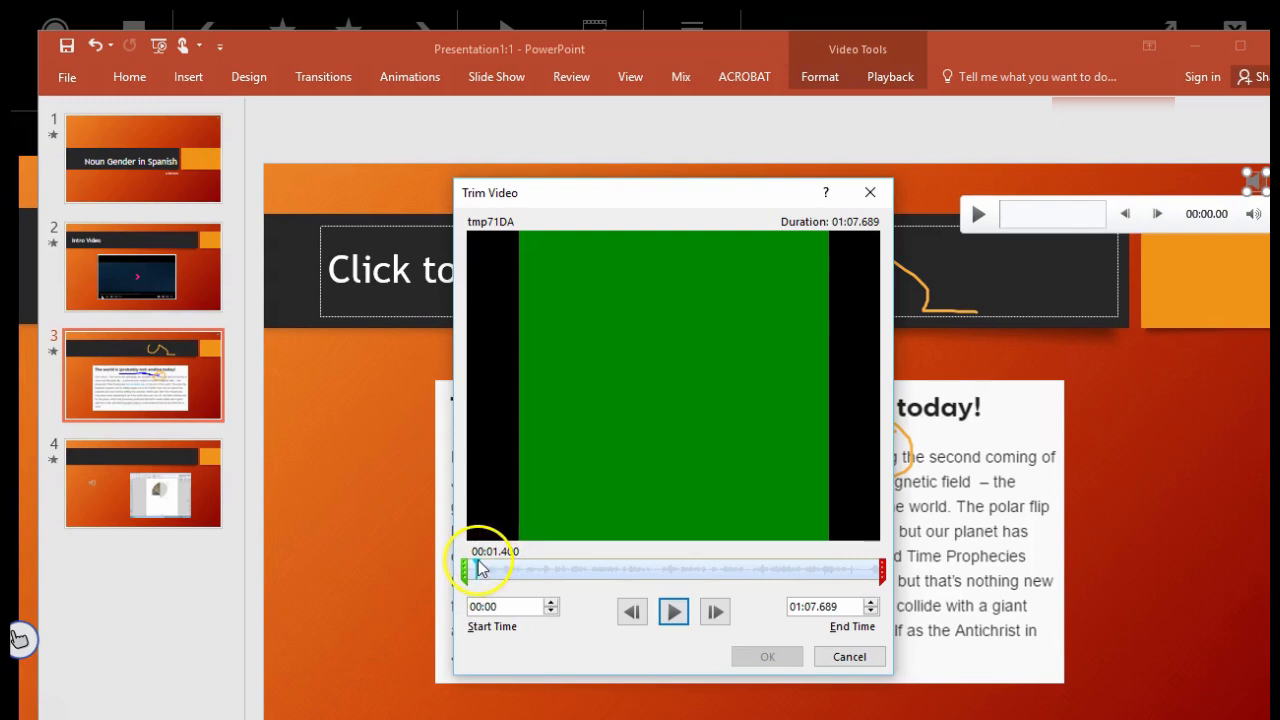
left_click_drag(475, 570, 722, 571)
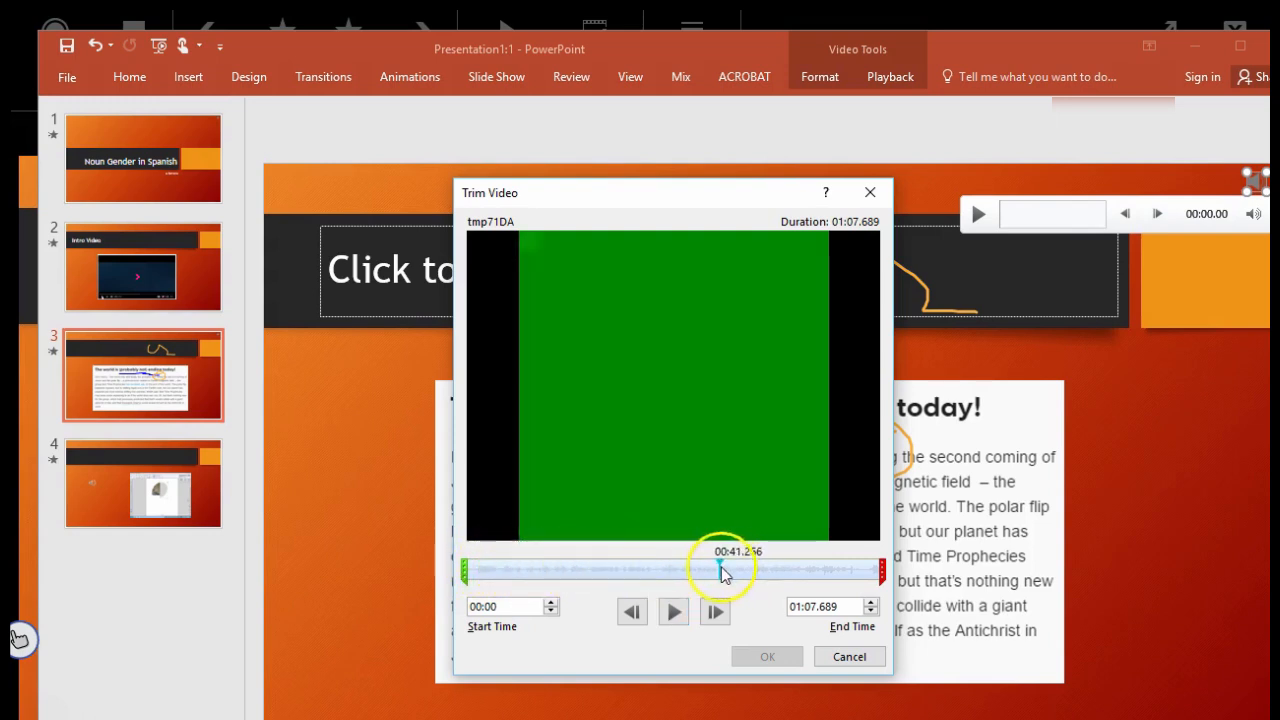
left_click_drag(720, 570, 865, 570)
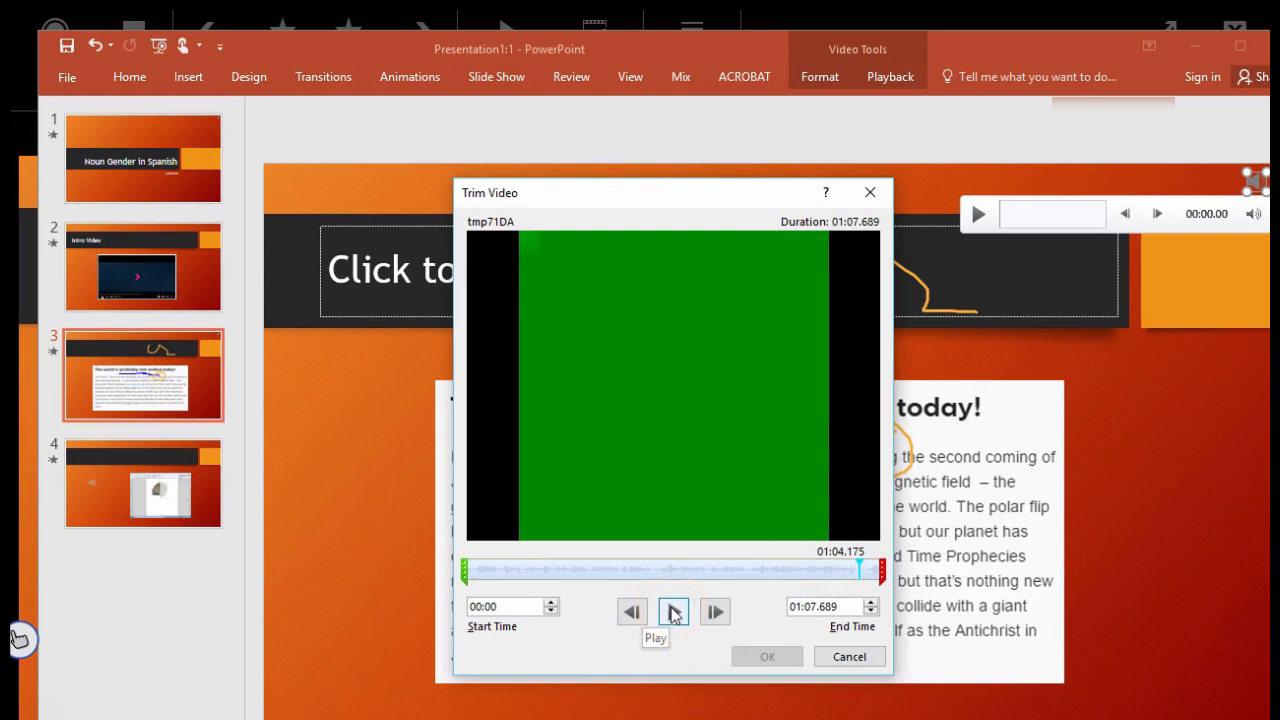
left_click(672, 611)
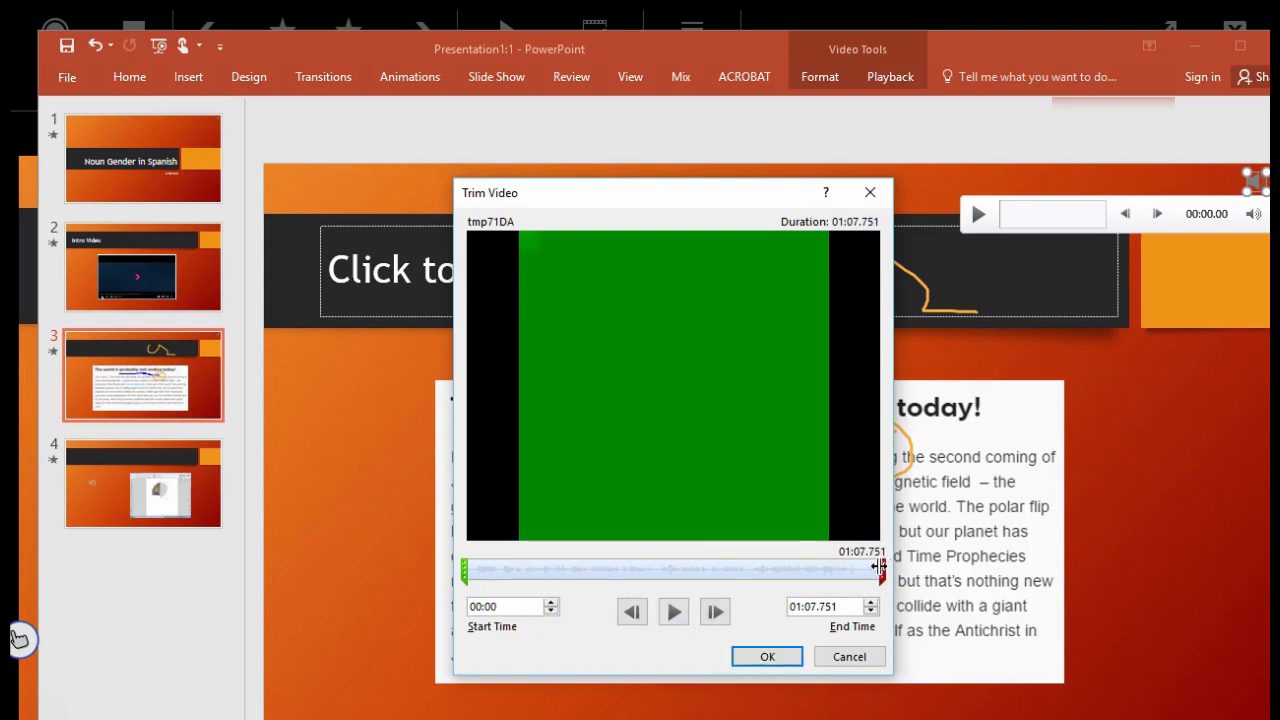
left_click_drag(878, 568, 862, 568)
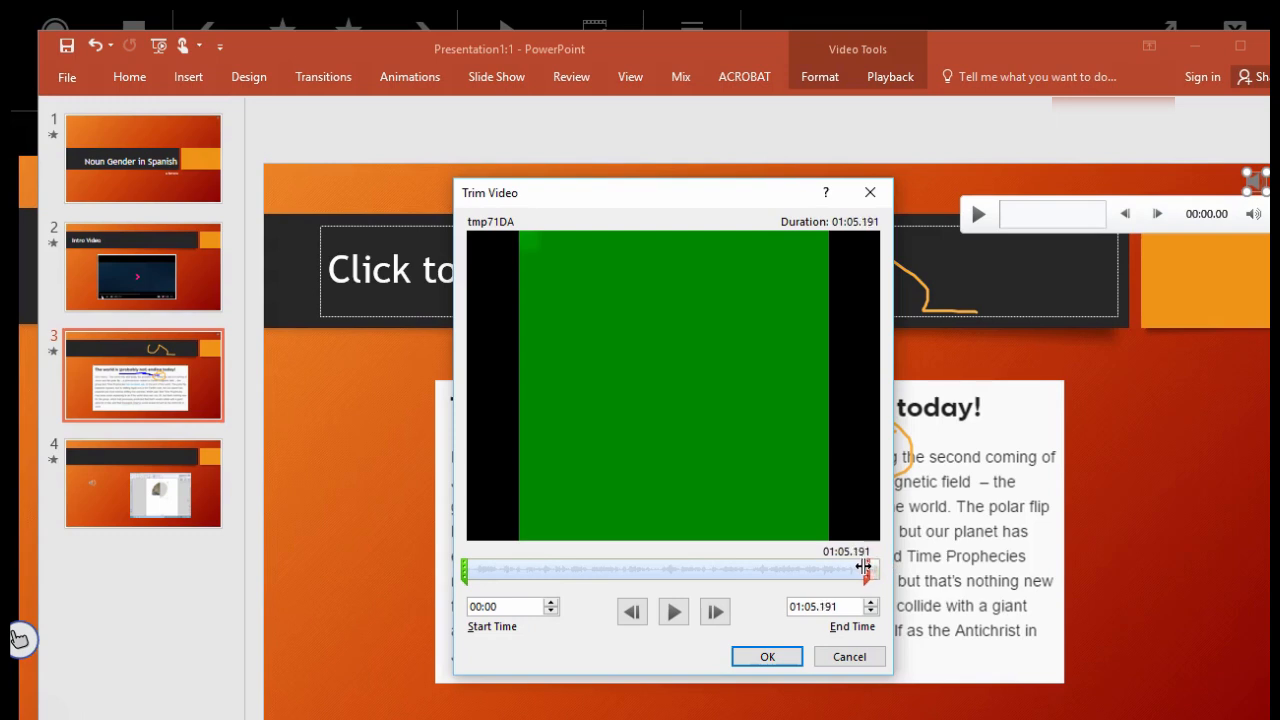
left_click_drag(863, 568, 866, 568)
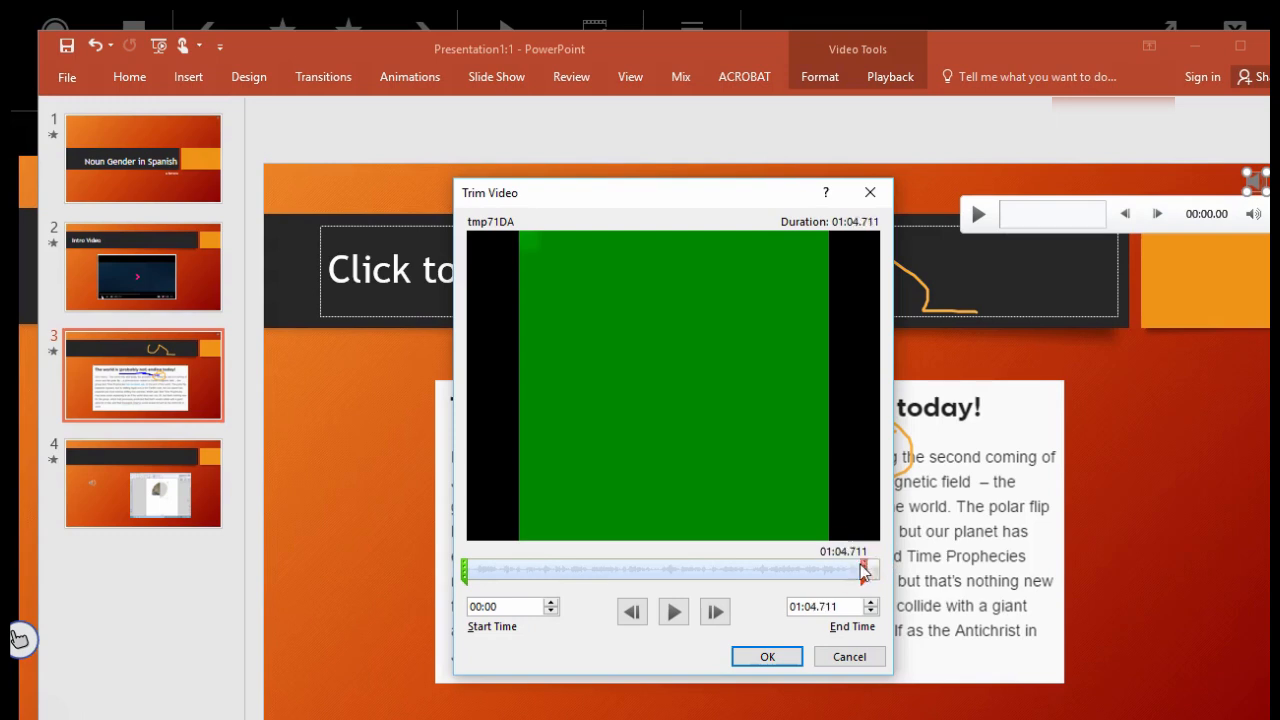
left_click_drag(865, 571, 855, 571)
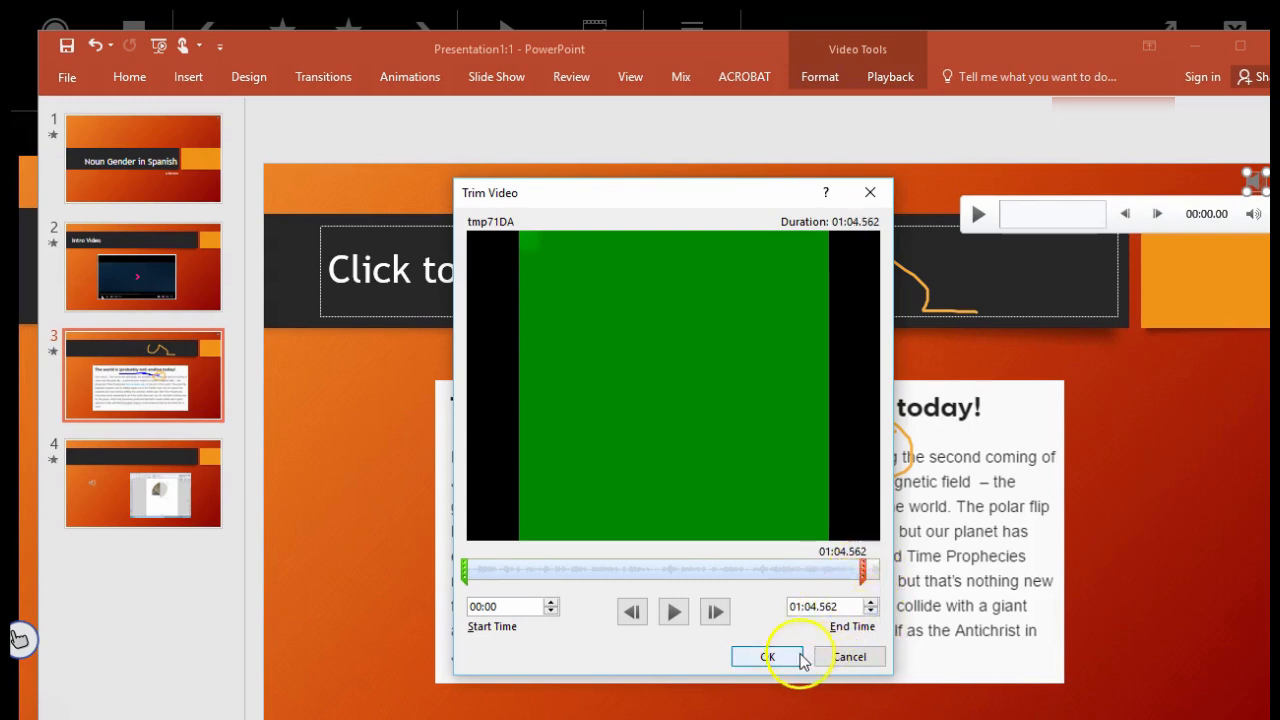
left_click(767, 656)
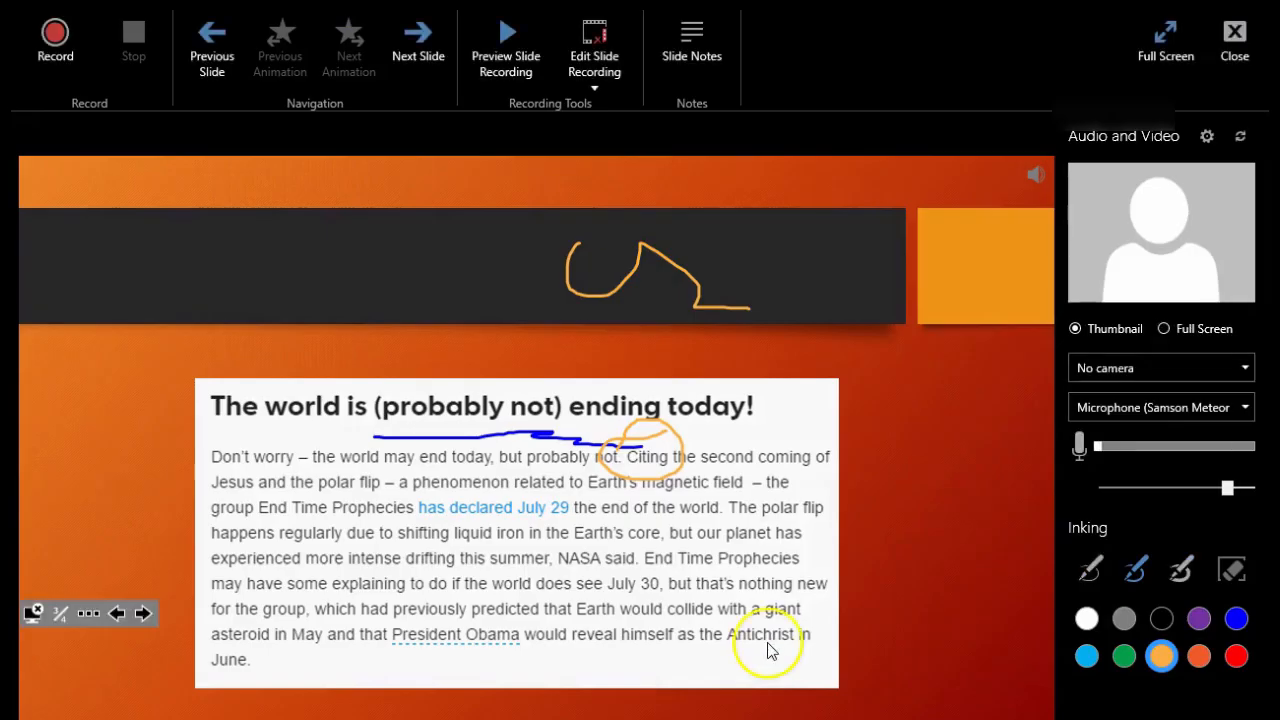
left_click(594, 85)
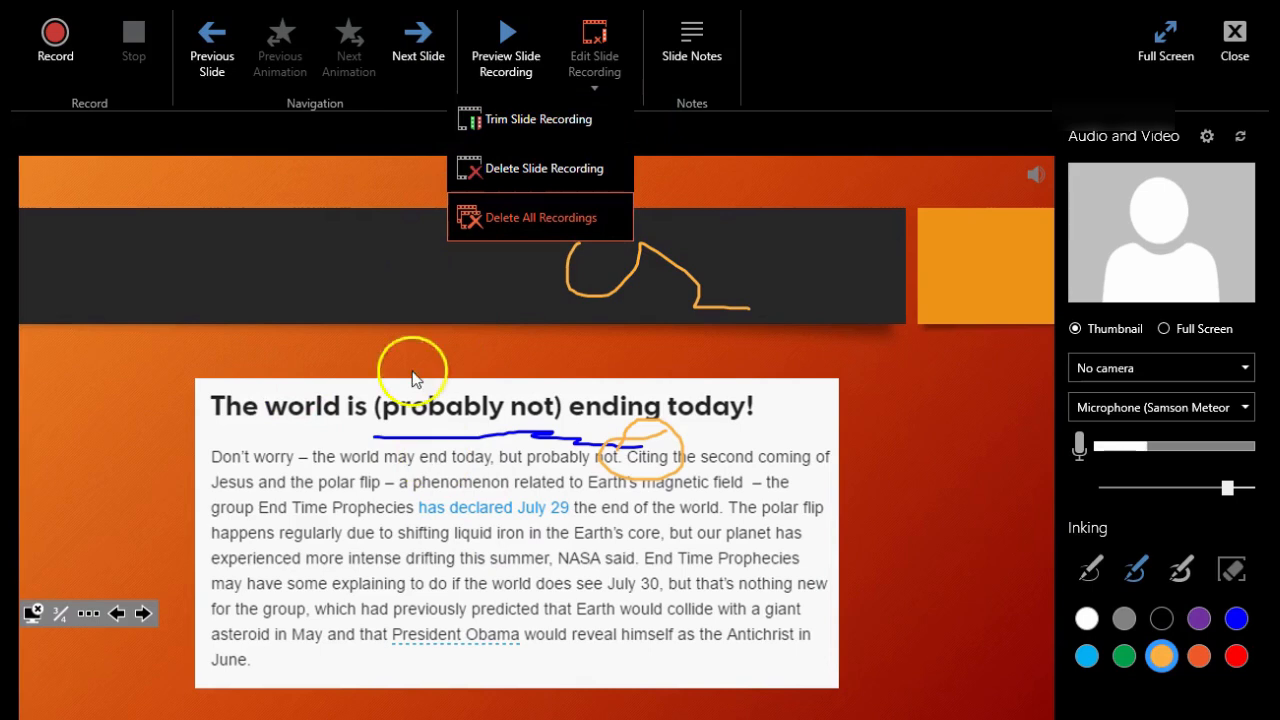
mouse_move(503, 378)
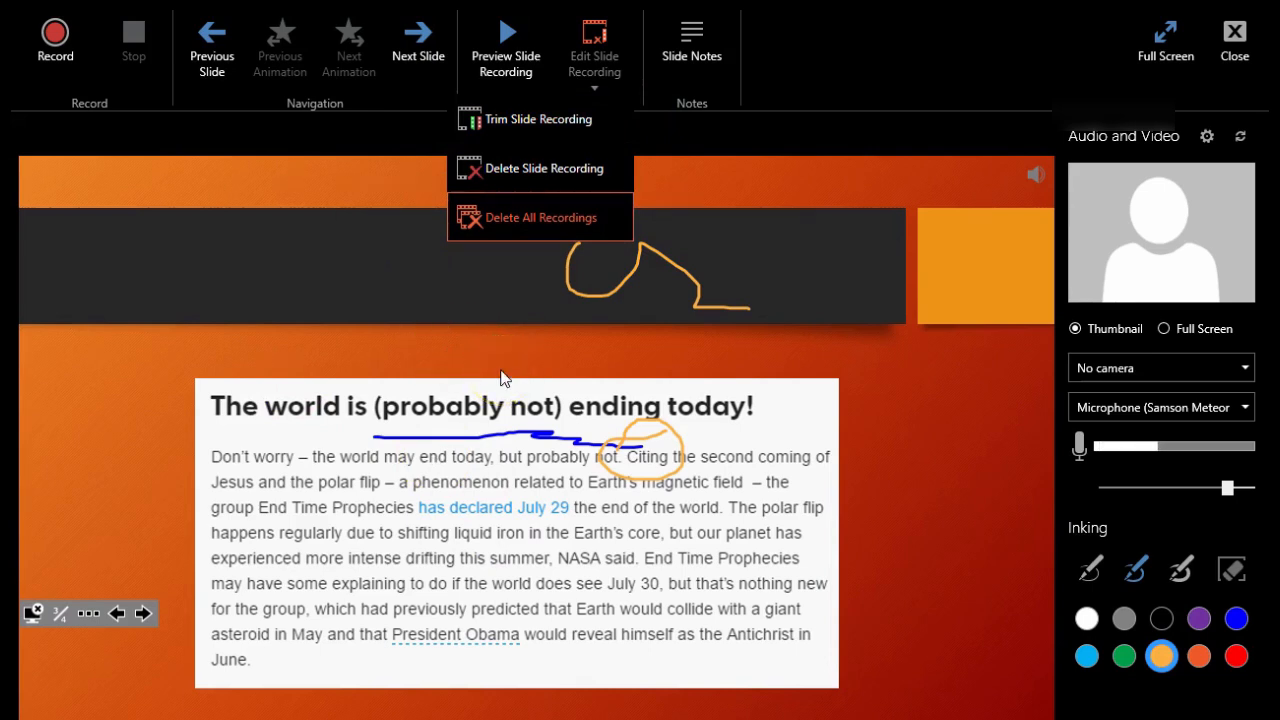
mouse_move(519, 227)
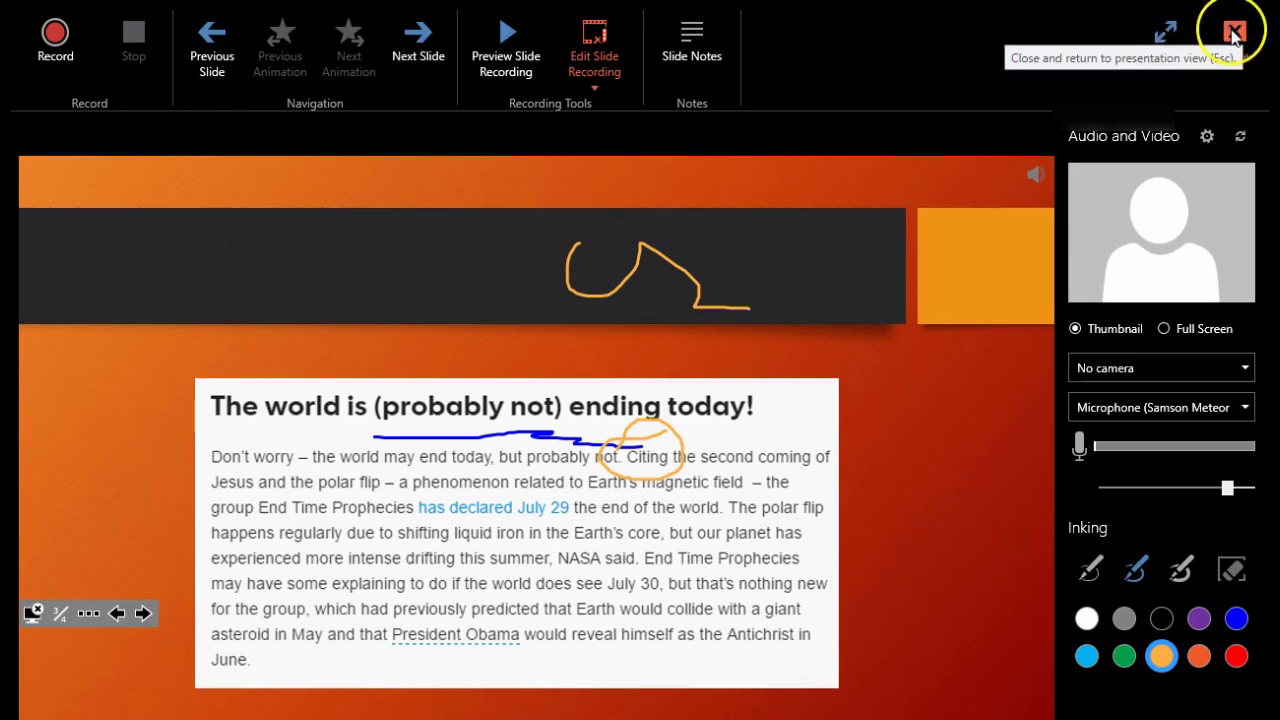
- Move through the slide thumbnails and select slide 4
left_click(1231, 30)
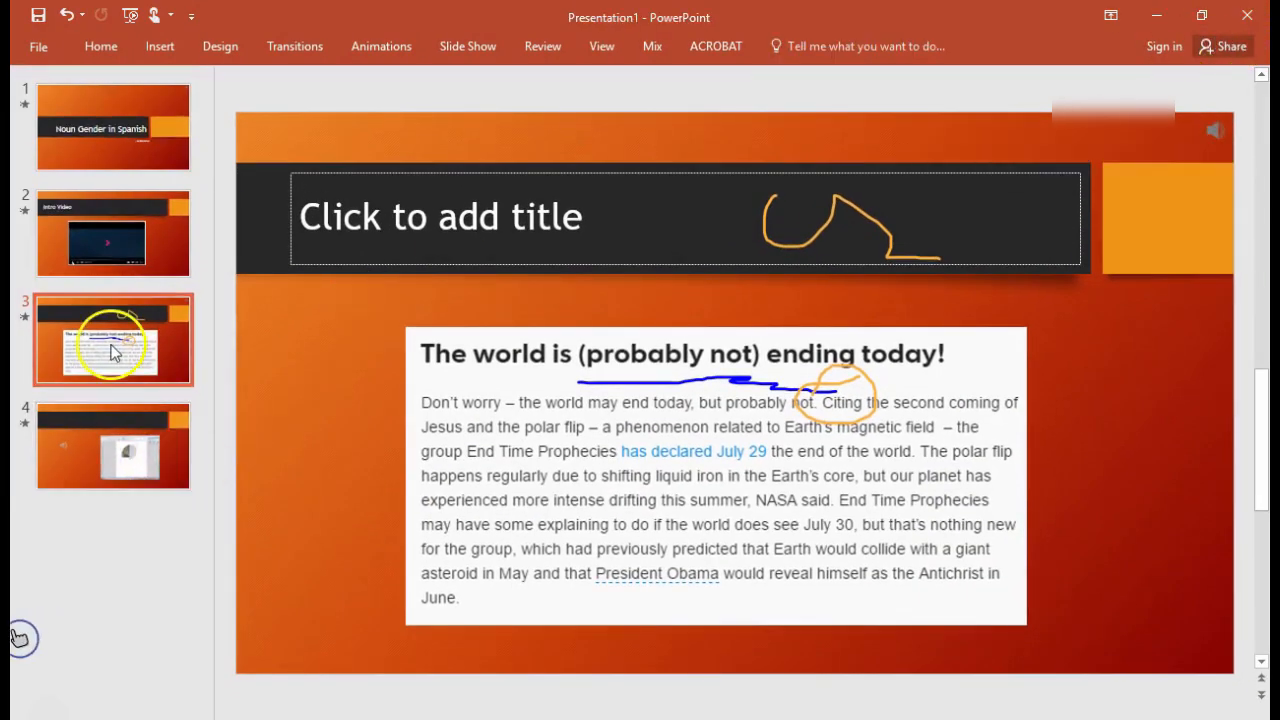
left_click(113, 126)
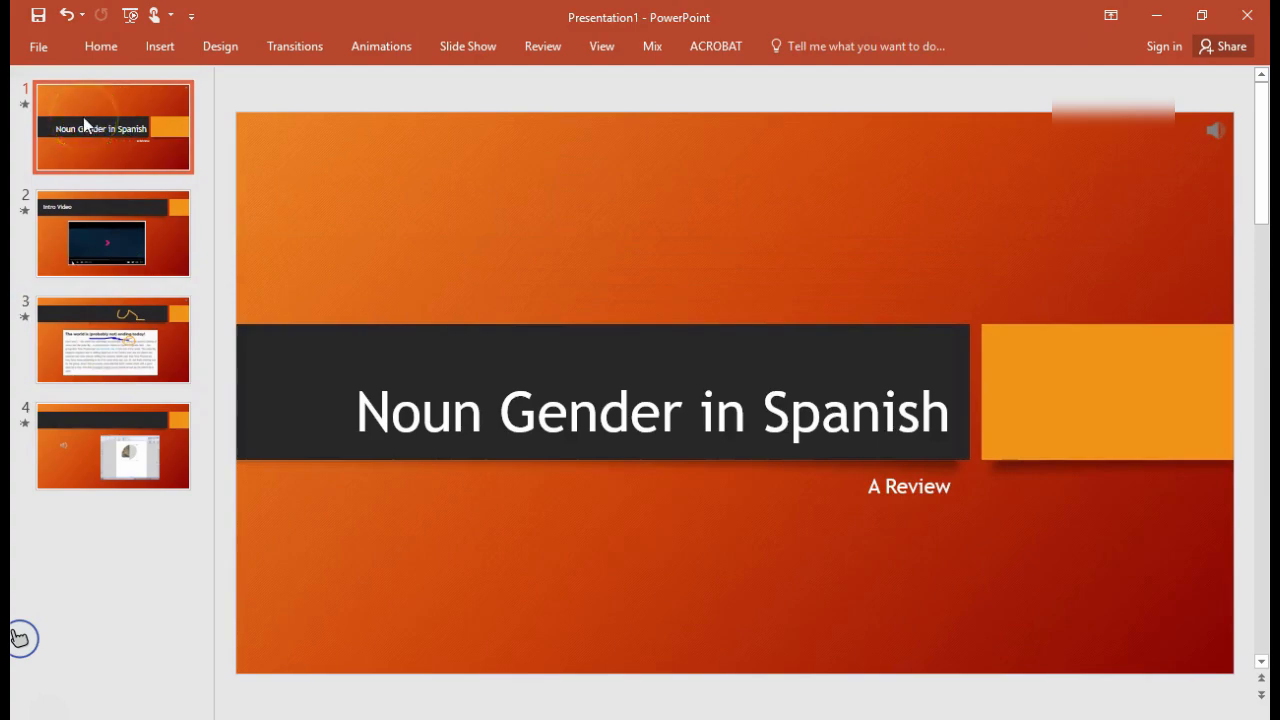
left_click(113, 338)
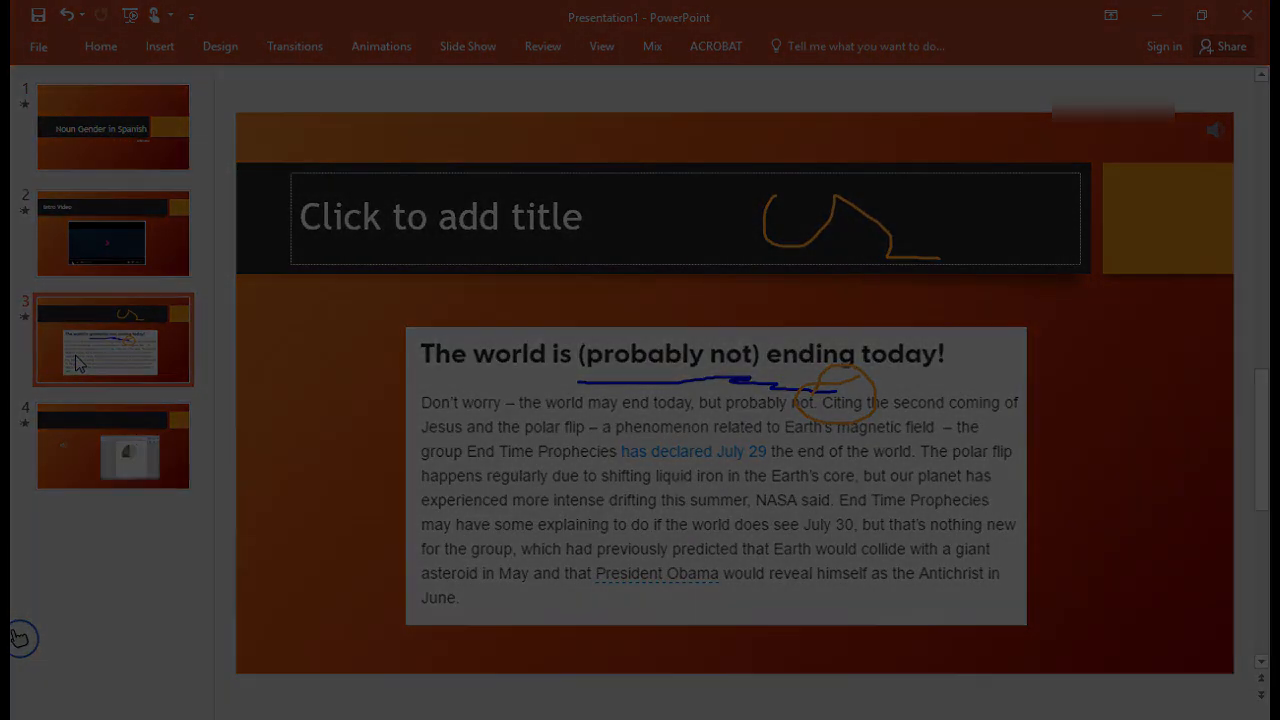
left_click(113, 445)
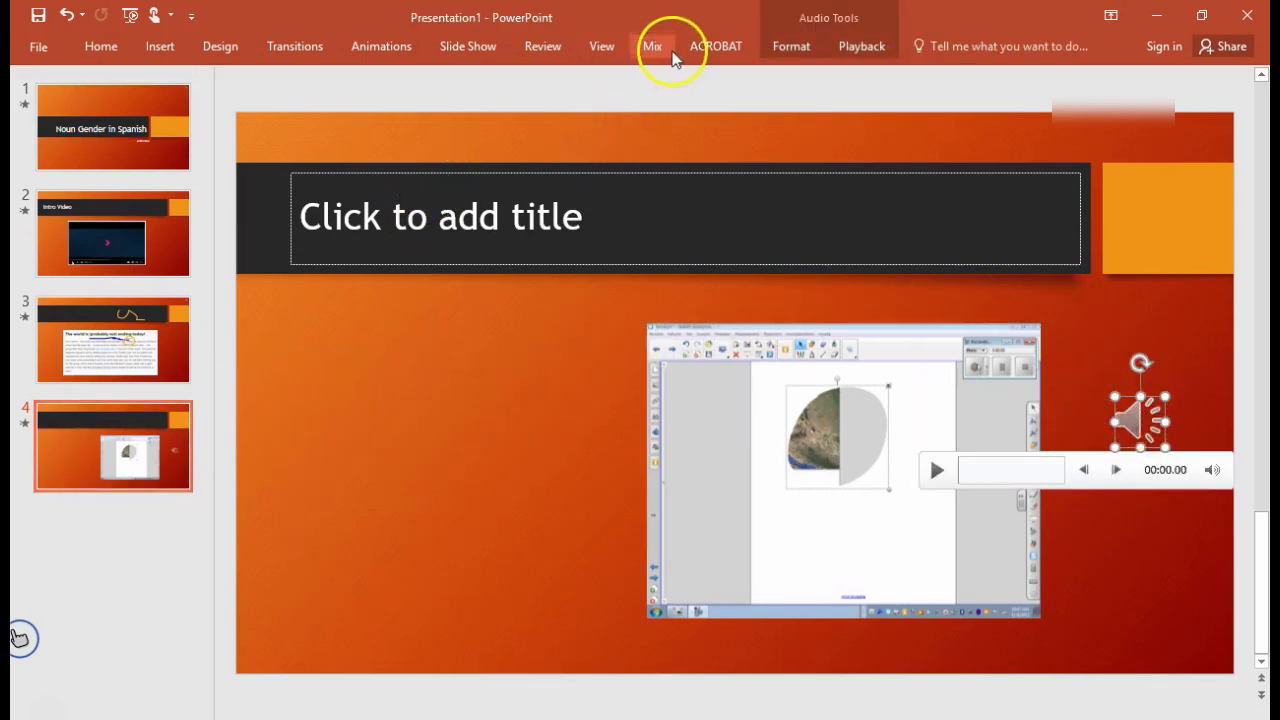
- Open Mix > Quizzes Videos Apps and scroll the Store to Multiple Choice Quiz
left_click(652, 46)
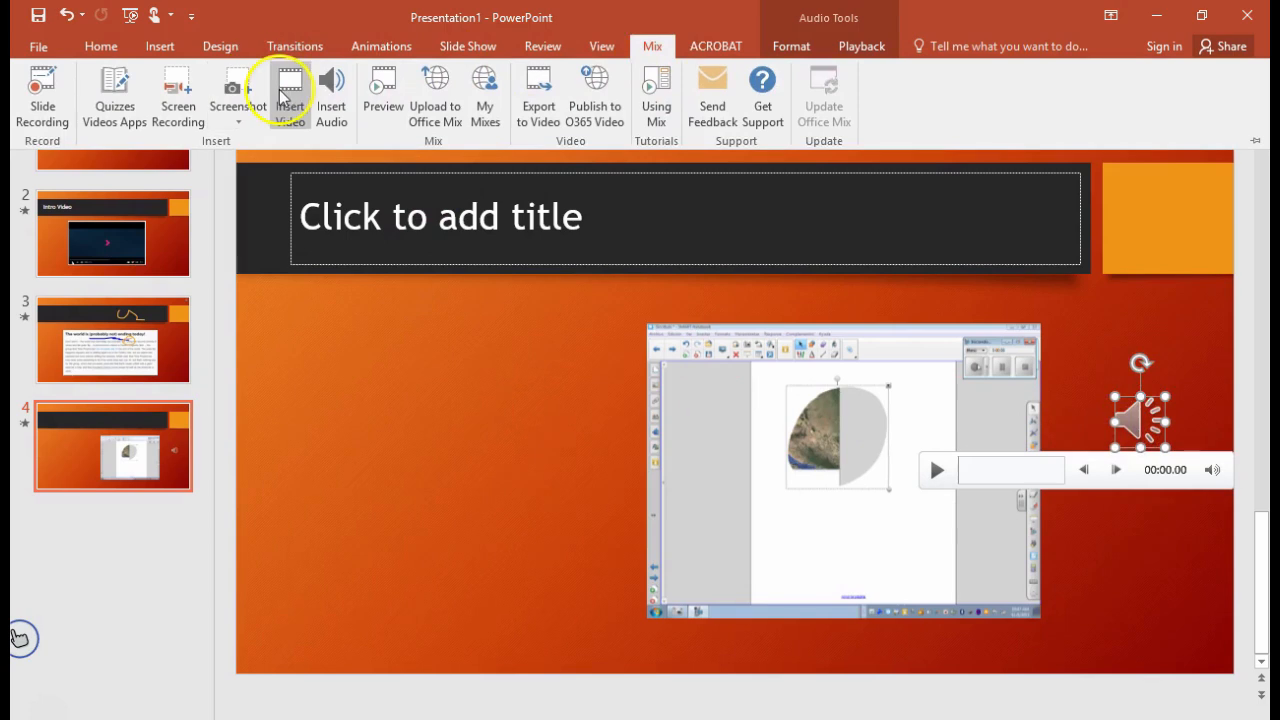
left_click(113, 95)
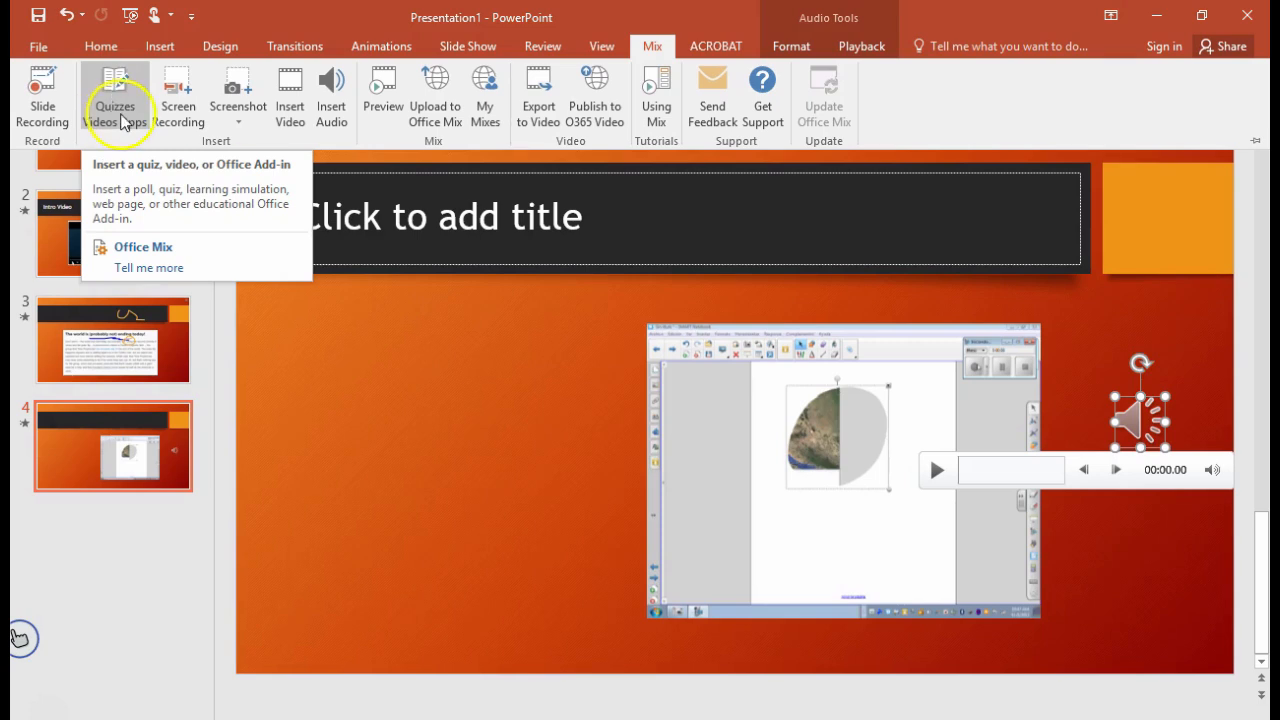
left_click(143, 247)
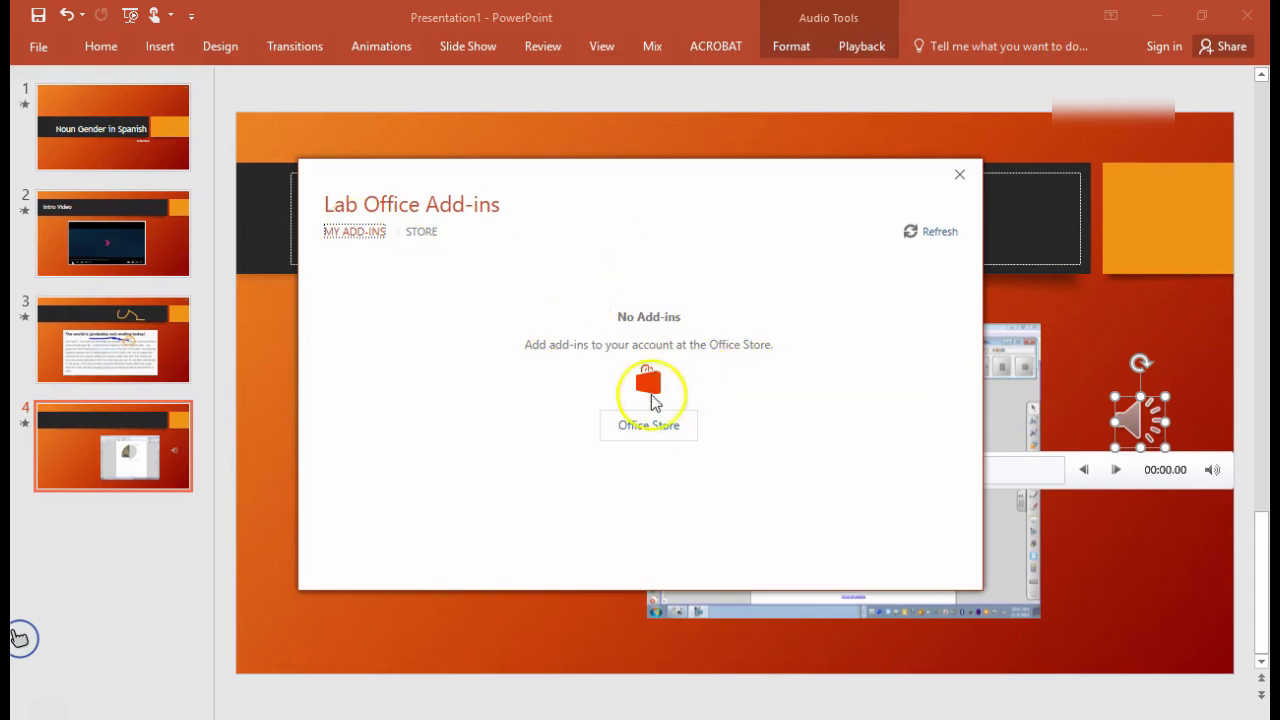
mouse_move(650, 430)
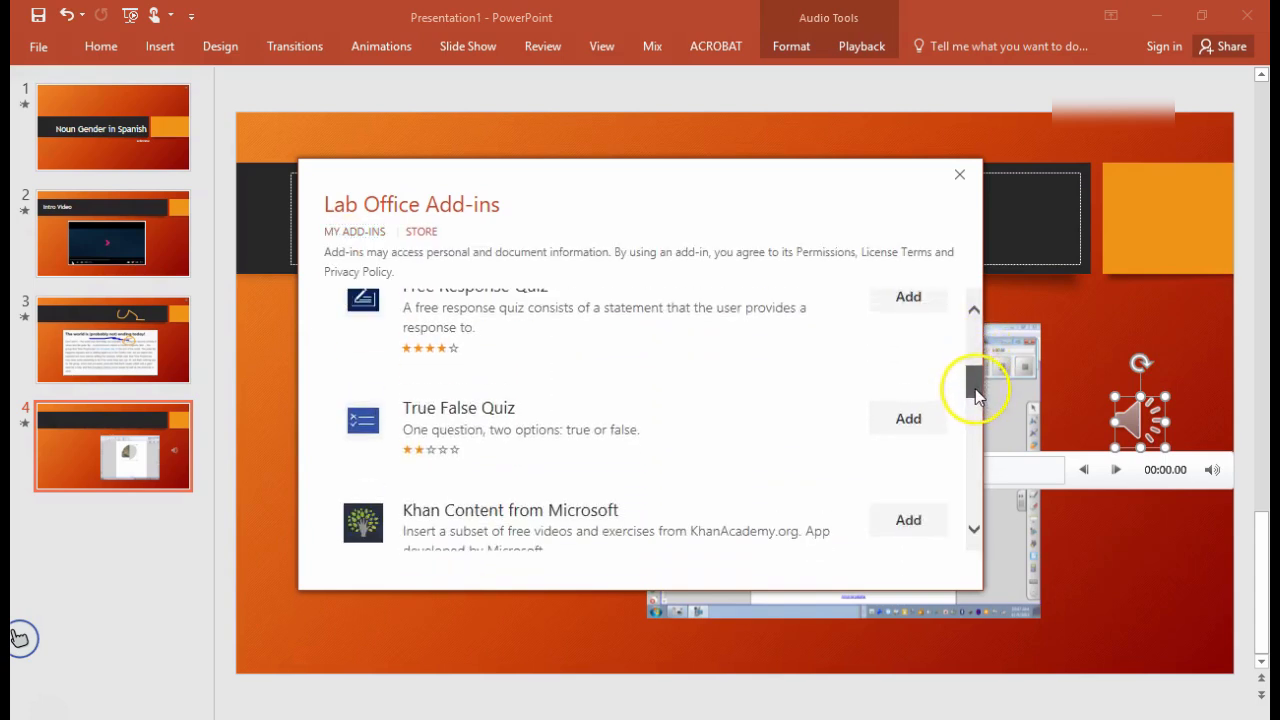
scroll("down", 3)
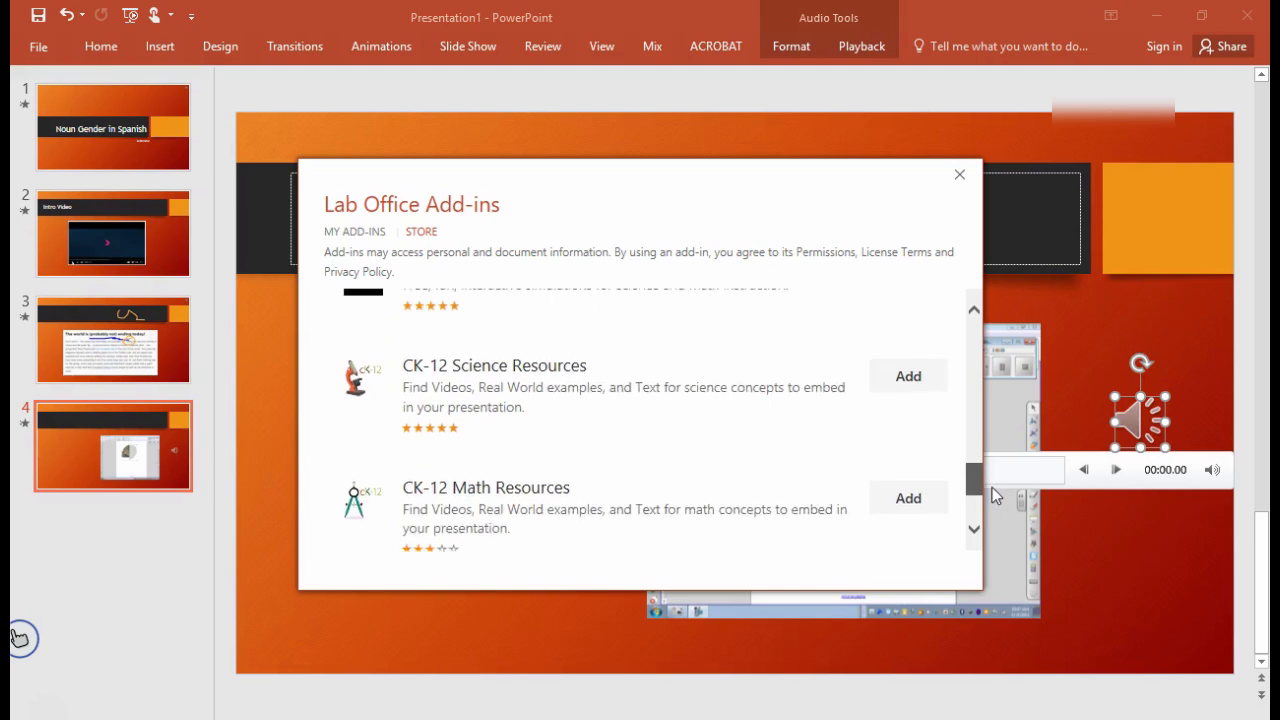
scroll("down", 3)
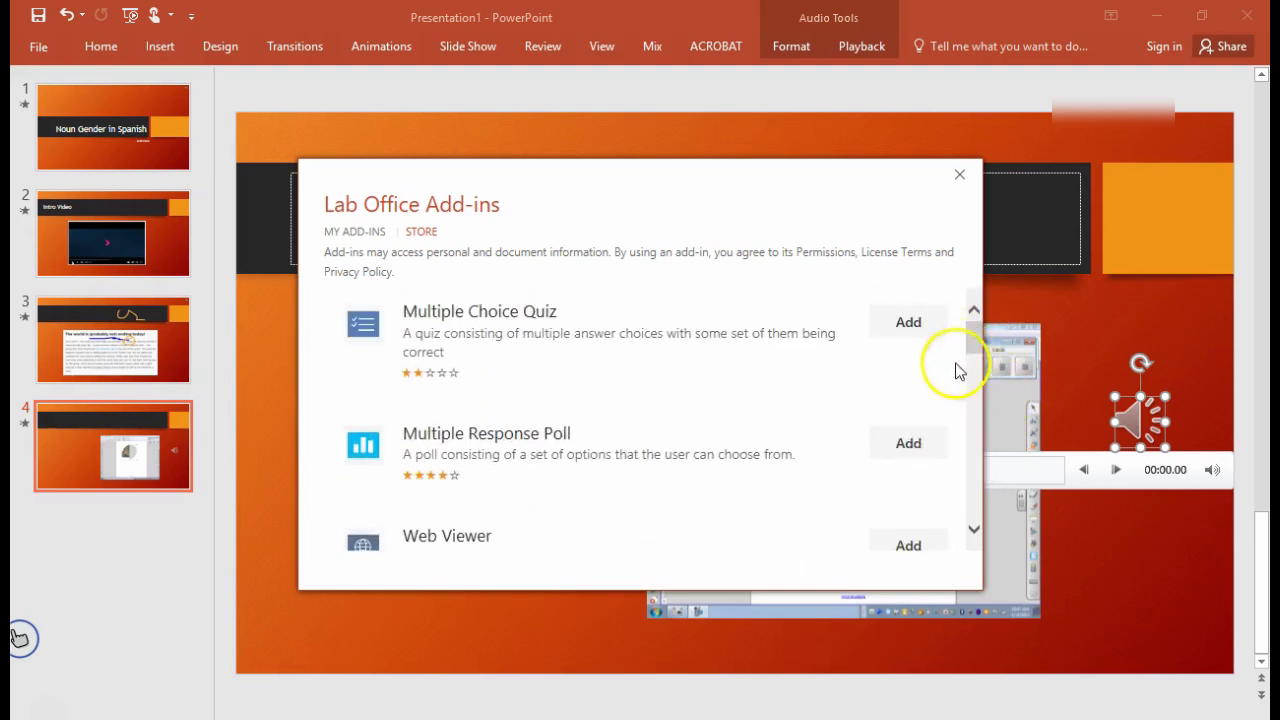
mouse_move(540, 343)
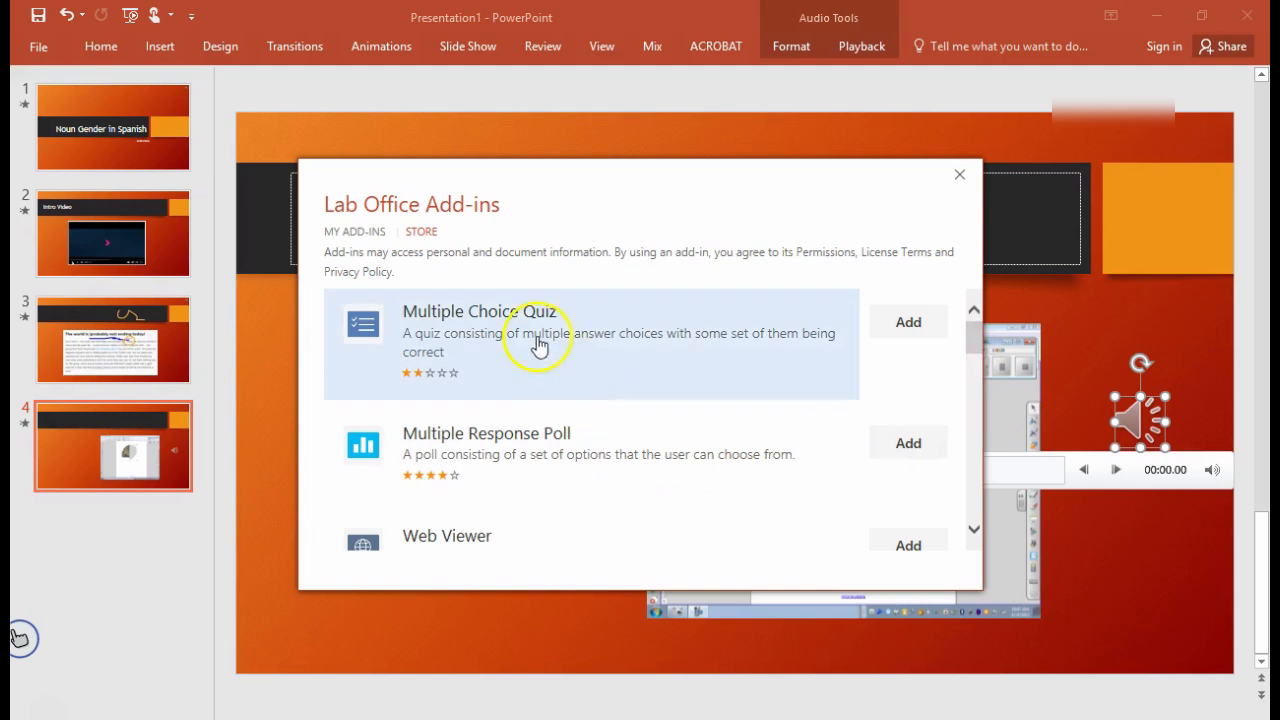
mouse_move(910, 325)
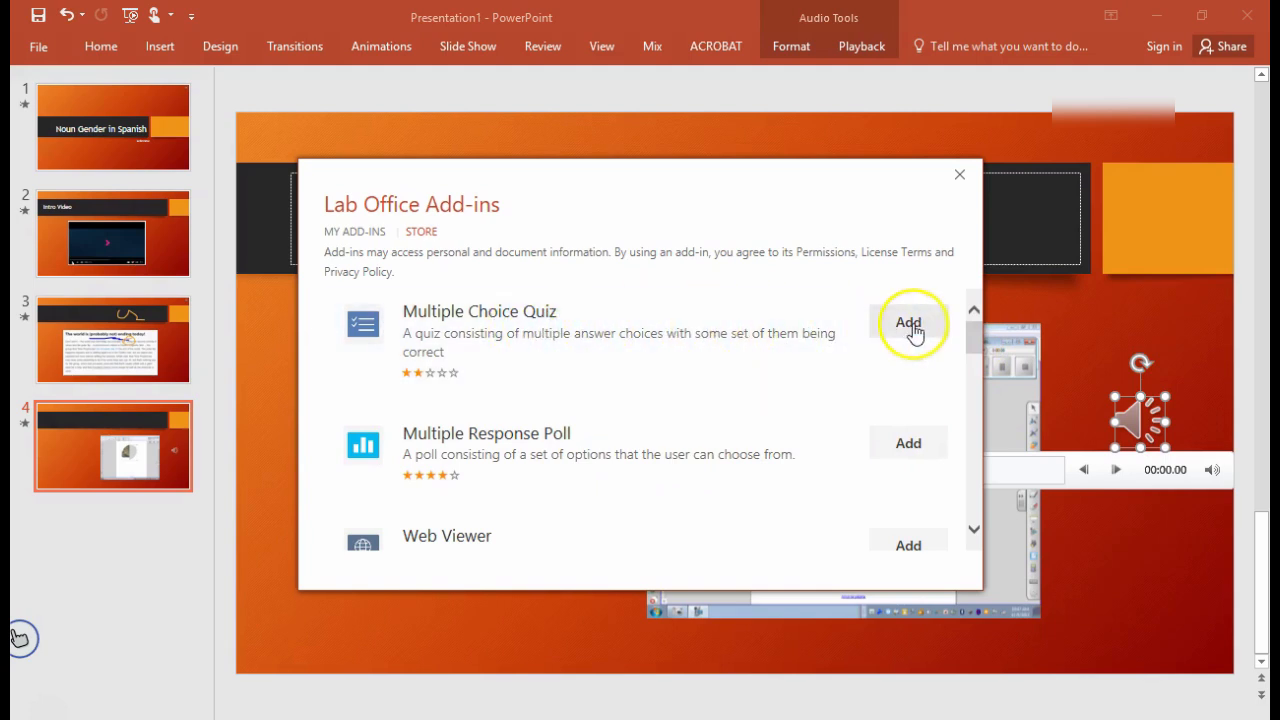
- Add a Multiple Choice Quiz asking 'Is the word for "shirt" in Spanish masculine or feminine?' with shuffling off
left_click(907, 322)
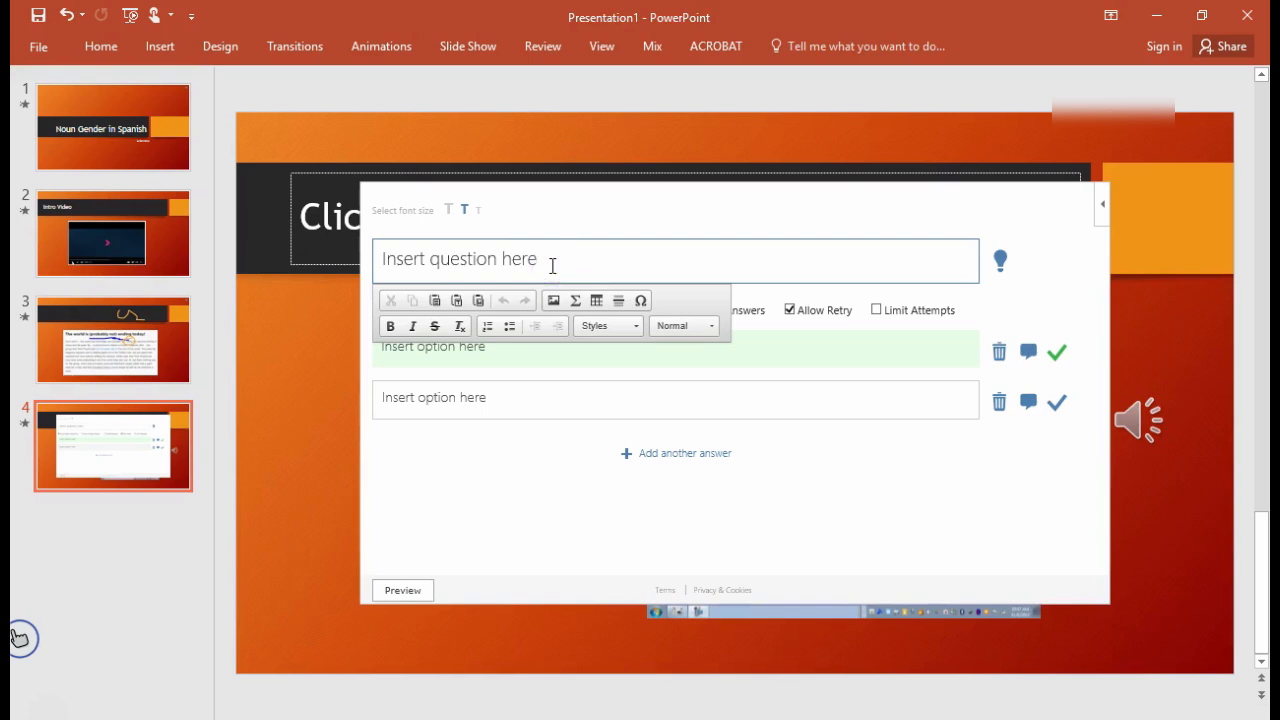
type("Is the word for \"shirt\" in Spanish masculine or feminine?")
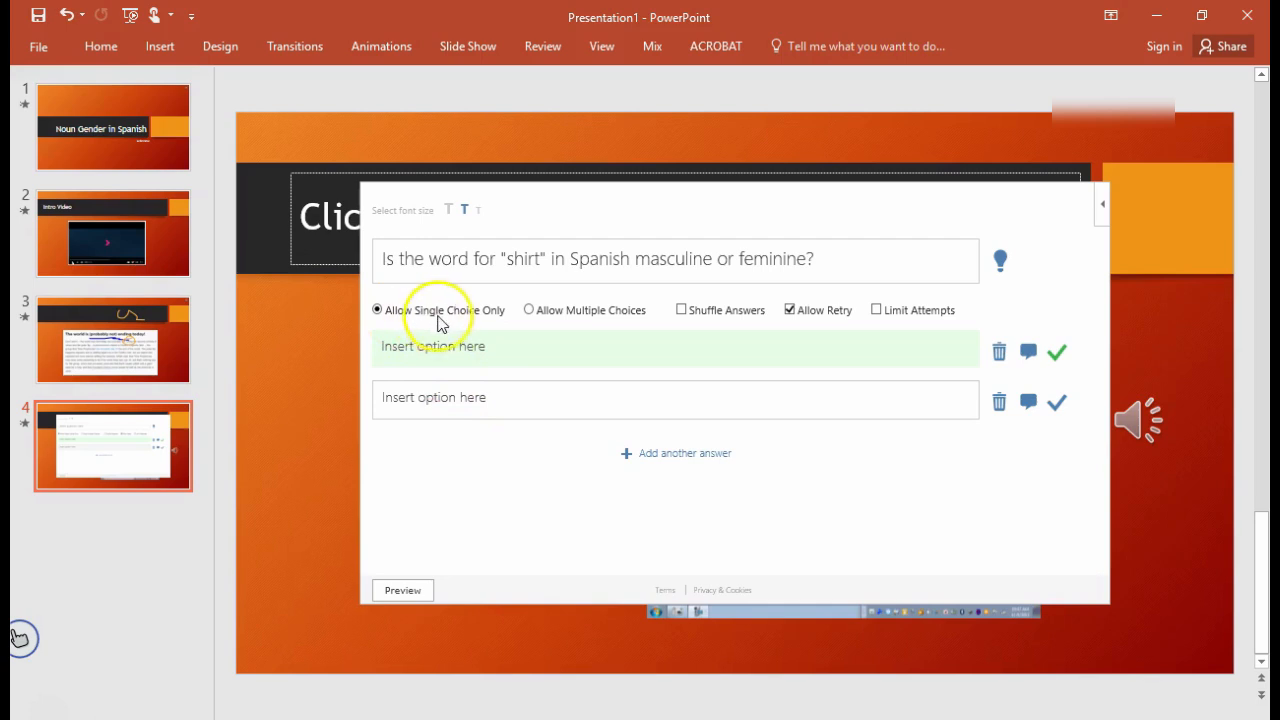
mouse_move(637, 323)
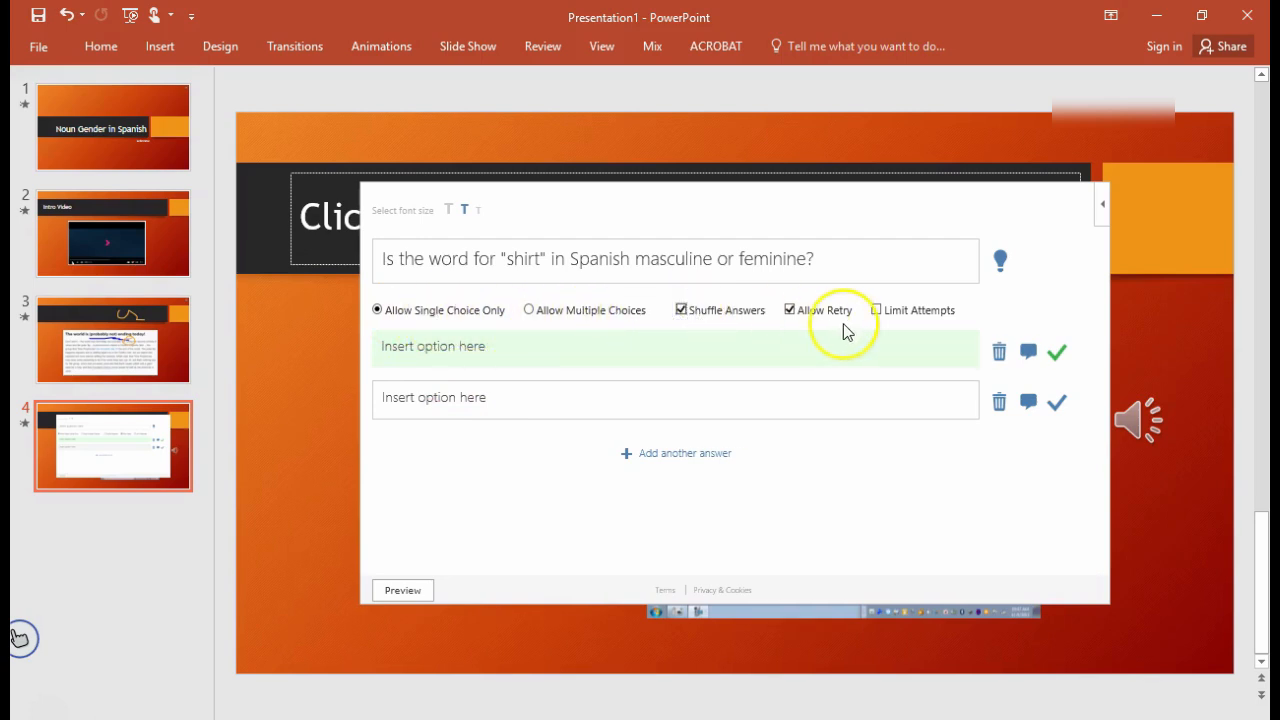
left_click(681, 309)
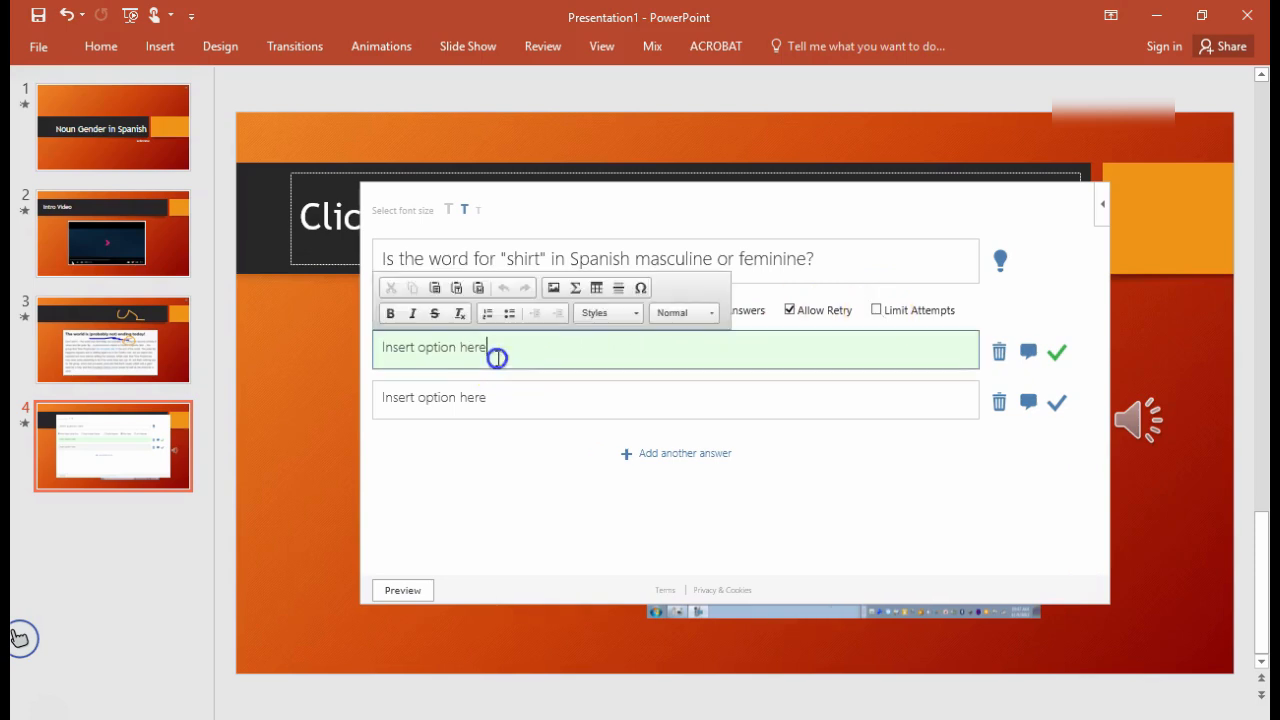
- Enter answers masculine and feminine, mark feminine correct, and add feedback noting 'La camisa' ends in 'A'
left_click(497, 358)
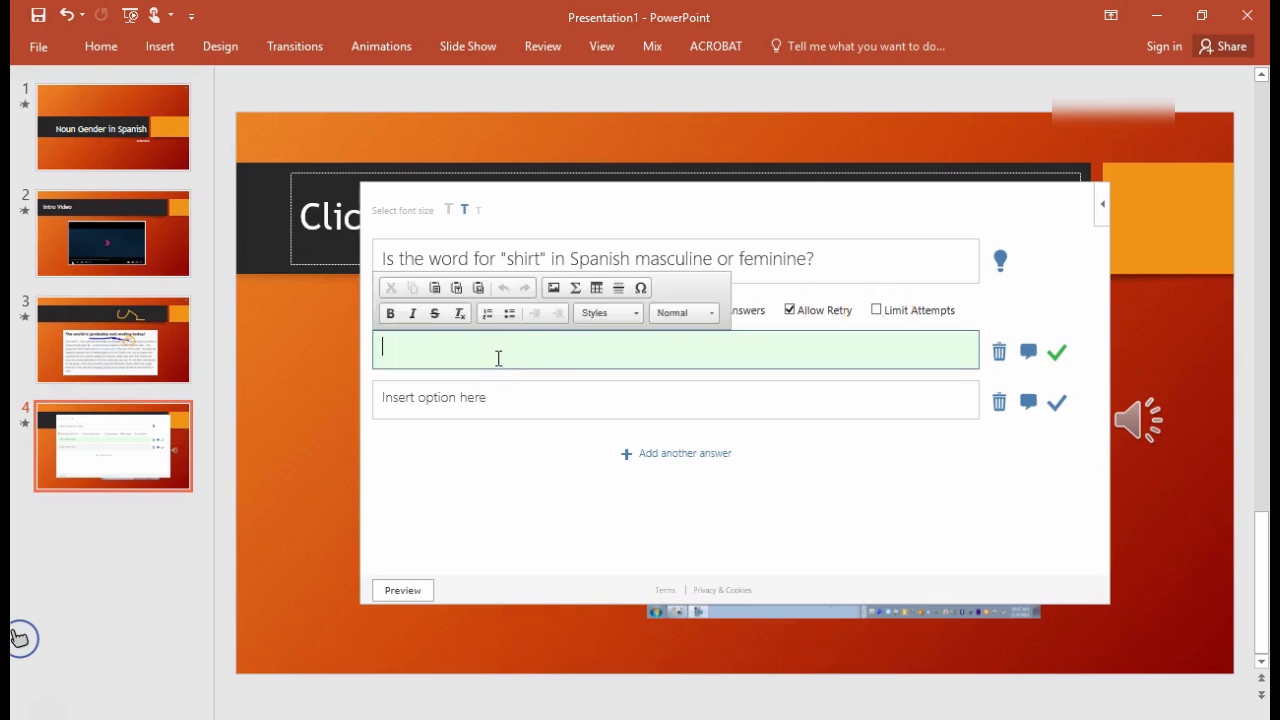
left_click(510, 400)
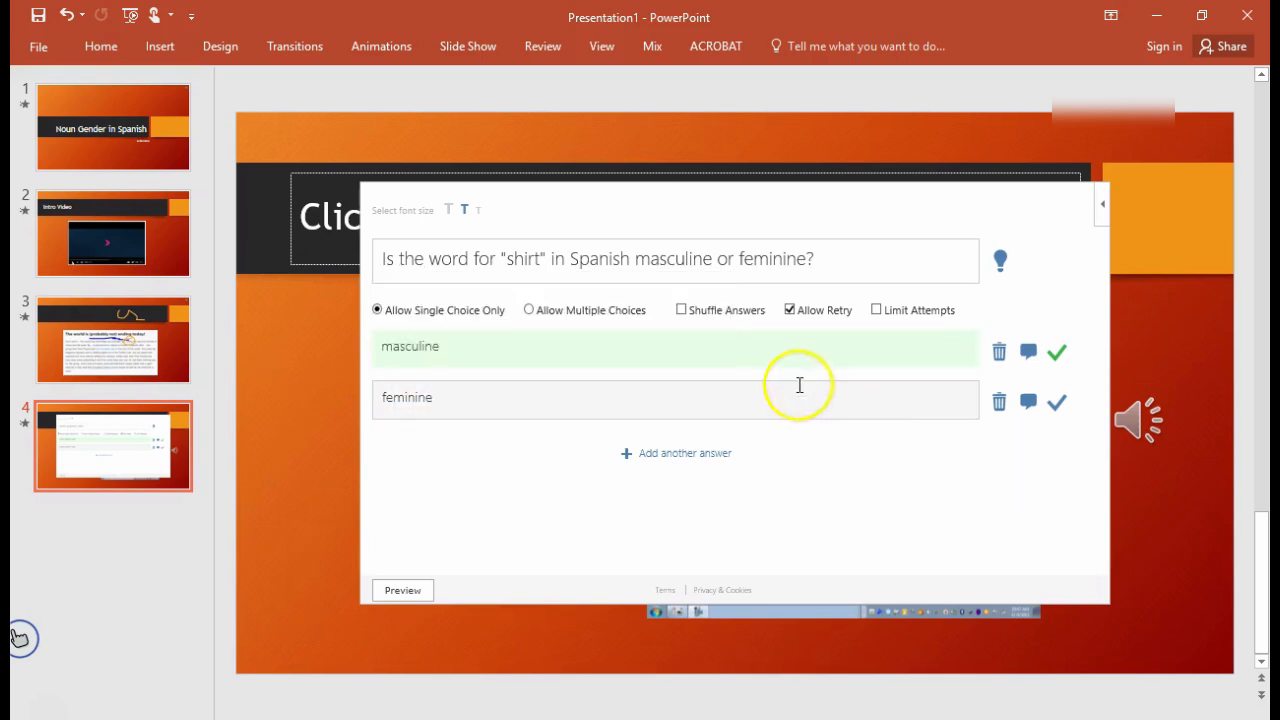
mouse_move(752, 418)
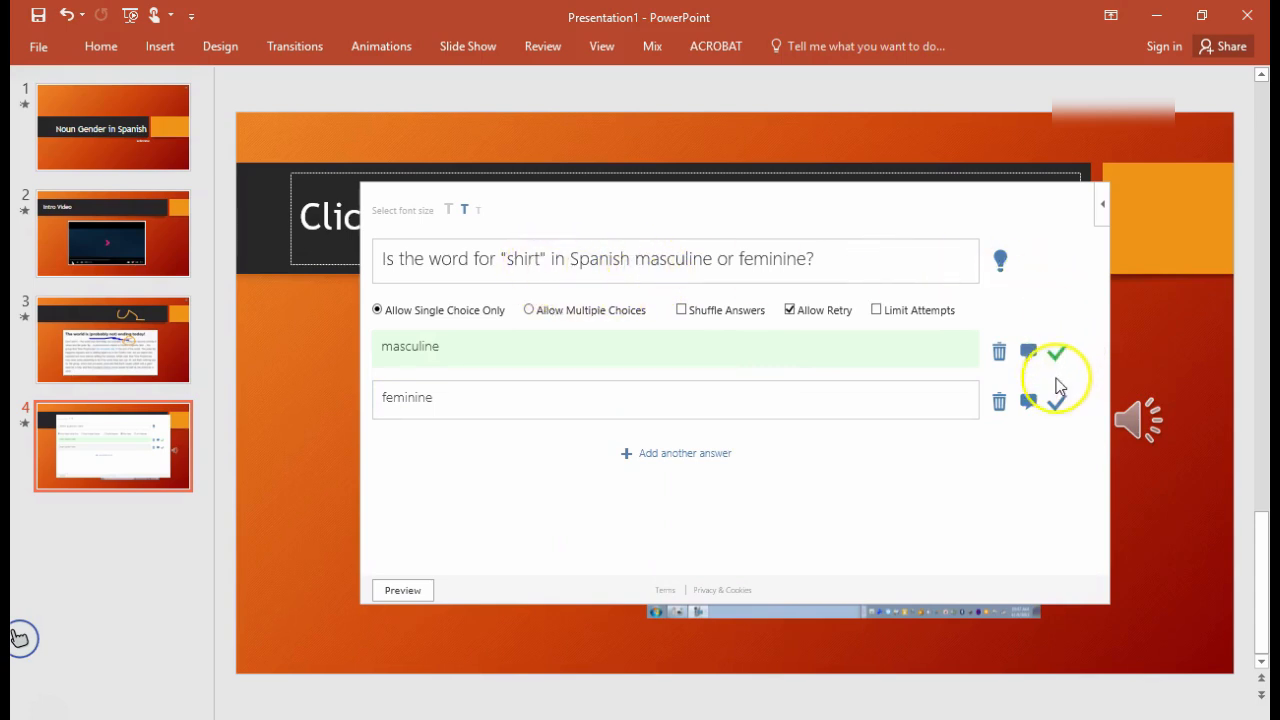
left_click(1057, 401)
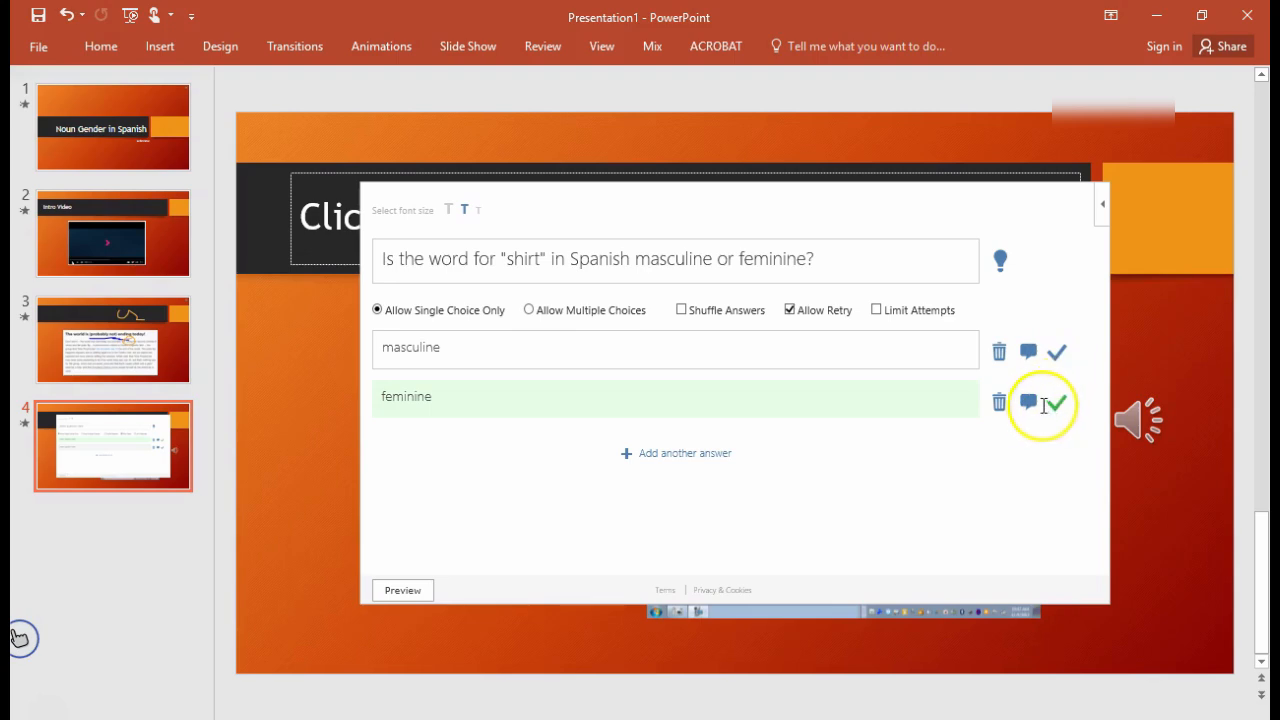
left_click(1028, 403)
type("\"La camisa\" ends in \"A\" so it's probably feminine.")
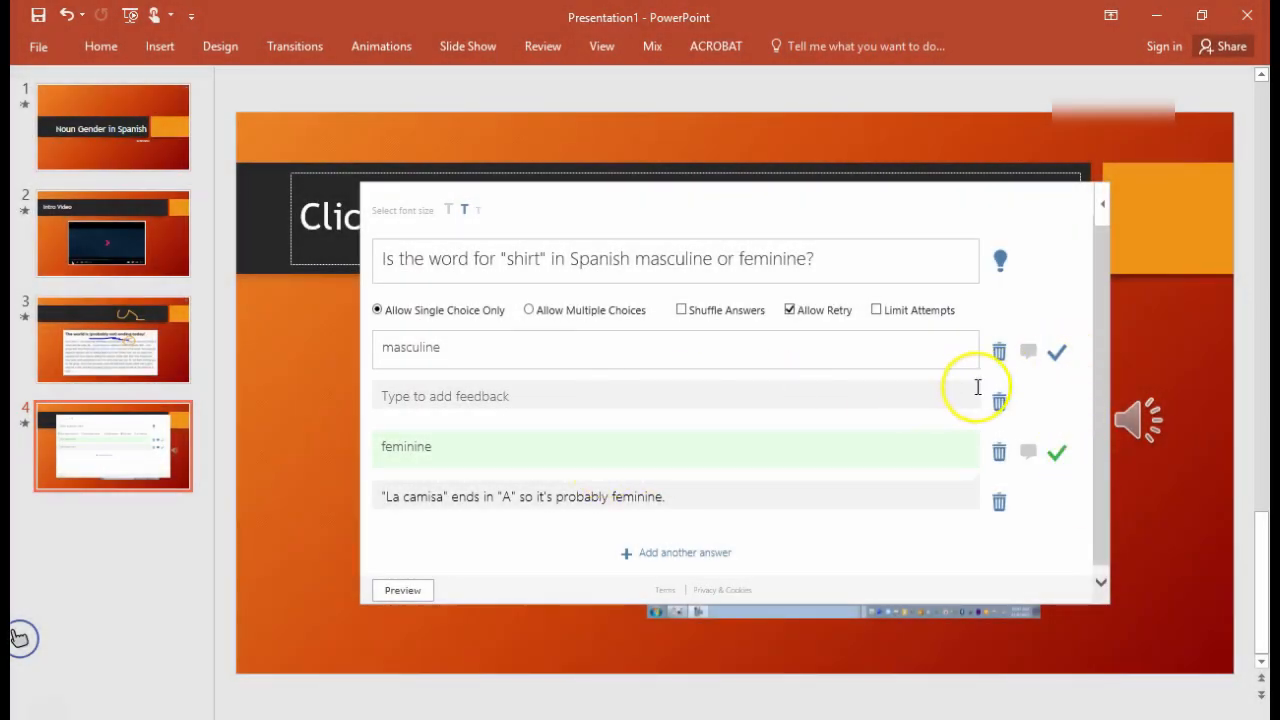
mouse_move(740, 607)
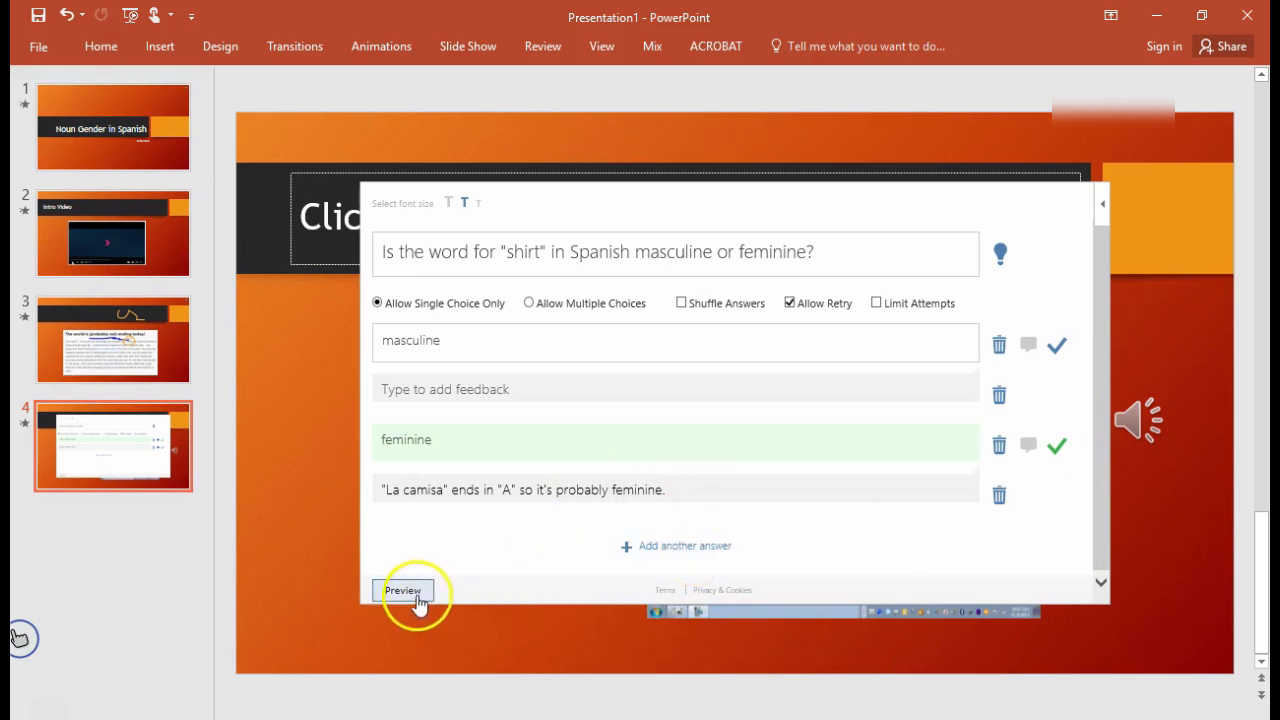
- Preview the quiz, then reopen, scroll, and close the Lab Office Add-ins list without adding anything
left_click(403, 590)
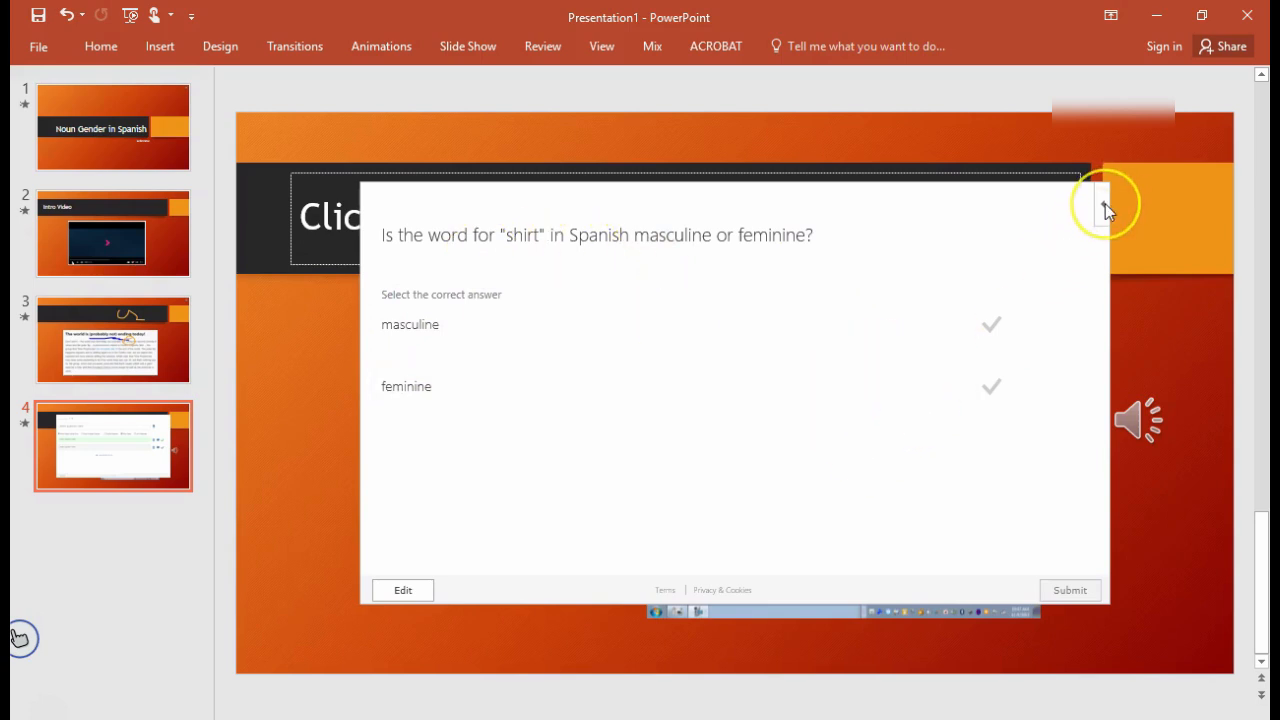
left_click(113, 338)
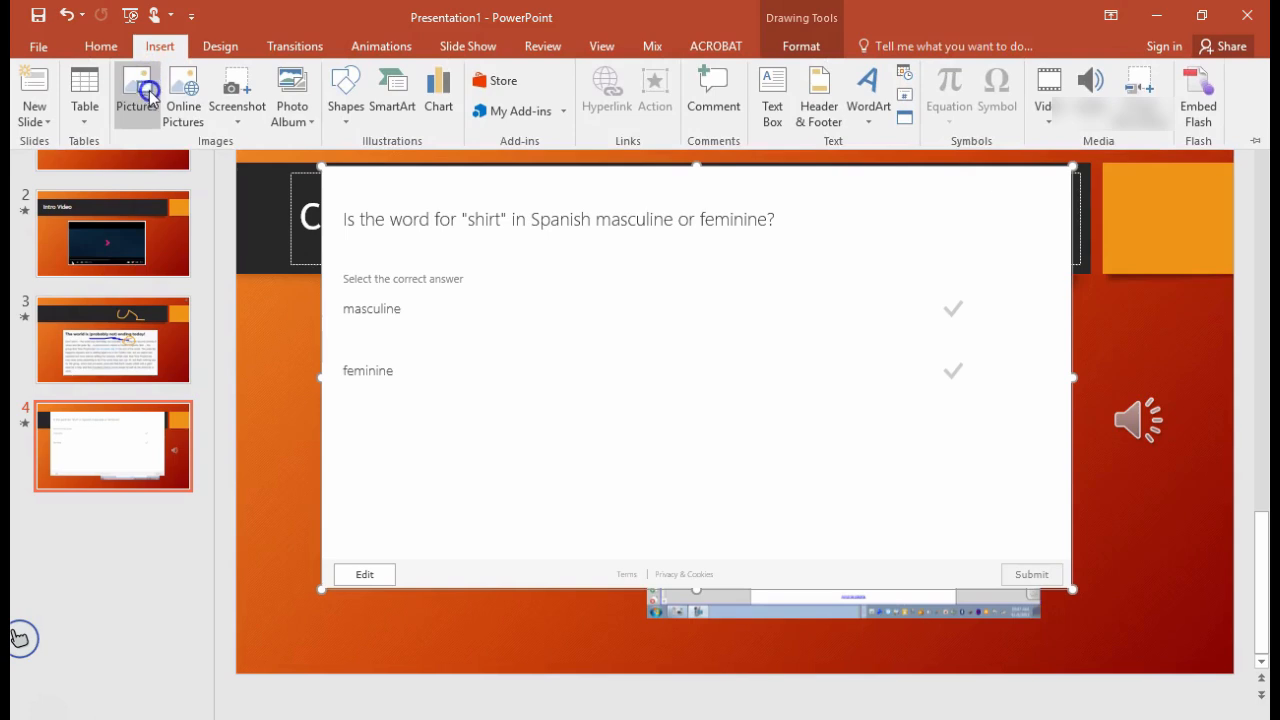
left_click(652, 46)
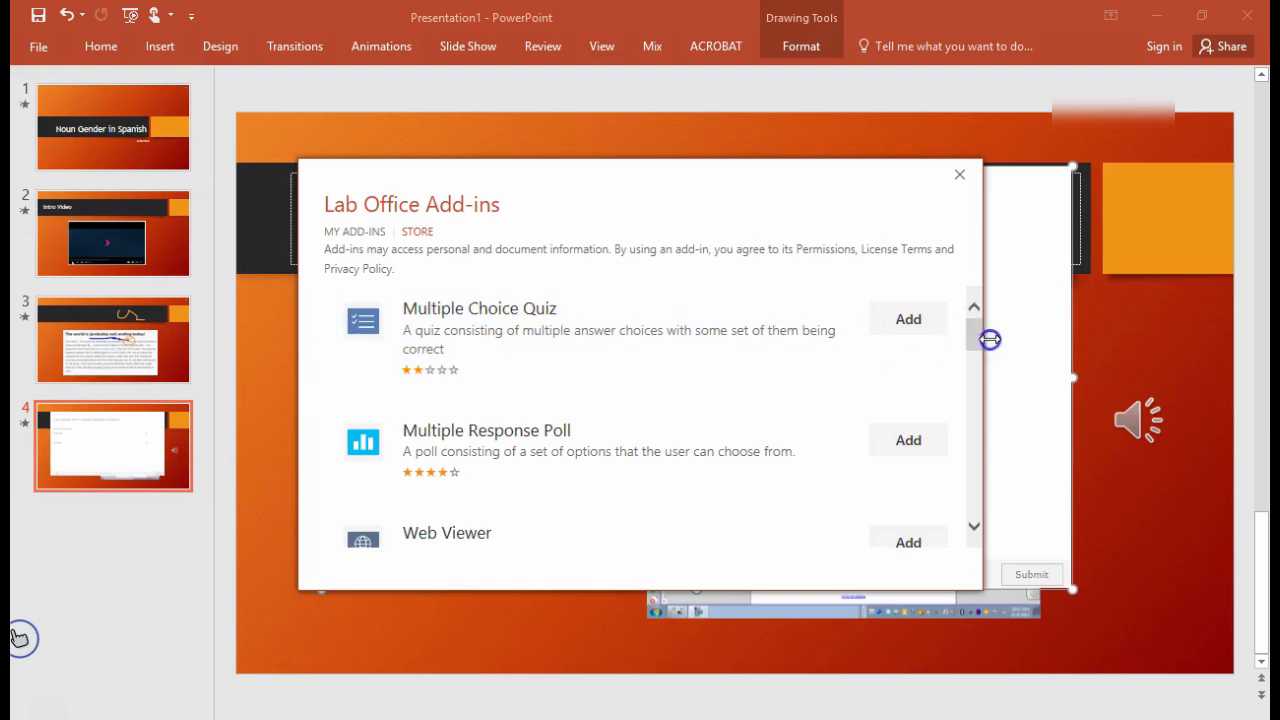
scroll("down", 3)
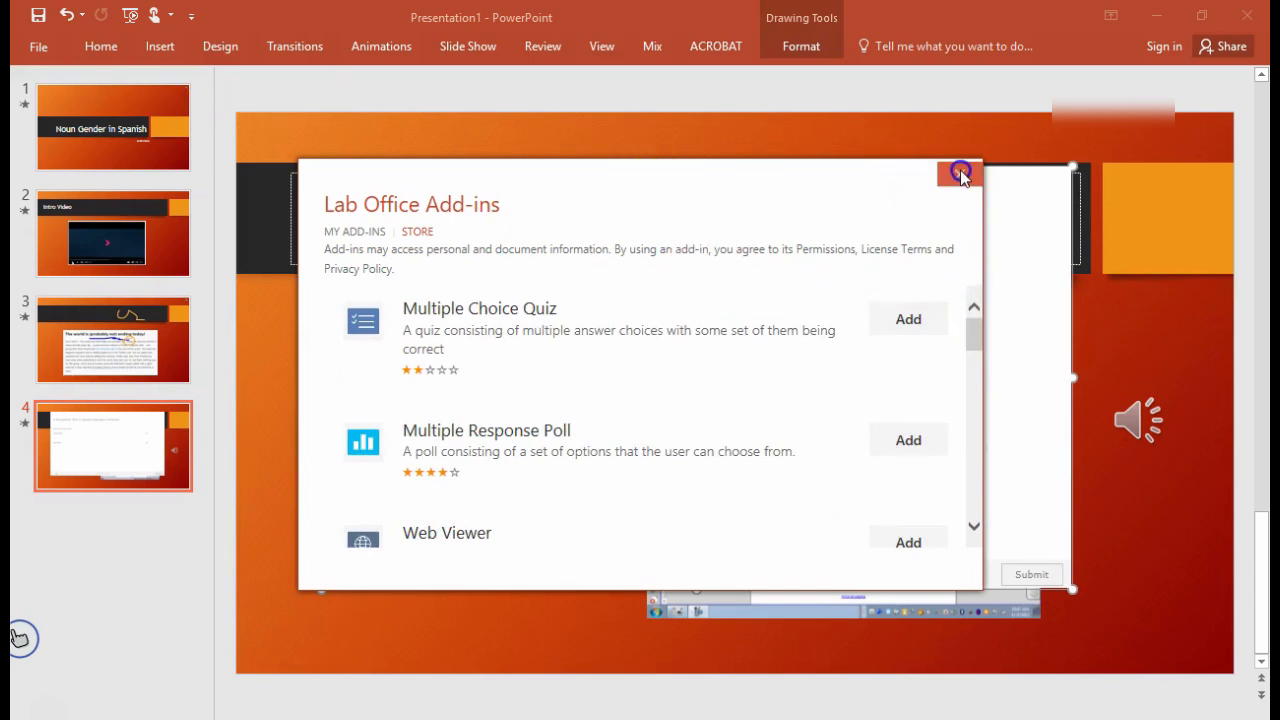
left_click(959, 171)
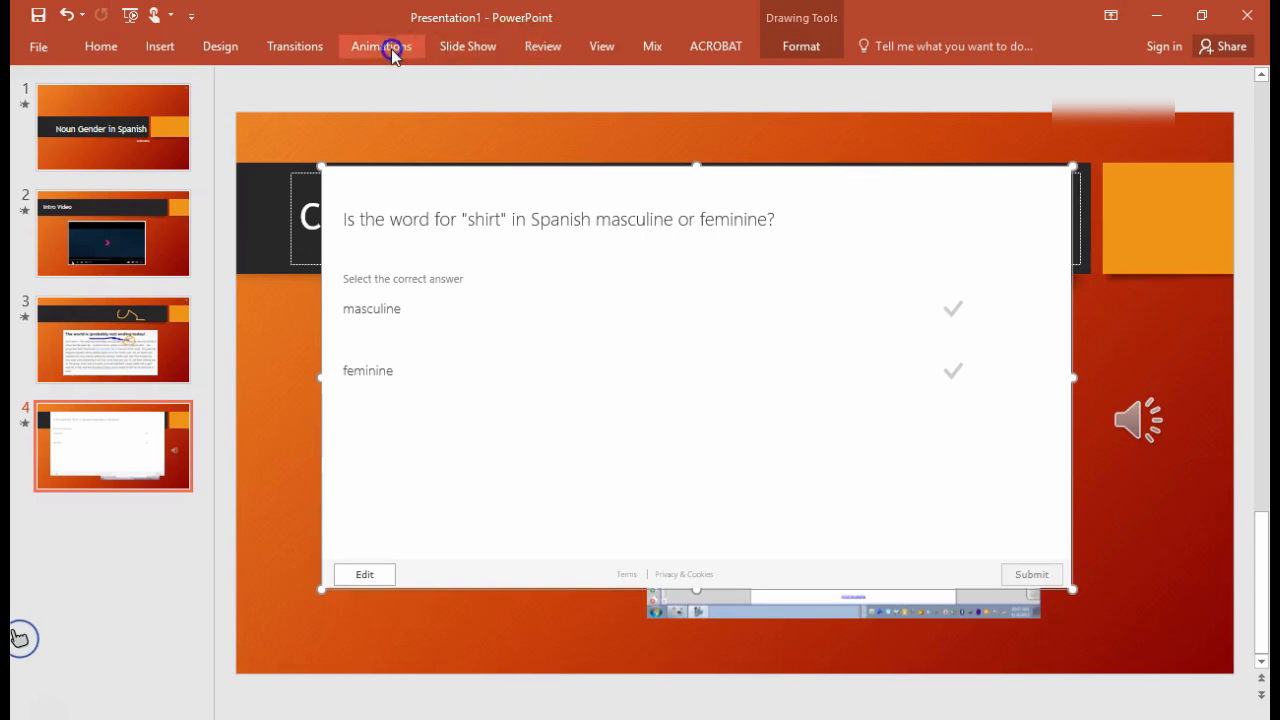
- Switch to the Office Mix ribbon tab while on slide 4
left_click(651, 46)
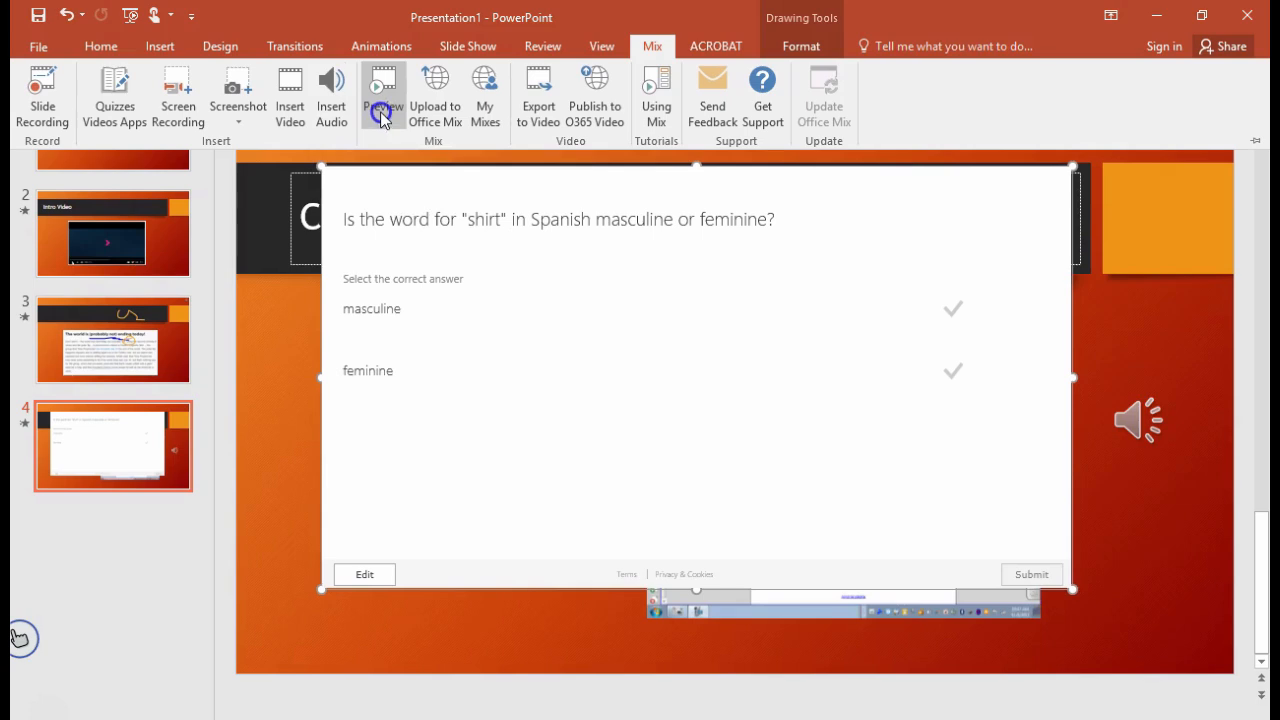
mouse_move(383, 90)
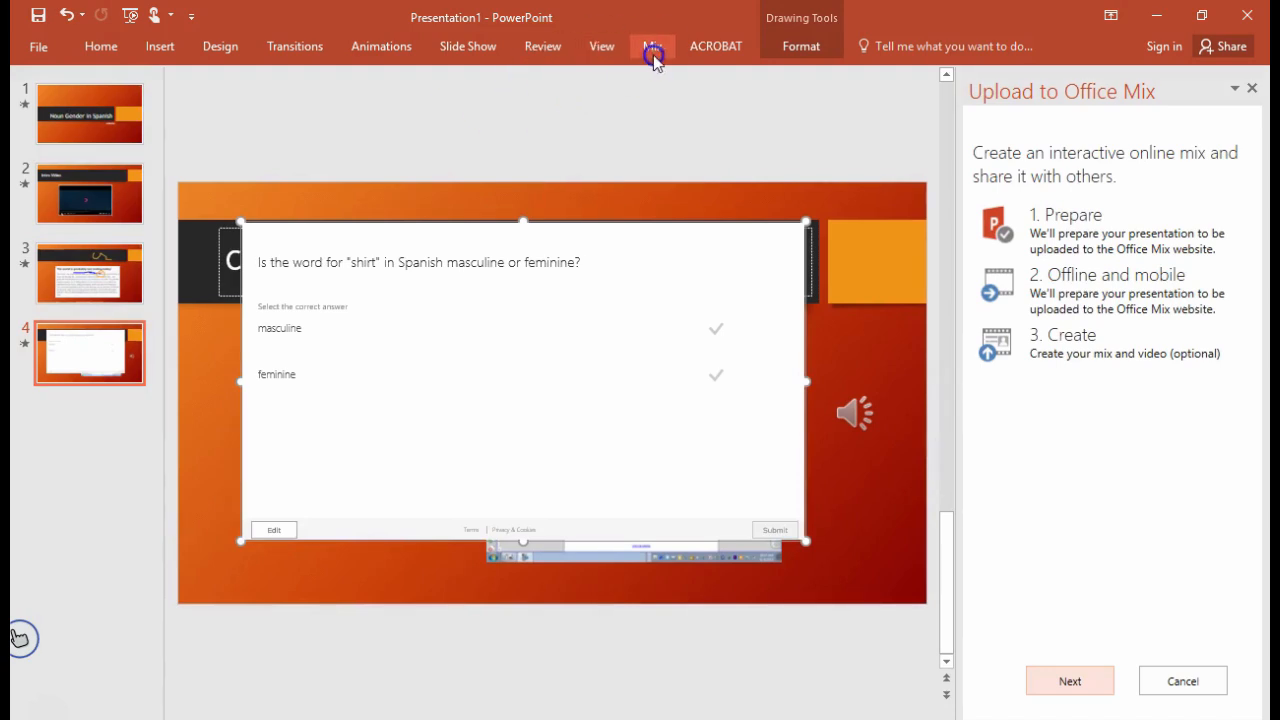
- Begin the Office Mix upload and sign in with a Microsoft account
left_click(652, 46)
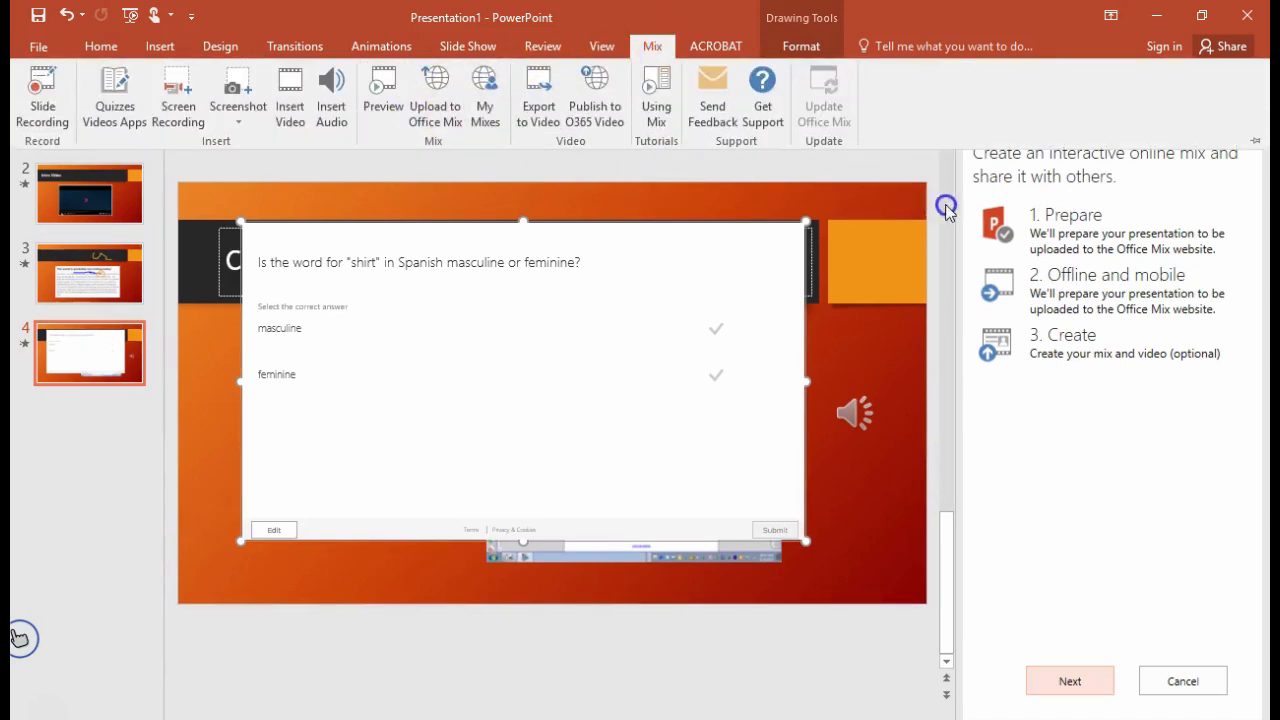
left_click(1069, 681)
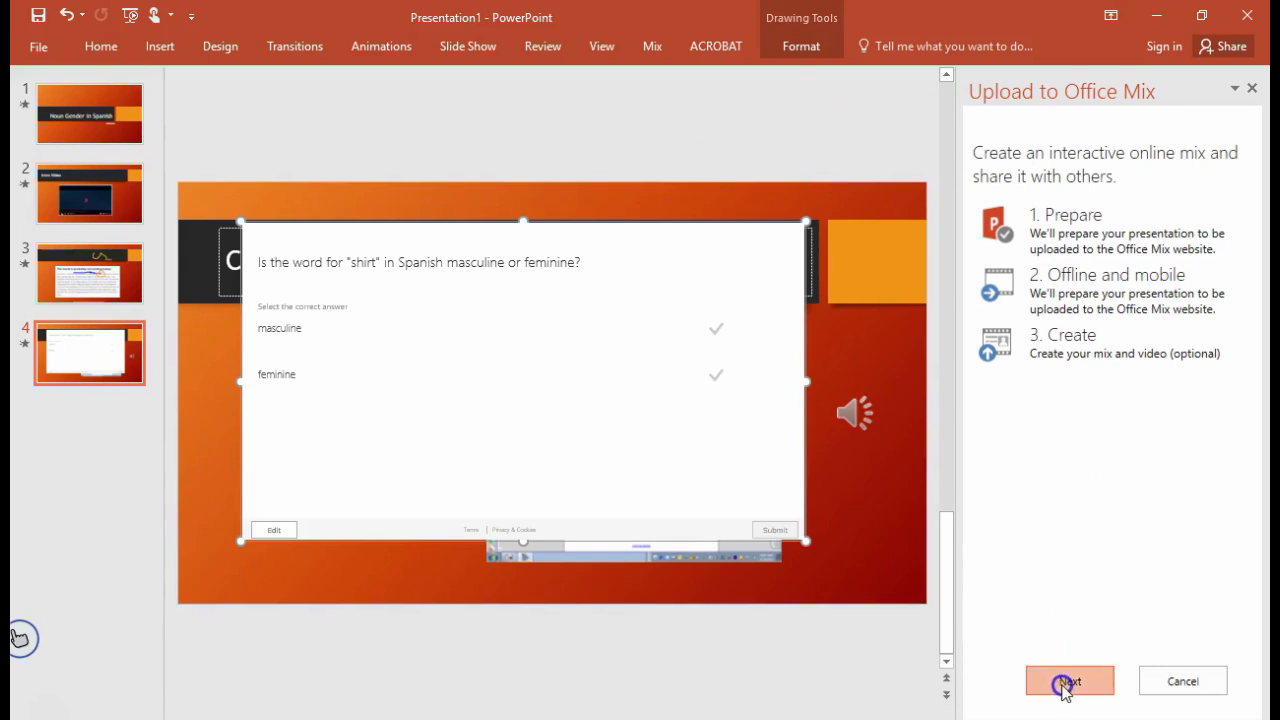
left_click(1069, 681)
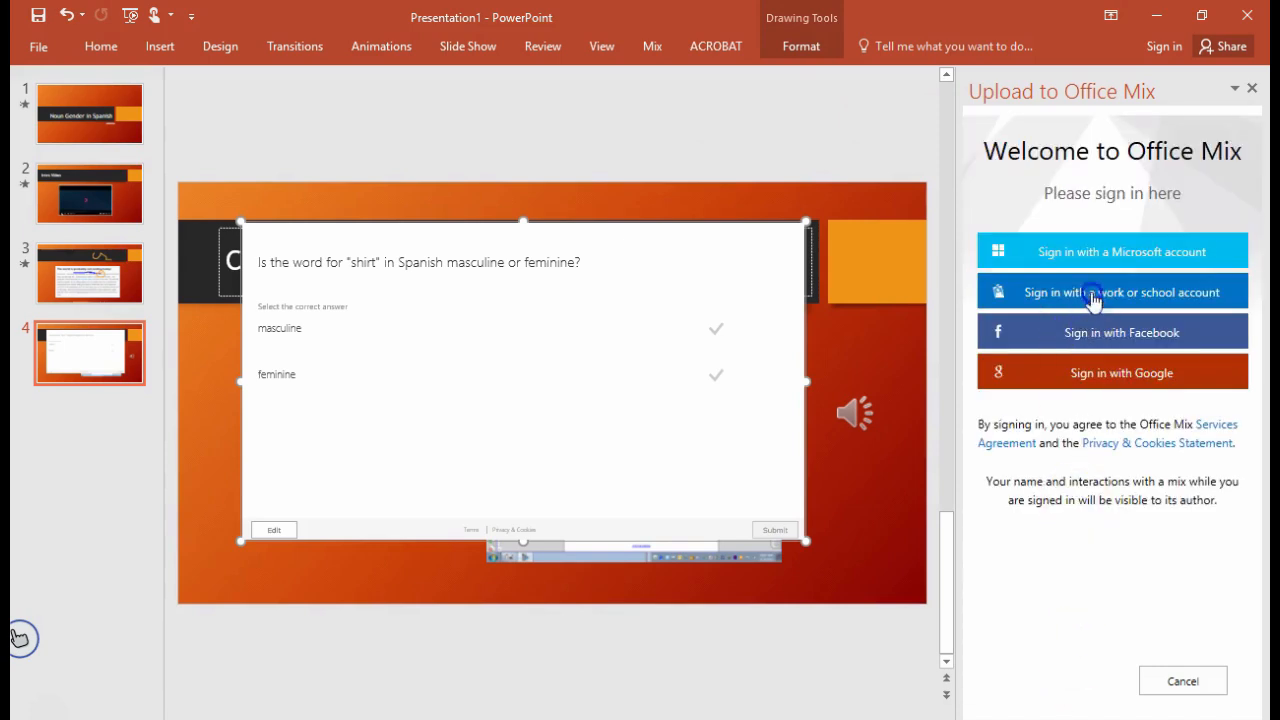
left_click(1111, 251)
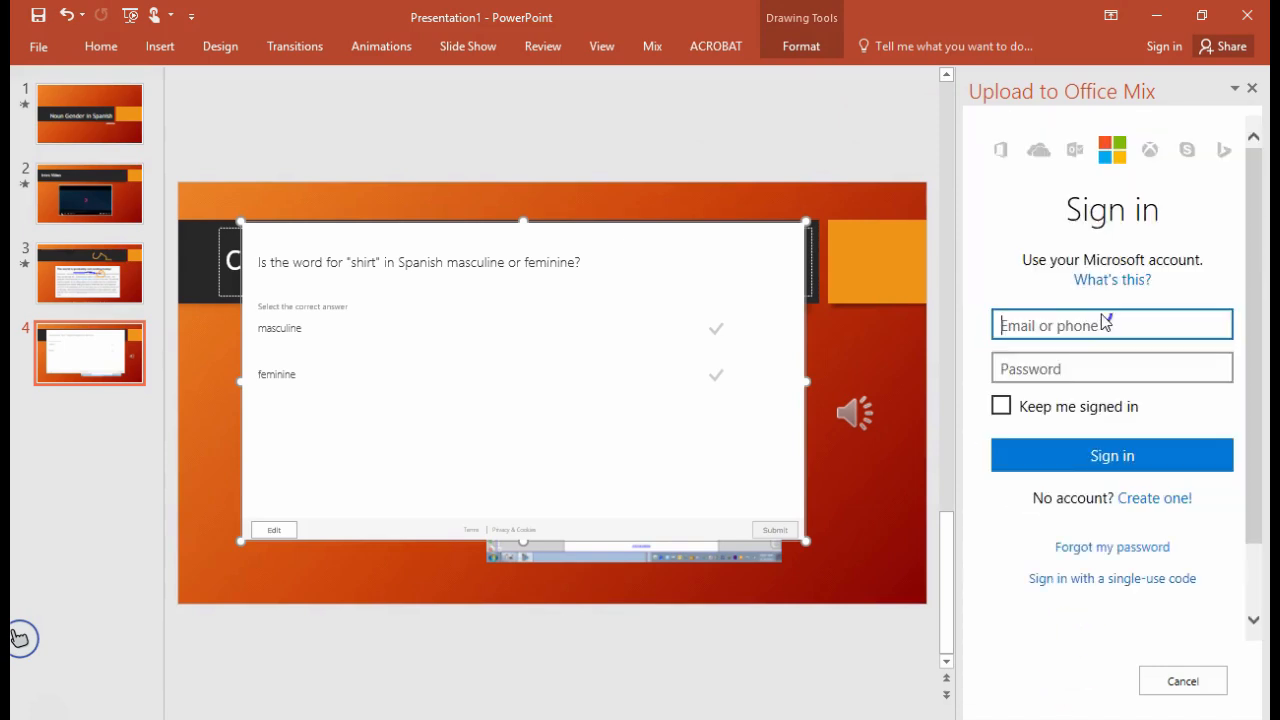
left_click(1111, 455)
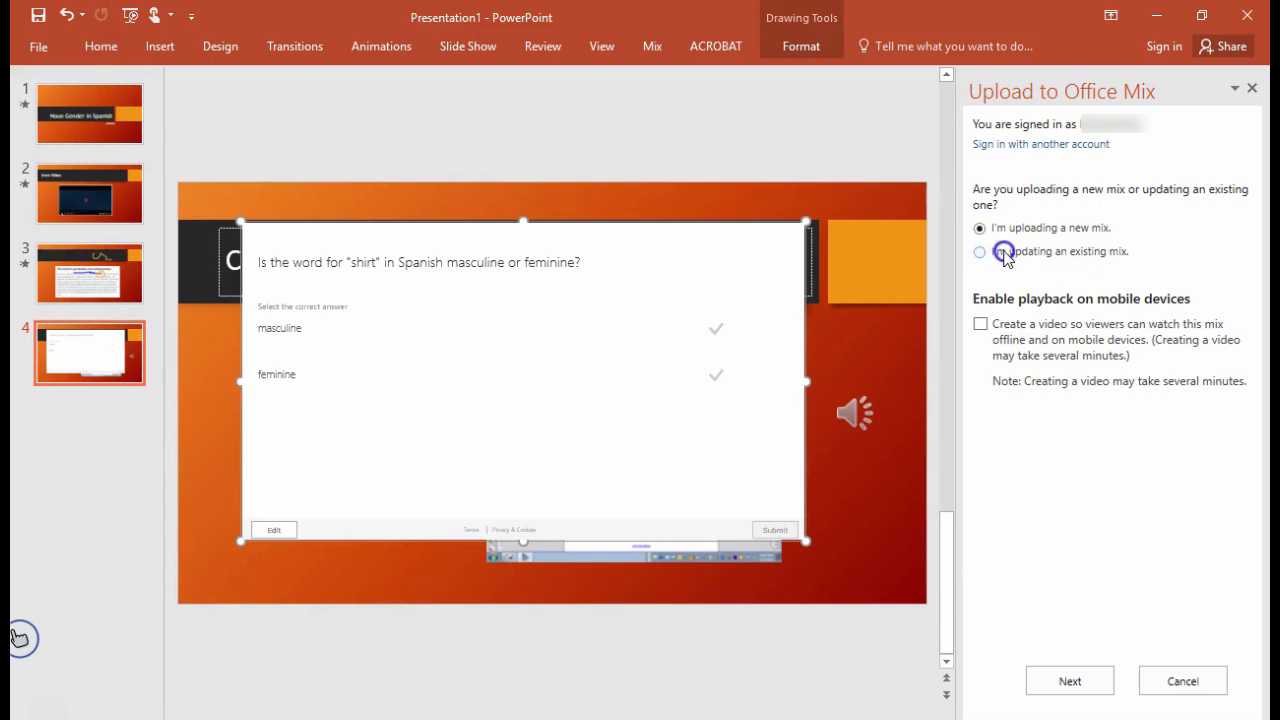
- Keep 'uploading a new mix' and enable 'Create a video' for mobile playback
left_click(980, 227)
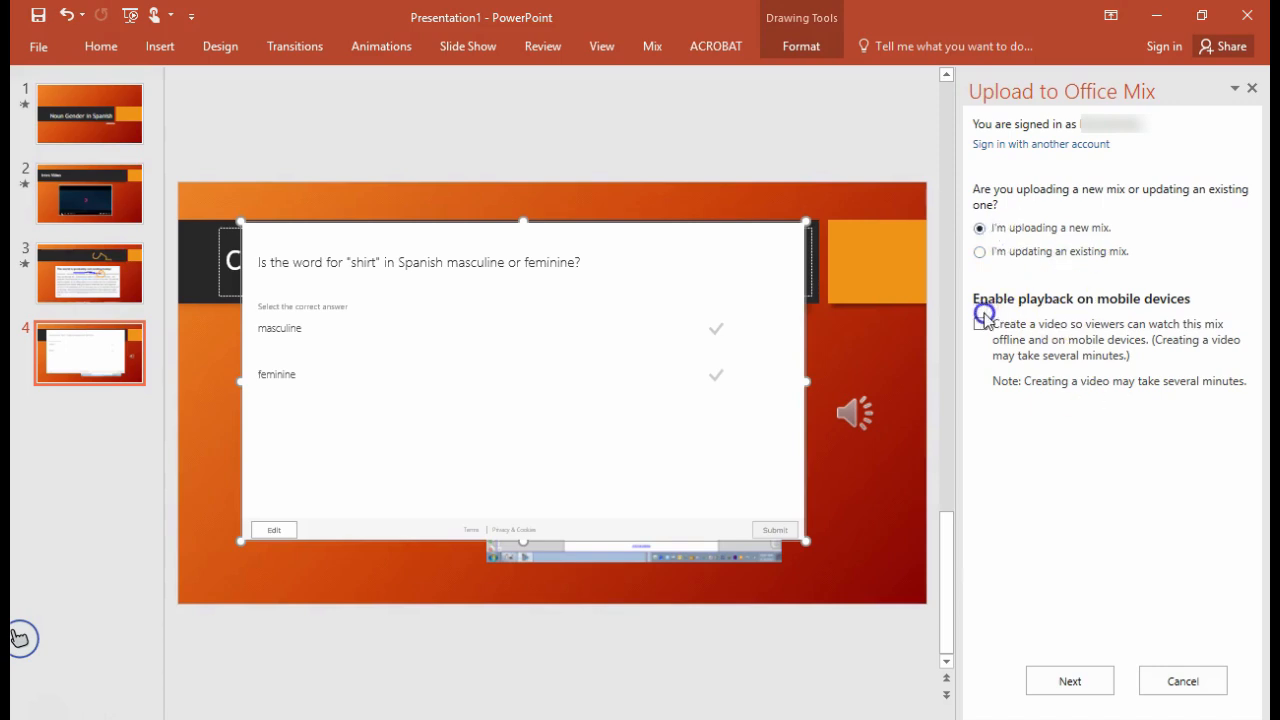
left_click(979, 323)
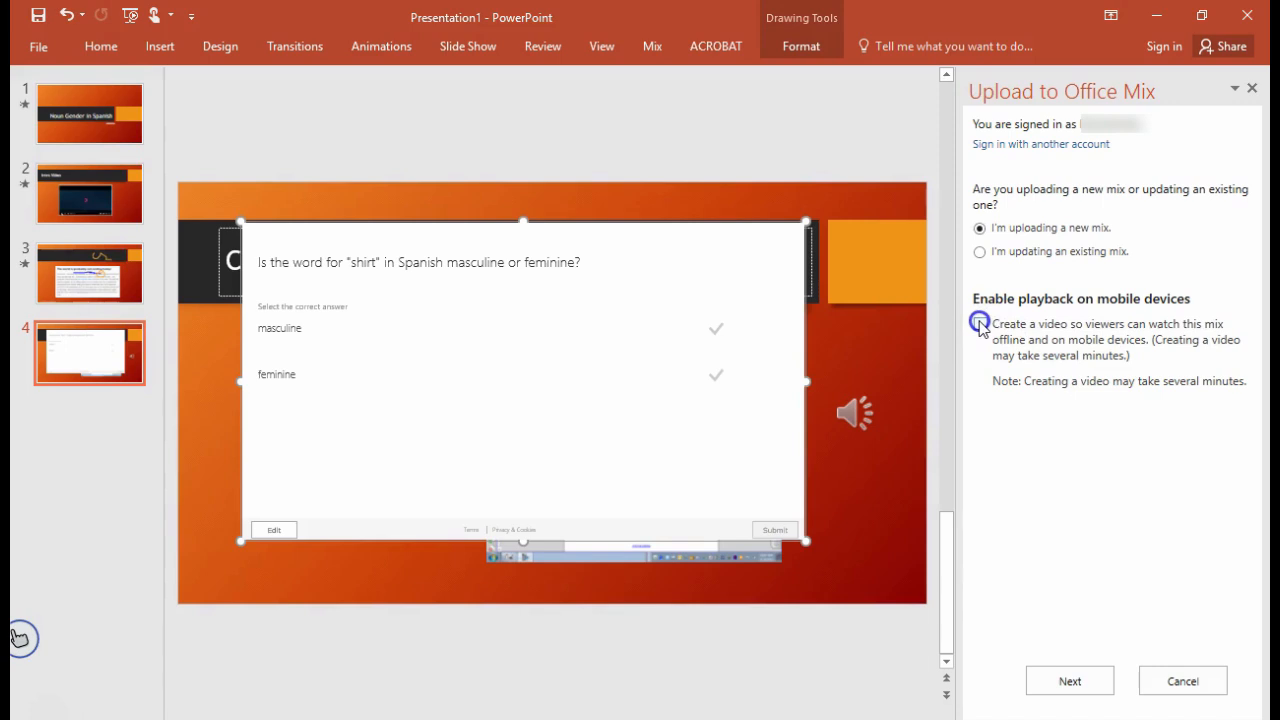
left_click(980, 323)
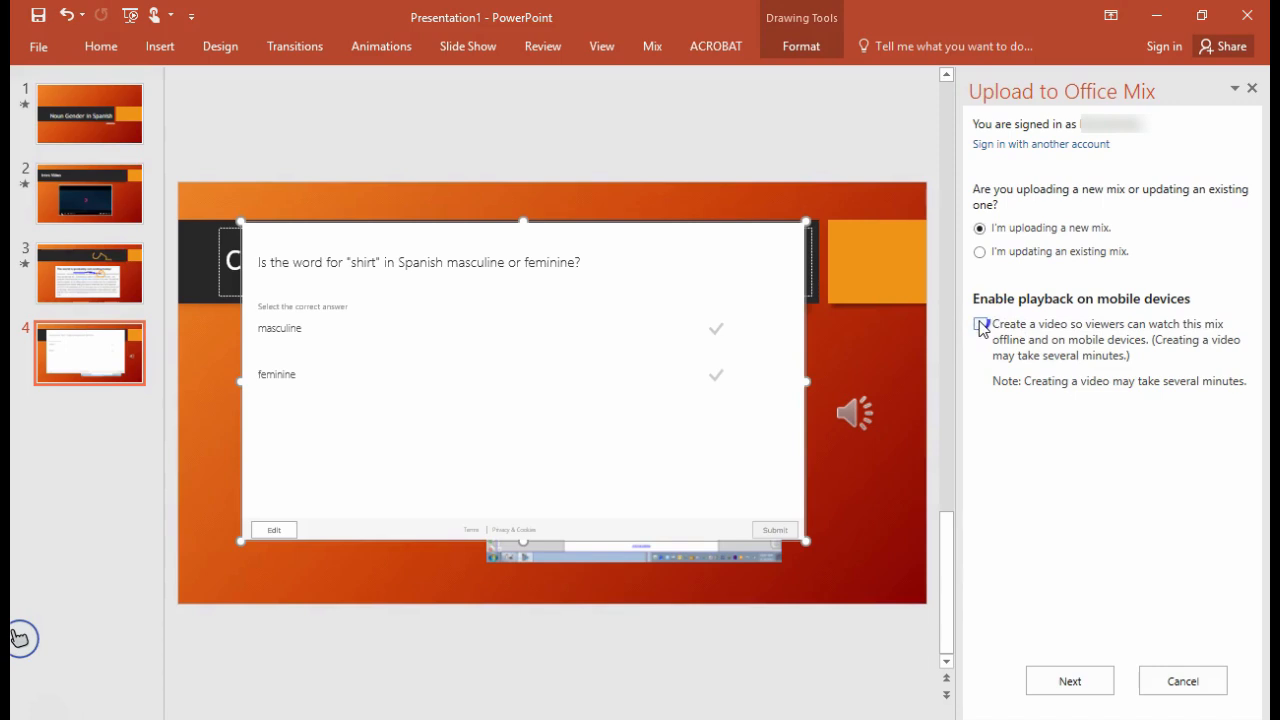
left_click(981, 324)
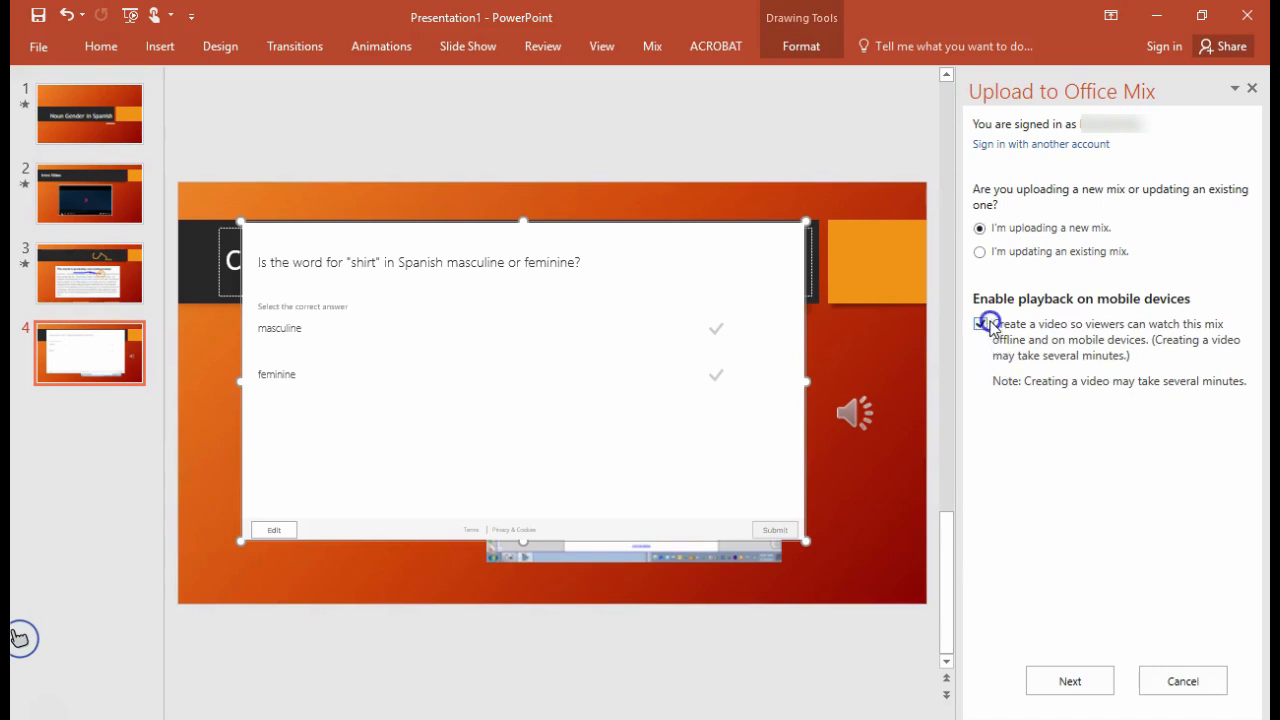
left_click(980, 323)
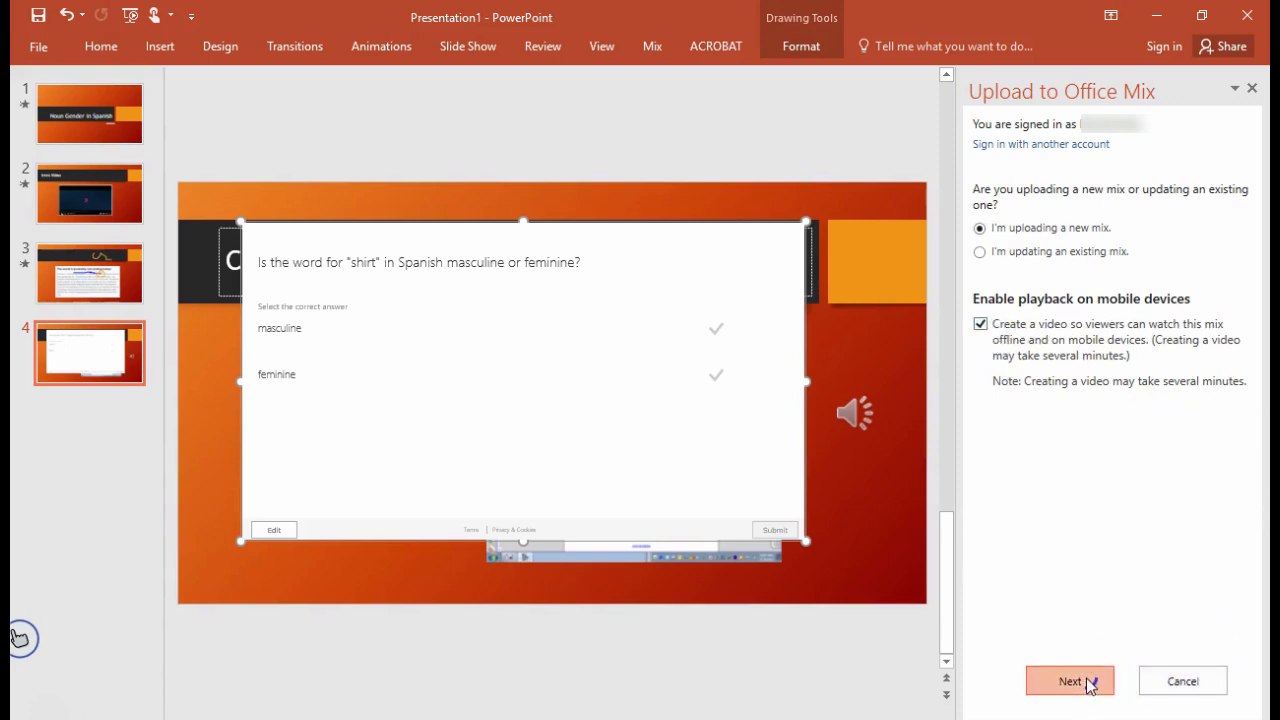
- Start exporting and uploading the mix, browsing the Slide Show and Mix tabs while it processes
left_click(1070, 681)
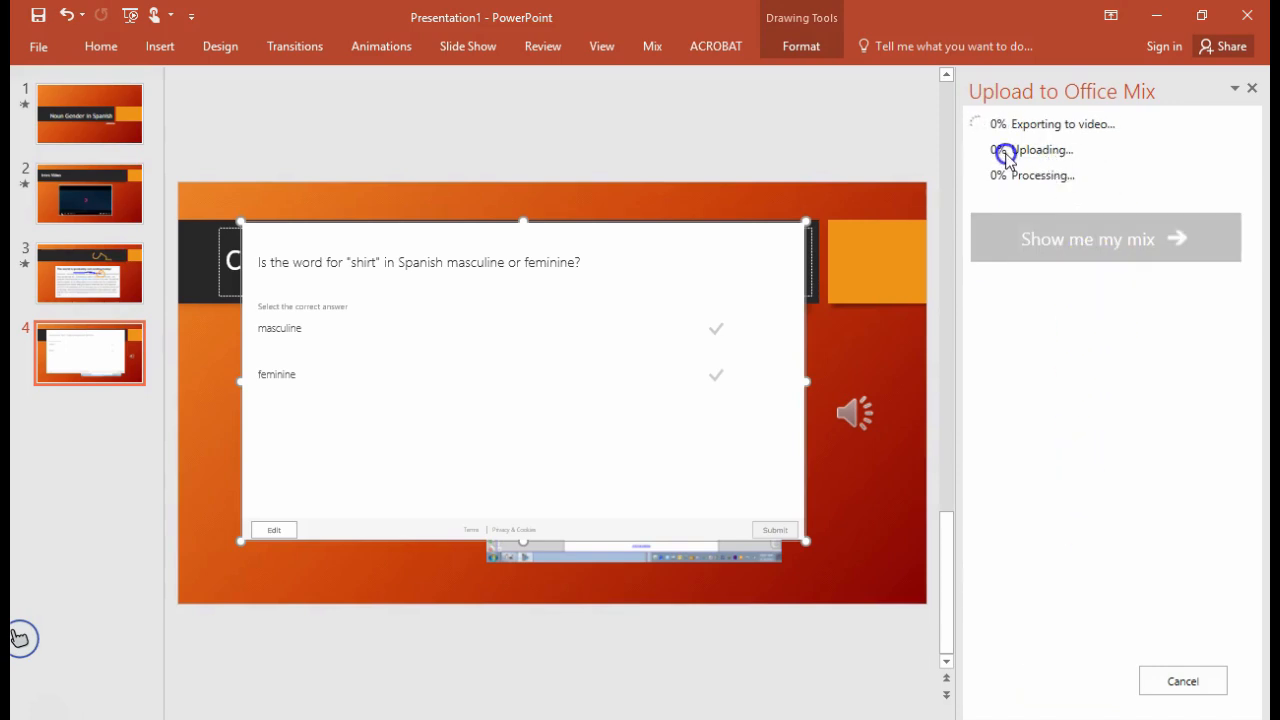
left_click(651, 46)
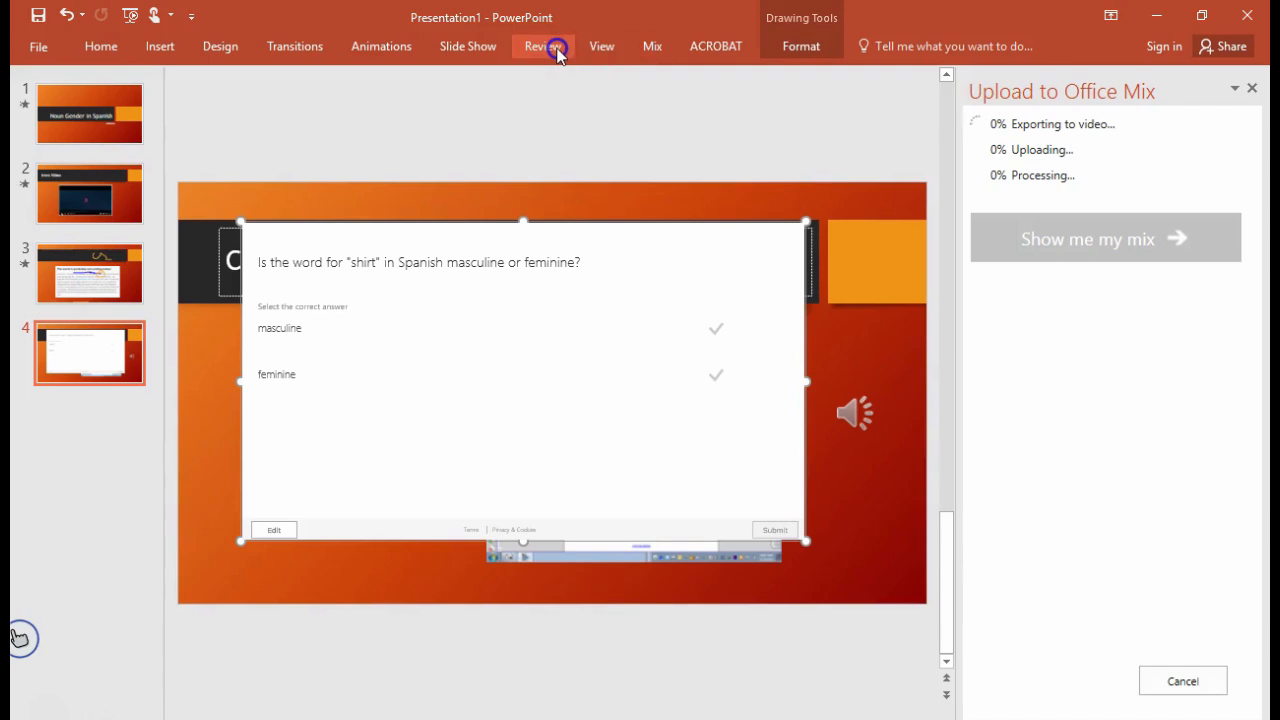
mouse_move(509, 78)
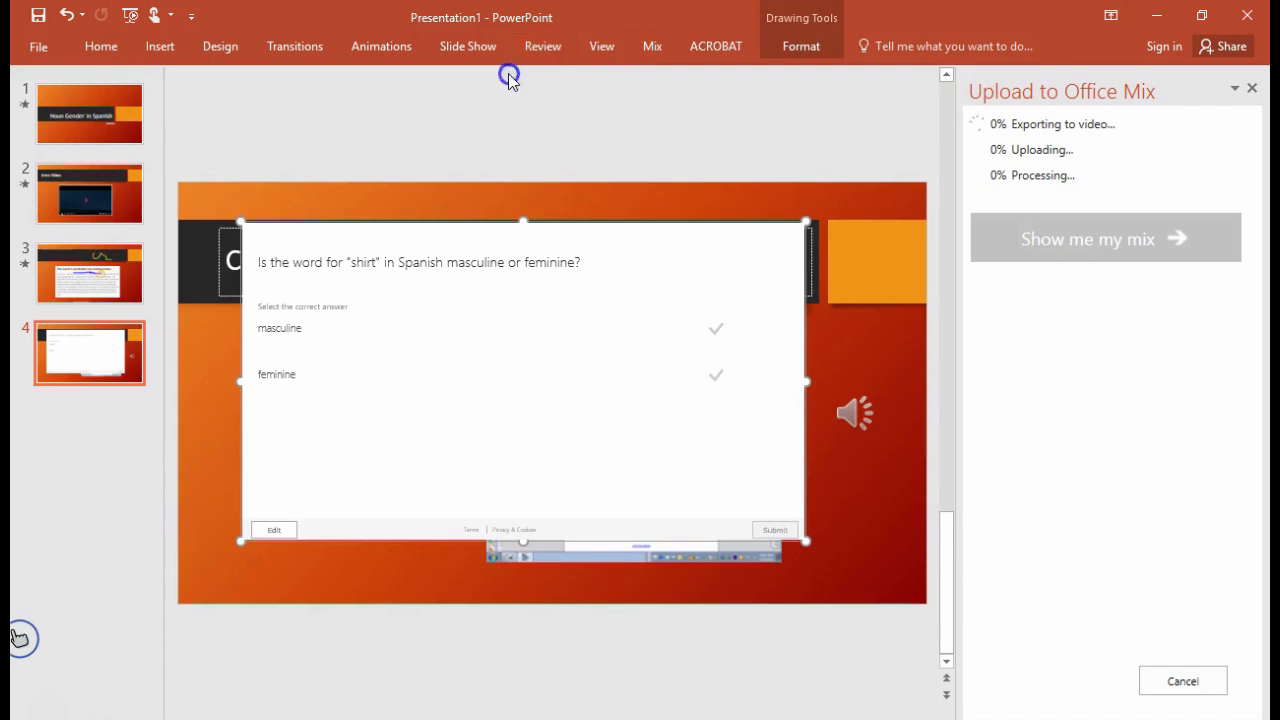
left_click(468, 46)
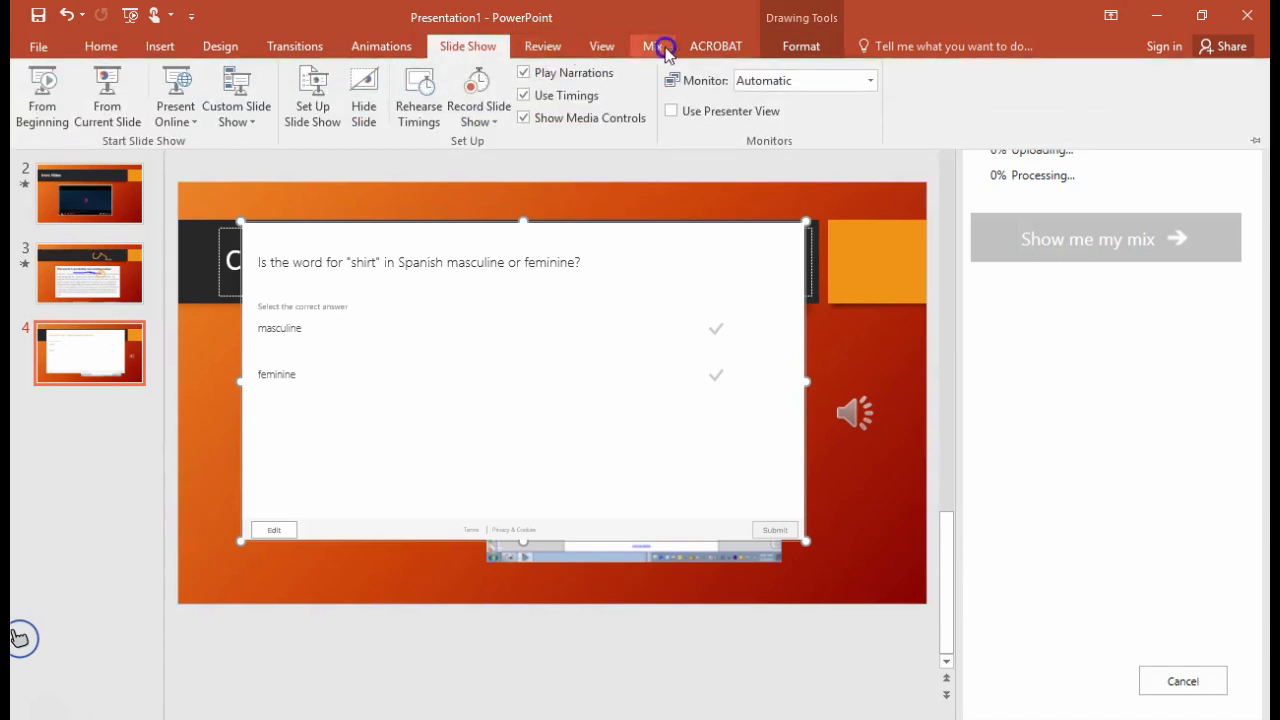
left_click(651, 46)
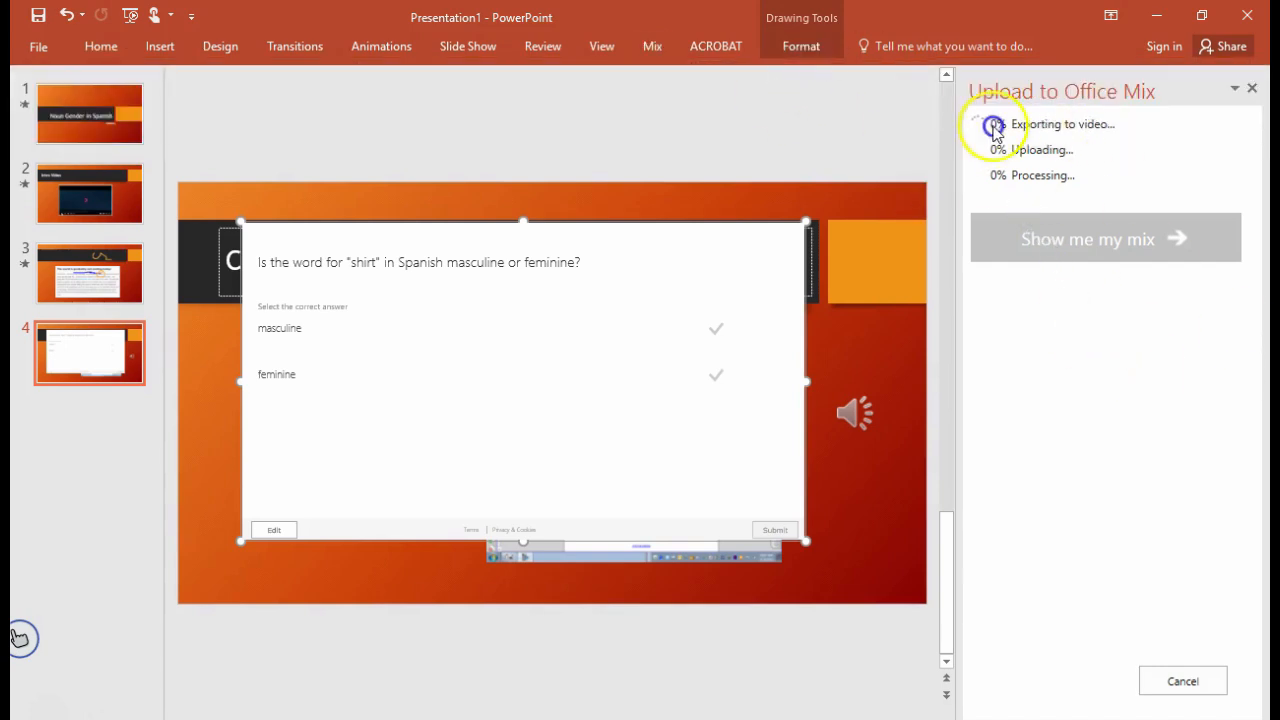
left_click(652, 46)
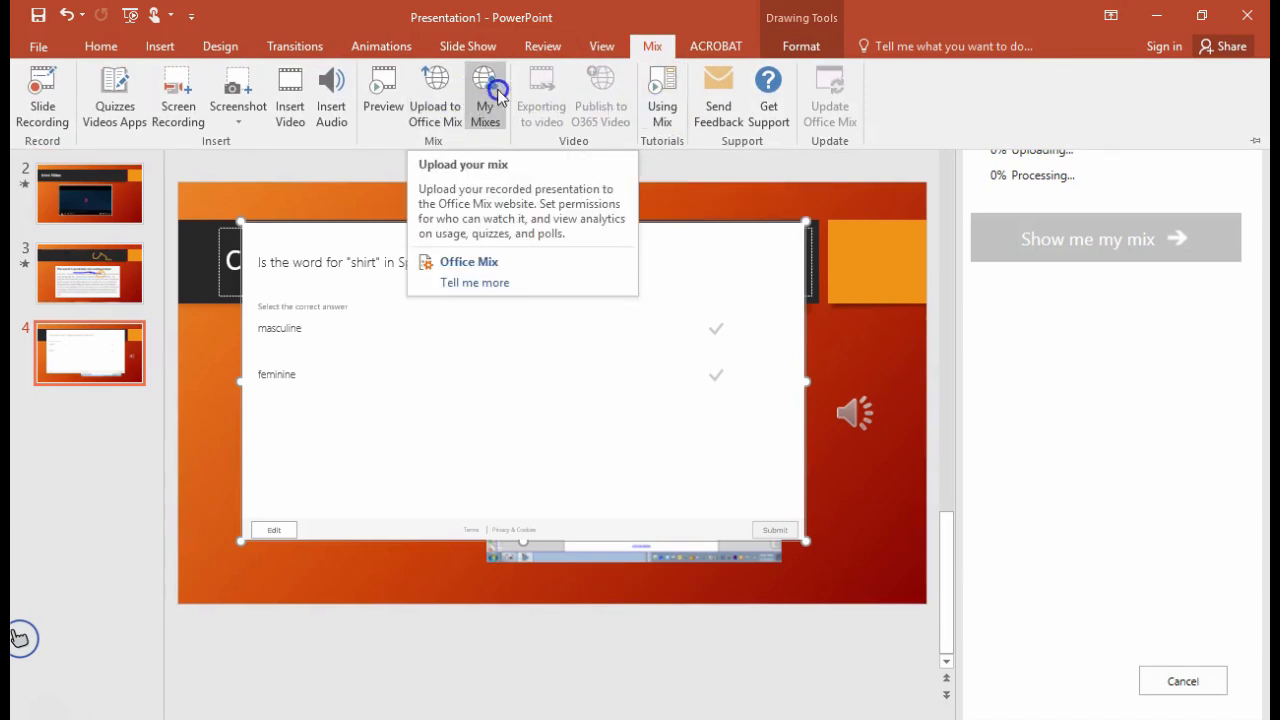
mouse_move(485, 95)
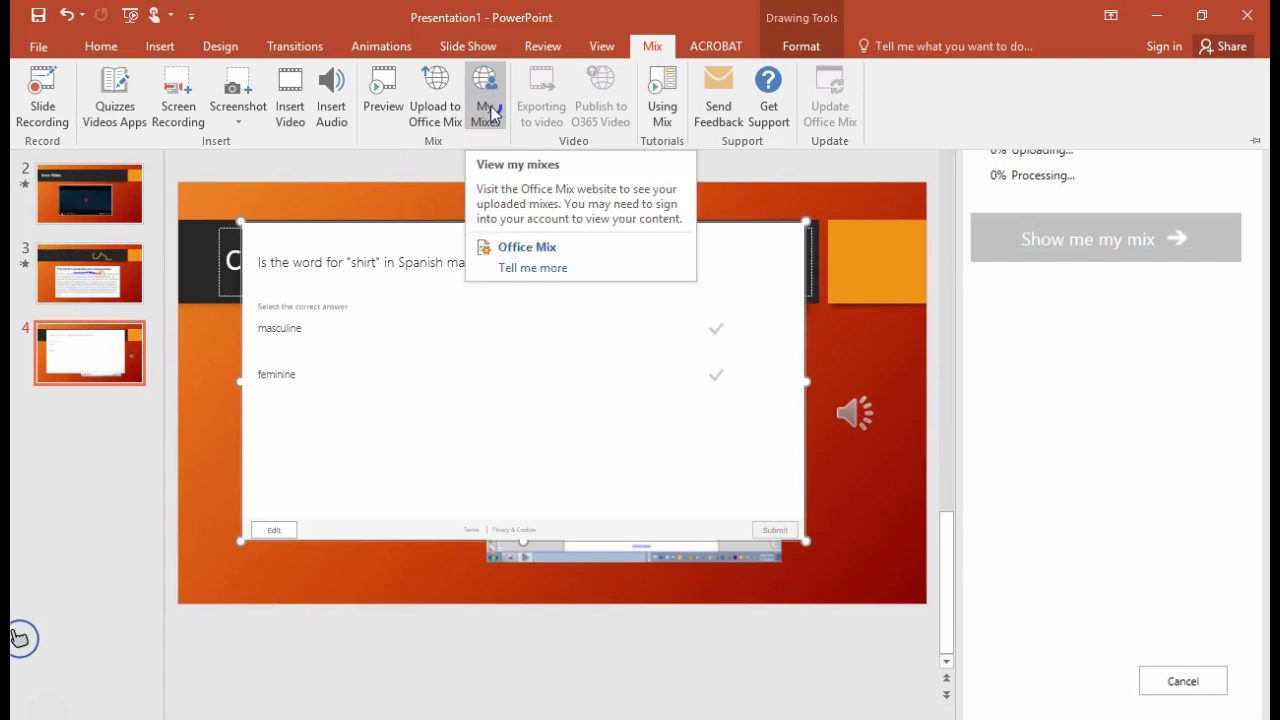
left_click(485, 95)
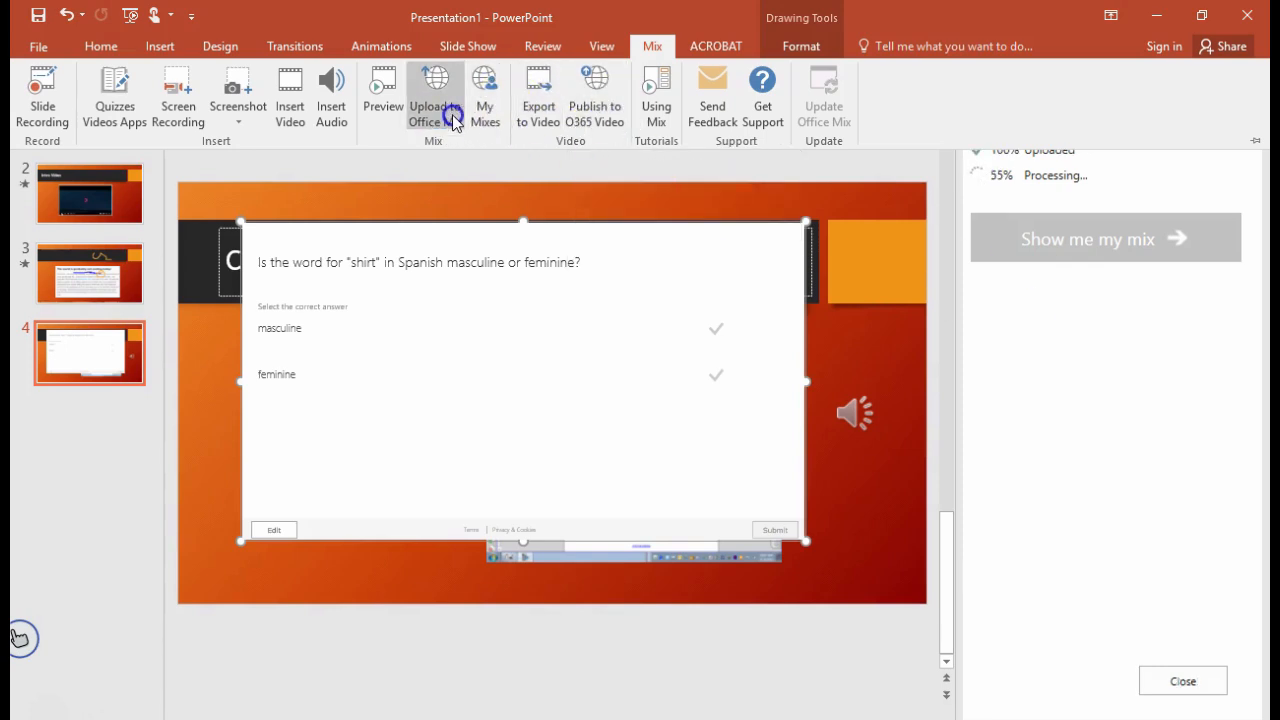
mouse_move(435, 95)
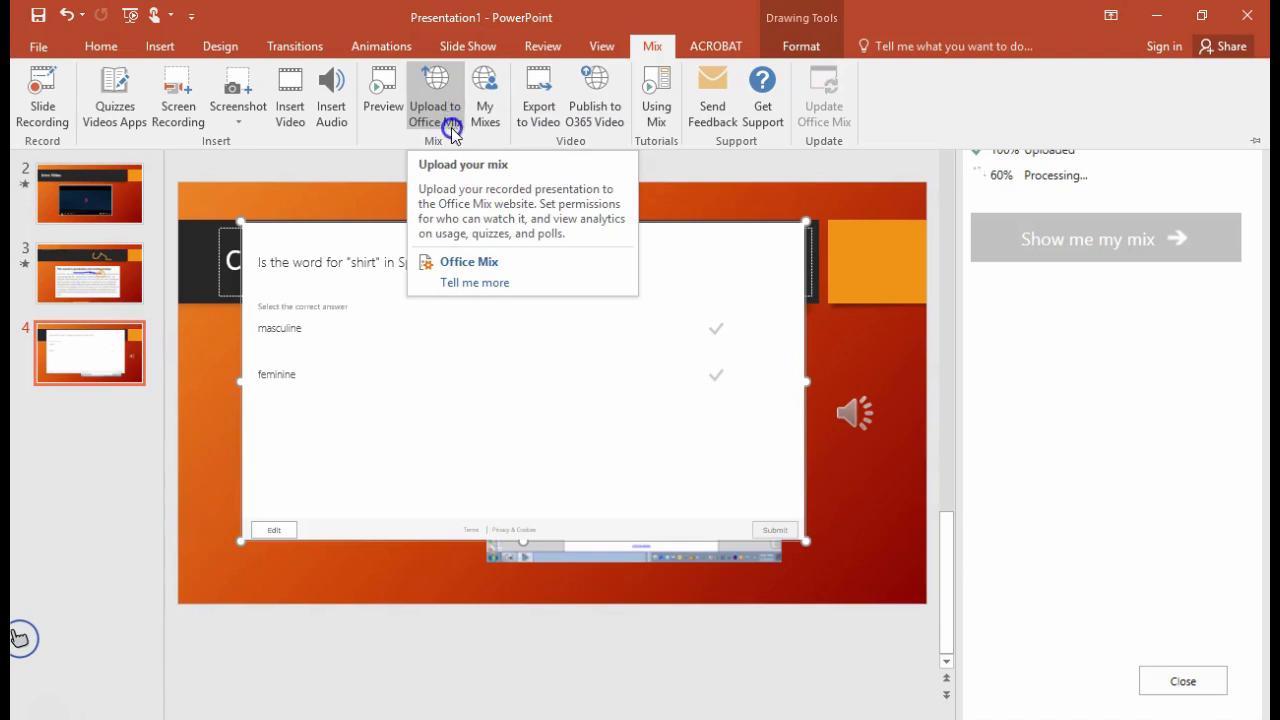
mouse_move(1047, 340)
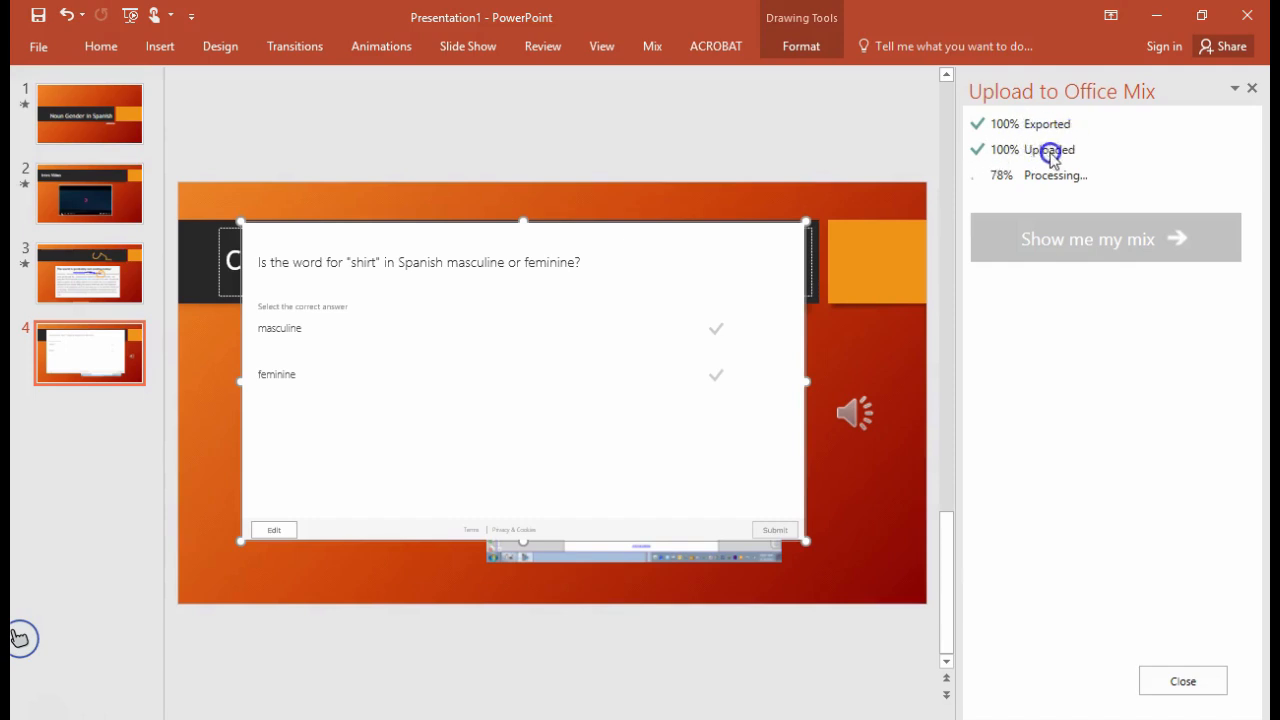
mouse_move(1072, 186)
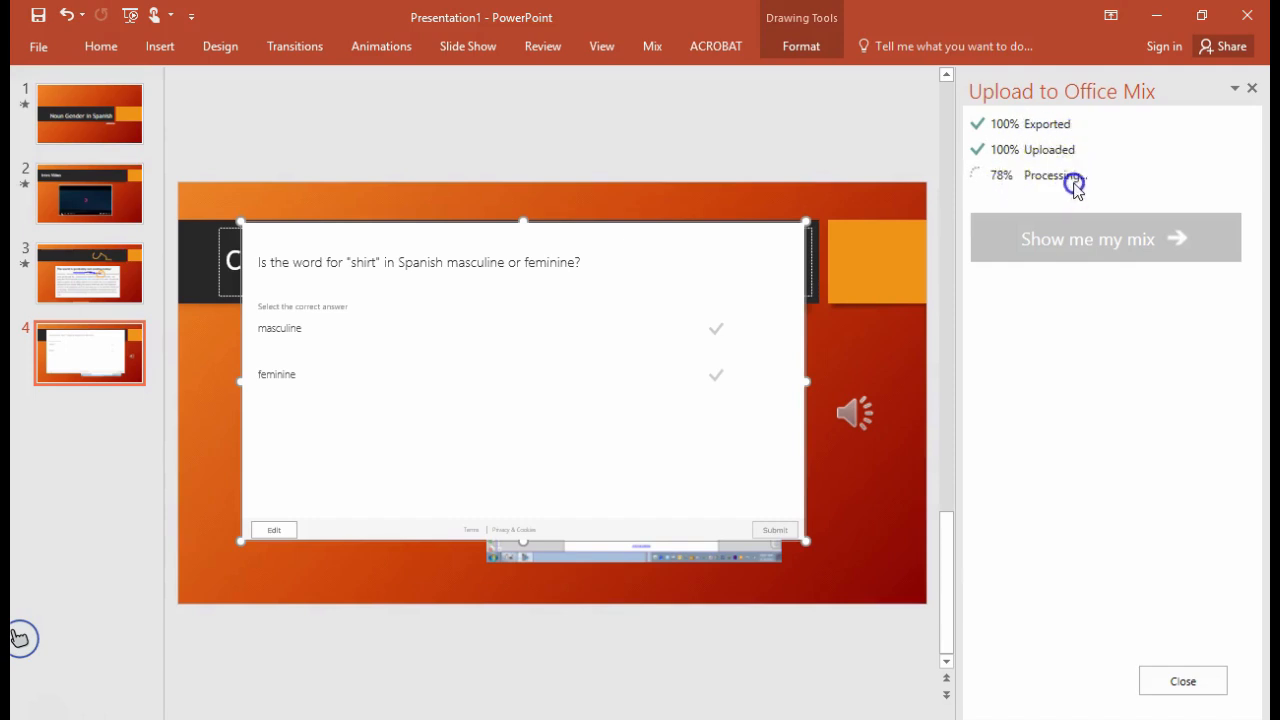
left_click(651, 46)
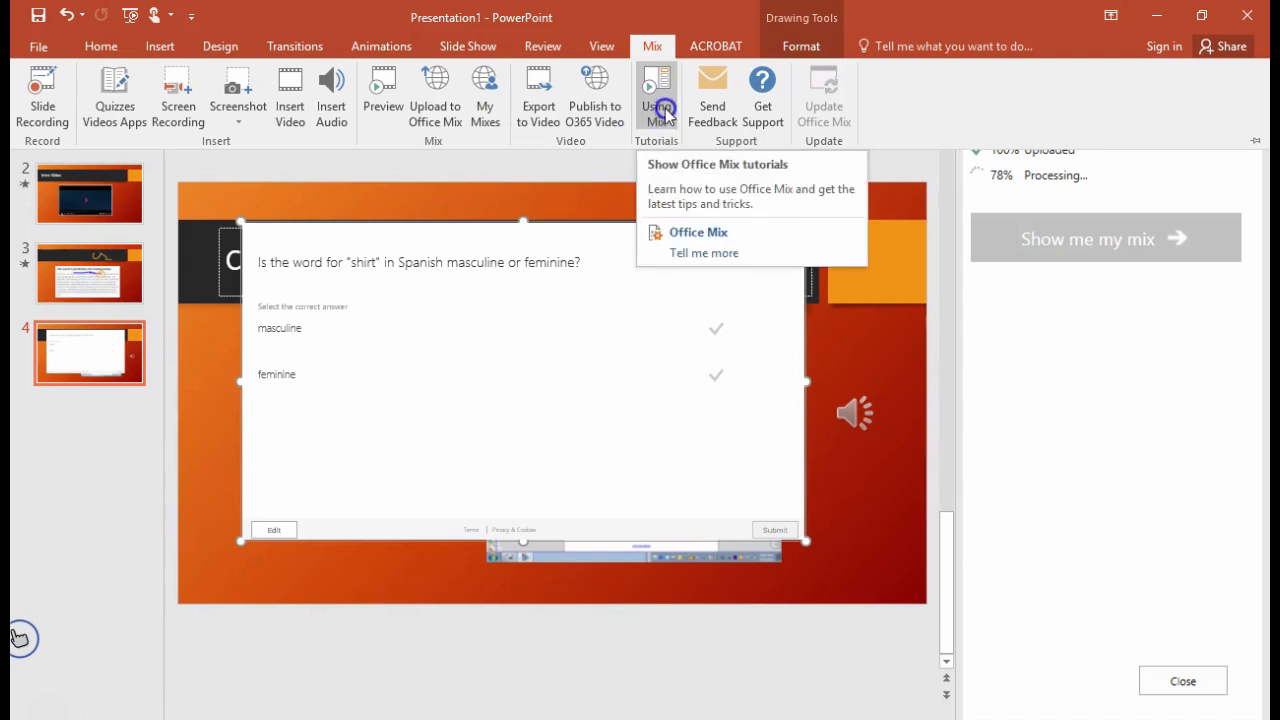
mouse_move(712, 110)
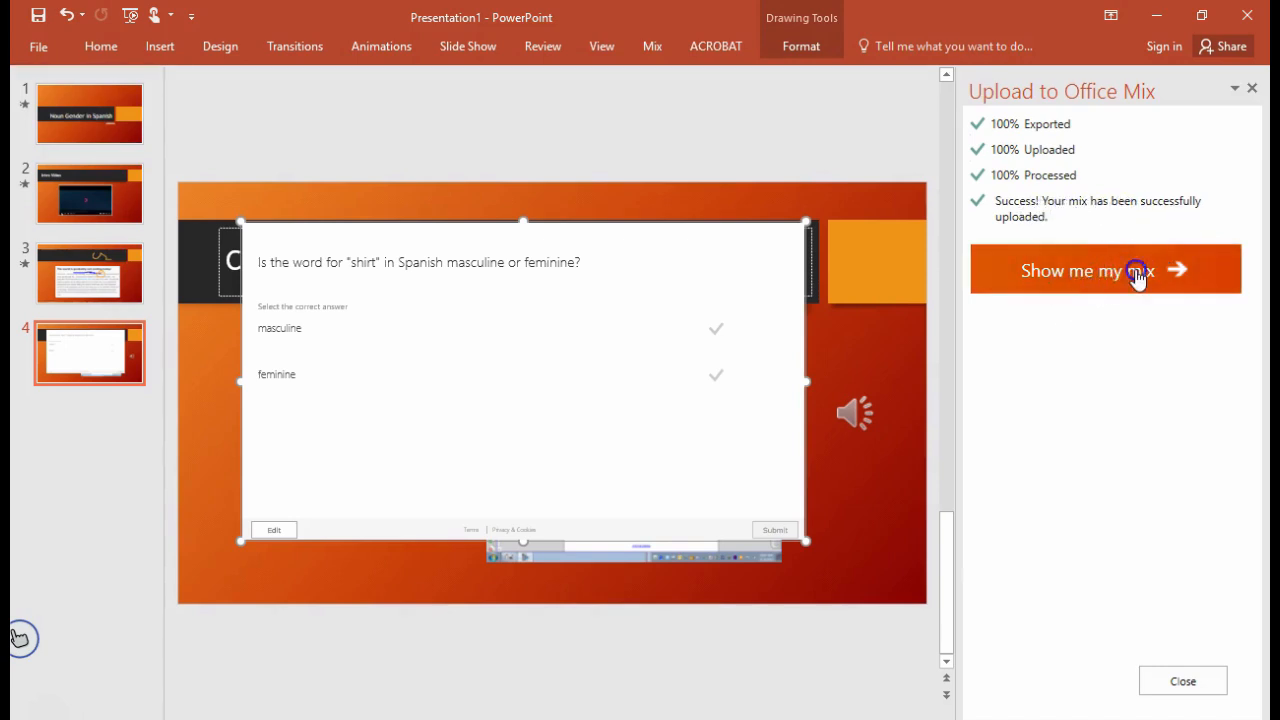
- Open the 'Noun Gender in Spanish' details page and view its Share and Embed warnings
left_click(1089, 270)
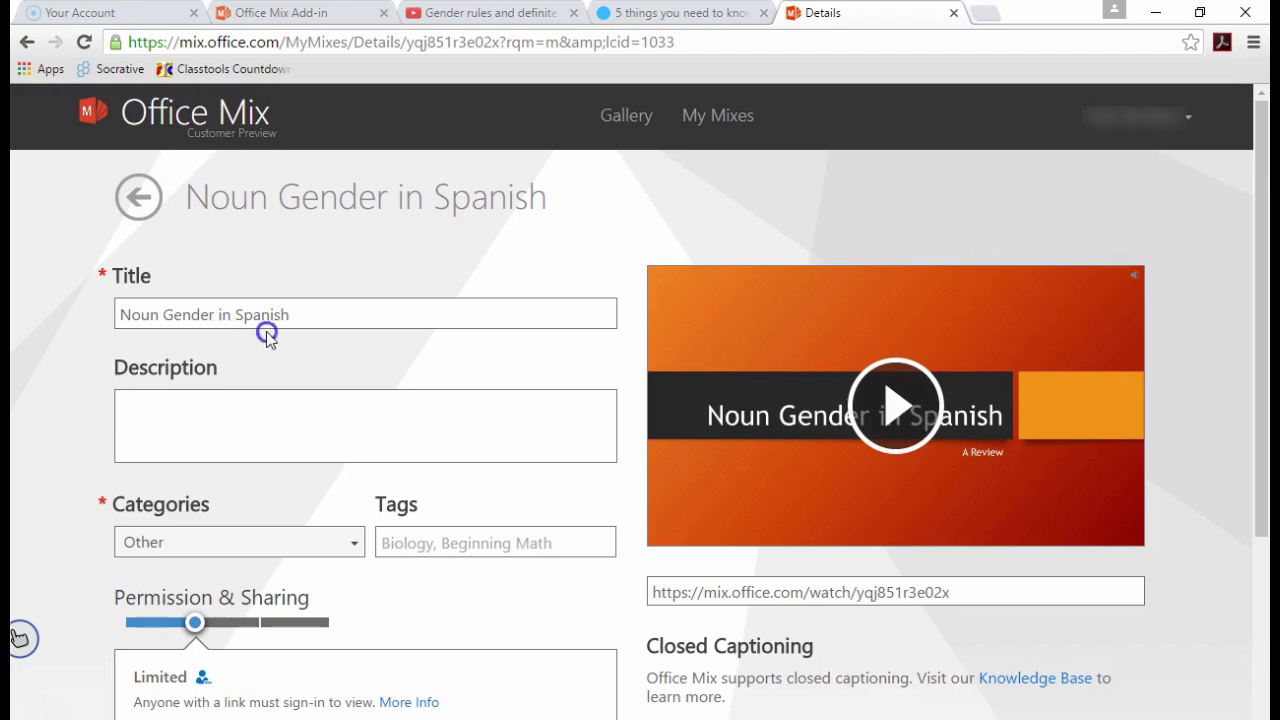
scroll("down", 3)
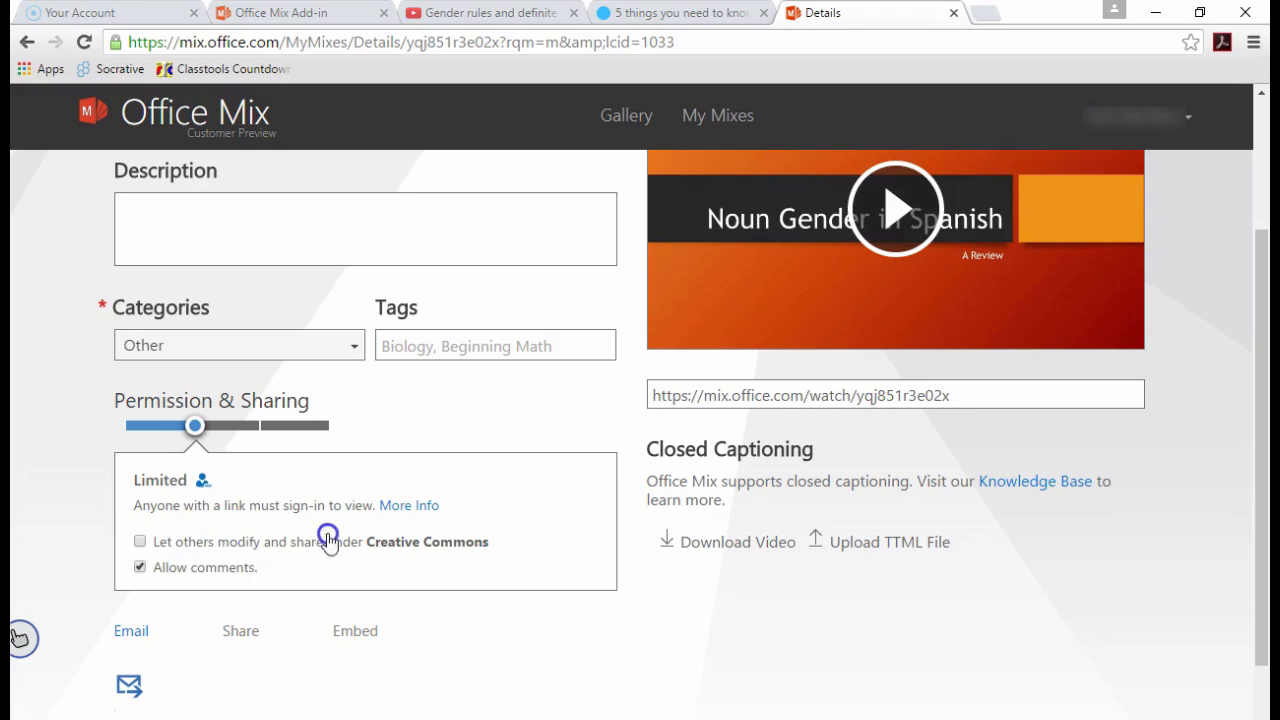
left_click(895, 207)
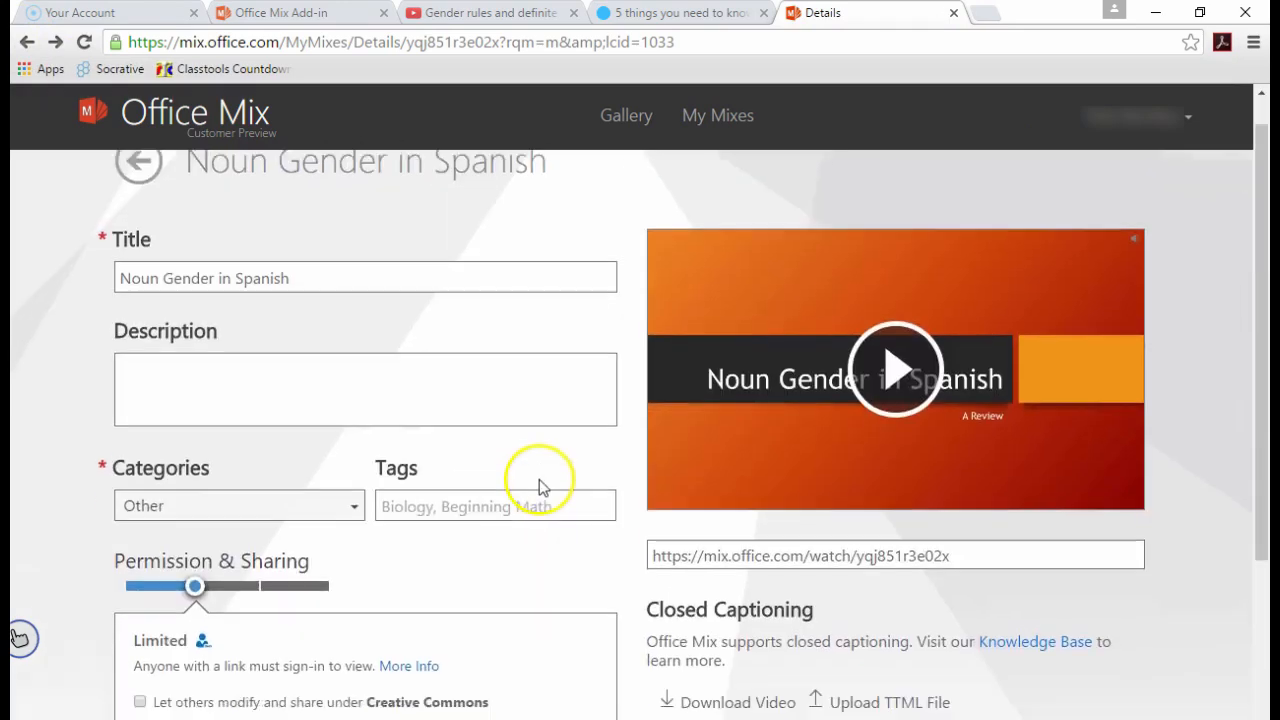
scroll("down", 3)
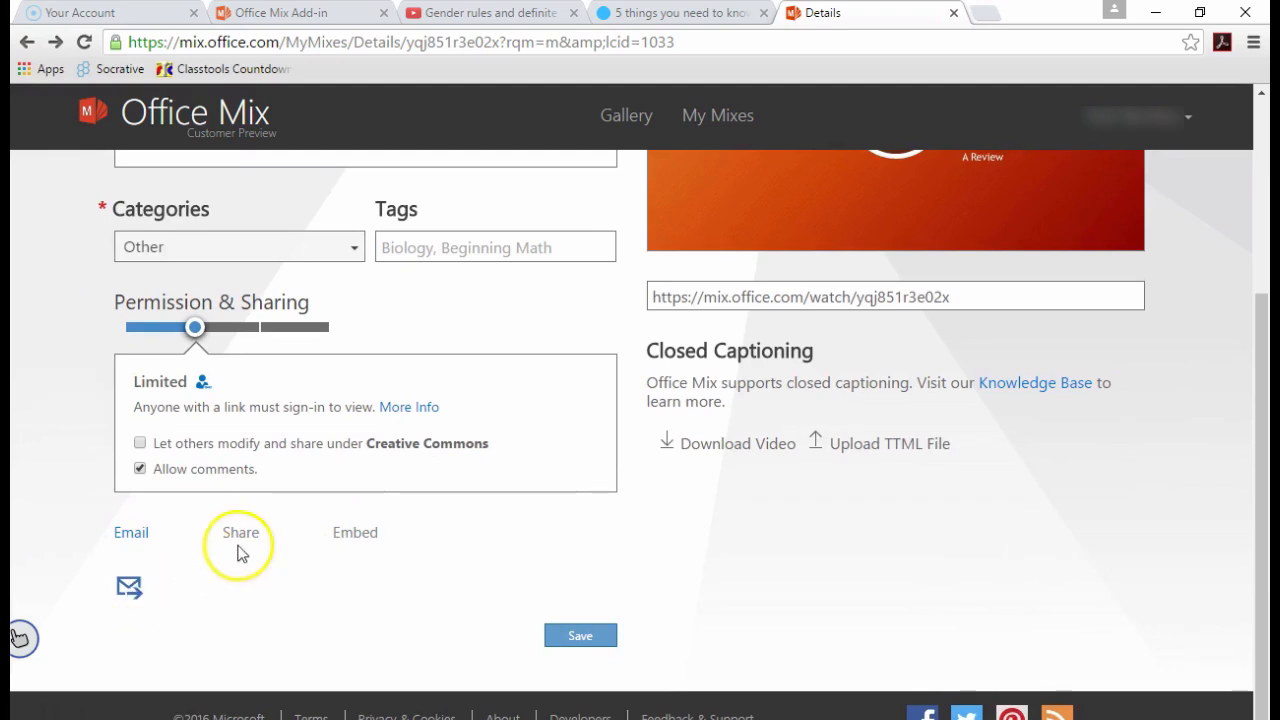
left_click(355, 532)
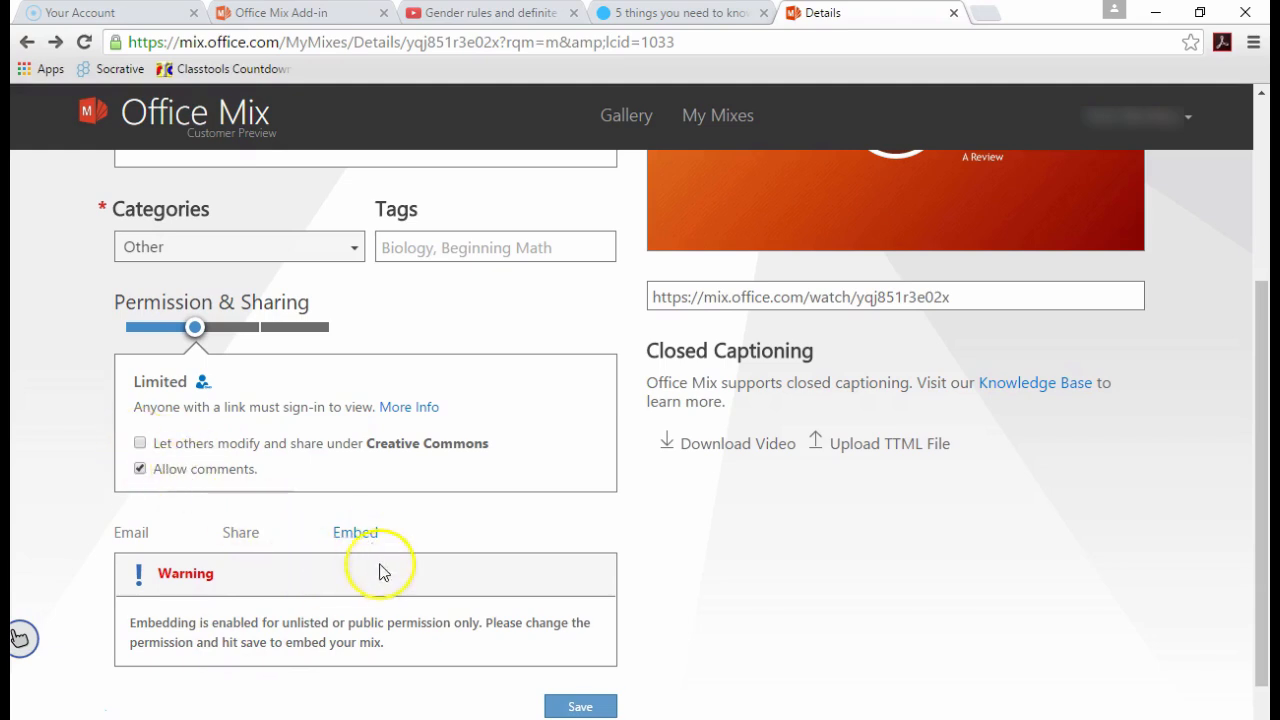
mouse_move(265, 540)
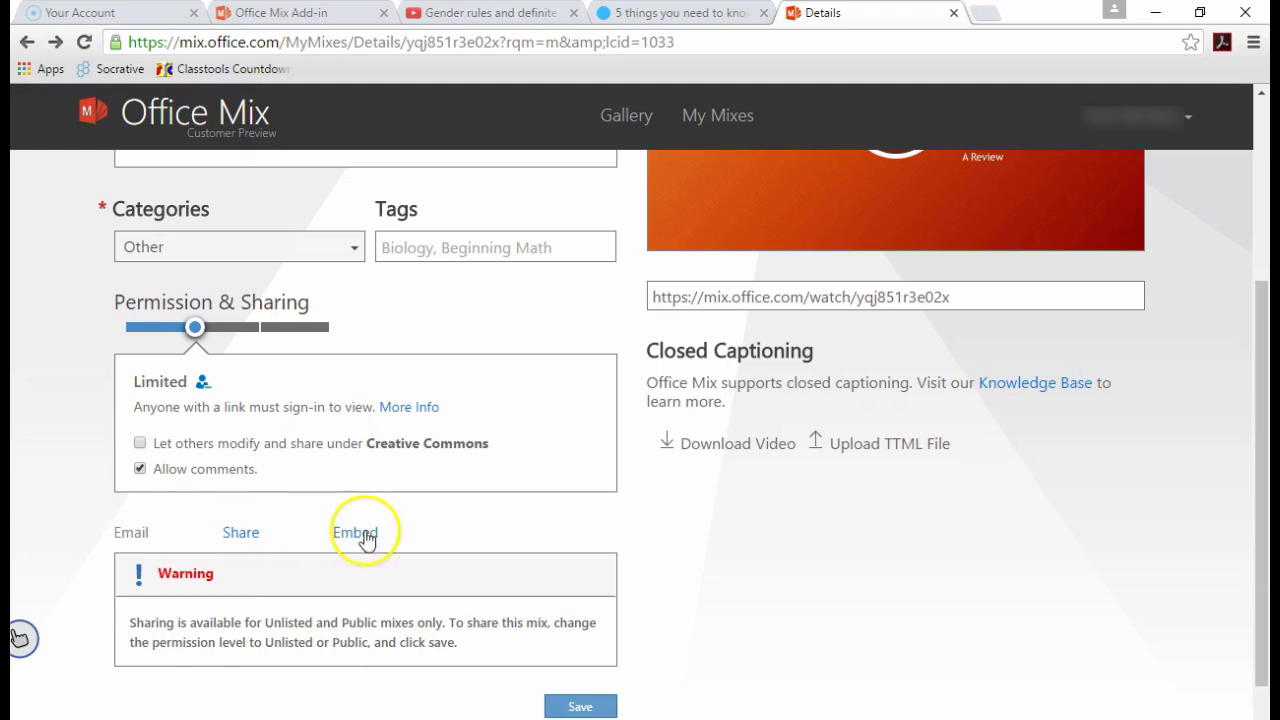
- Open the Embed options and change the mix permission to Unlisted
left_click(131, 532)
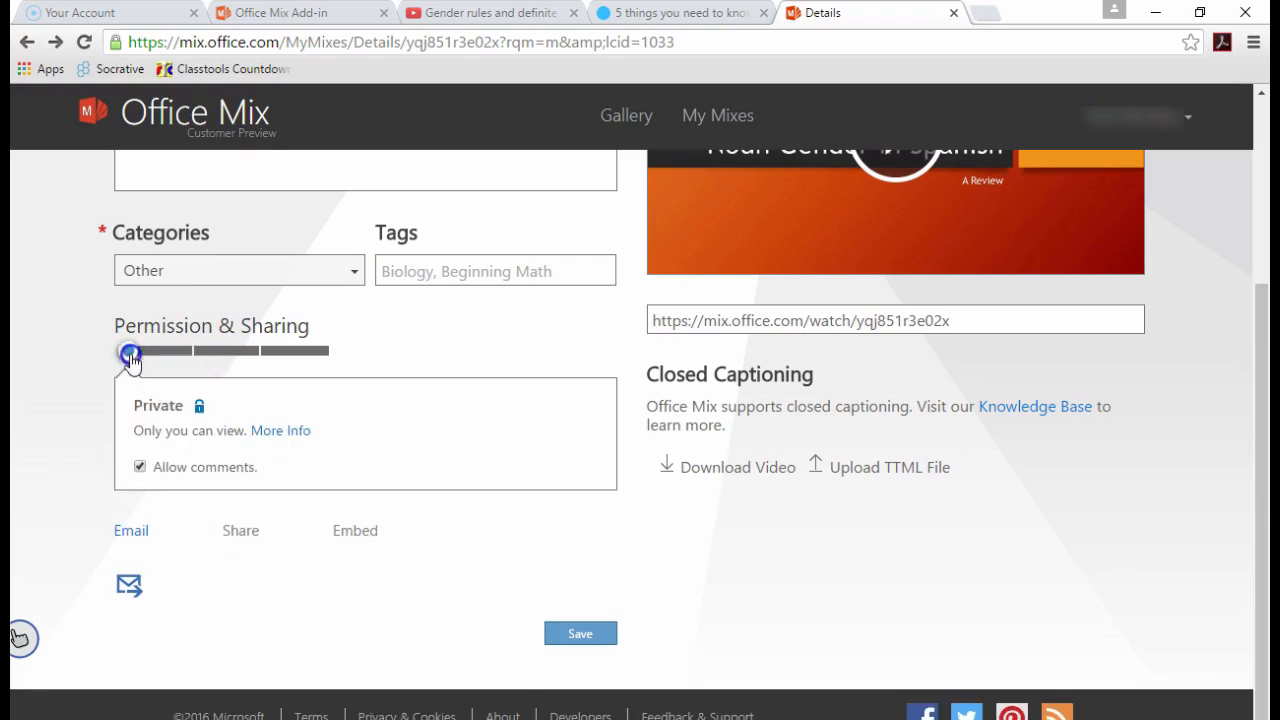
left_click_drag(130, 351, 263, 353)
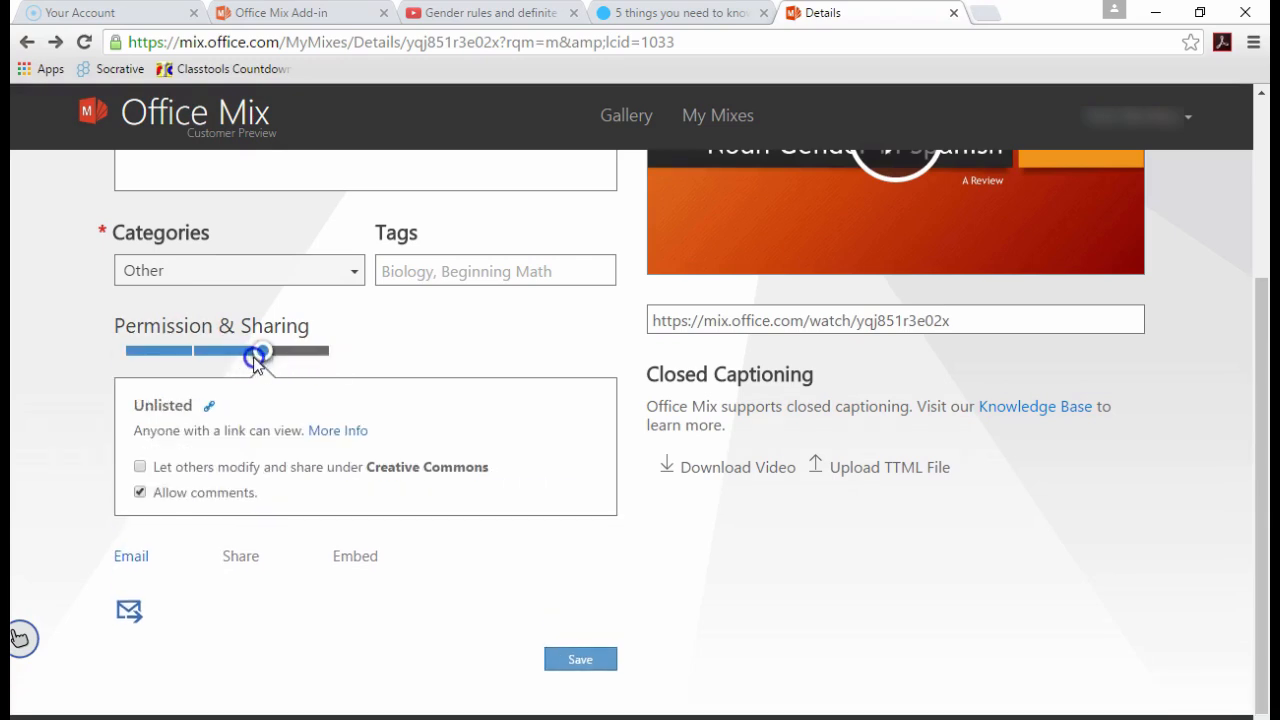
left_click(355, 556)
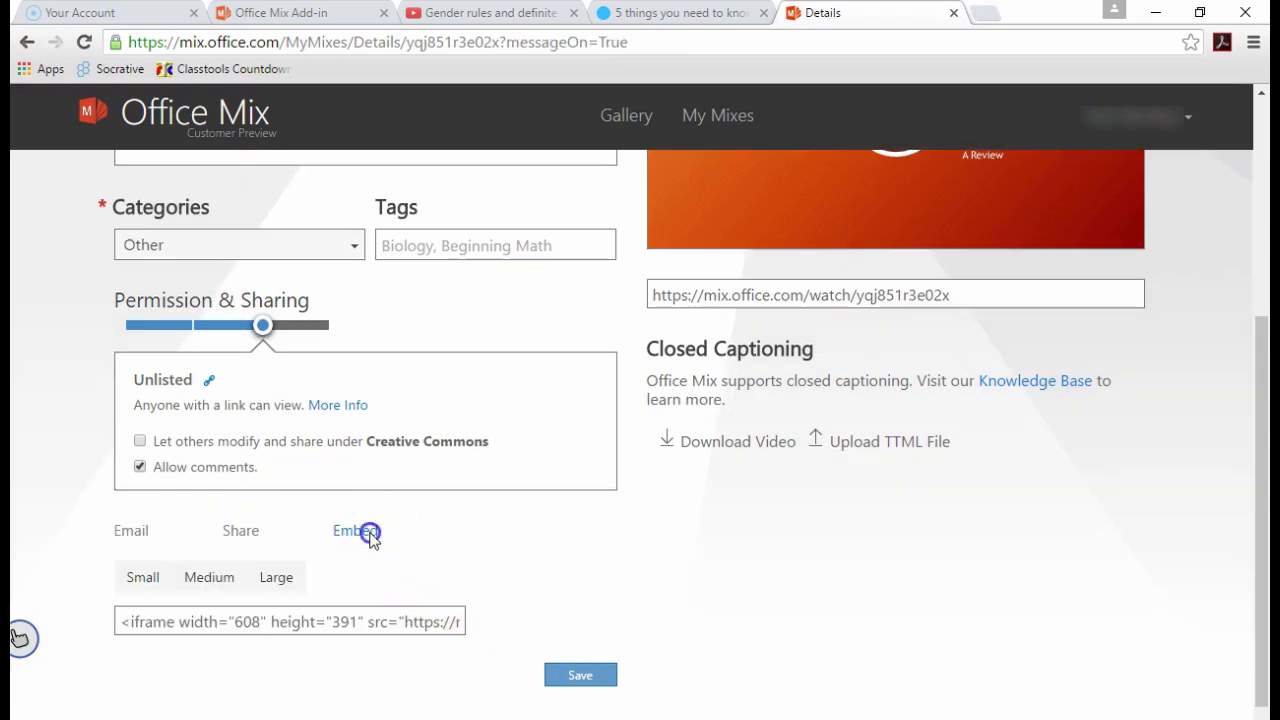
- Switch the embed code to Large size and copy it
triple_click(290, 621)
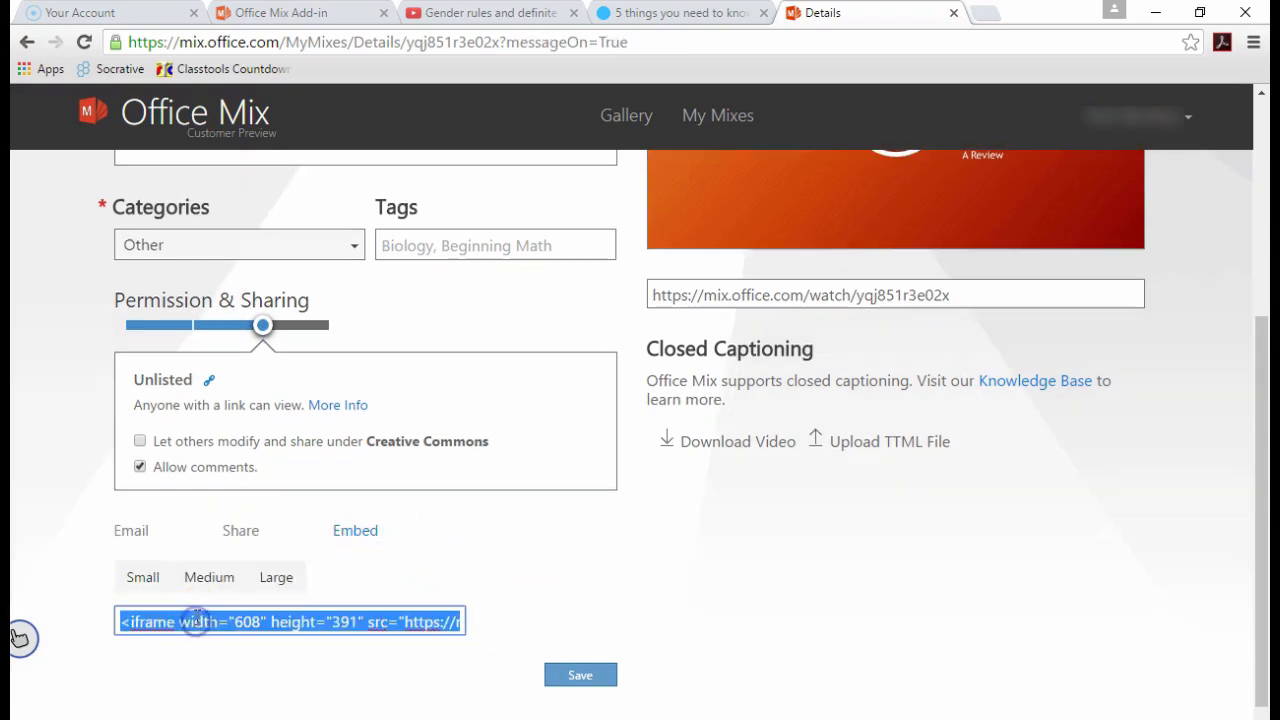
left_click(209, 577)
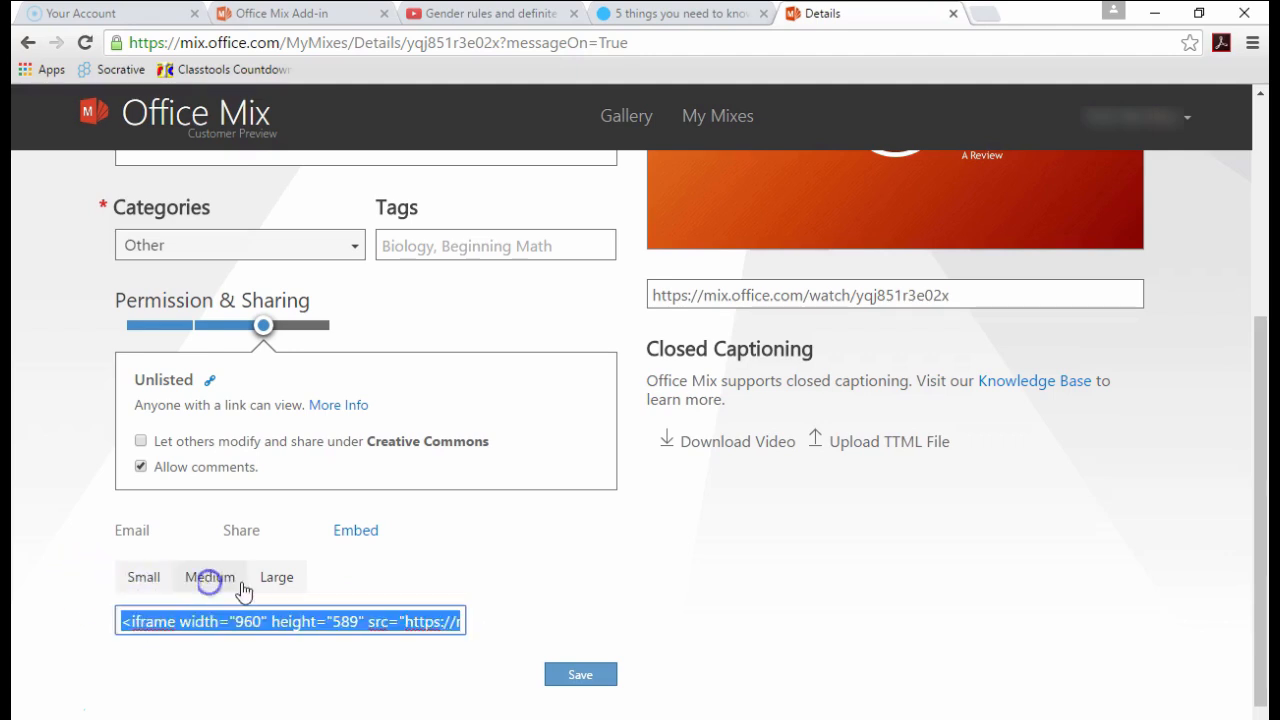
left_click(276, 577)
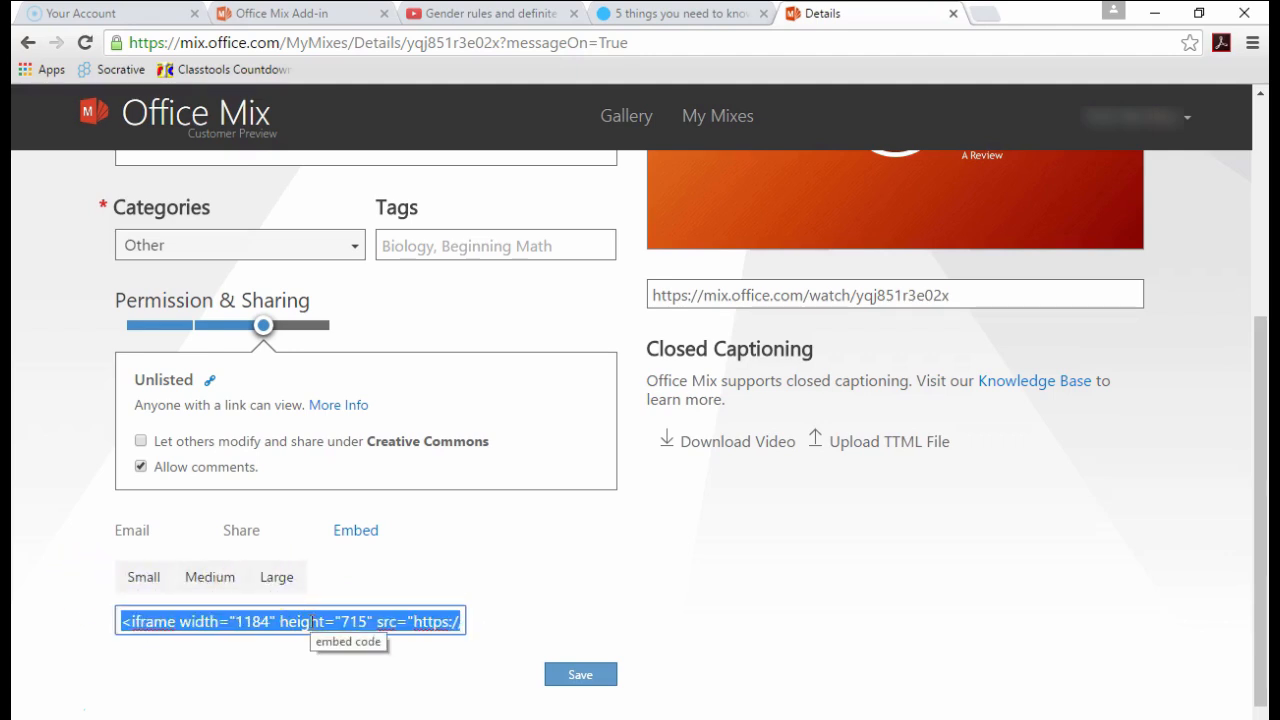
right_click(290, 621)
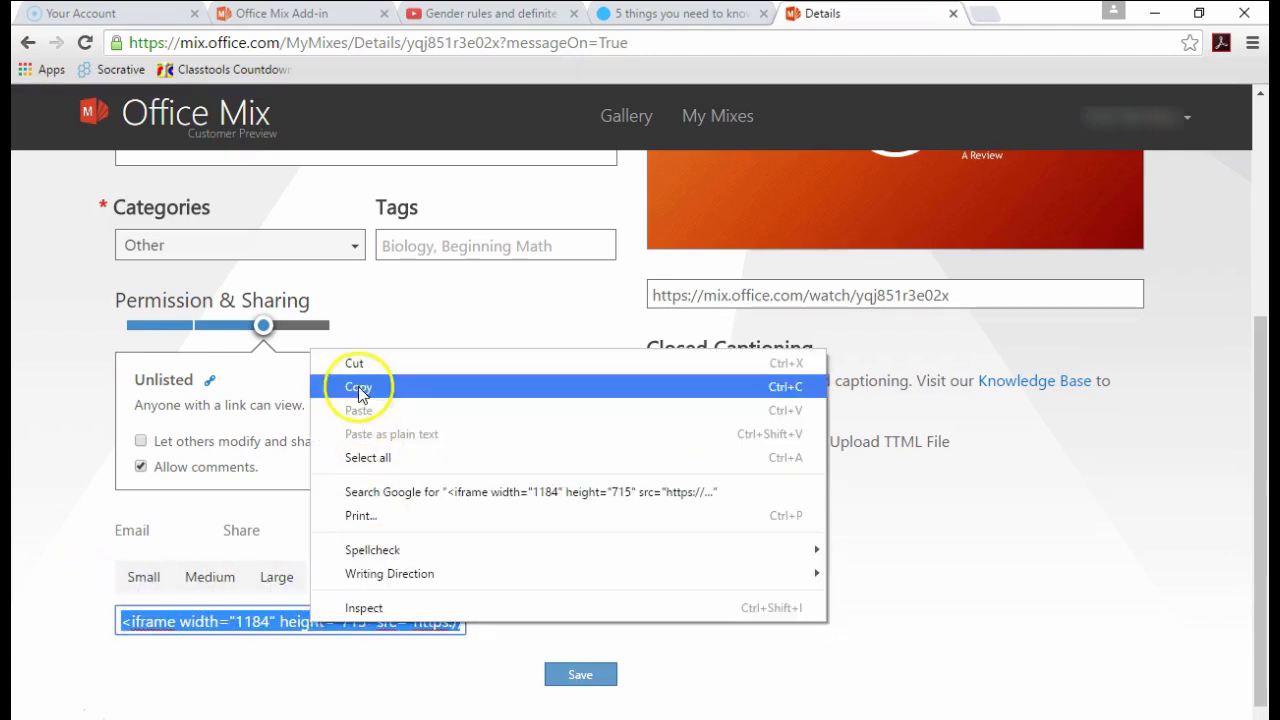
left_click(358, 387)
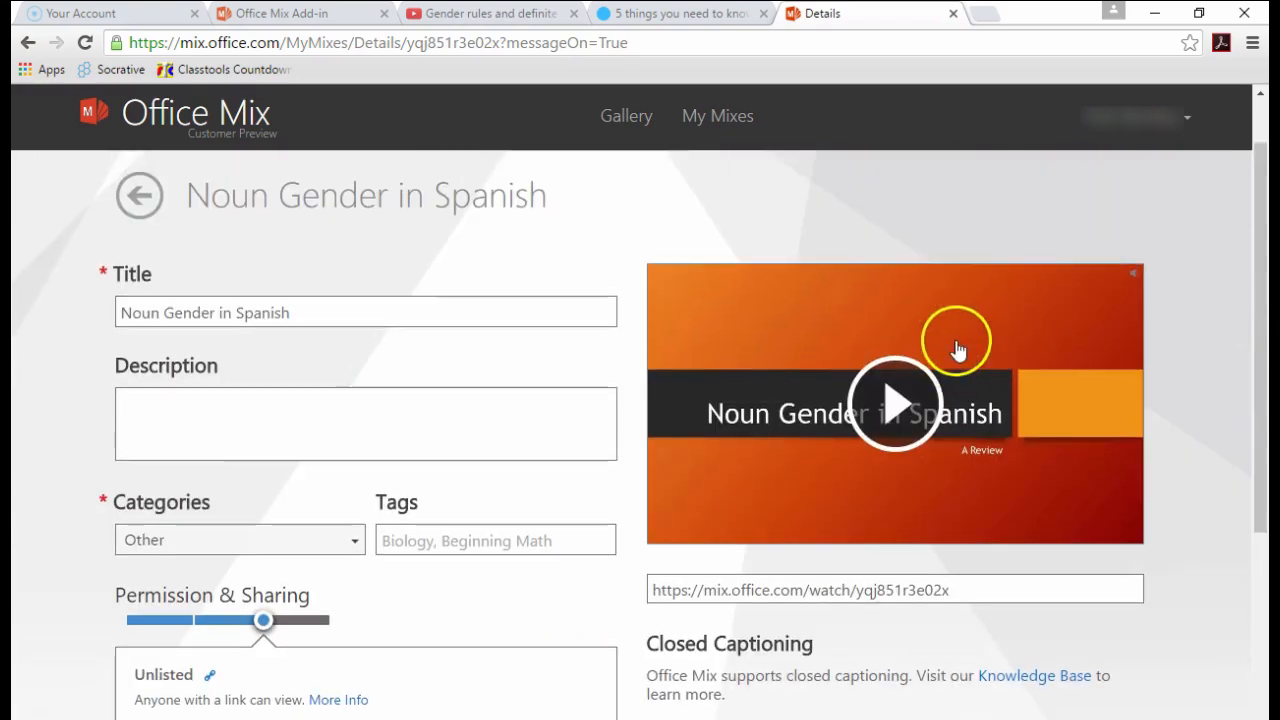
- Reveal the social network share icons and save the mix details until 'Successfully Updated!' appears
scroll("down", 3)
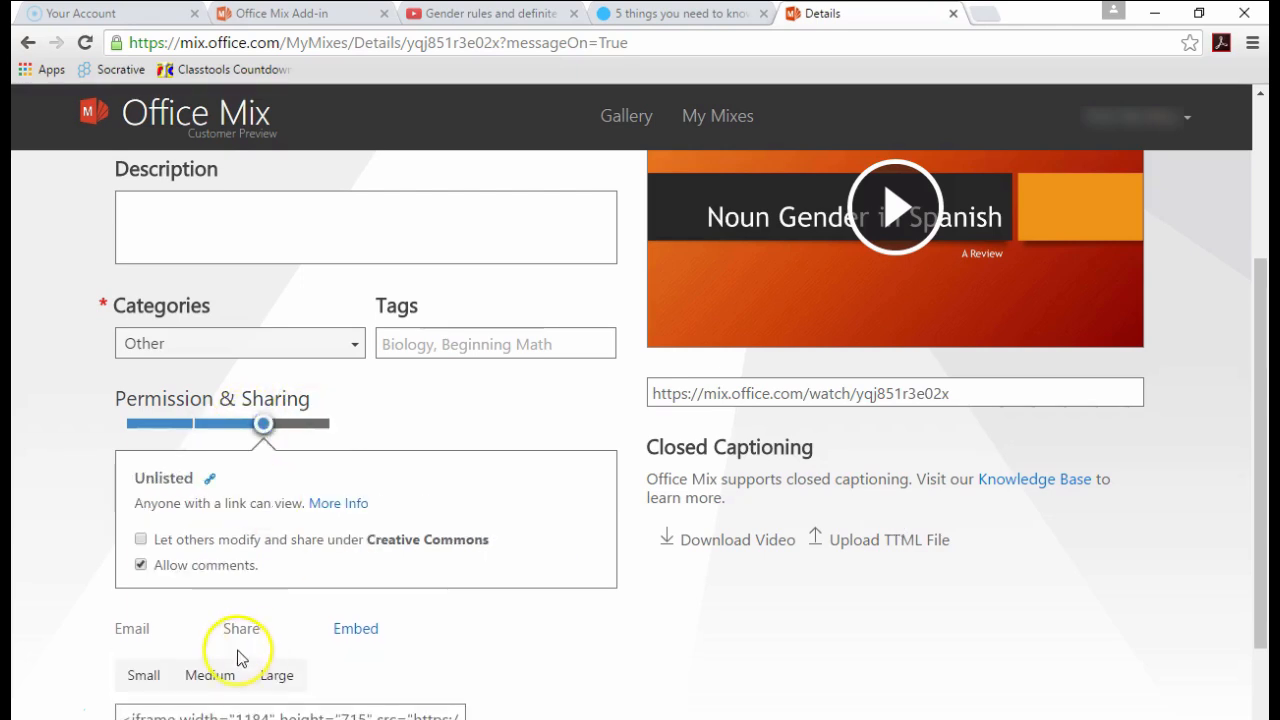
scroll("down", 3)
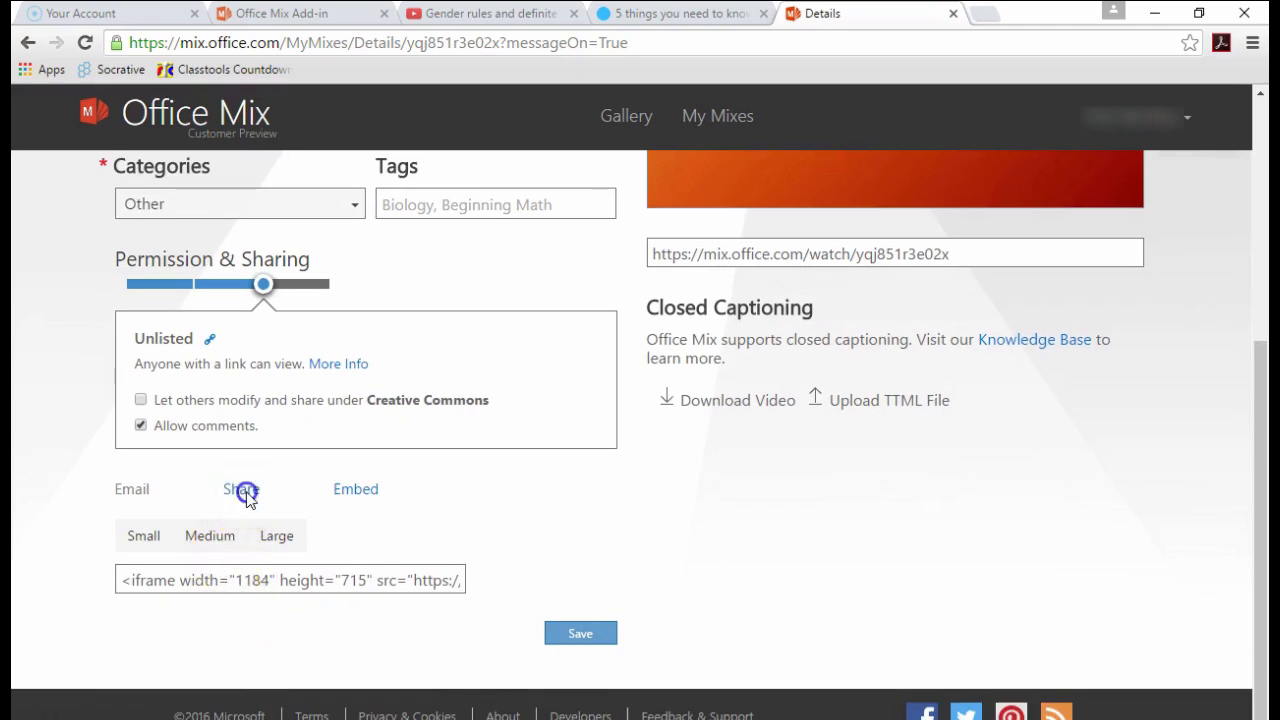
left_click(241, 489)
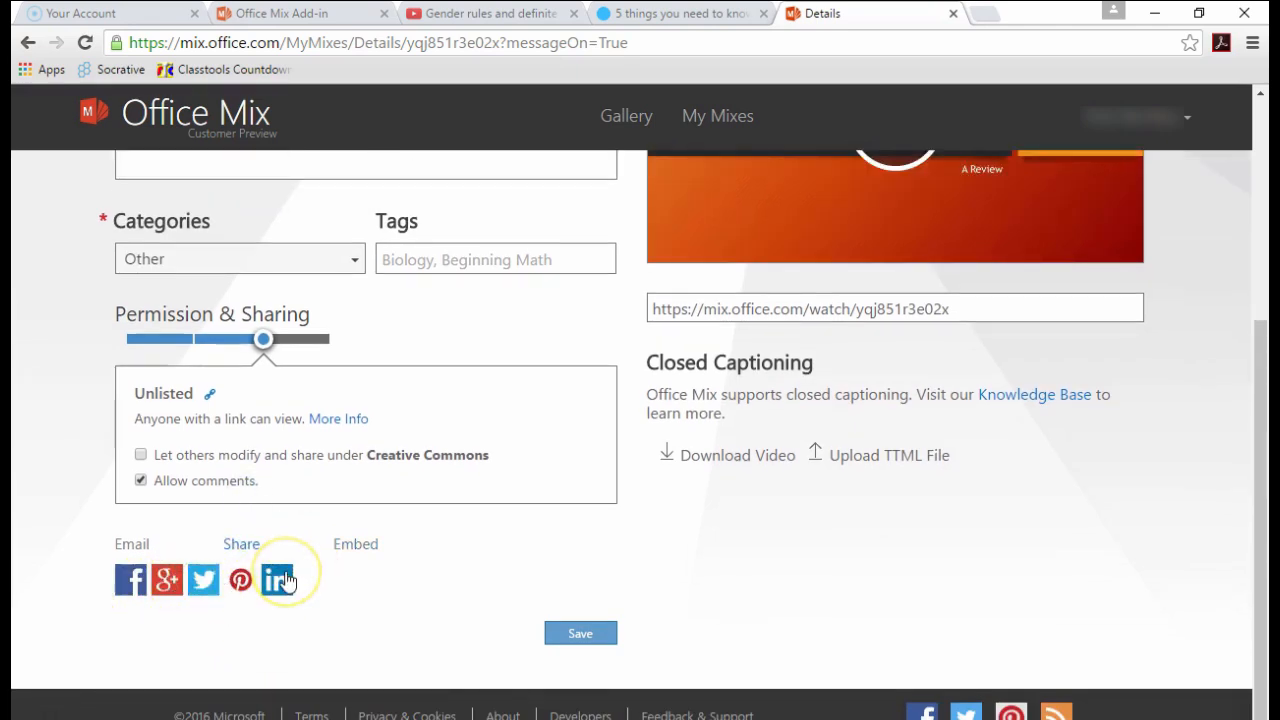
left_click(580, 633)
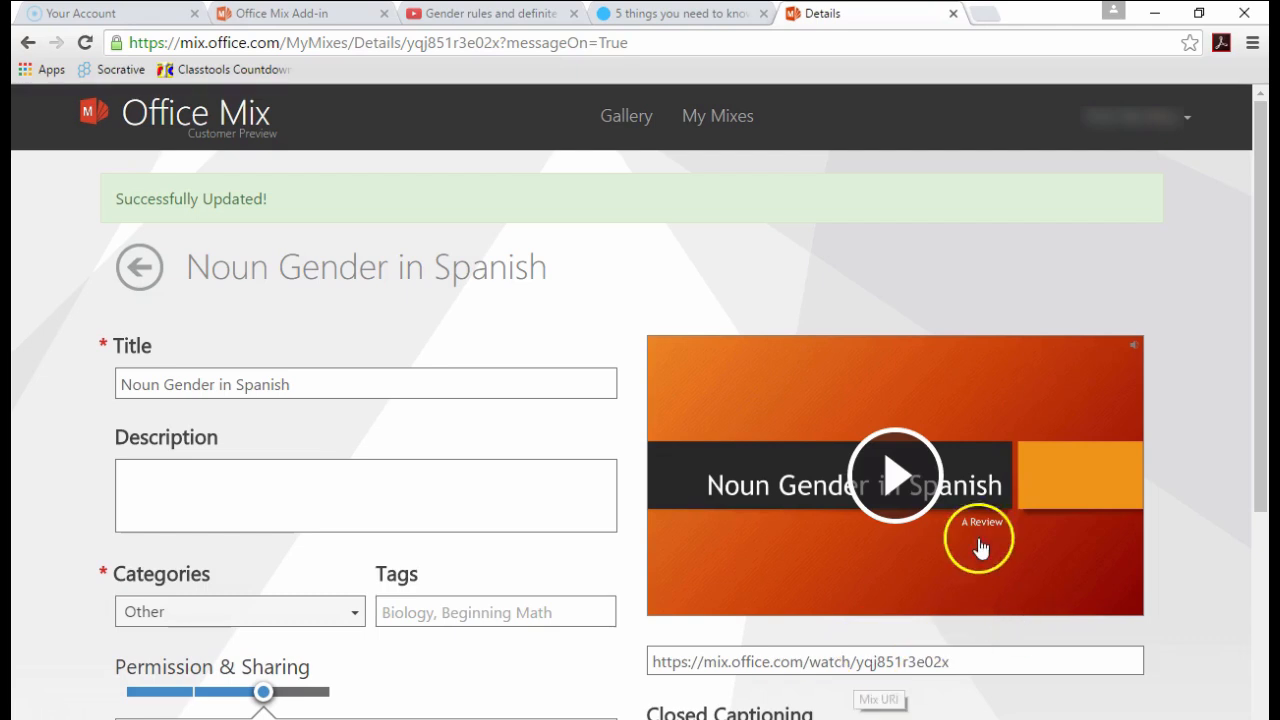
mouse_move(920, 462)
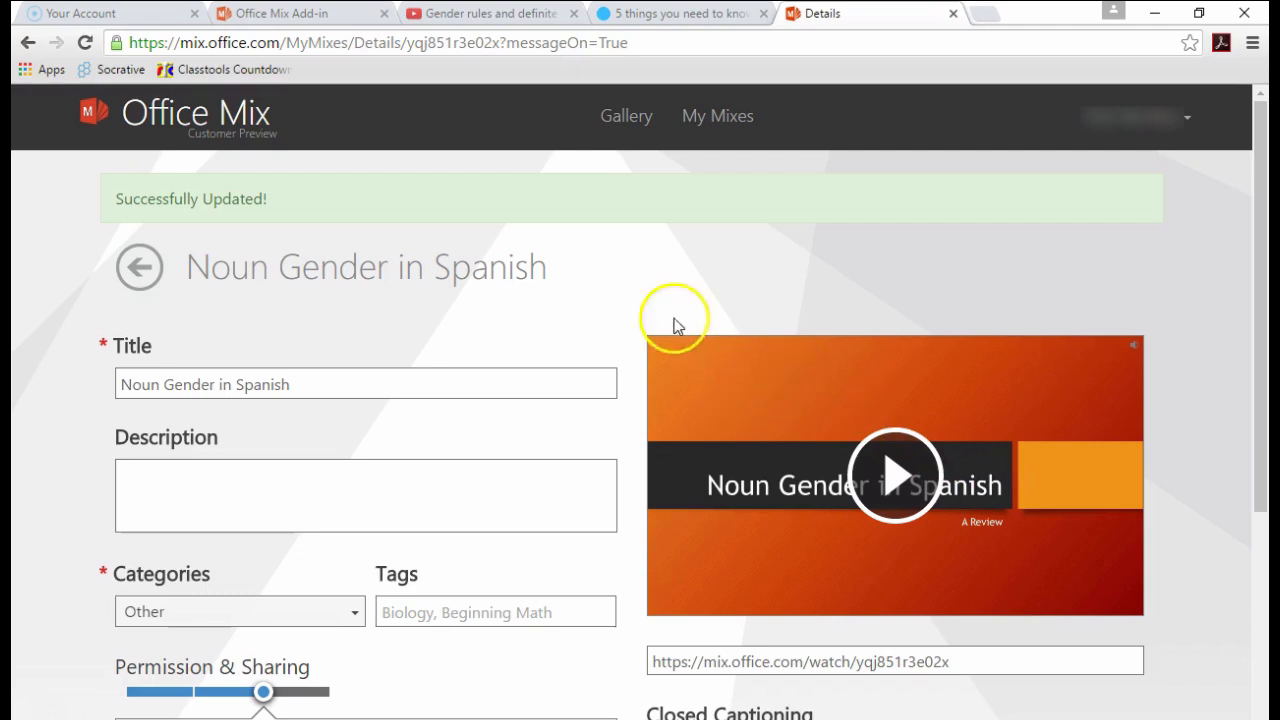
mouse_move(645, 125)
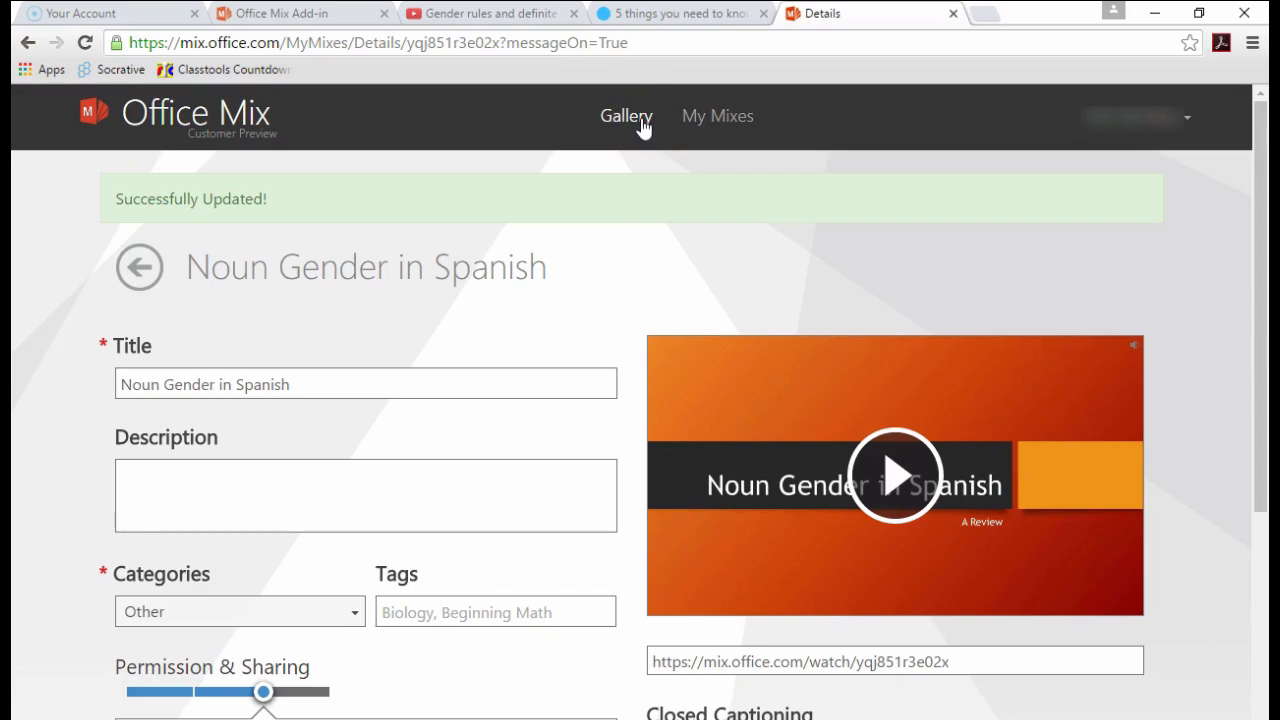
- Scroll through the Office Mix Gallery categories, then switch to the Sway browser tab
left_click(626, 116)
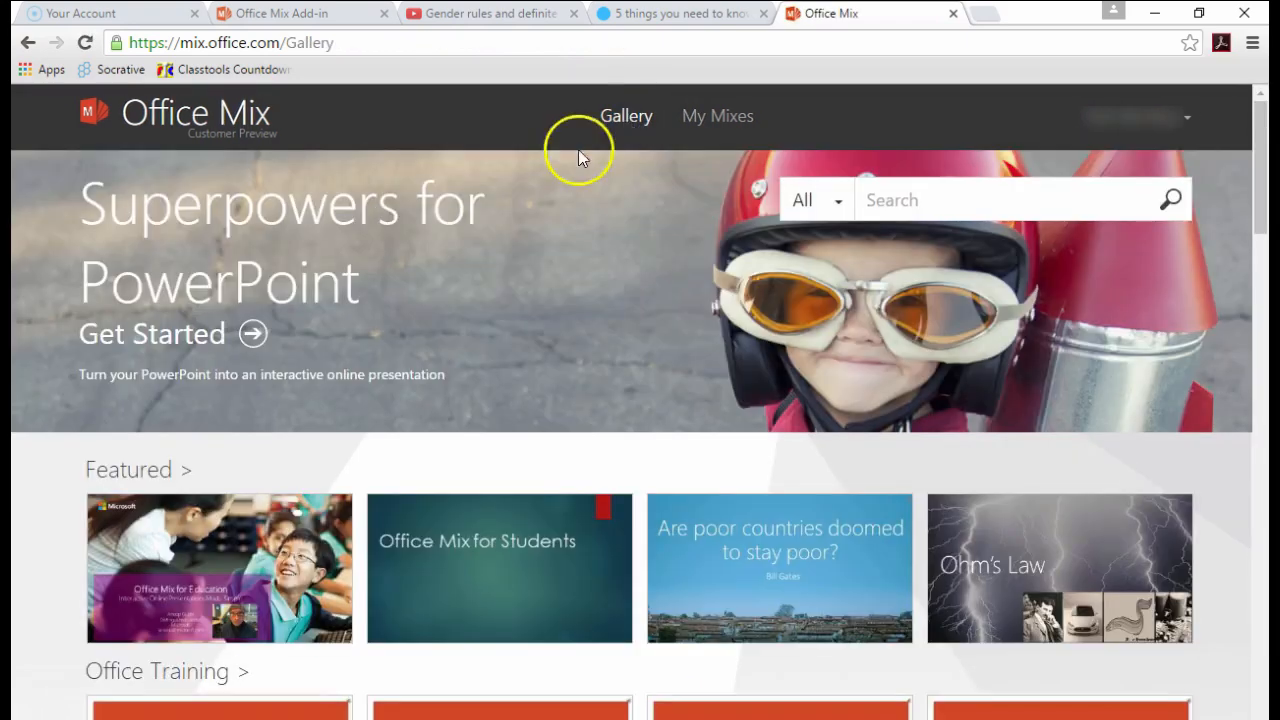
scroll("down", 3)
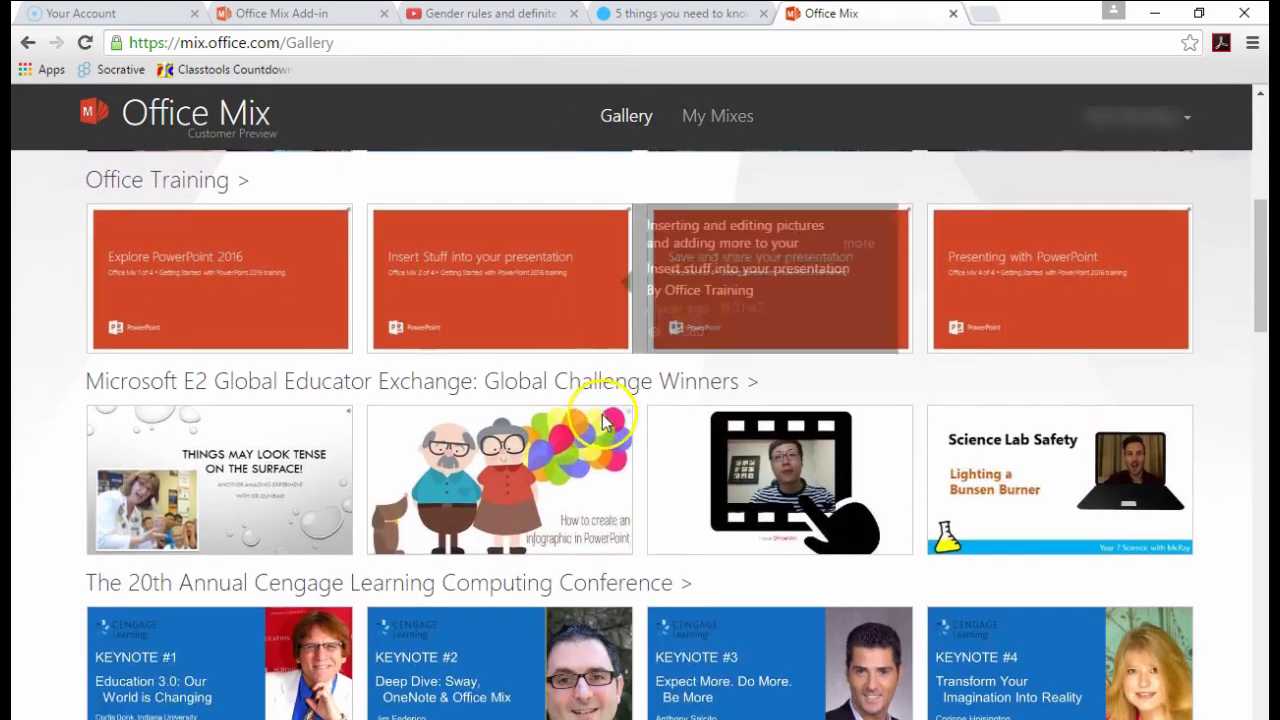
scroll("down", 3)
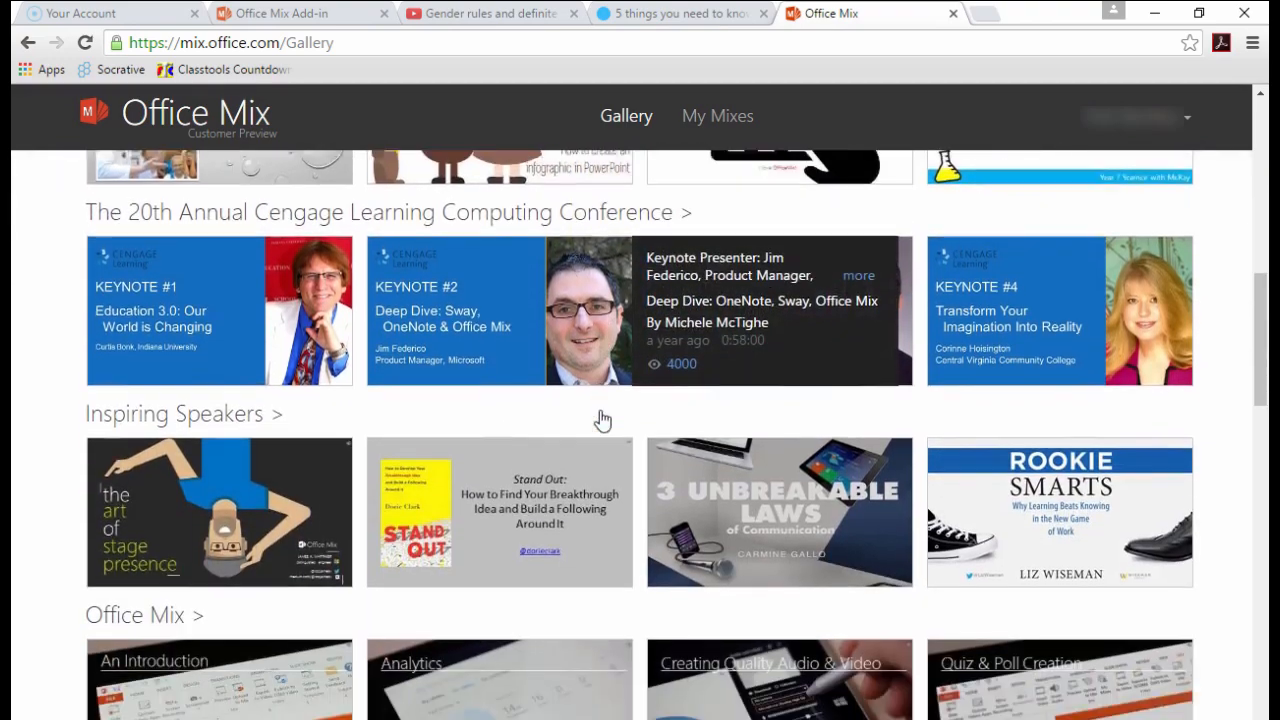
scroll("down", 3)
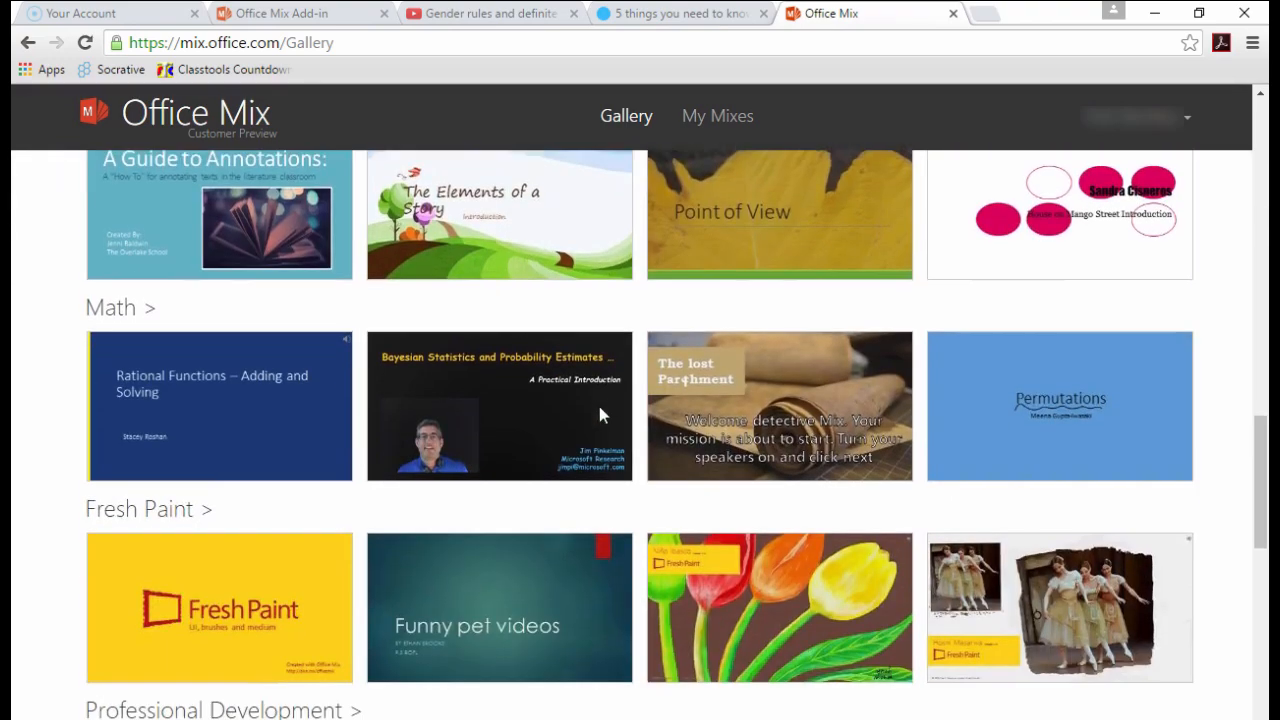
scroll("down", 3)
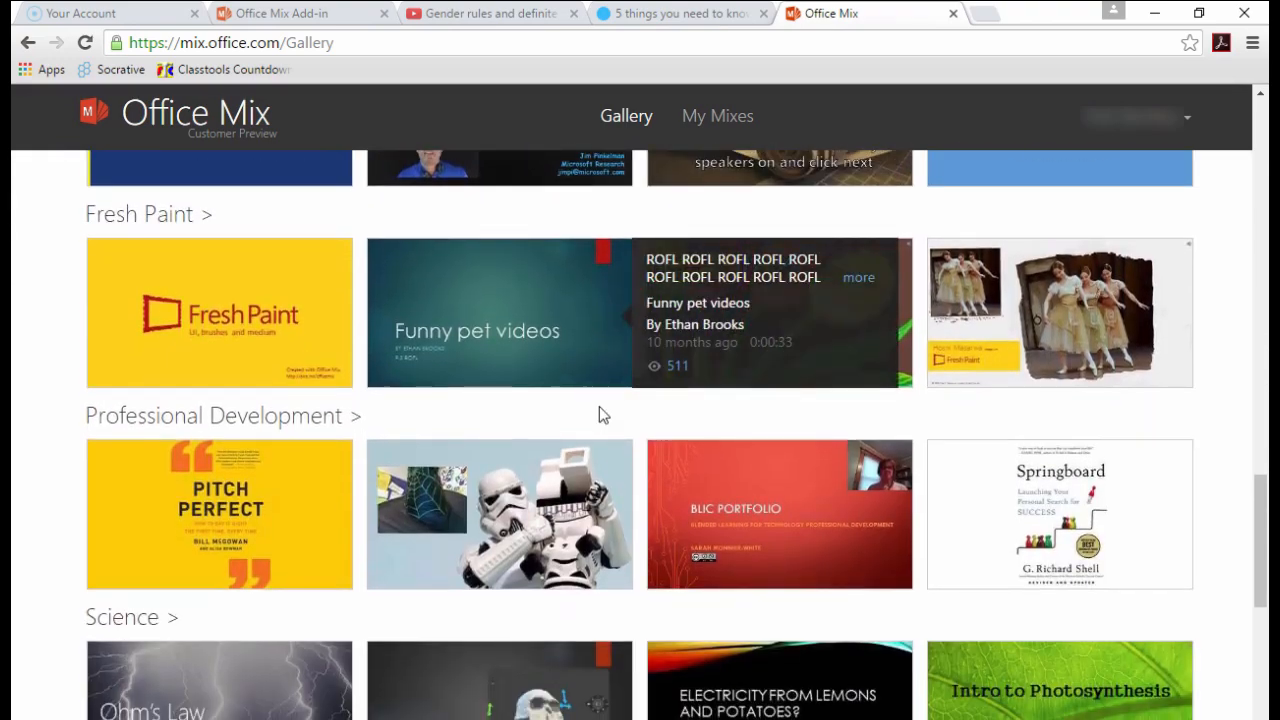
scroll("up", 3)
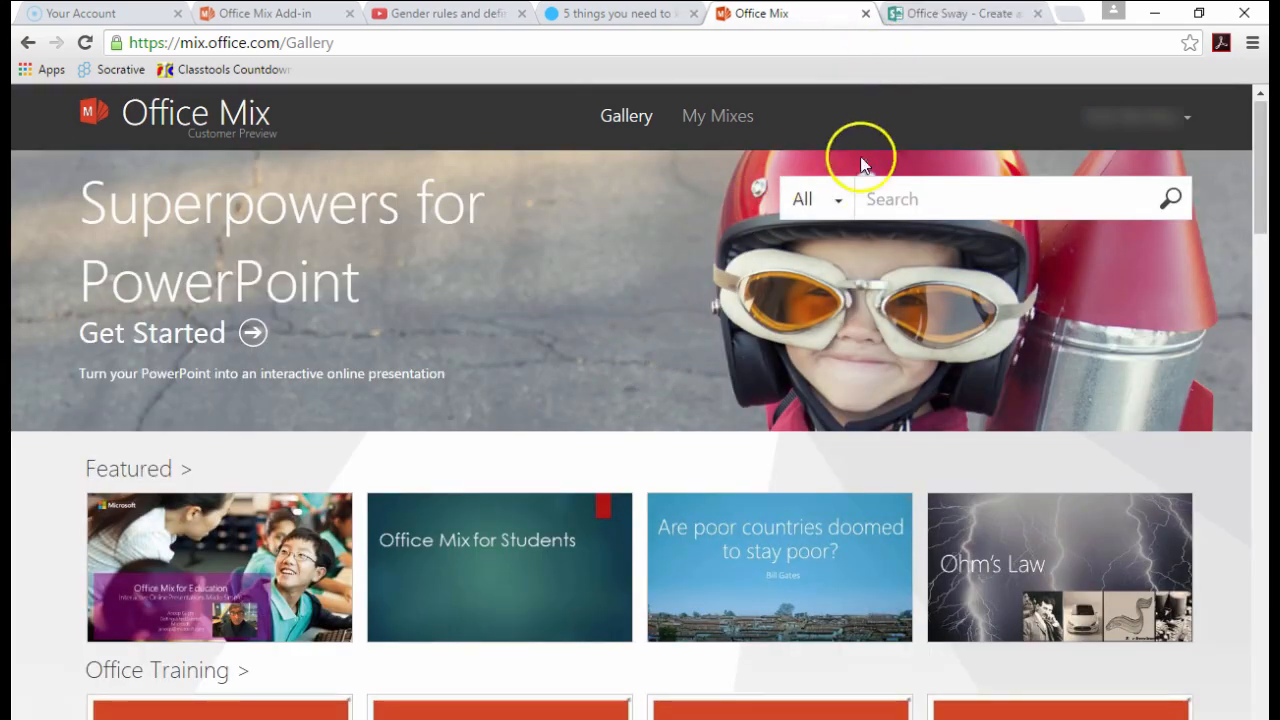
mouse_move(850, 205)
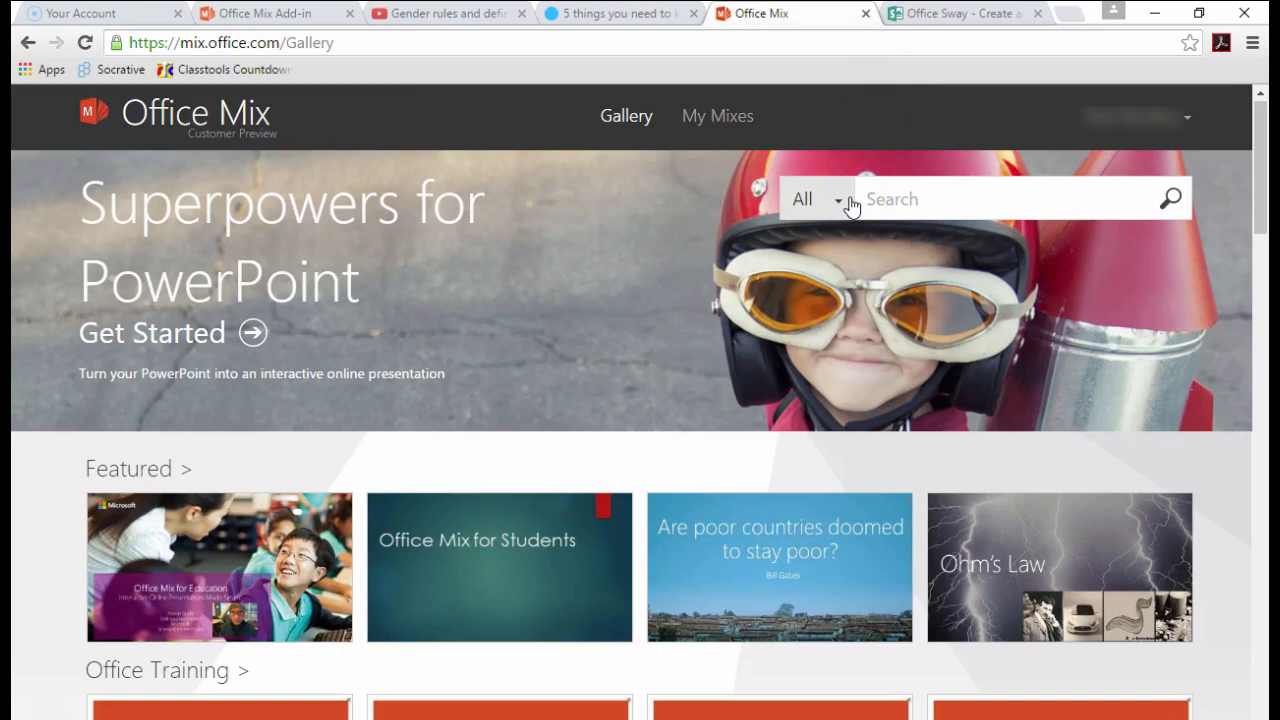
left_click(955, 13)
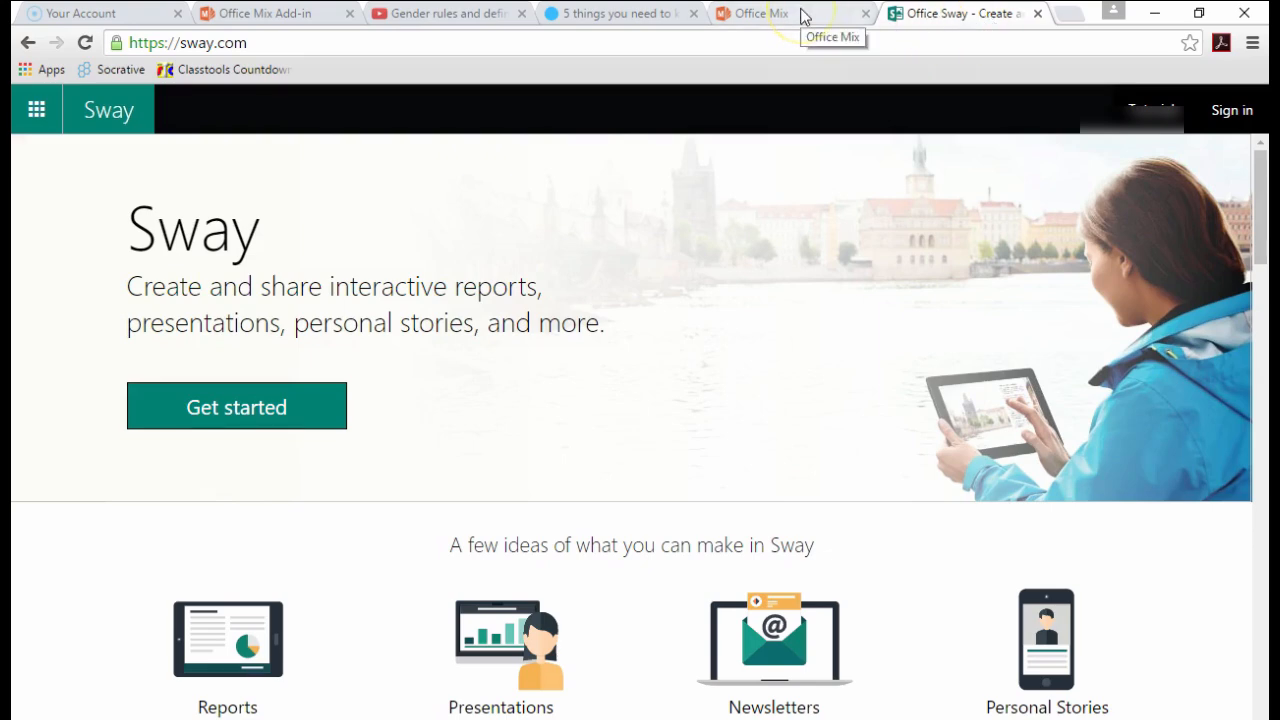
left_click(760, 13)
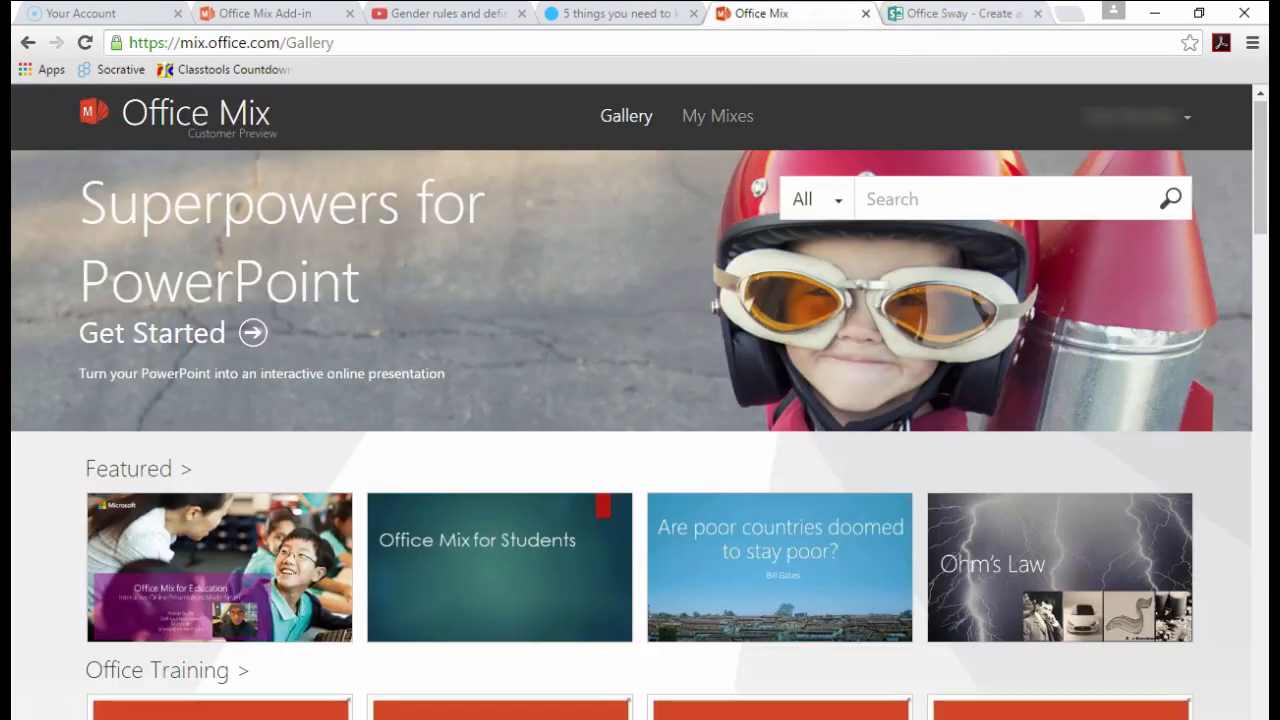
mouse_move(955, 13)
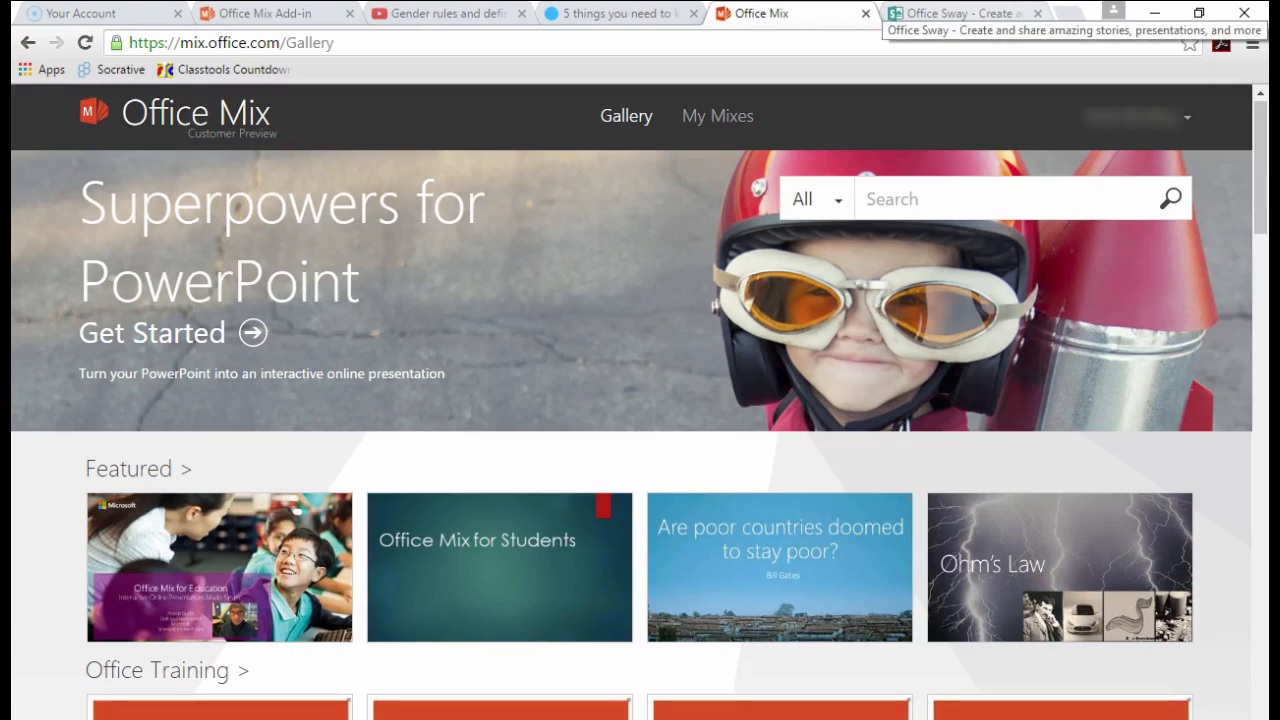
left_click(955, 13)
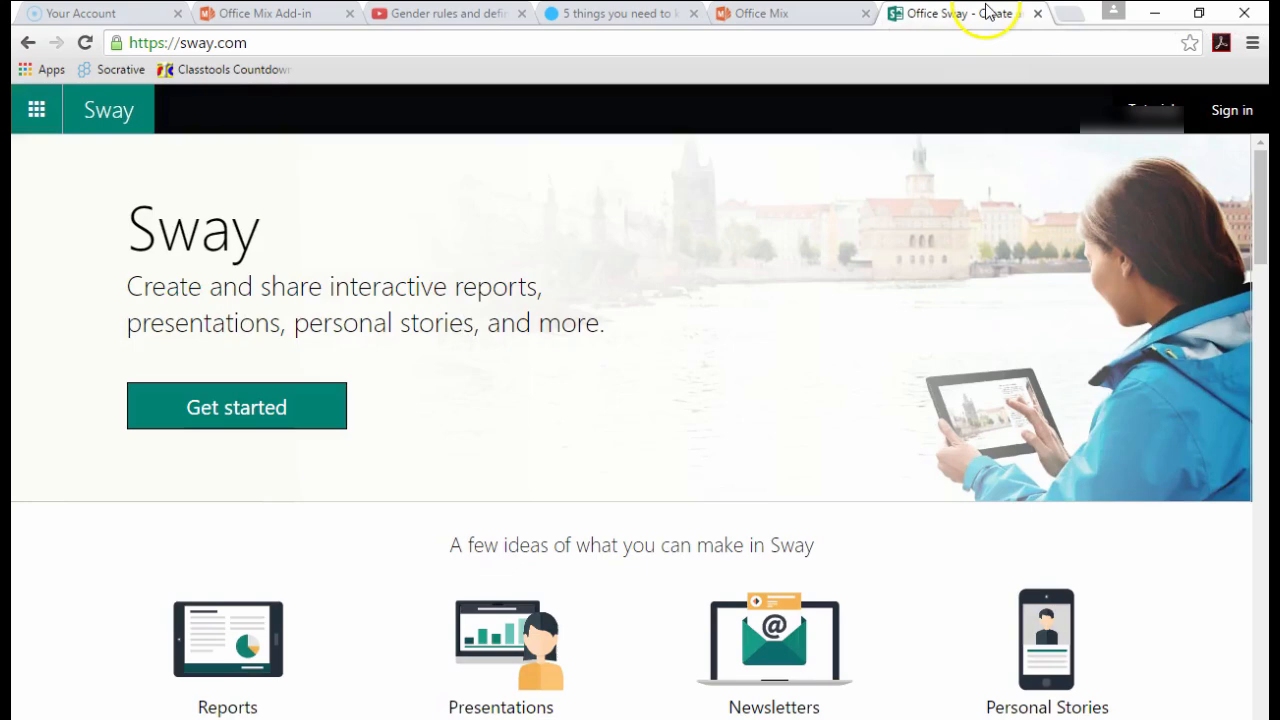
mouse_move(828, 18)
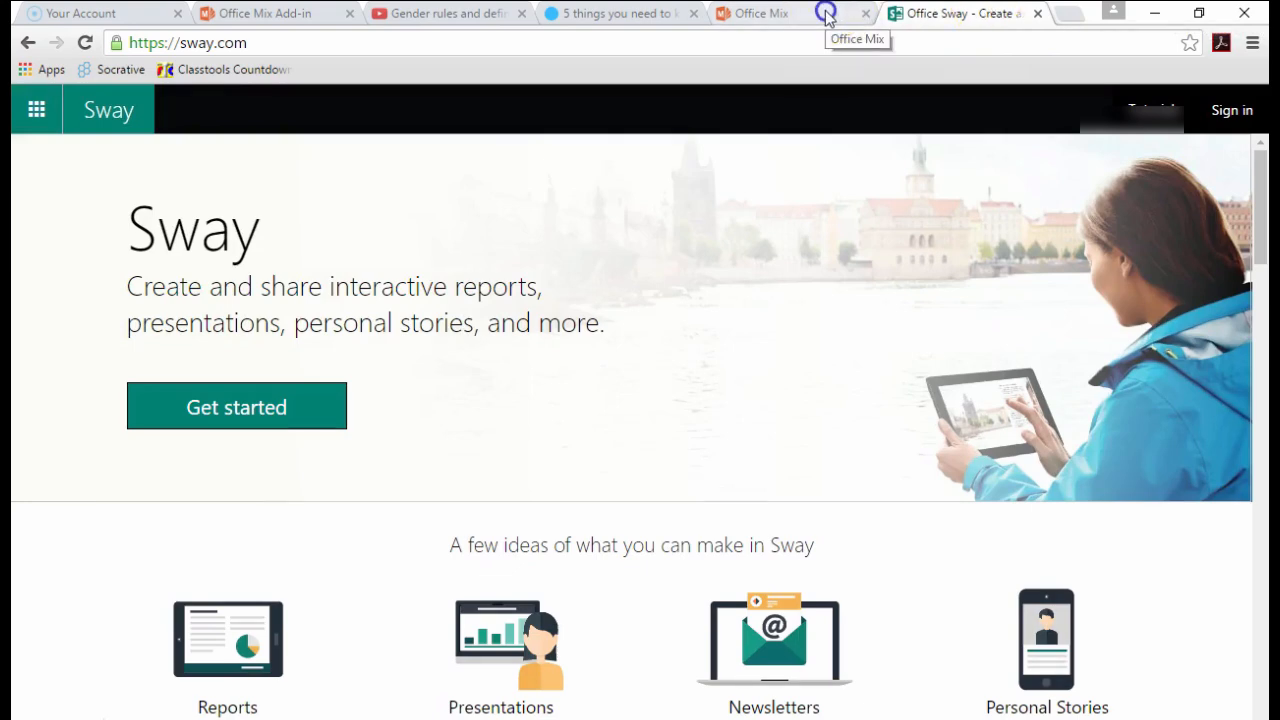
left_click(760, 13)
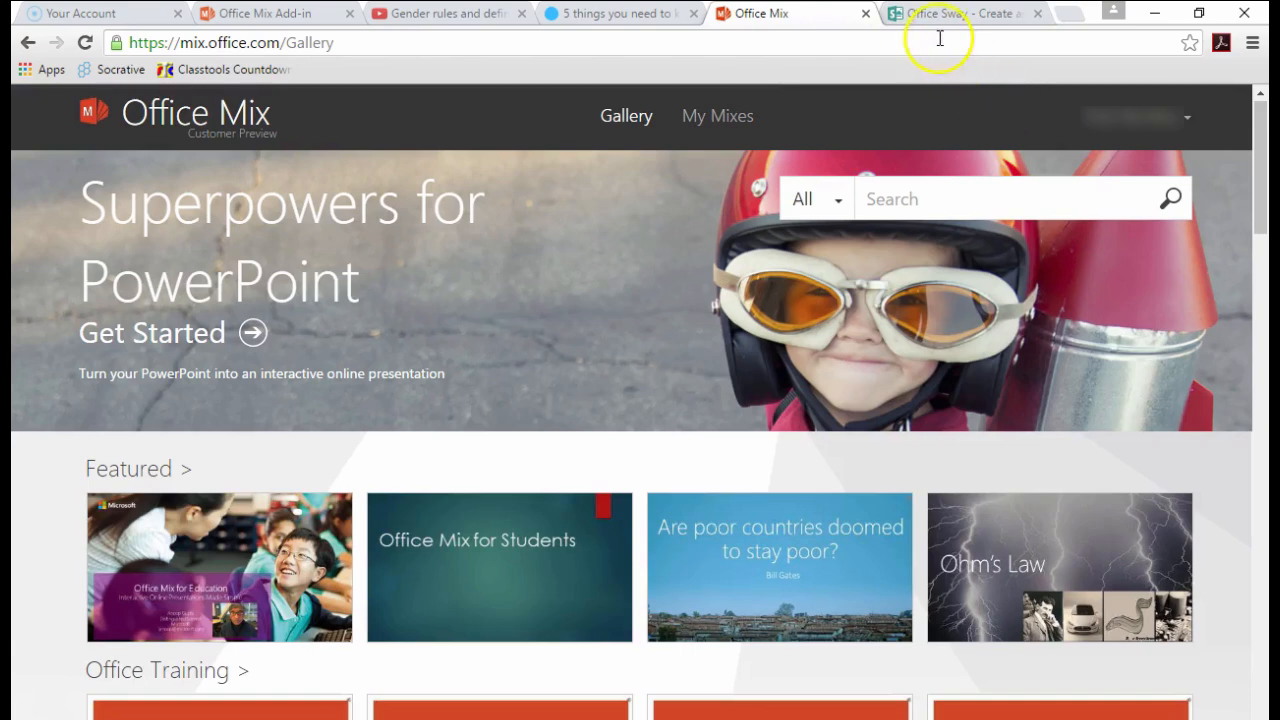
left_click(960, 13)
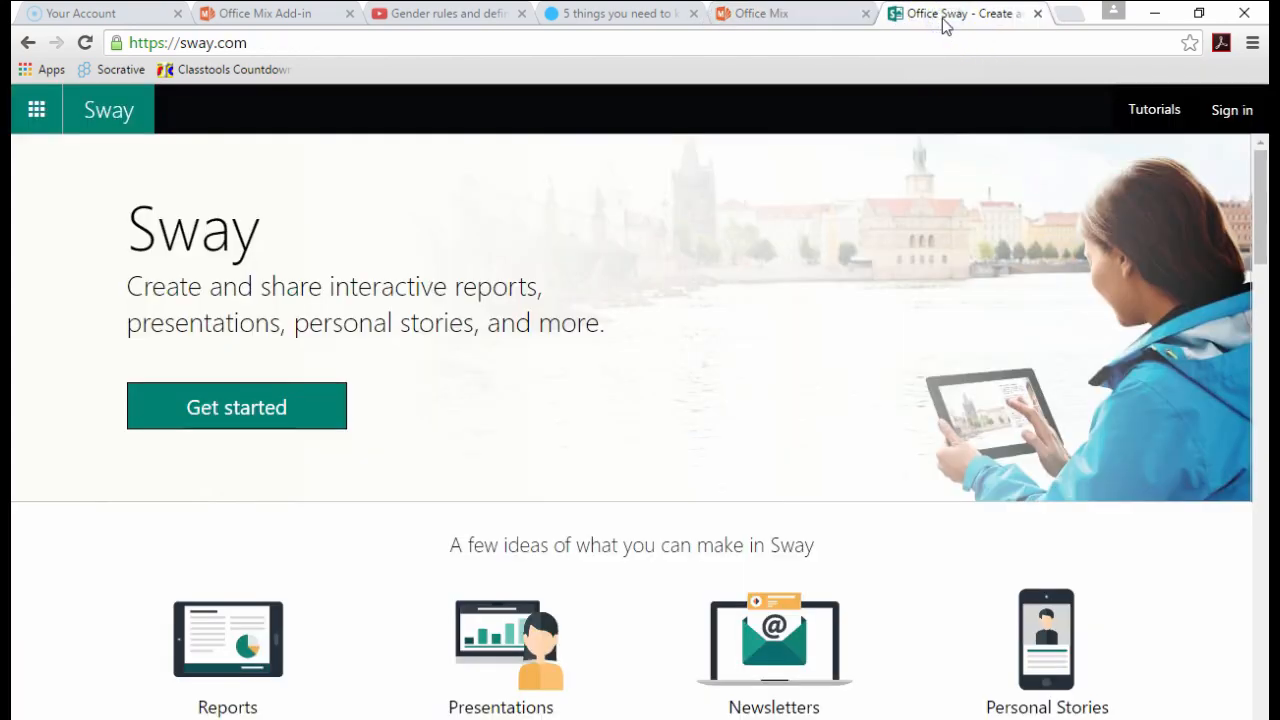
mouse_move(752, 14)
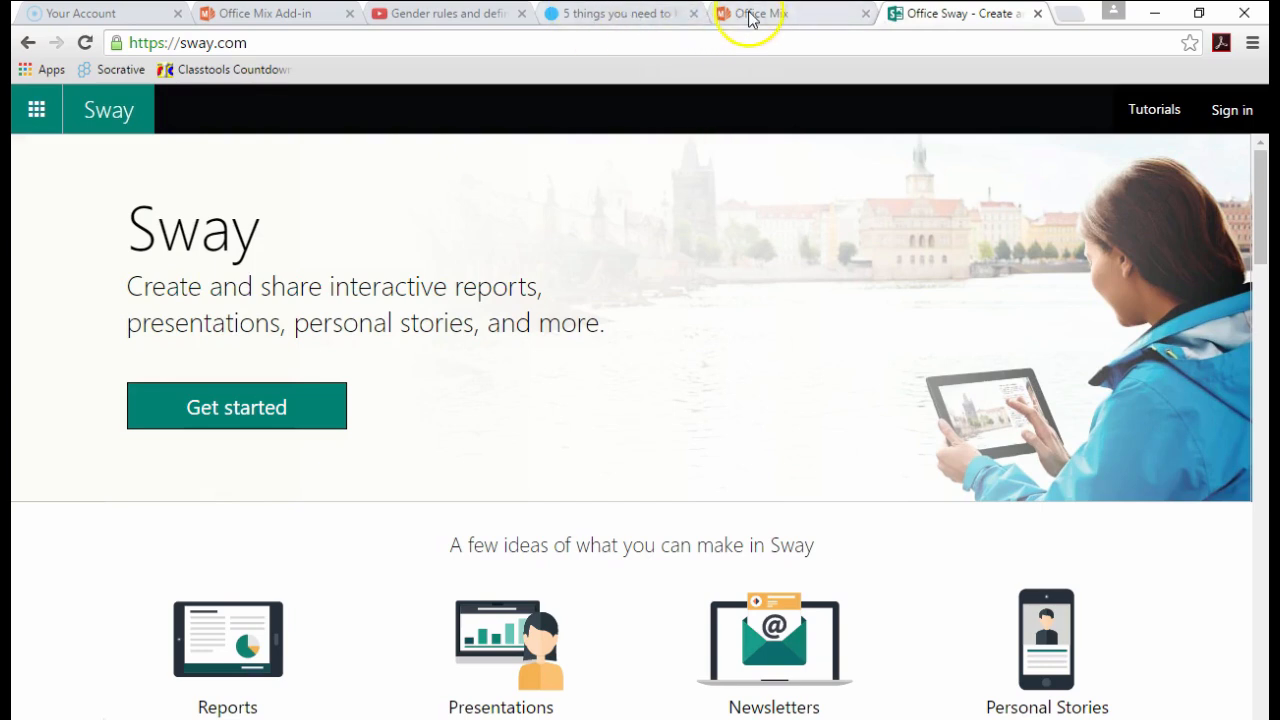
mouse_move(828, 24)
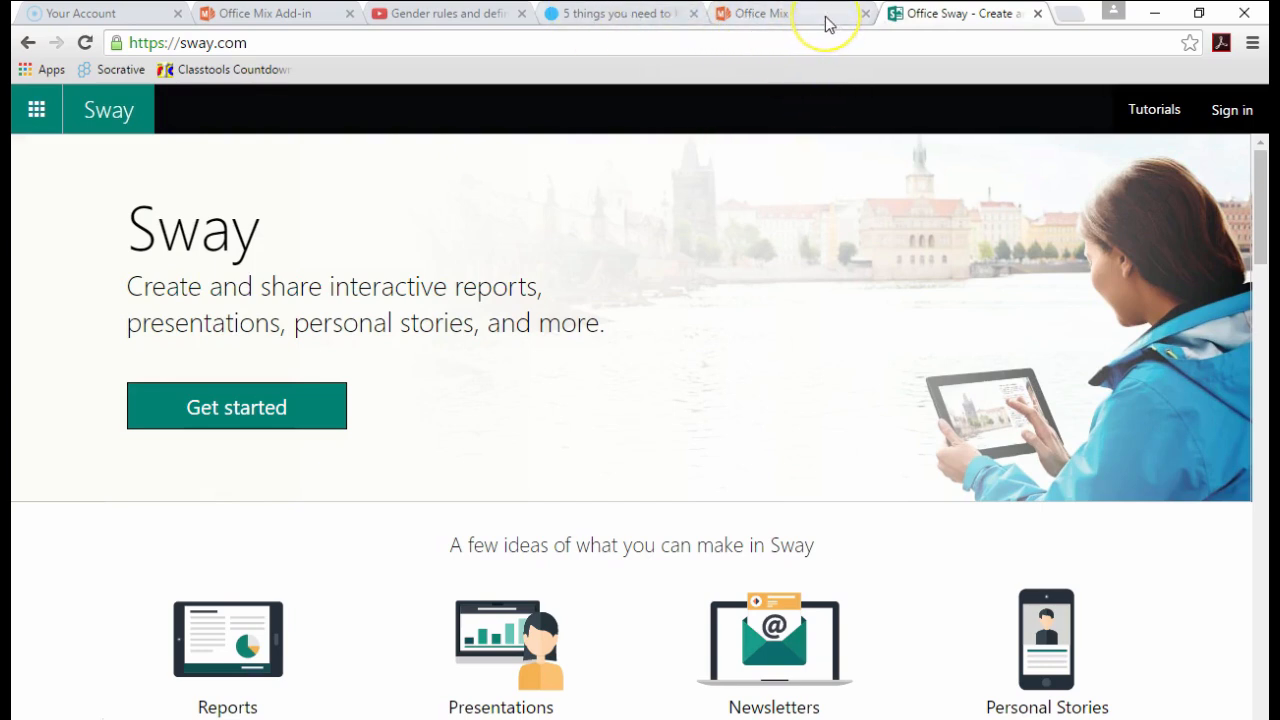
mouse_move(790, 13)
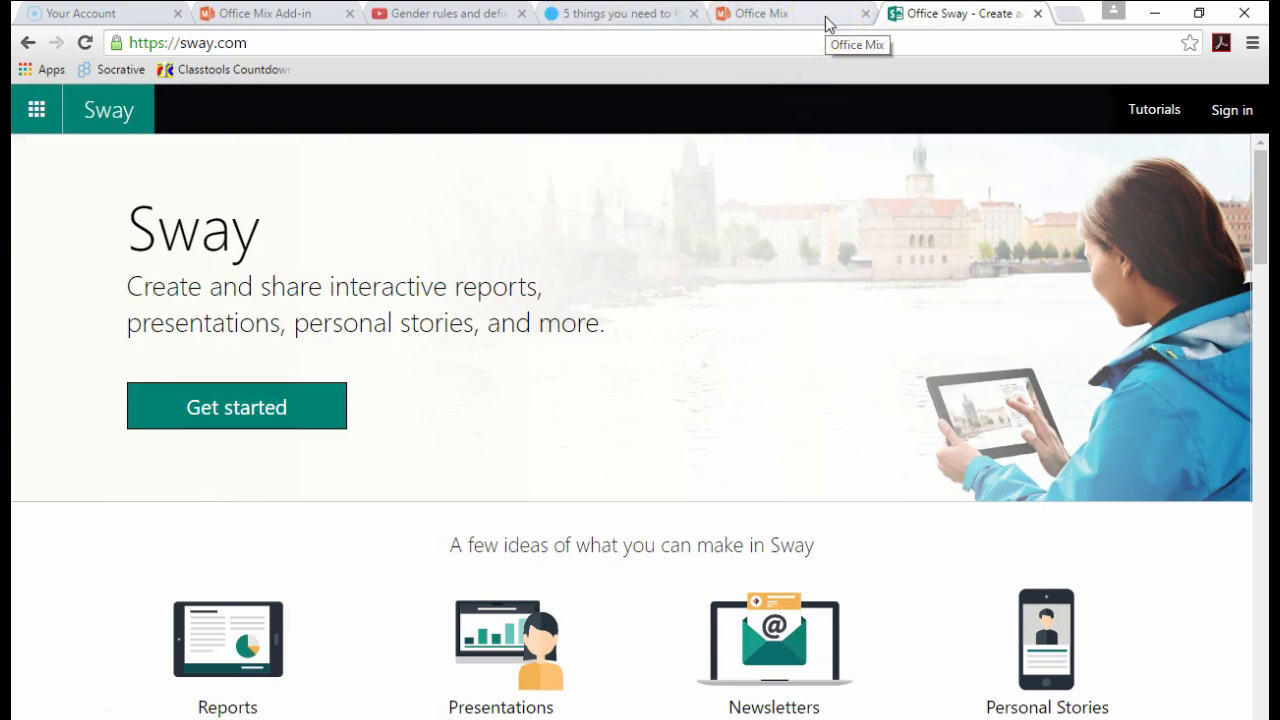